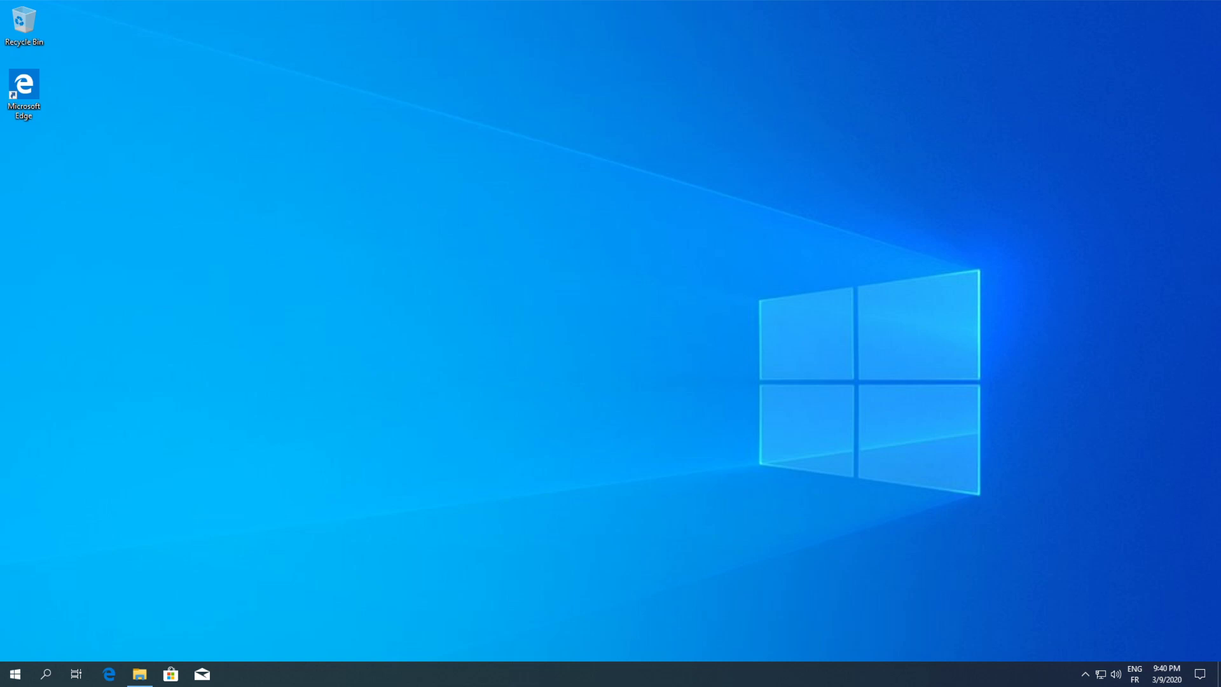
mouse_move(972, 492)
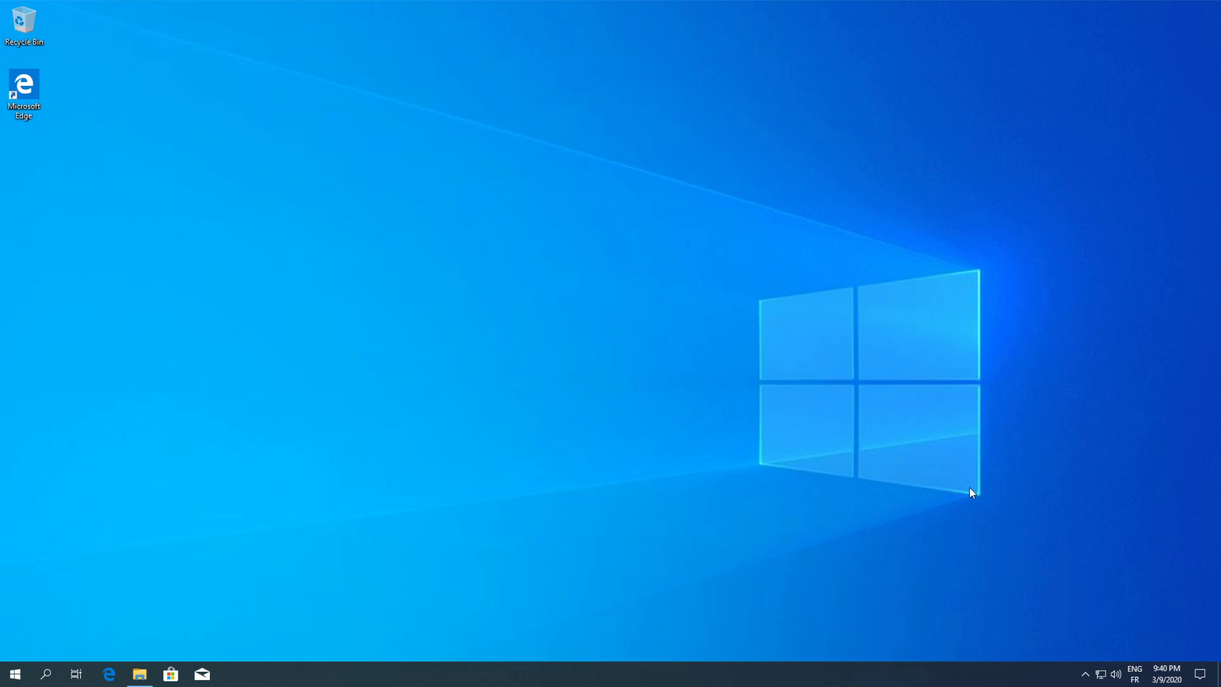
mouse_move(700, 334)
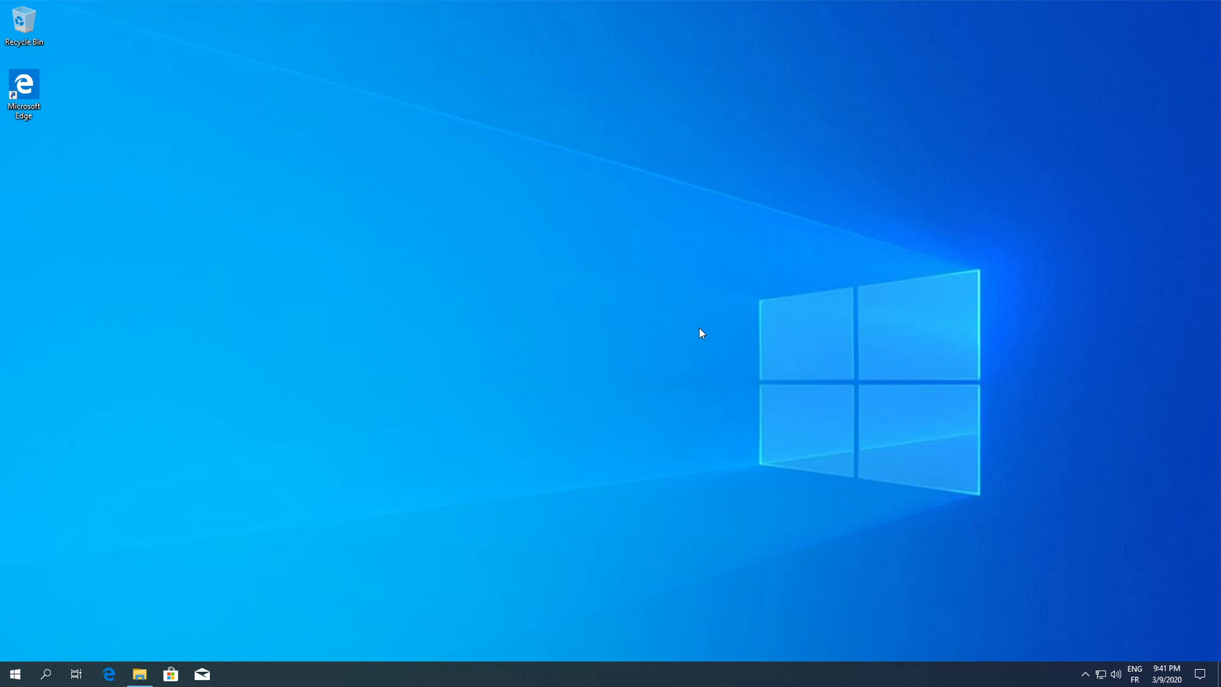
mouse_move(522, 351)
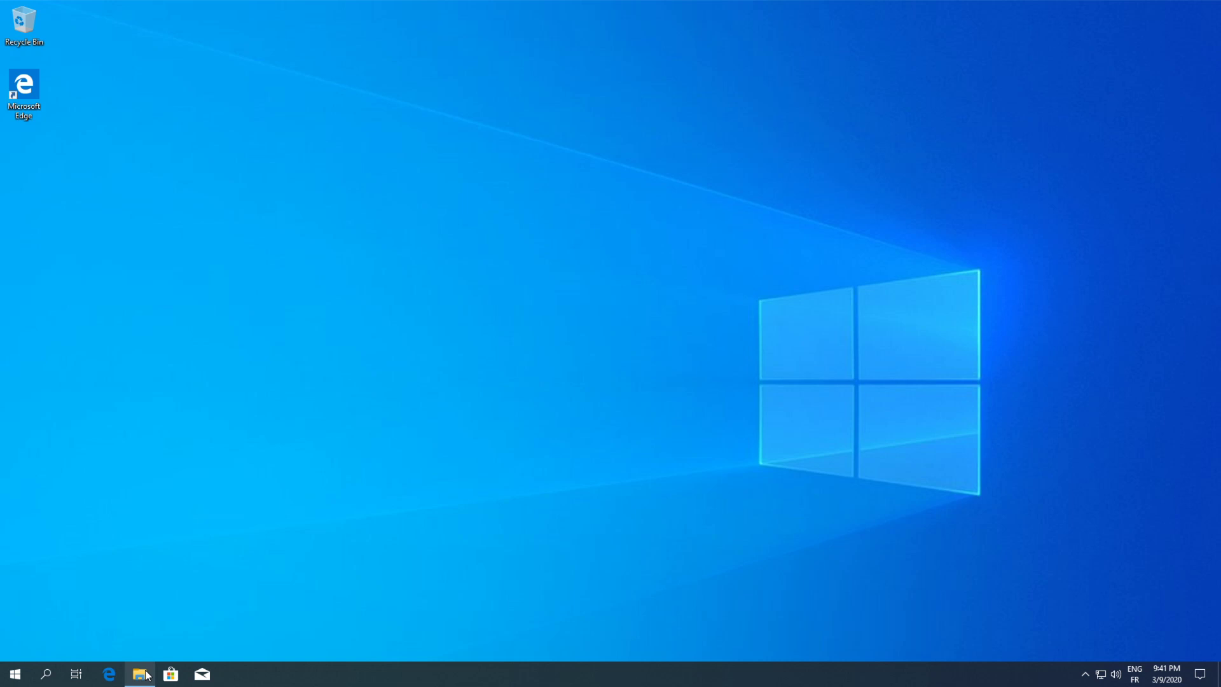
Show Downloads in File Explorer and briefly select the Update 2 incremental installer.
left_click(138, 674)
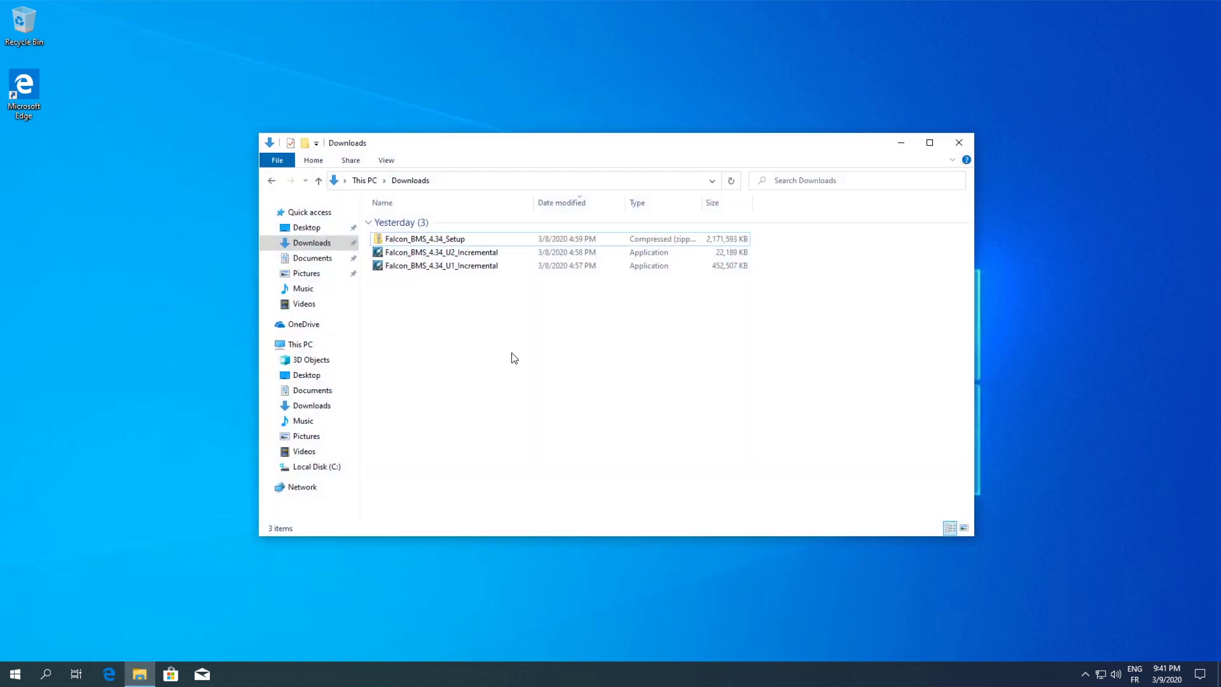
left_click(441, 251)
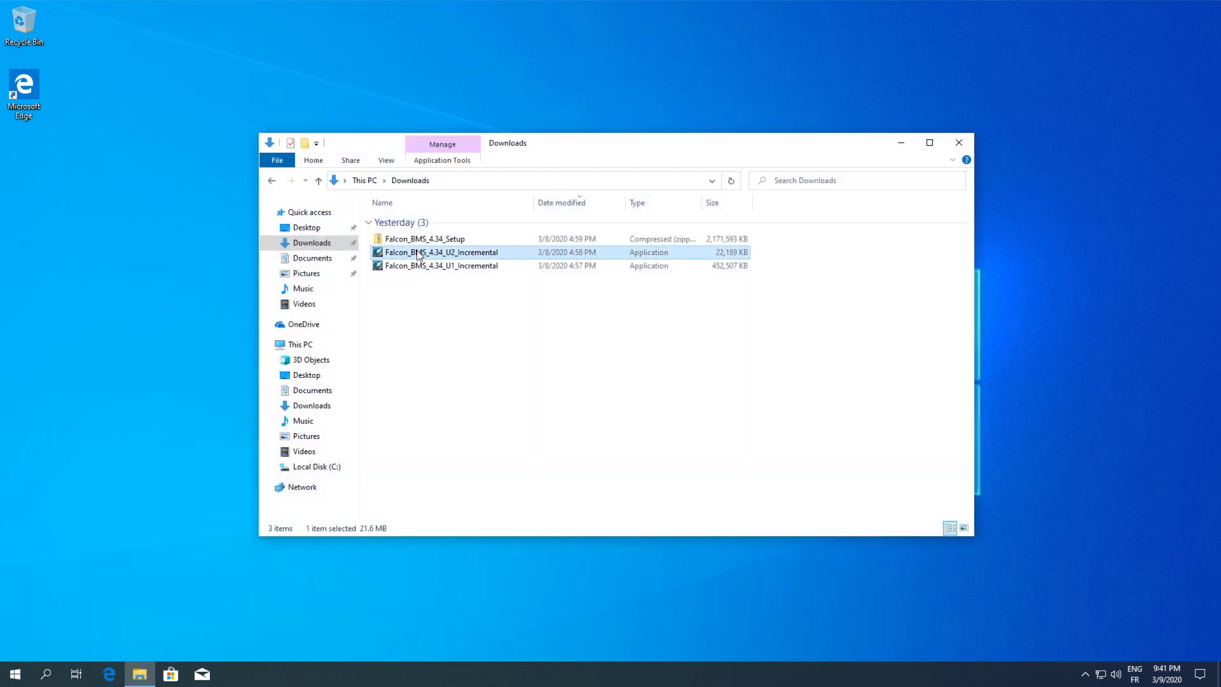
left_click(427, 336)
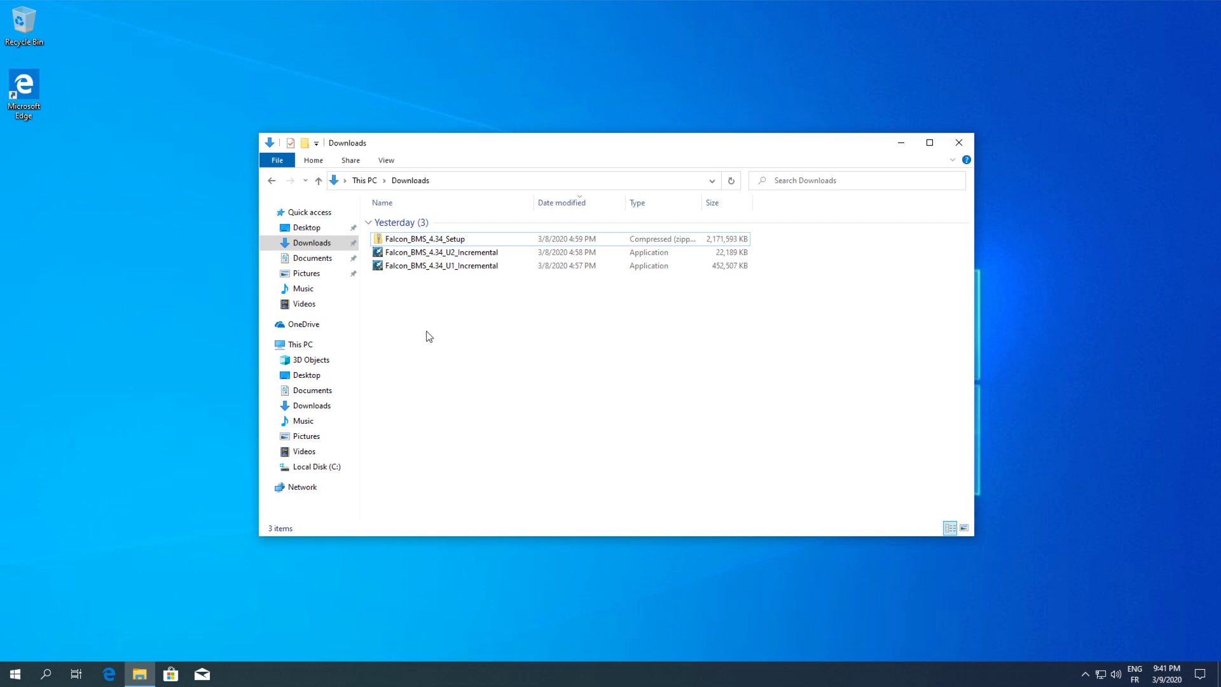
mouse_move(429, 336)
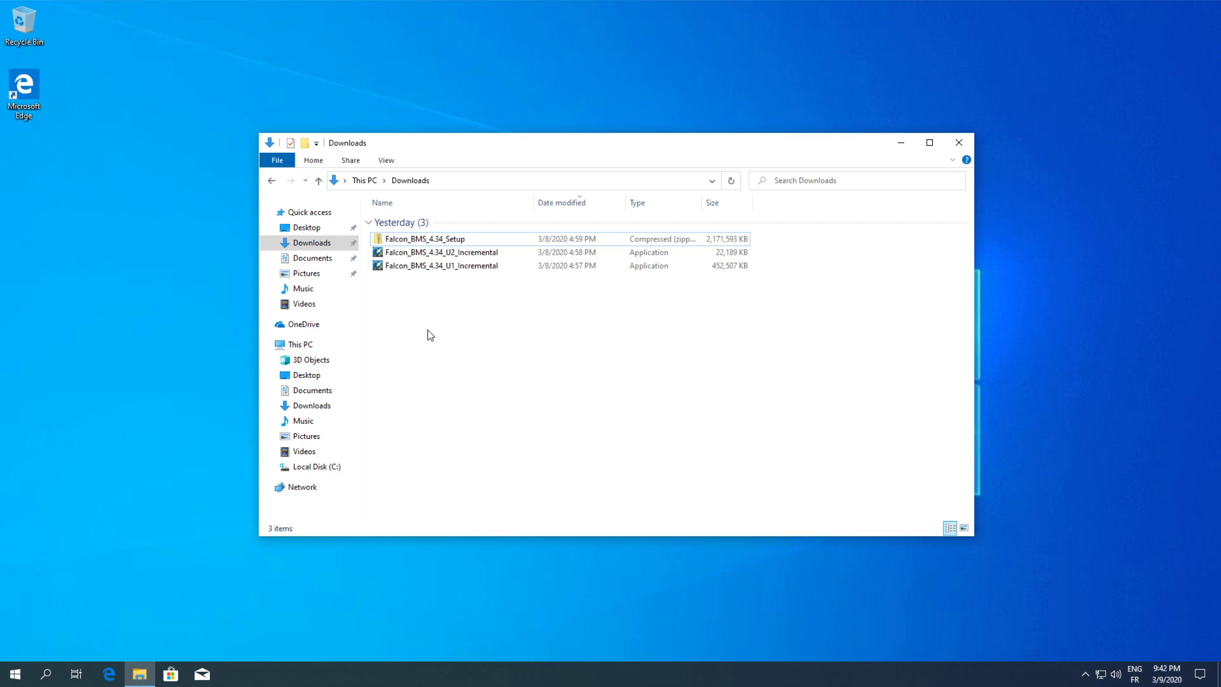
mouse_move(429, 335)
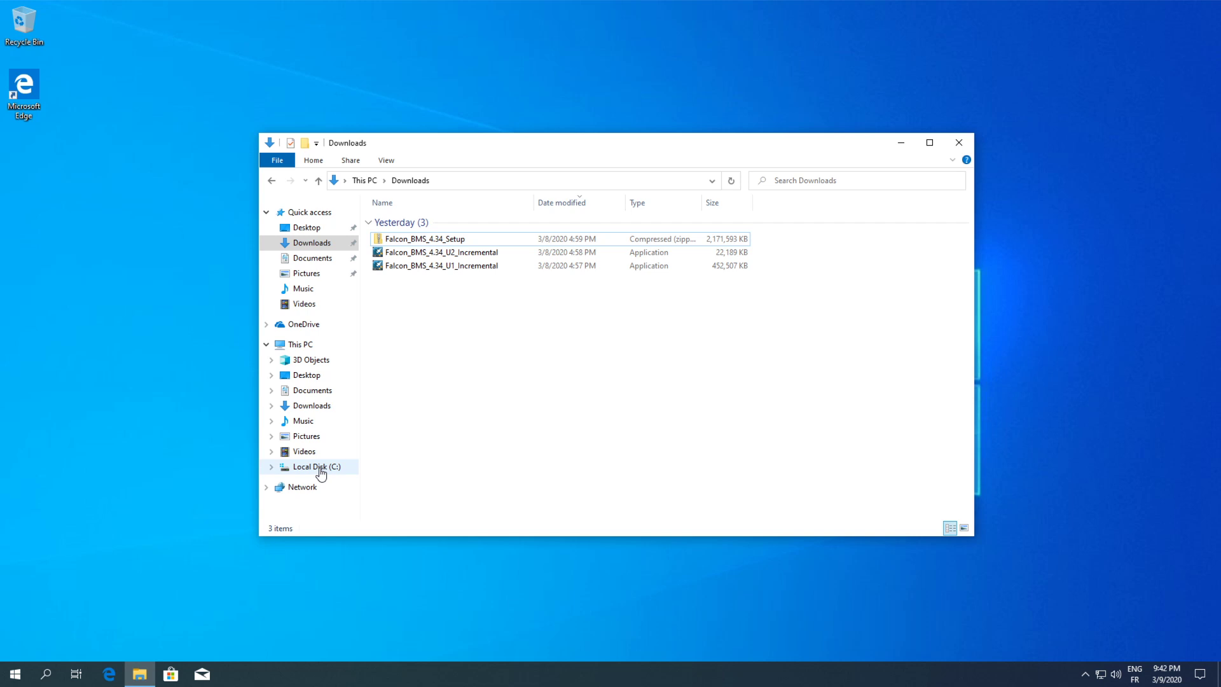
Browse the C: drive root, looking into MicroProse and selecting the Falcon BMS 4.34 Setup folder.
left_click(317, 467)
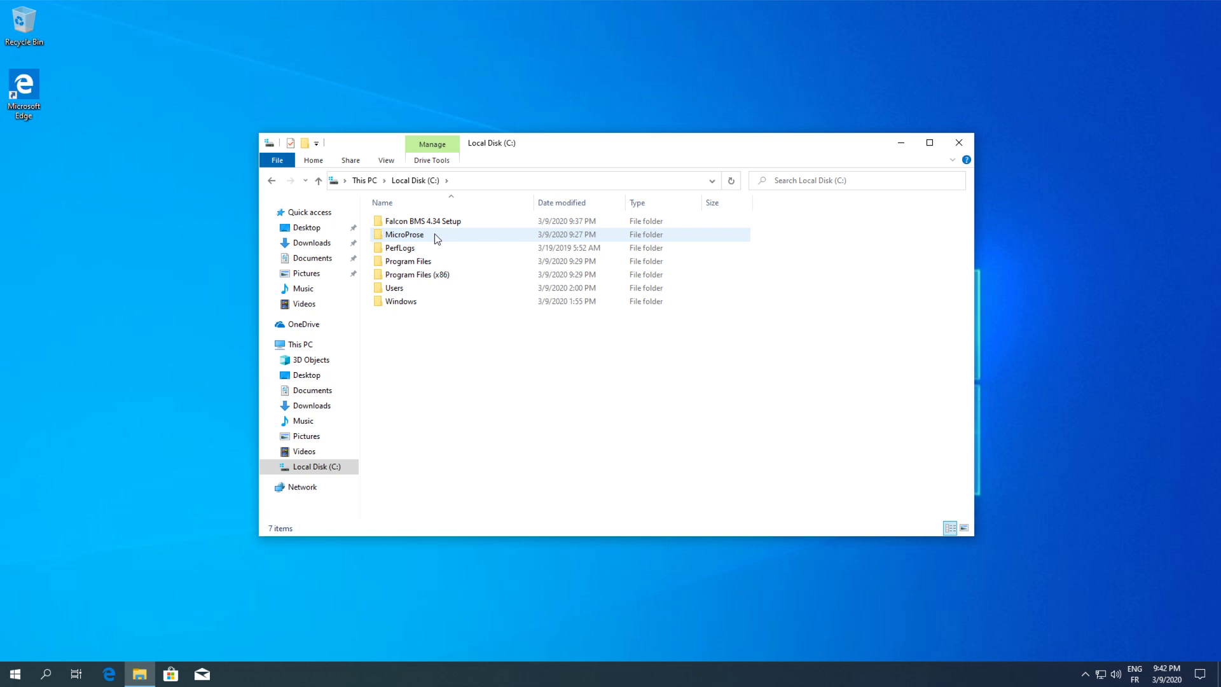
left_click(404, 234)
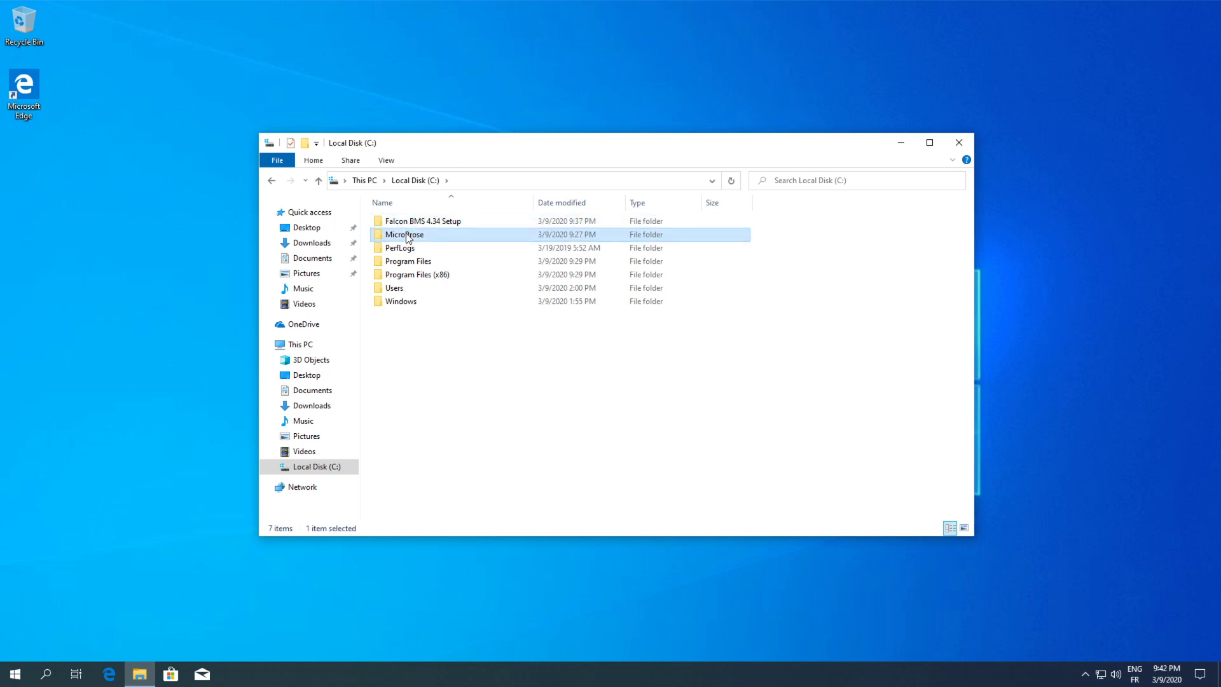
double_click(405, 234)
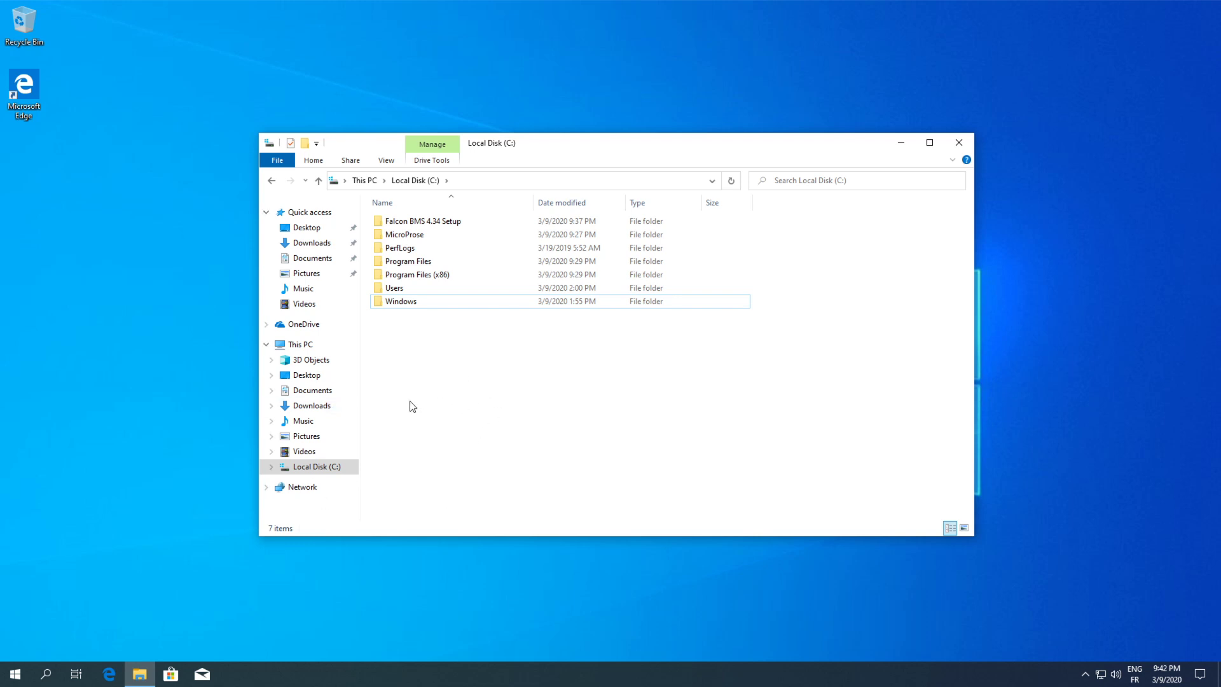
mouse_move(460, 404)
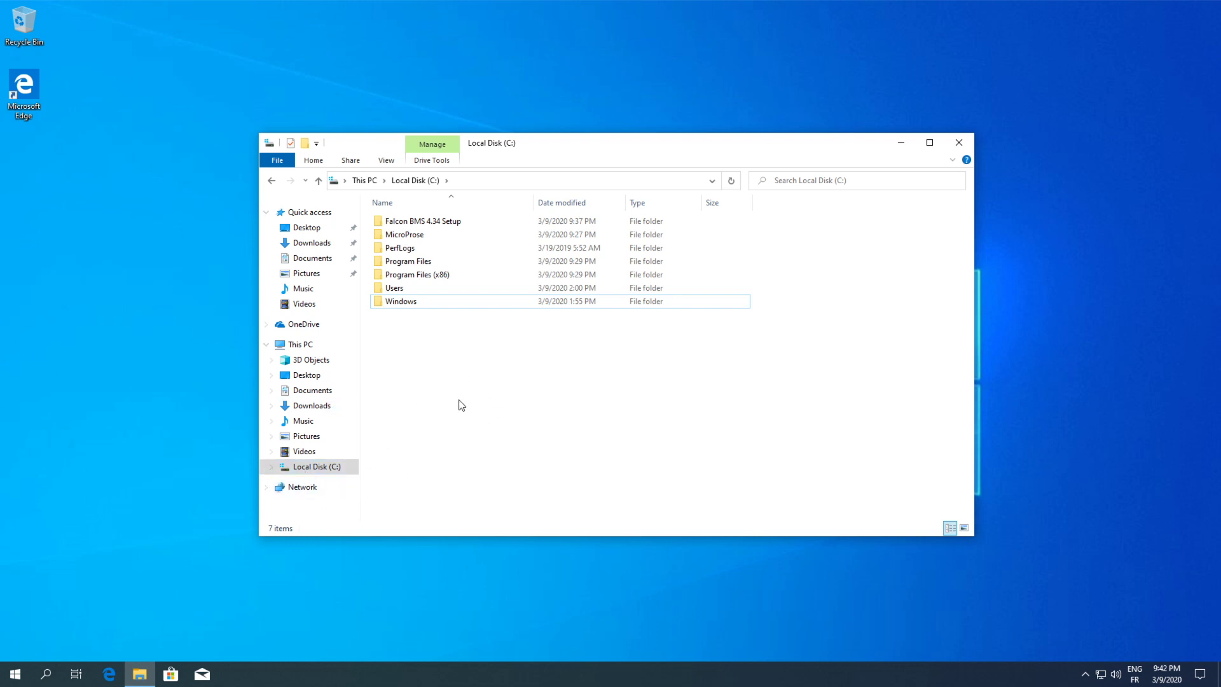
mouse_move(447, 373)
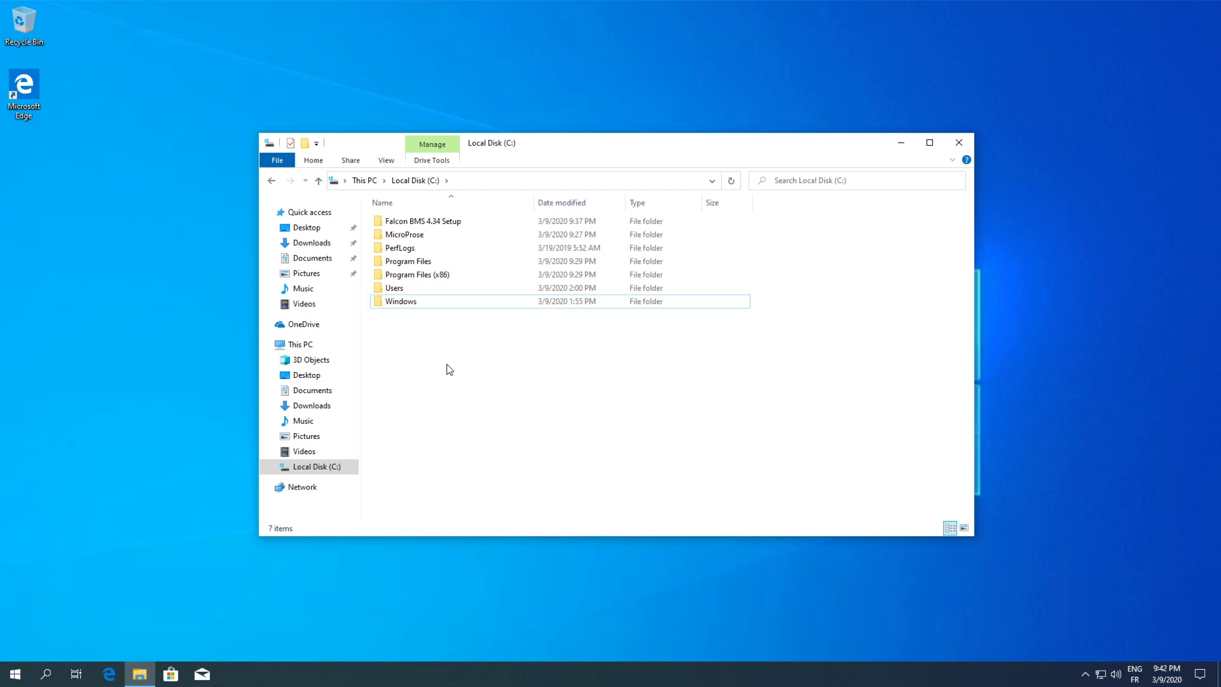
mouse_move(457, 322)
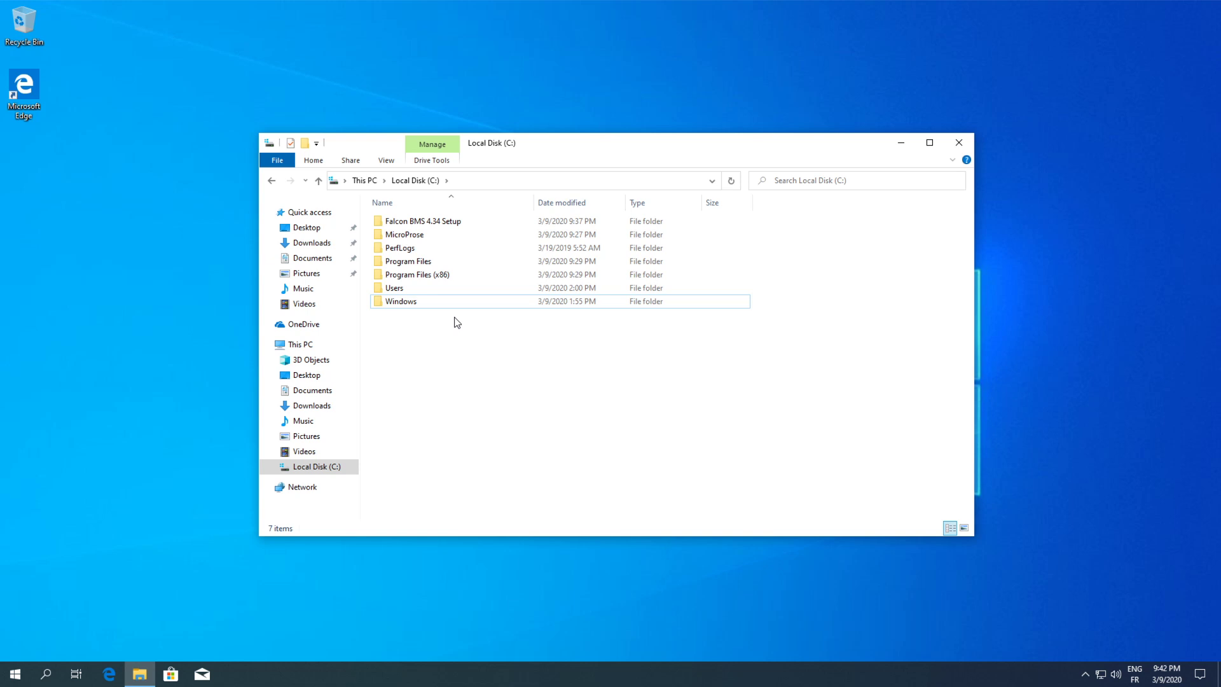
mouse_move(452, 347)
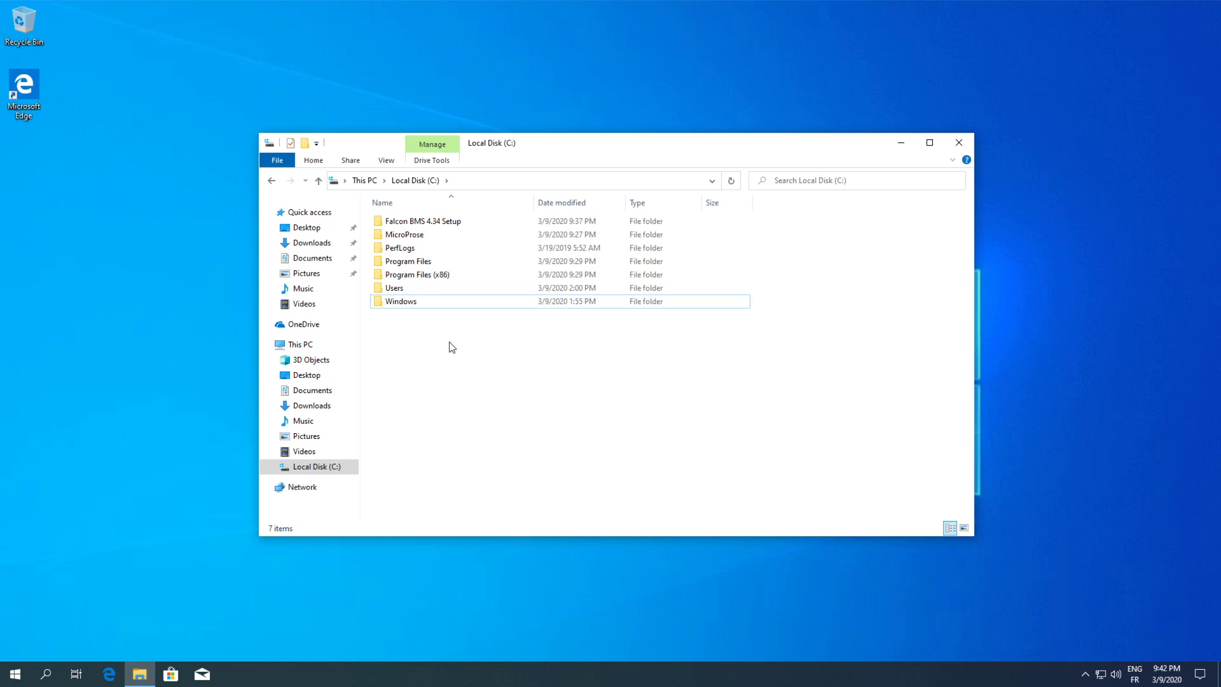
mouse_move(425, 230)
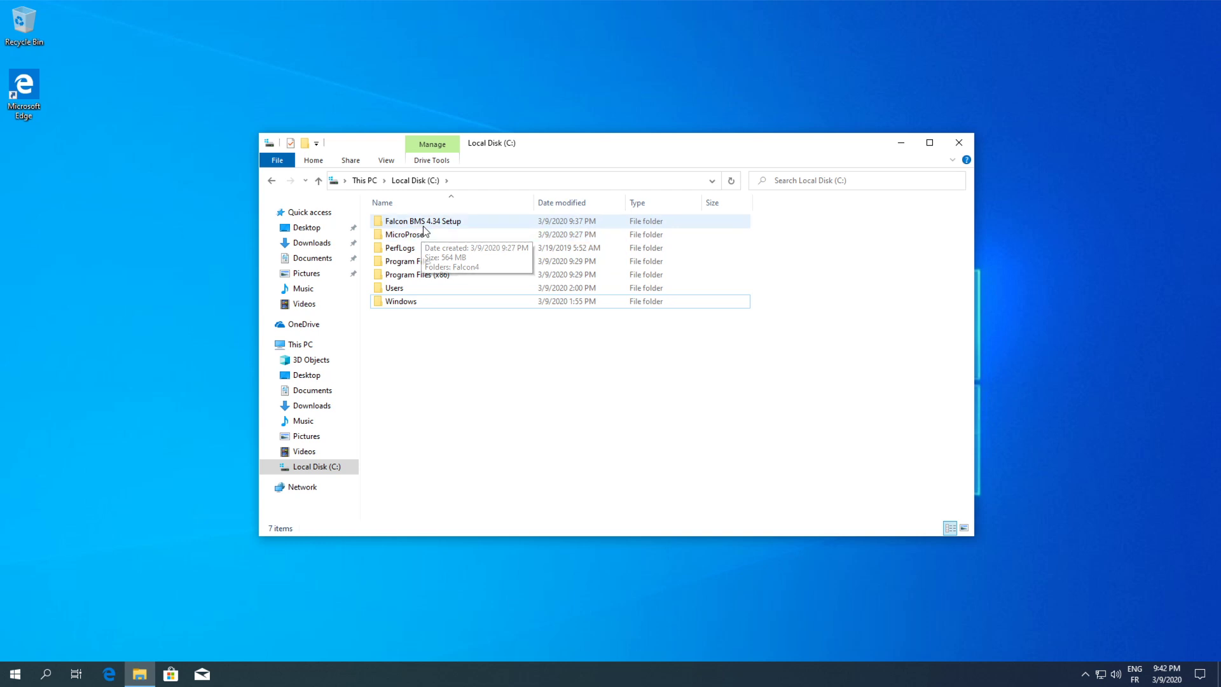
left_click(403, 234)
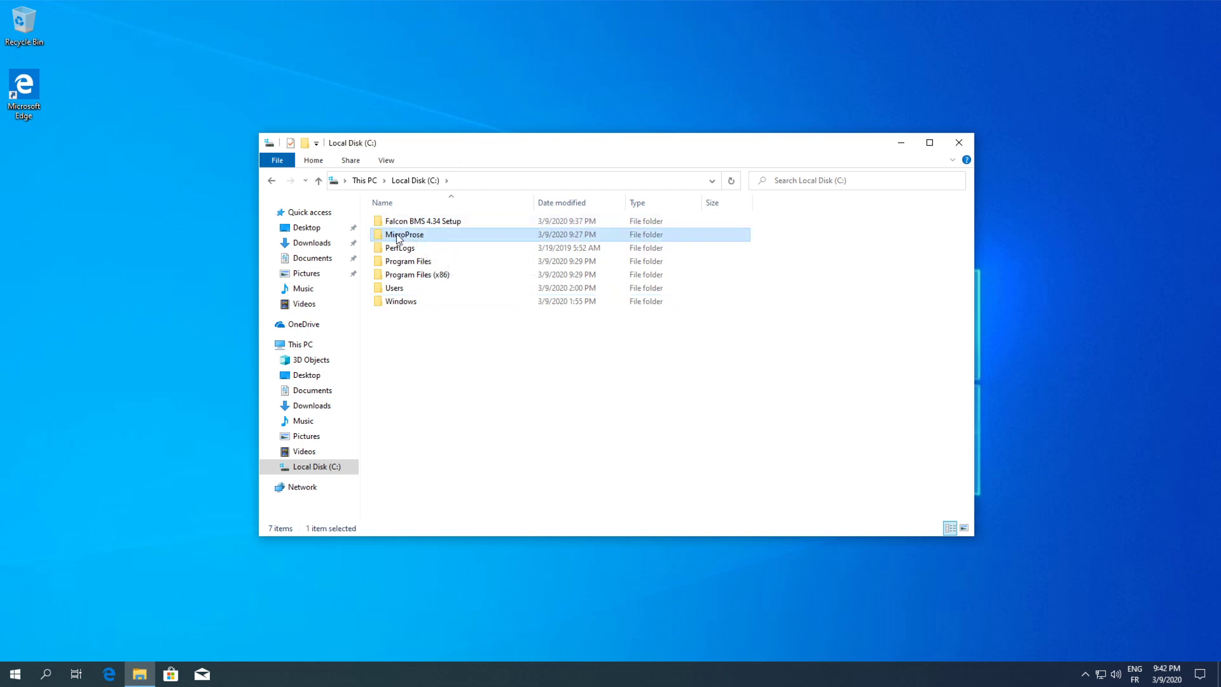
mouse_move(408, 237)
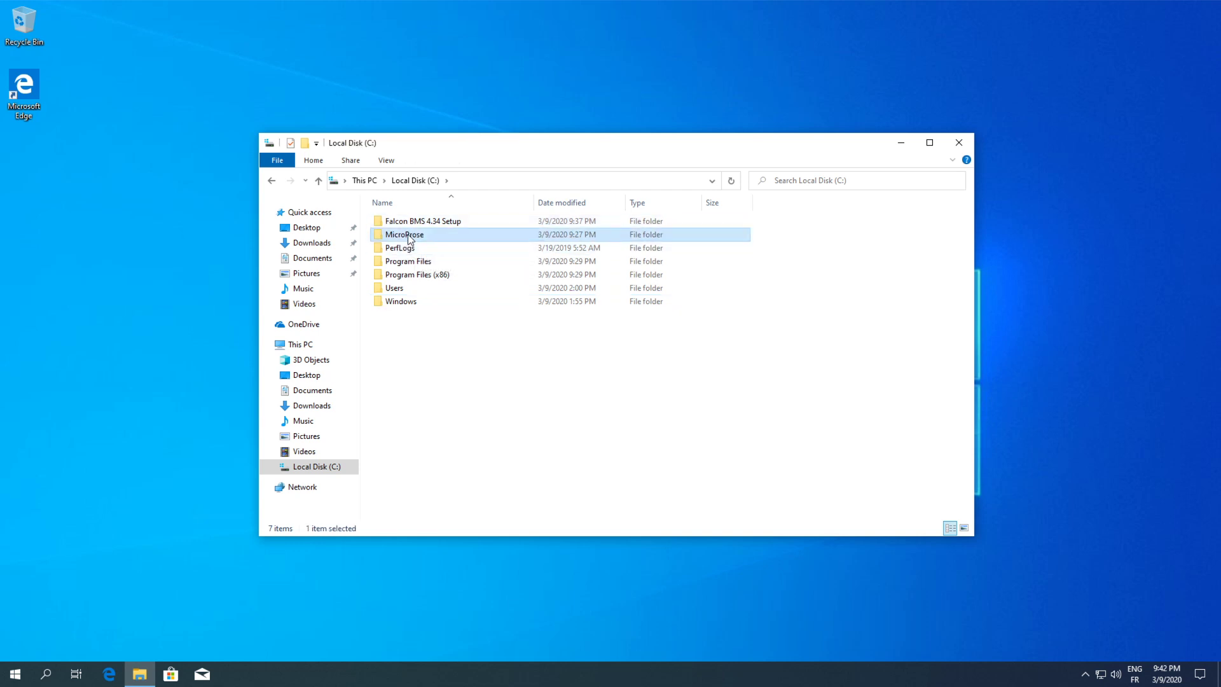
left_click(422, 221)
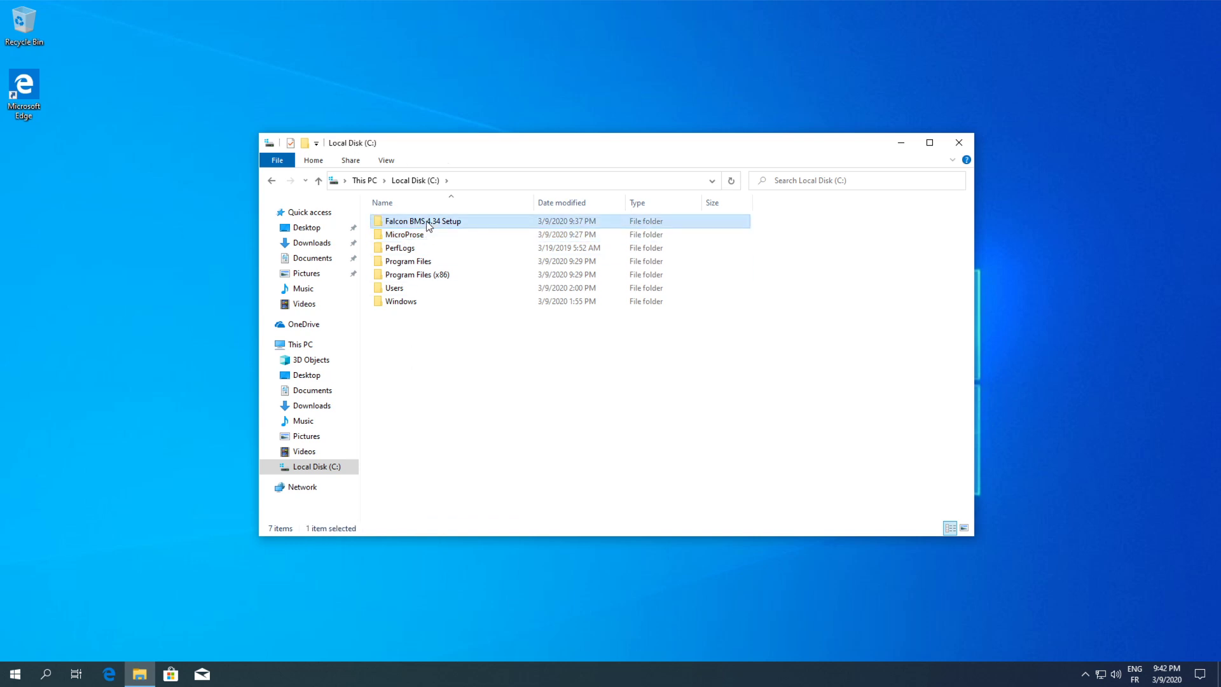
mouse_move(444, 218)
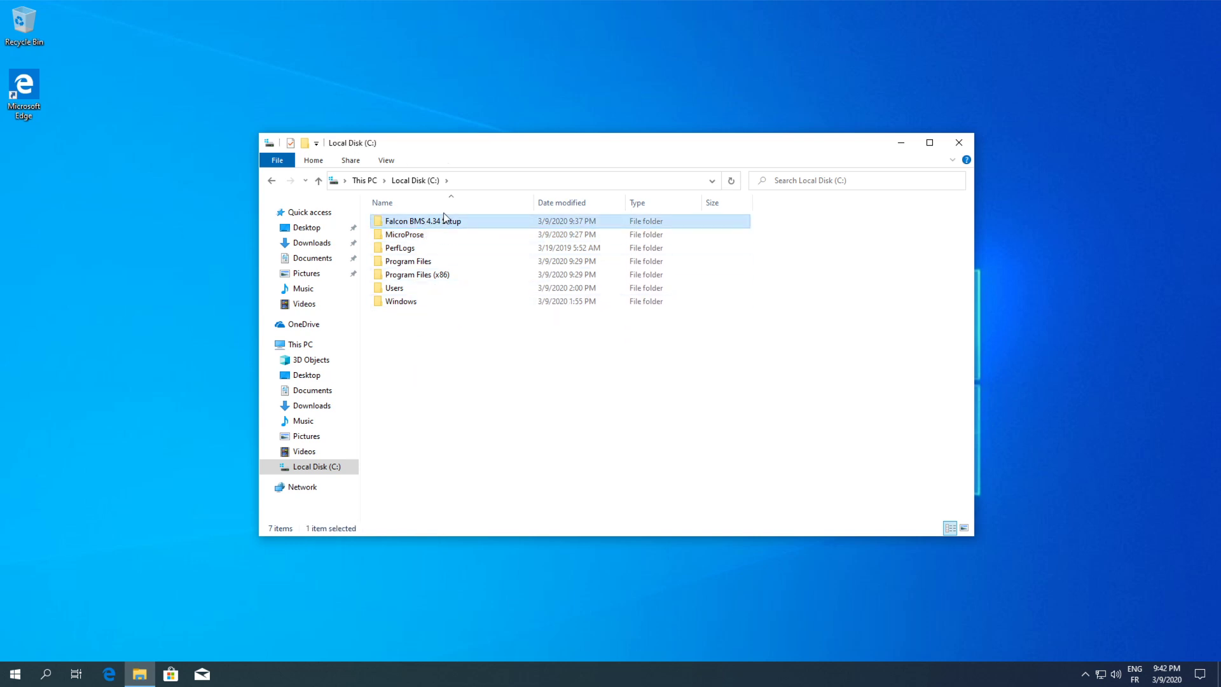
mouse_move(467, 224)
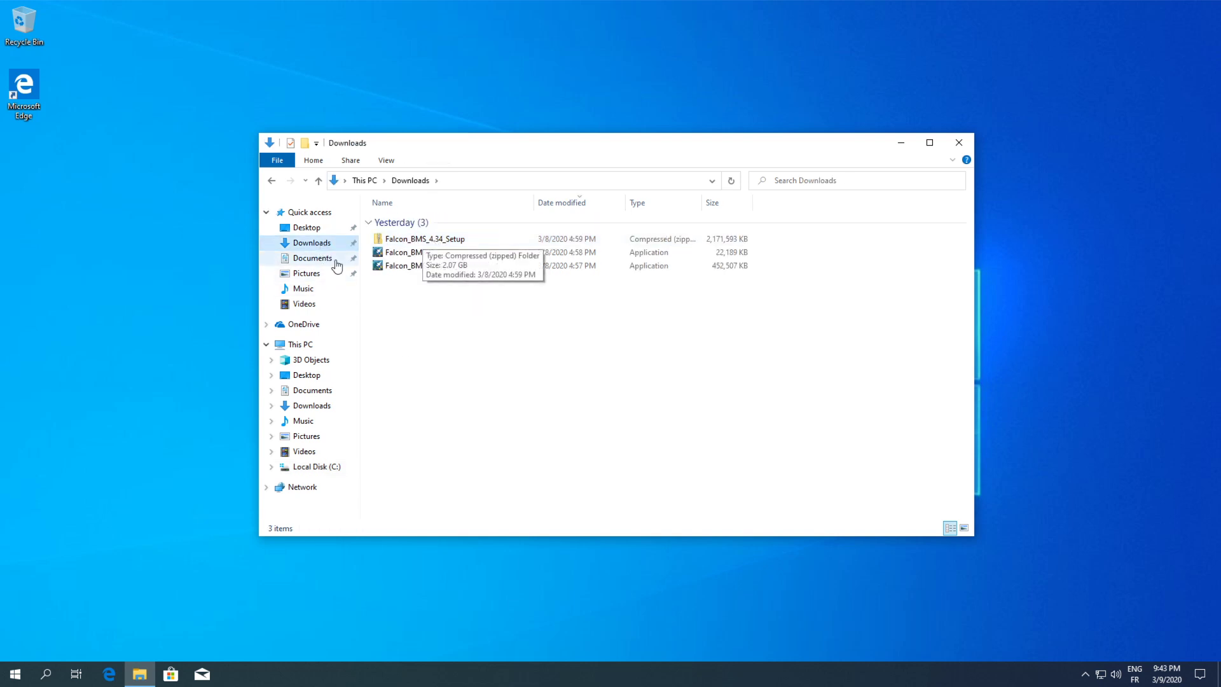
Return to the C: drive root and select the Falcon BMS 4.34 Setup folder.
left_click(316, 467)
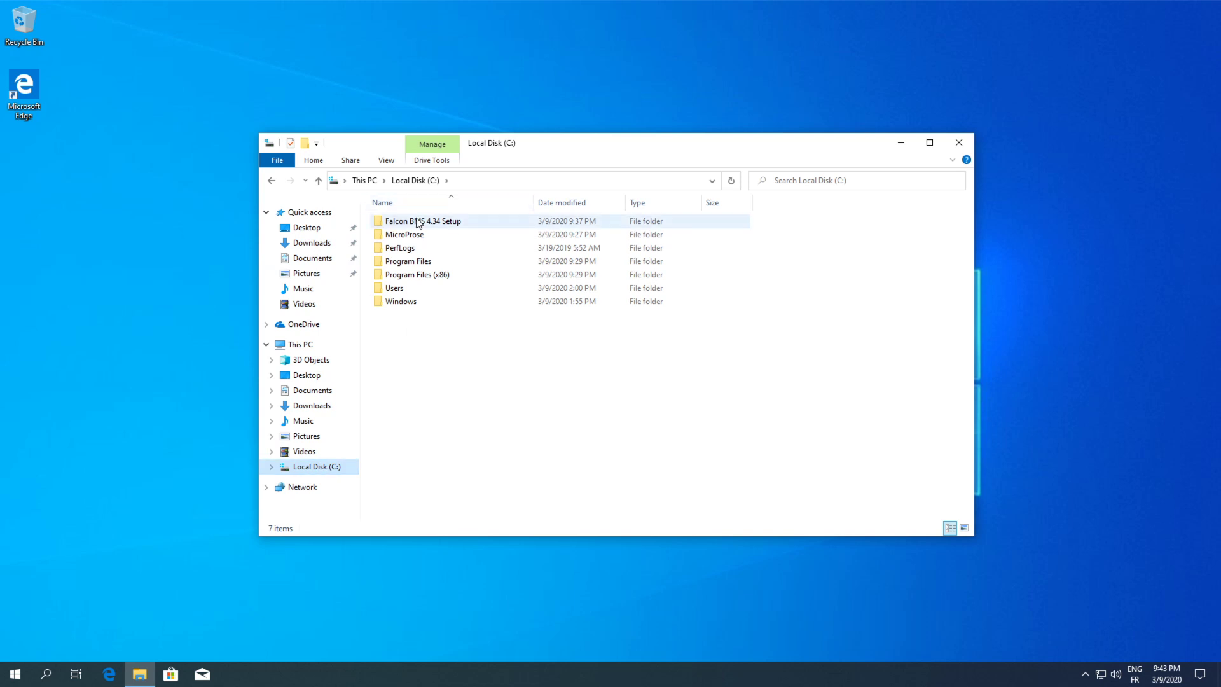
left_click(423, 220)
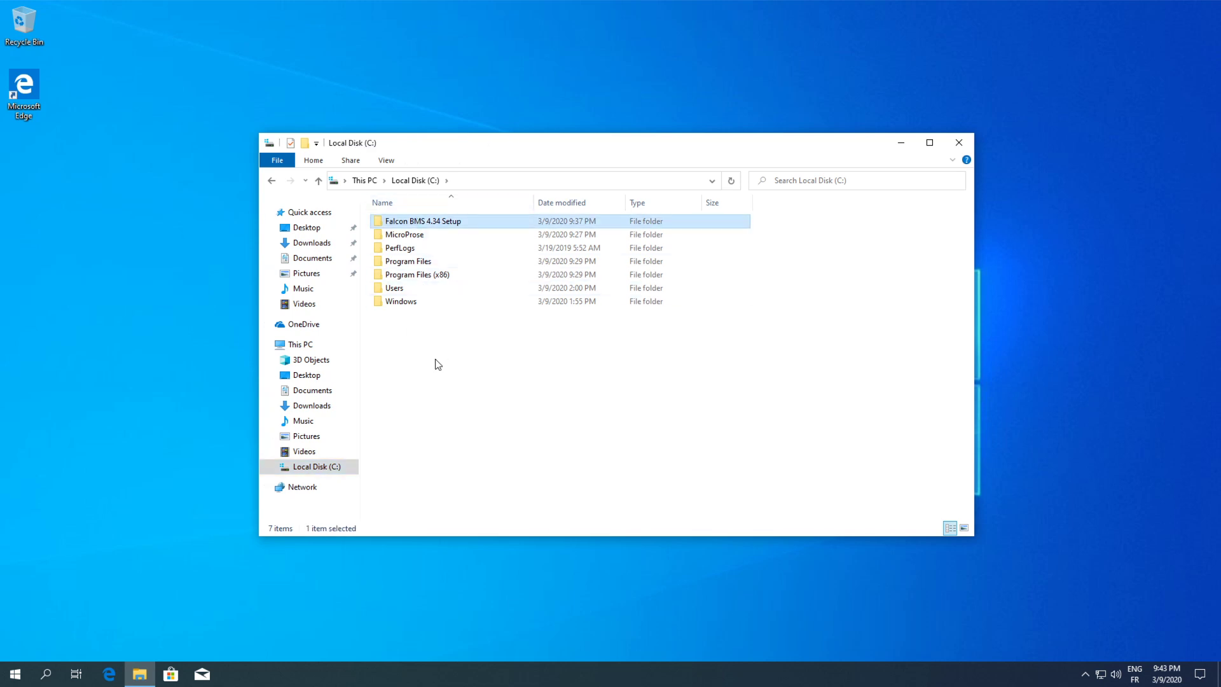
mouse_move(440, 226)
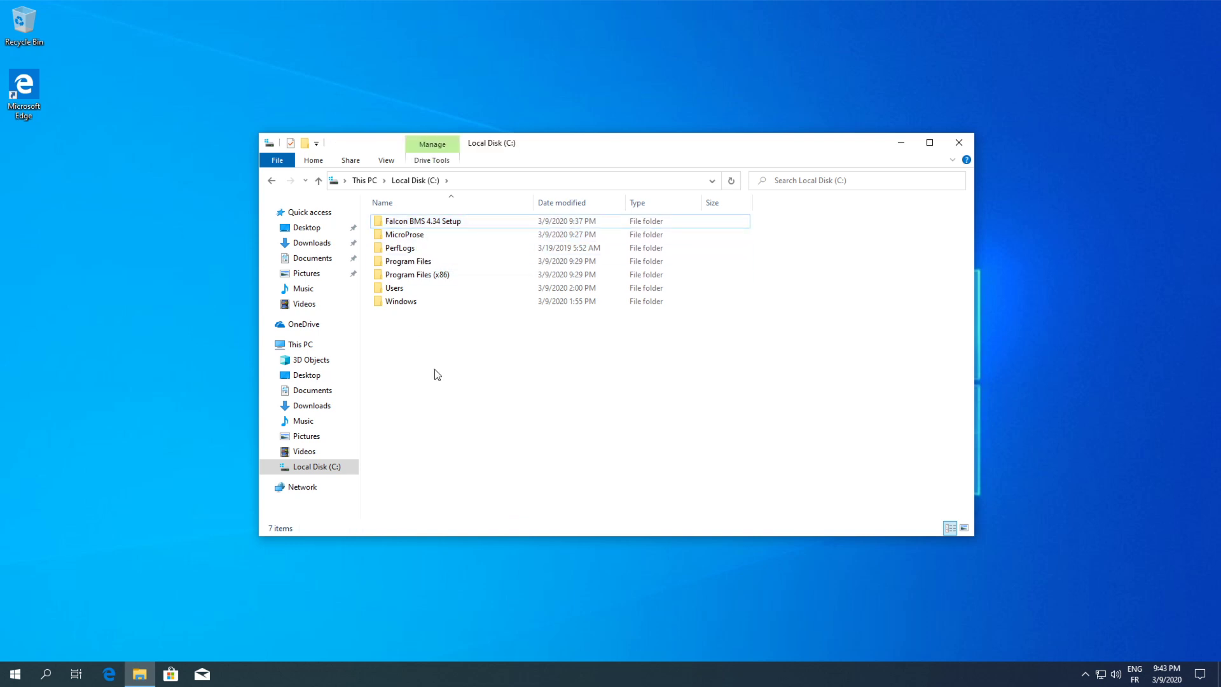
mouse_move(417, 221)
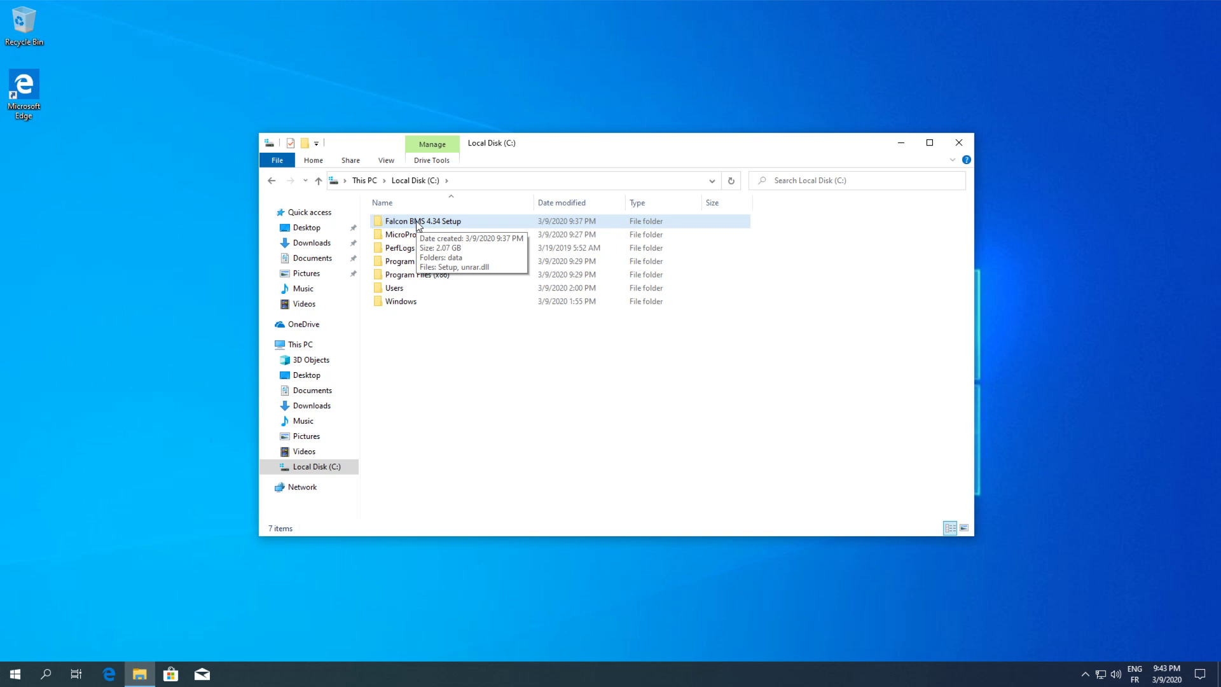
mouse_move(434, 227)
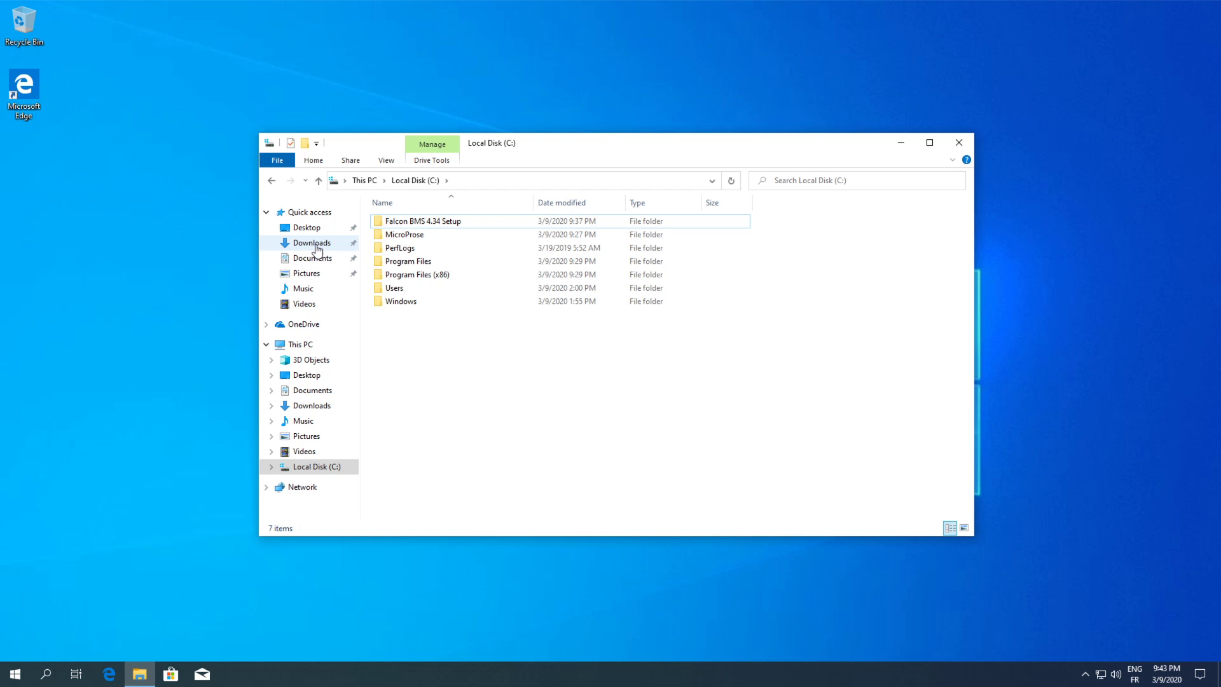
mouse_move(425, 221)
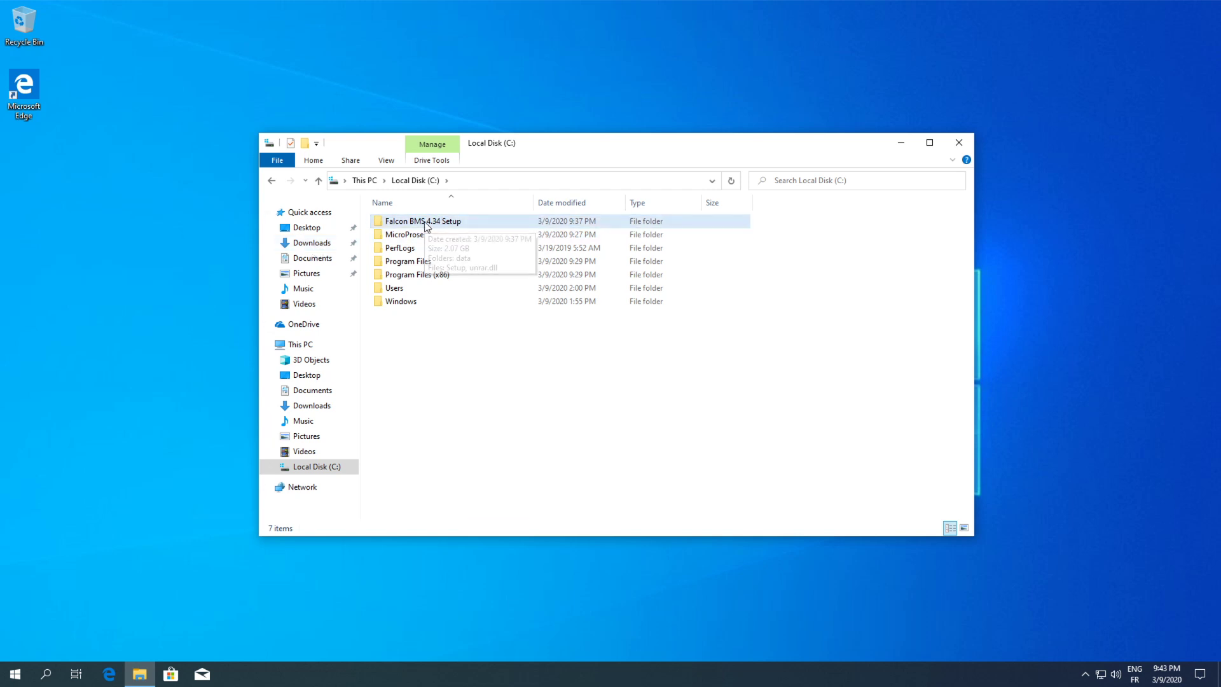
mouse_move(426, 393)
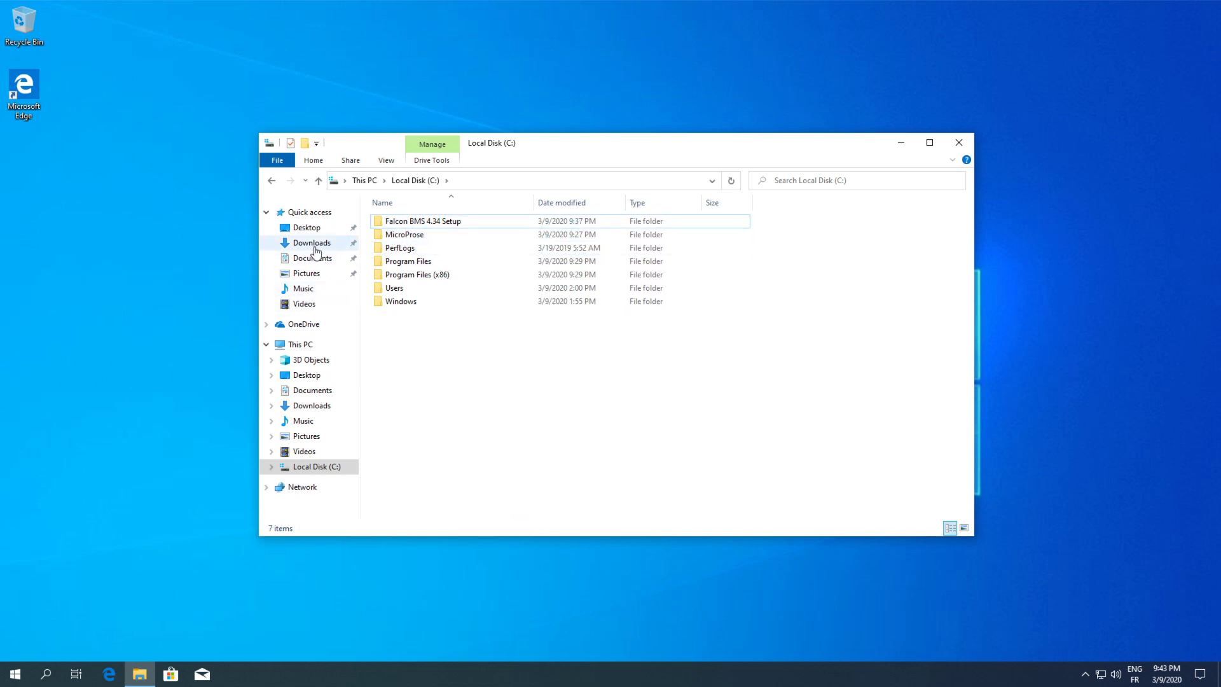
Return to Downloads and select the Falcon_BMS_4.34_U1_Incremental installer.
left_click(311, 242)
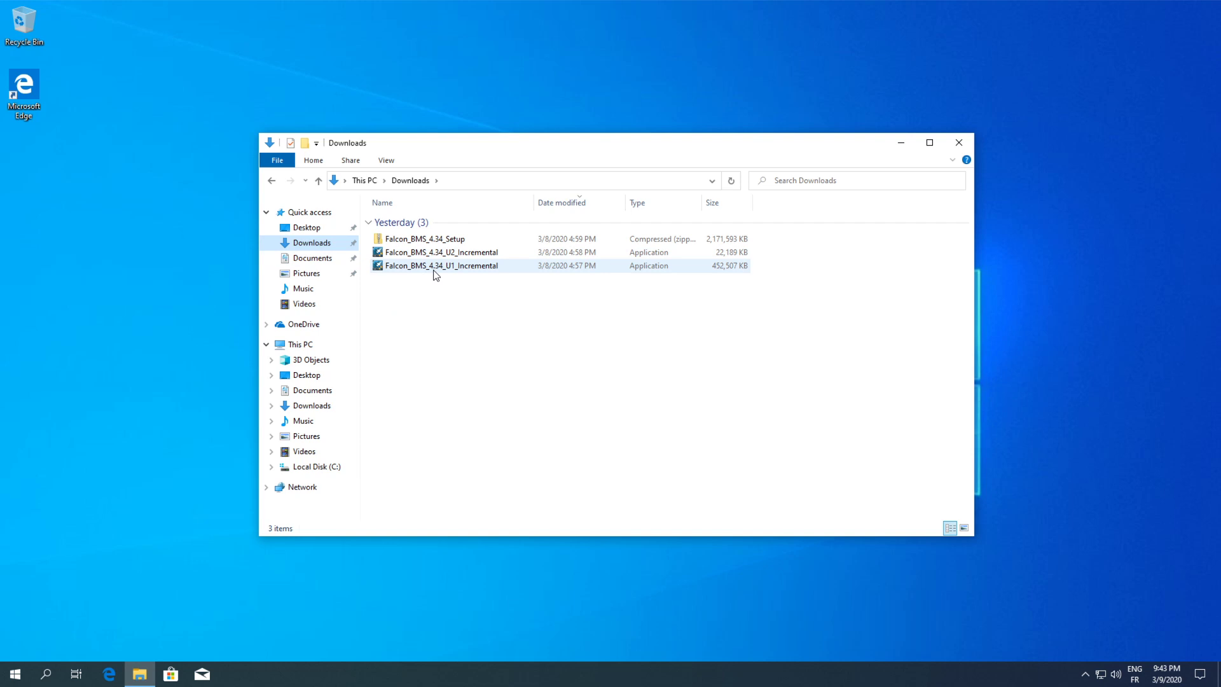
mouse_move(442, 266)
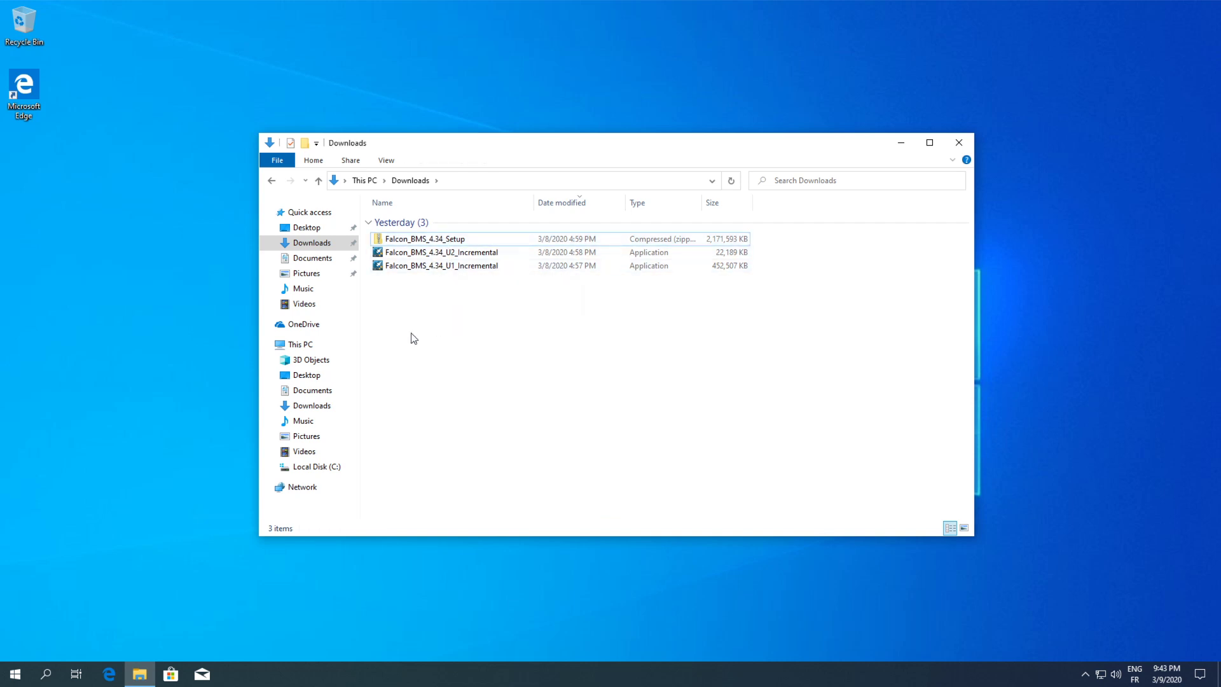
mouse_move(428, 266)
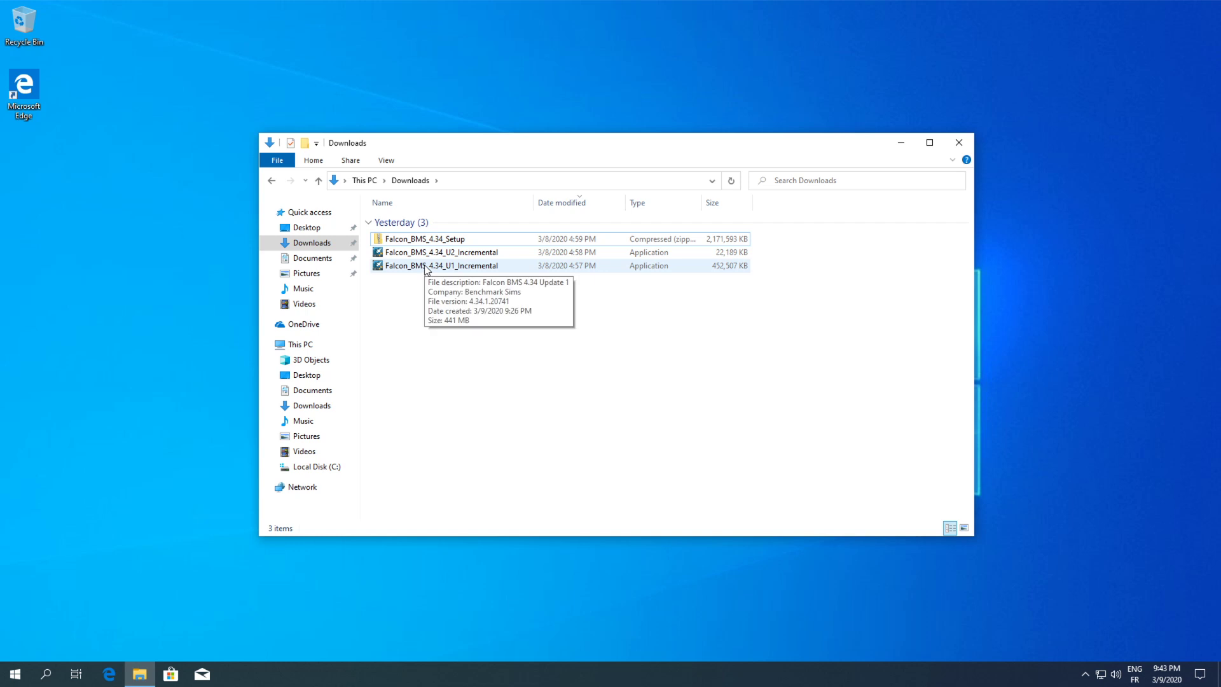
left_click(441, 266)
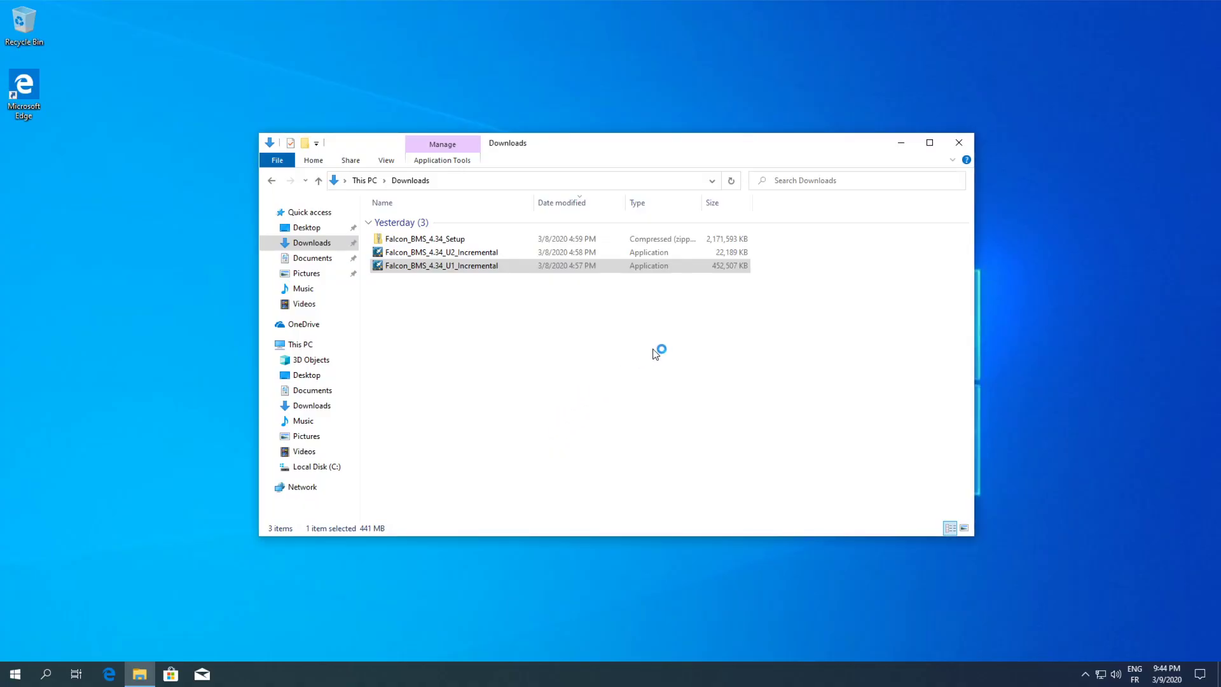
Launch the Update 1 installer, acknowledge its instructions and verify the destination C:\Falcon BMS 4.34 Setup.
double_click(442, 266)
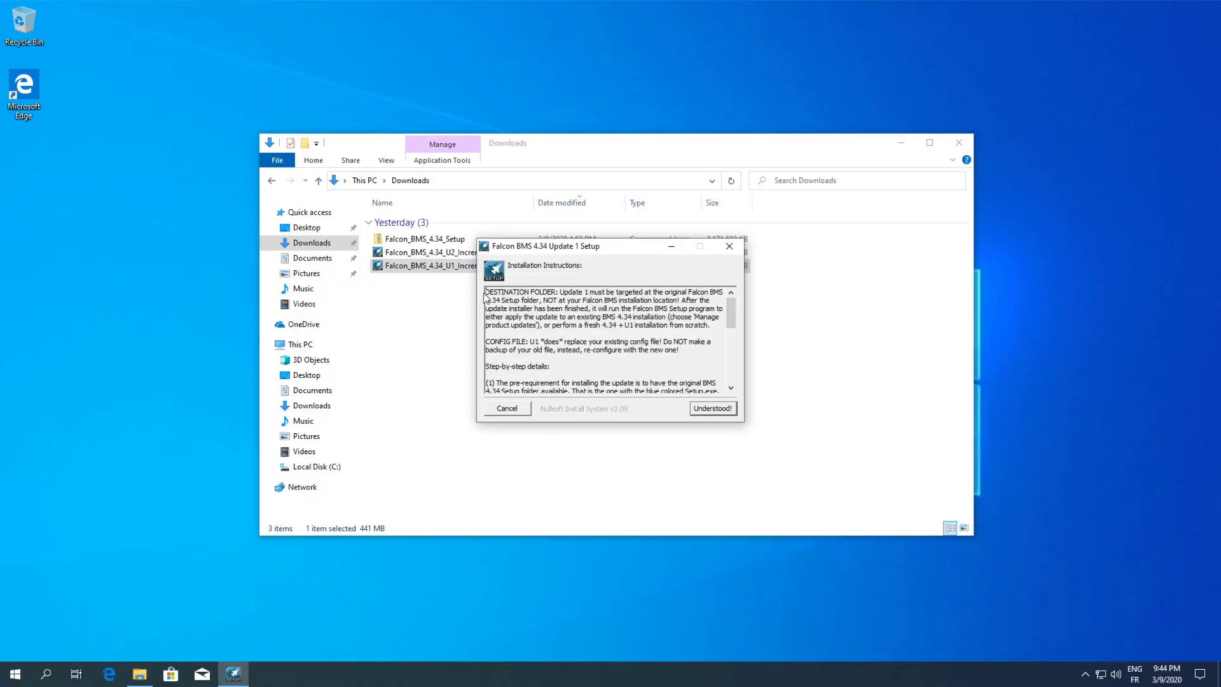
left_click(710, 409)
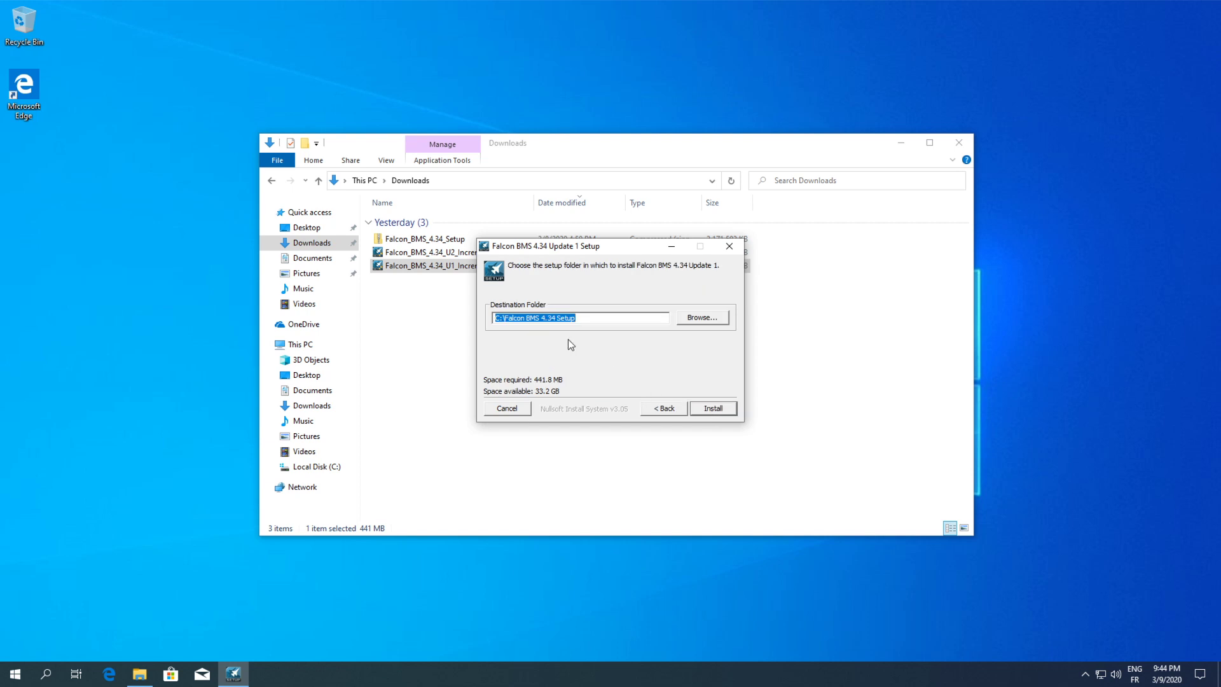
left_click(591, 318)
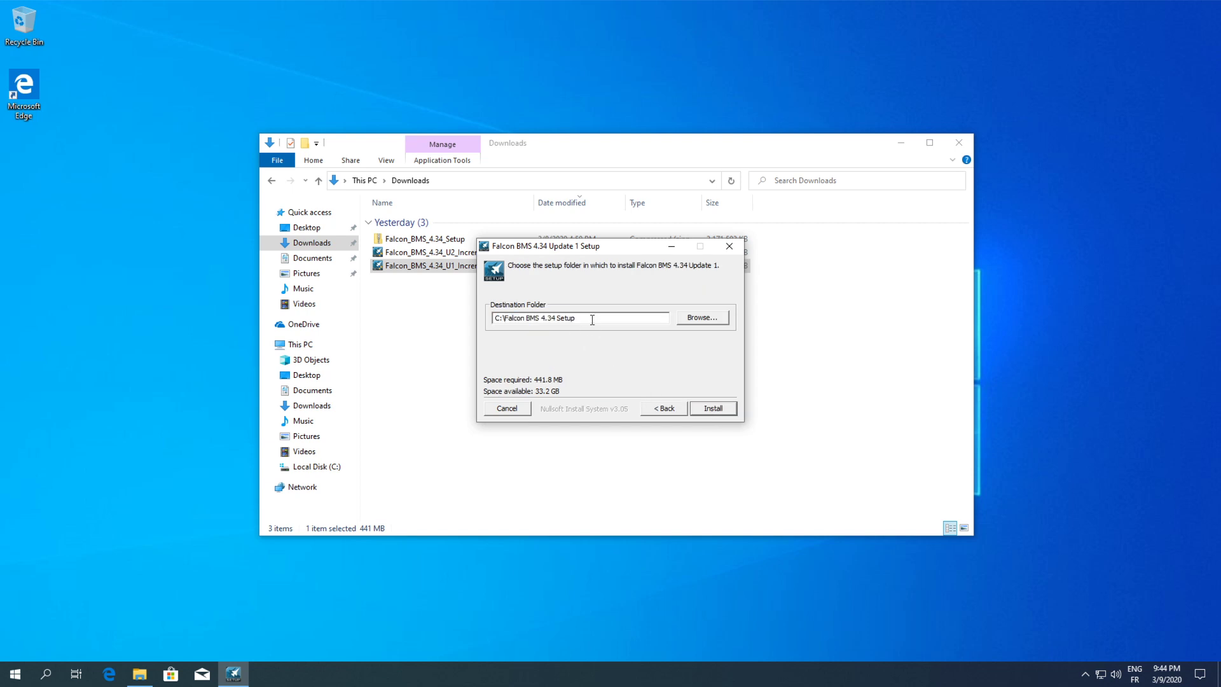
double_click(564, 318)
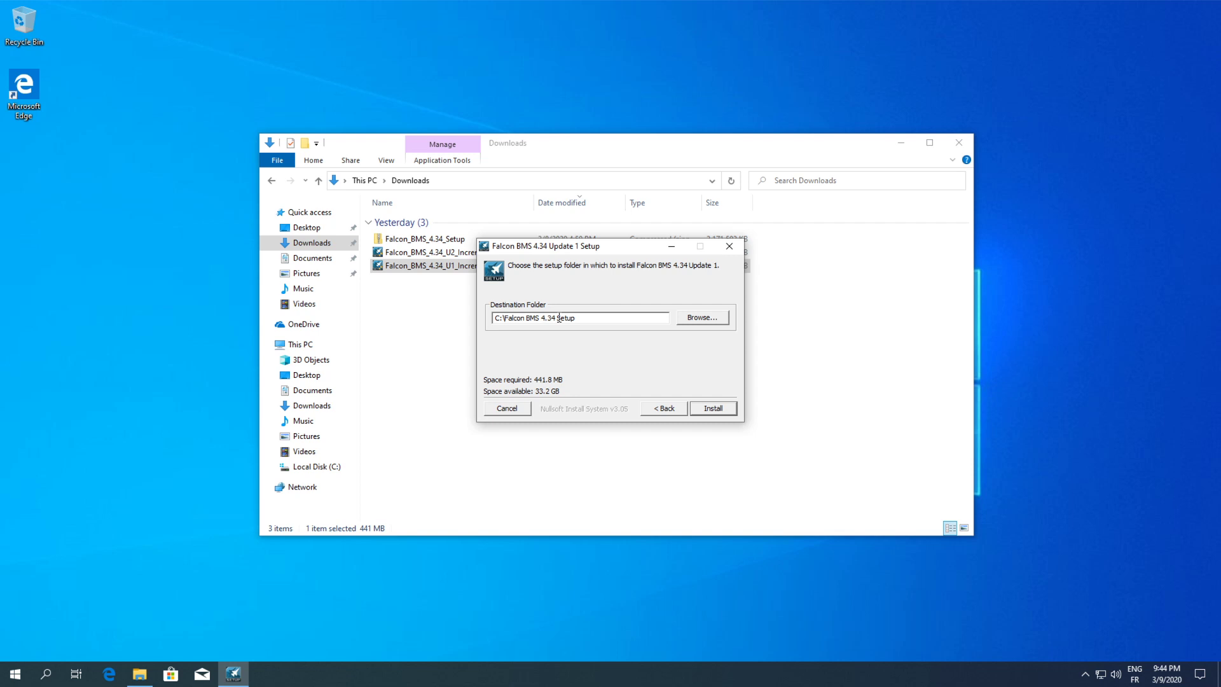
triple_click(580, 318)
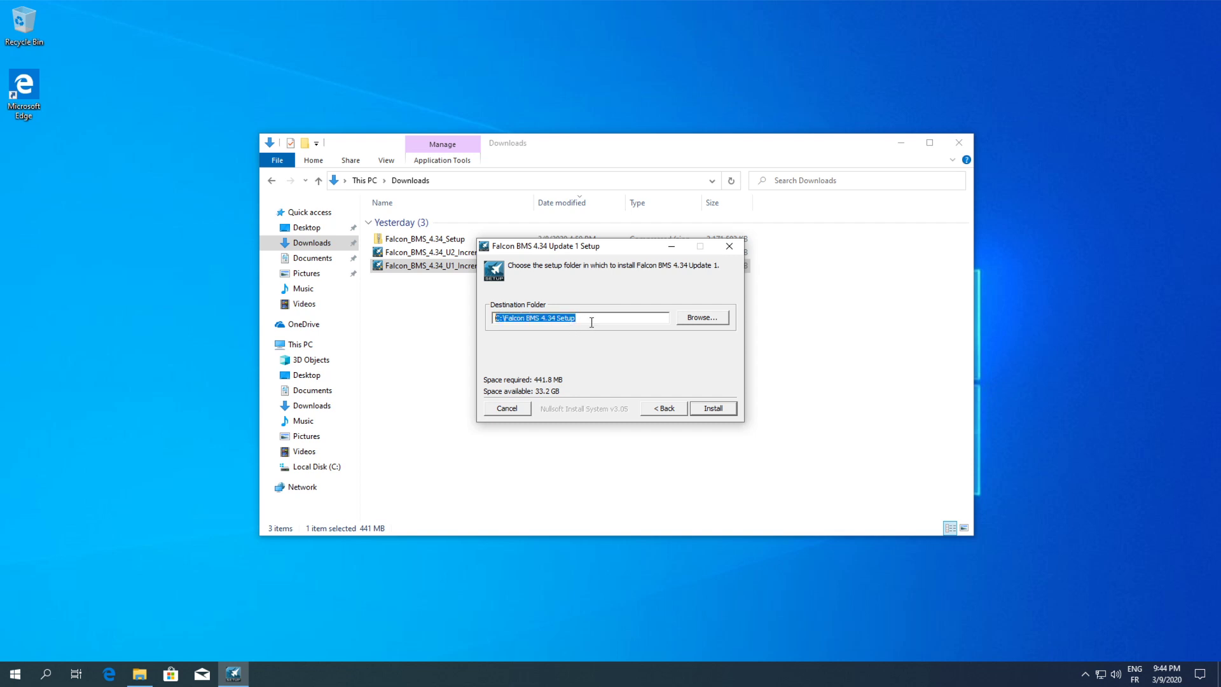
left_click(558, 318)
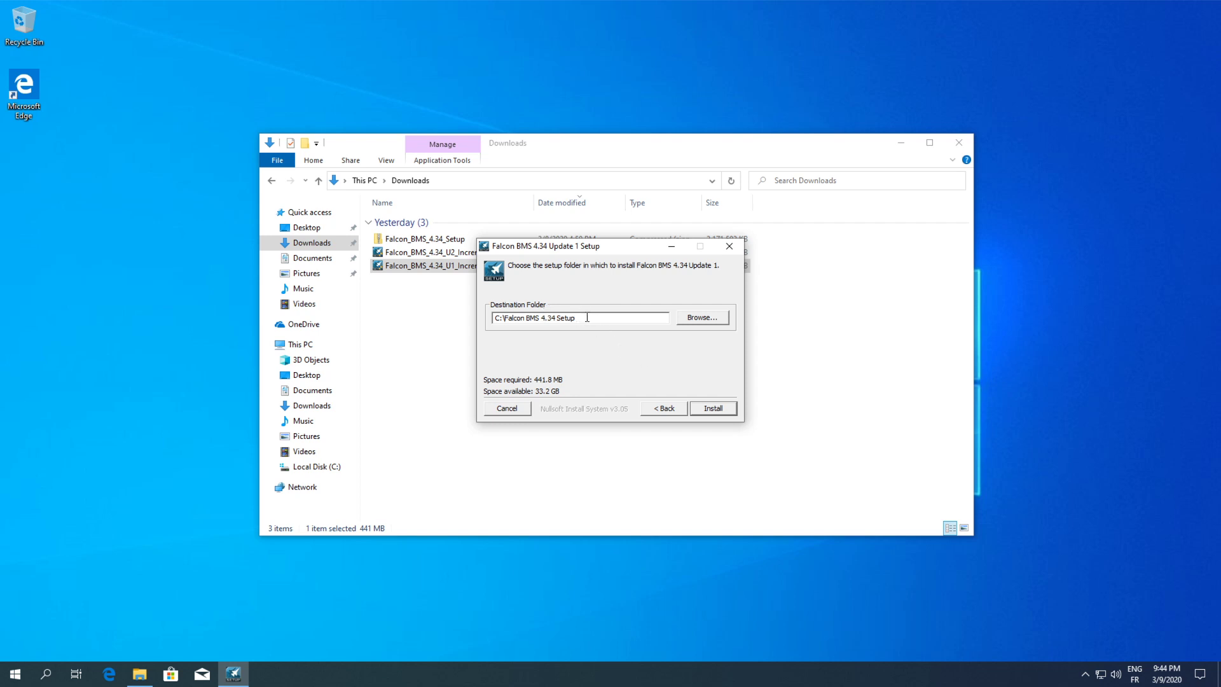
mouse_move(589, 341)
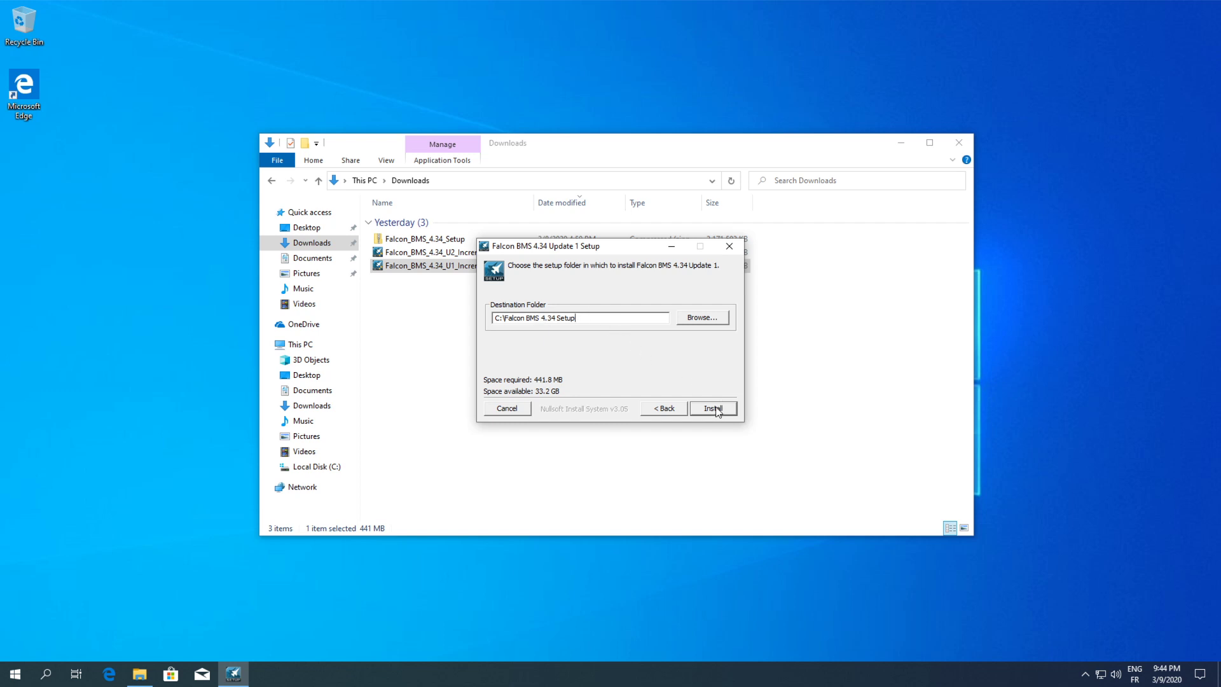
Install Update 1 into C:\Falcon BMS 4.34 Setup until Completed! appears.
left_click(711, 408)
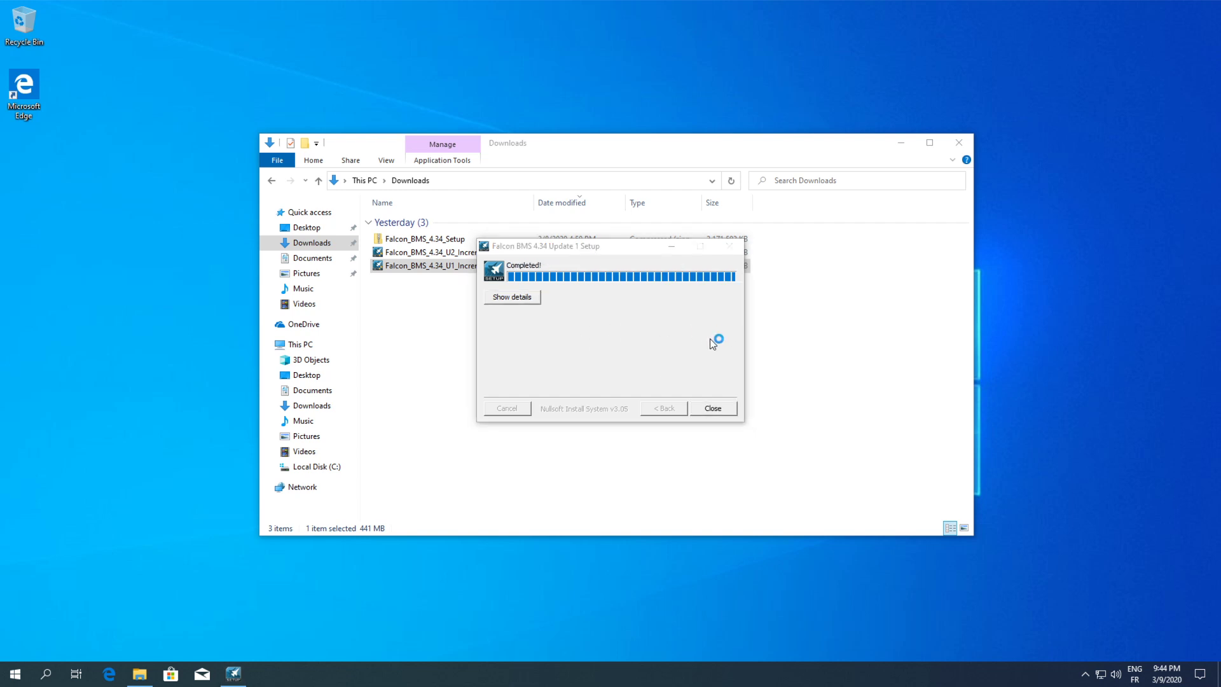
left_click(711, 408)
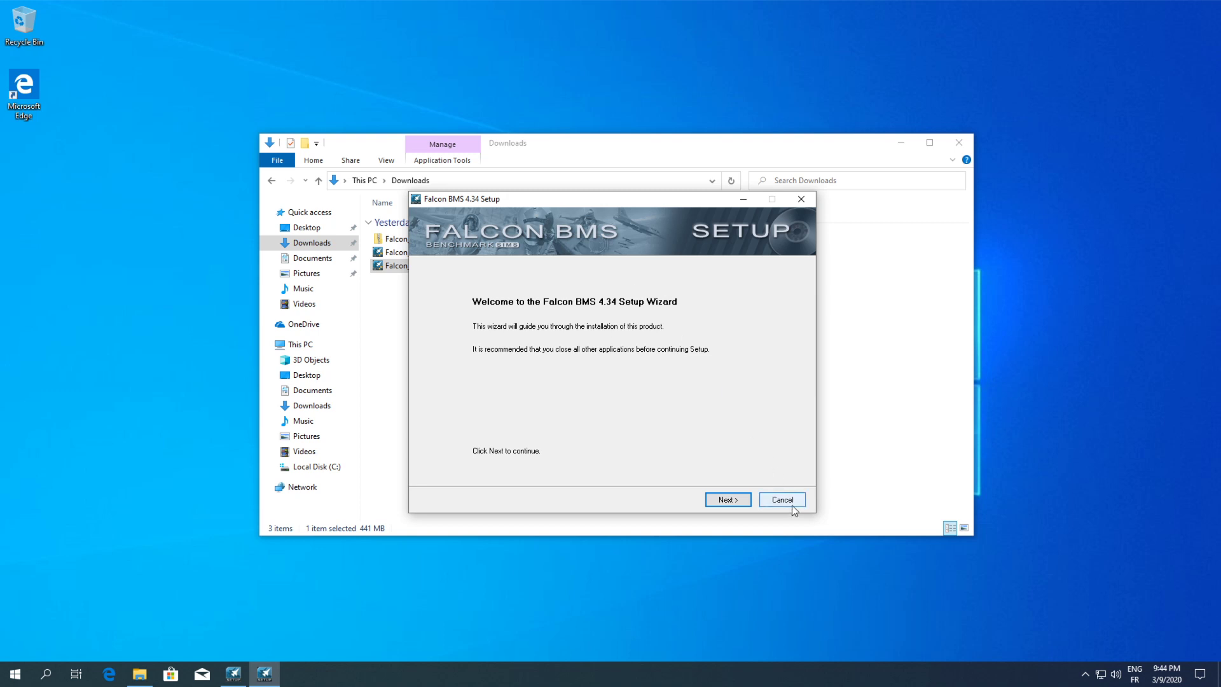
Close the Update 1 installer and wizard, then run the Update 2 incremental installer and acknowledge its instructions.
left_click(726, 499)
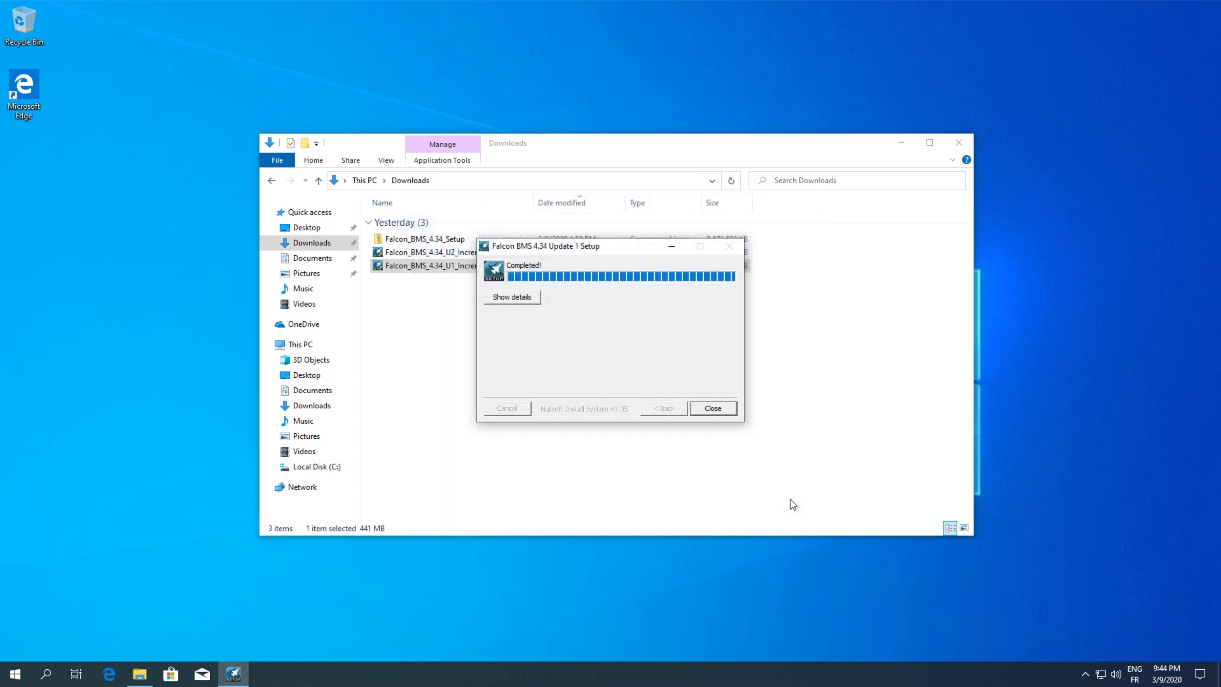
left_click(711, 408)
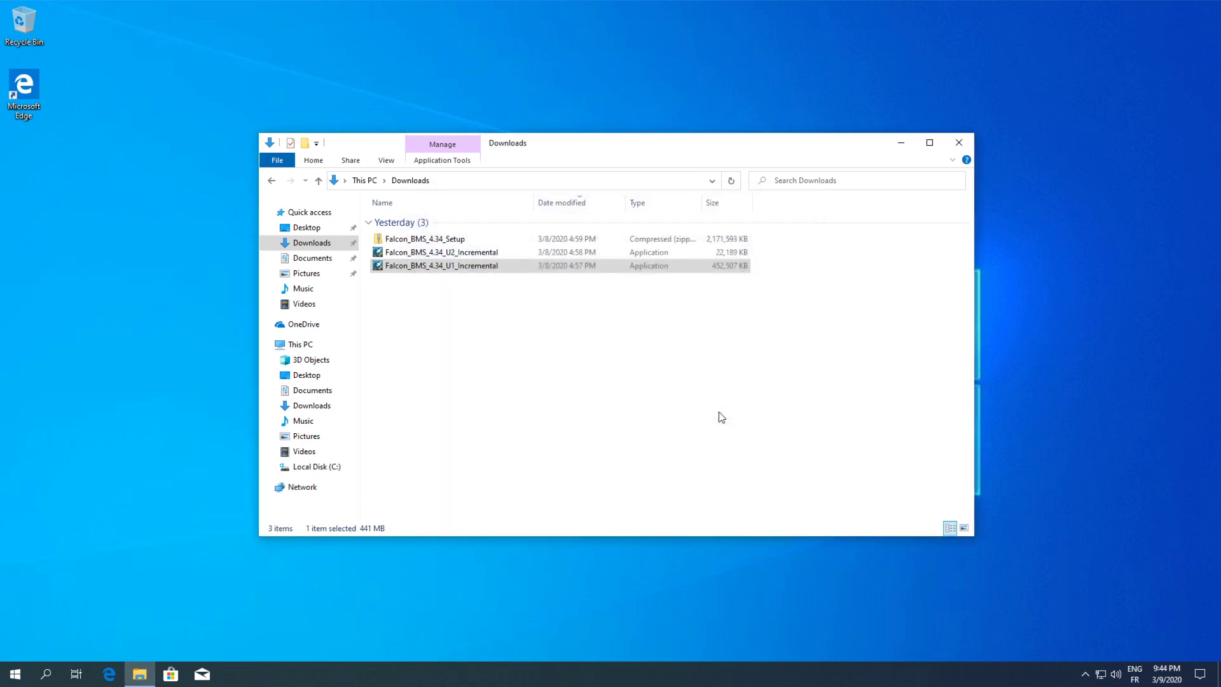
left_click(442, 251)
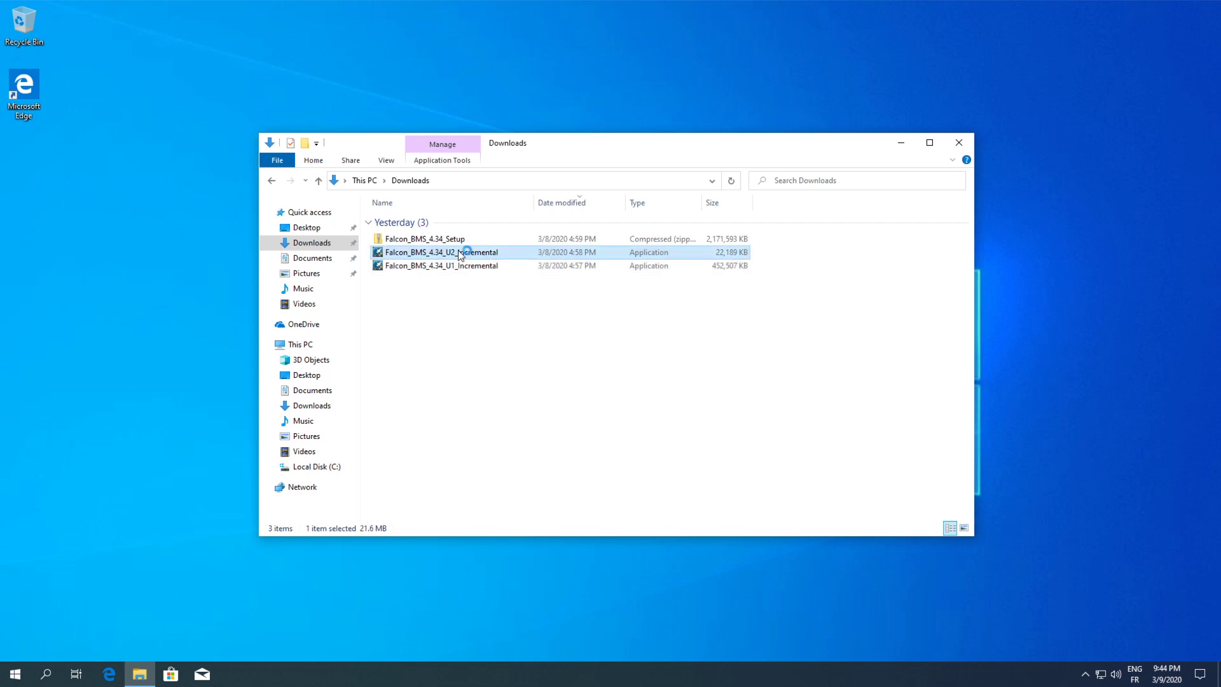
mouse_move(646, 409)
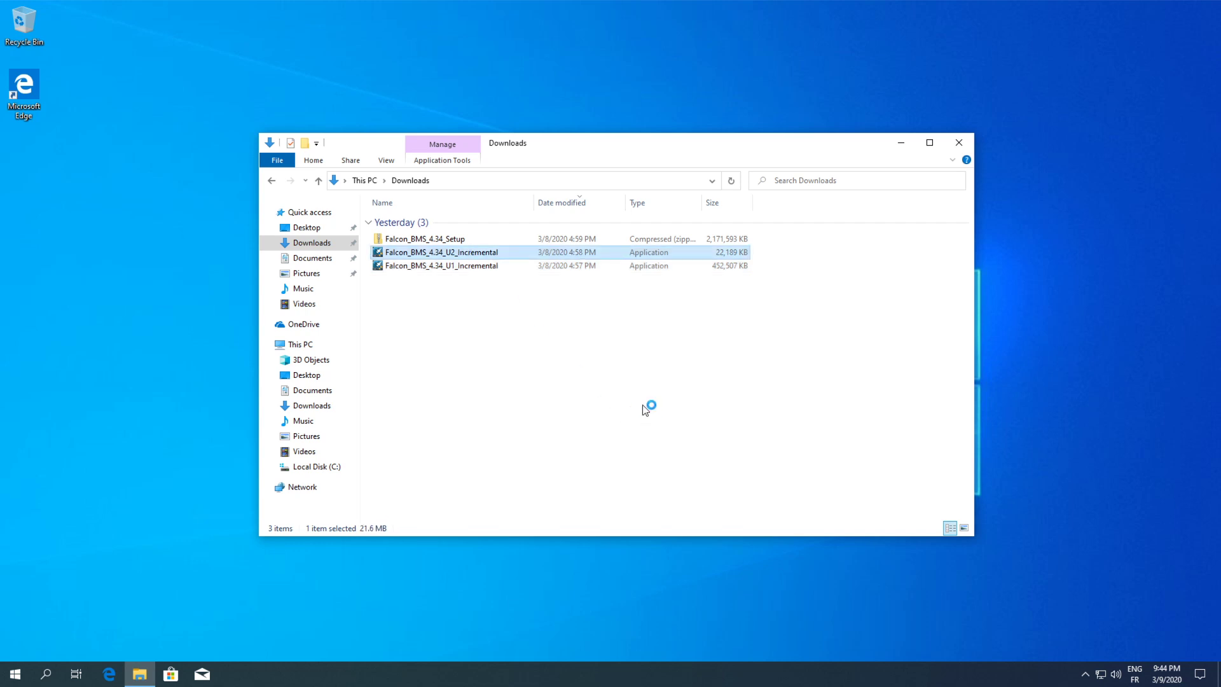
double_click(442, 251)
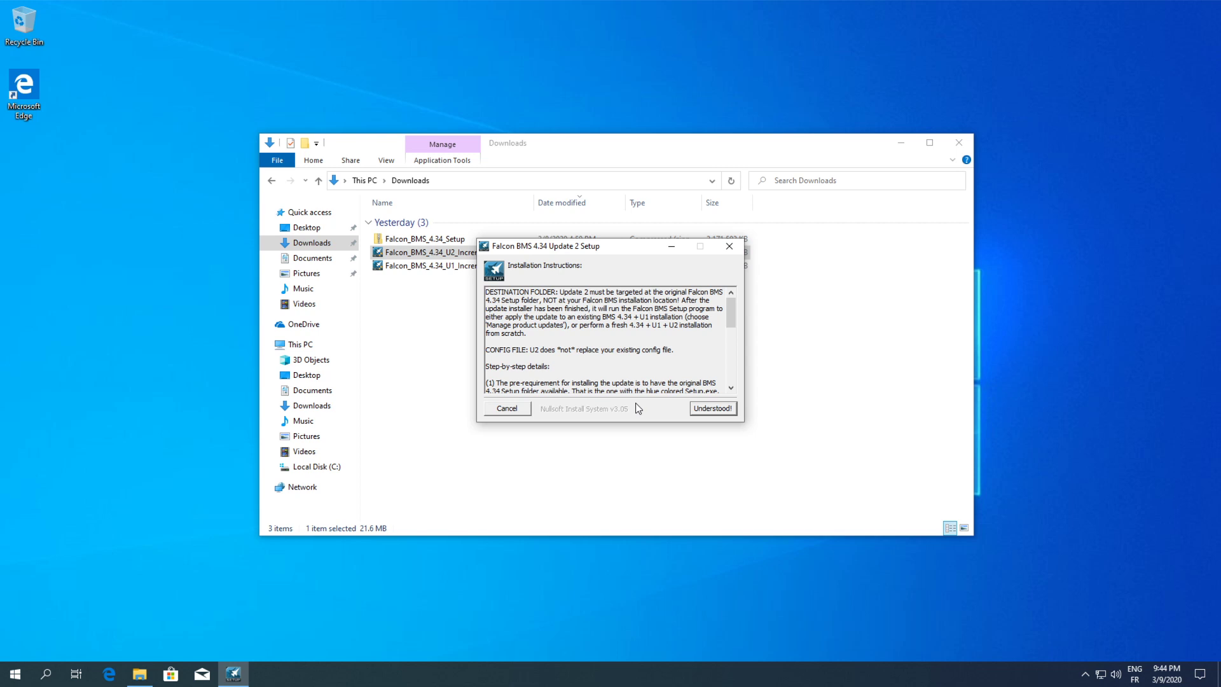
left_click(711, 409)
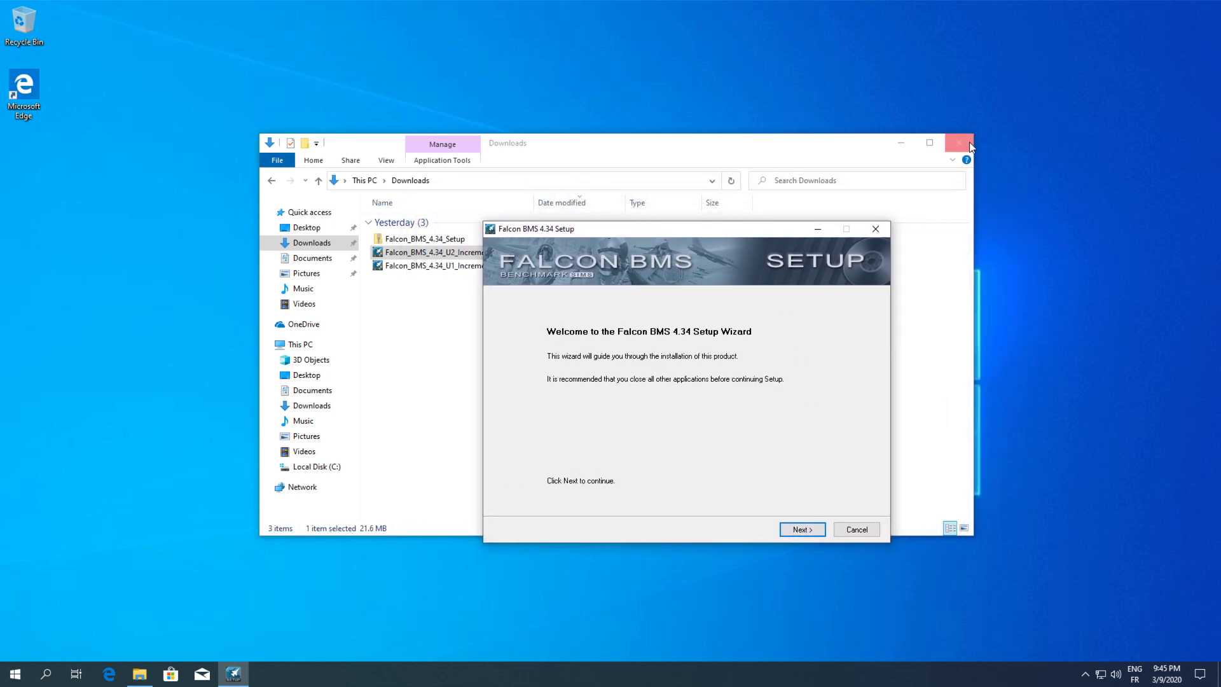
Close Explorer and accept the Falcon BMS 4.34 license agreement in the setup wizard.
left_click(967, 142)
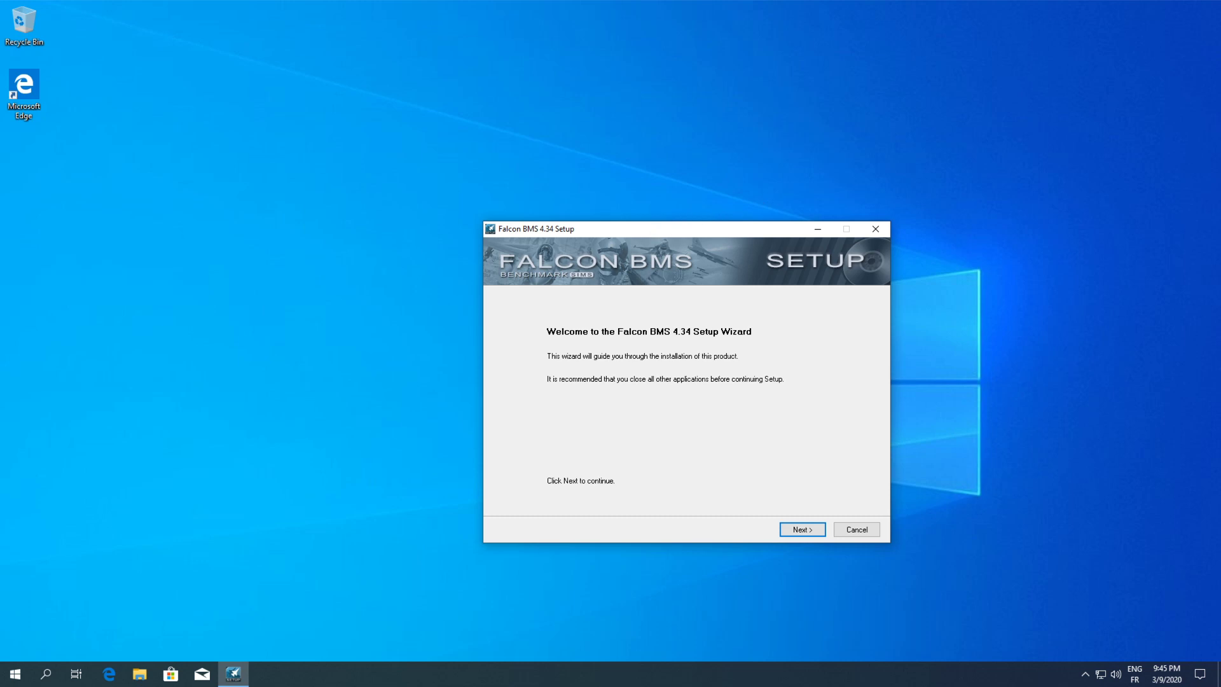
left_click_drag(686, 228, 587, 170)
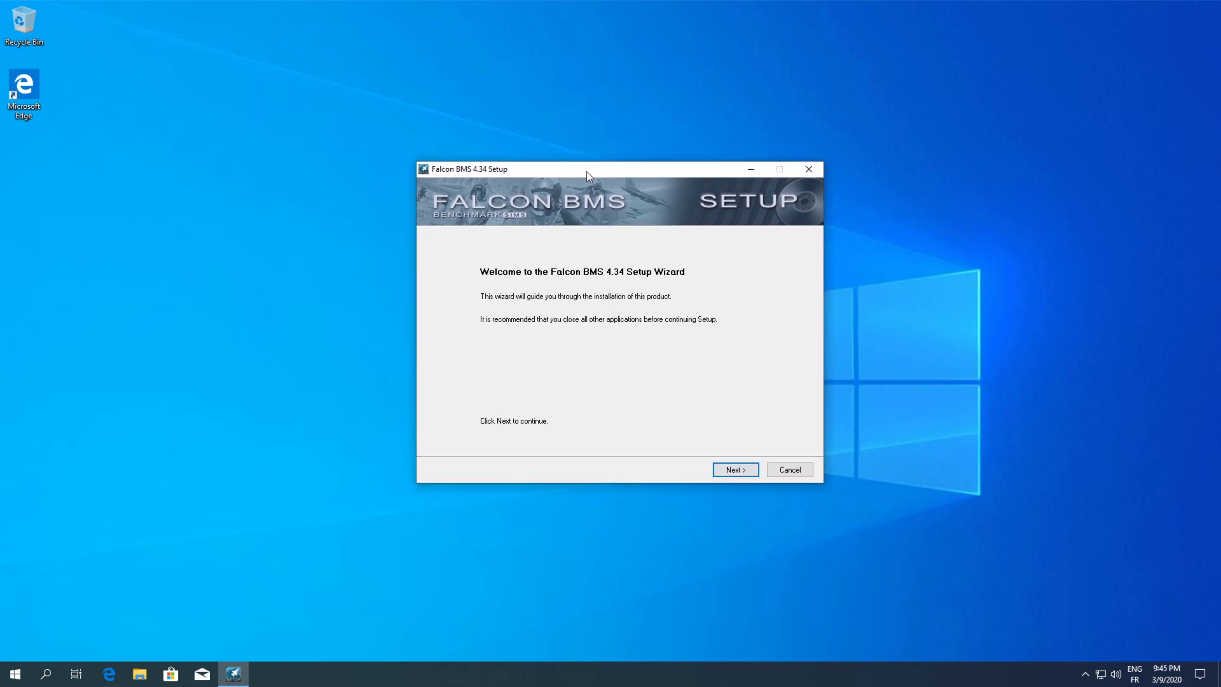
mouse_move(702, 380)
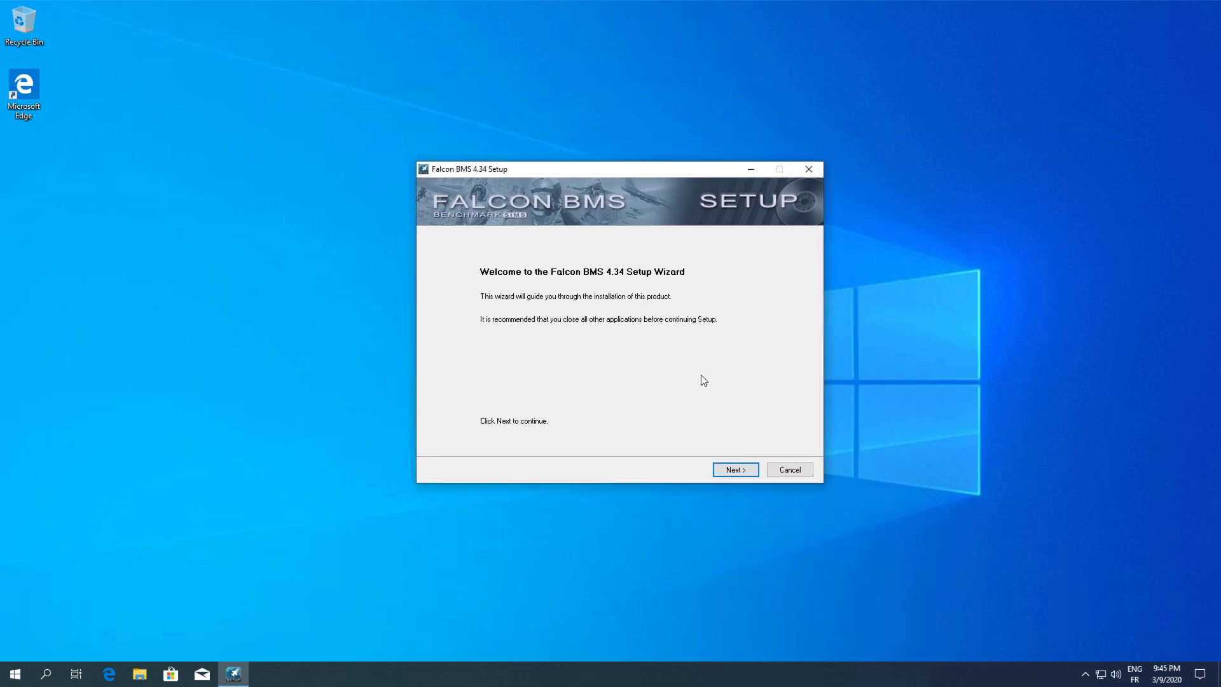
left_click(733, 469)
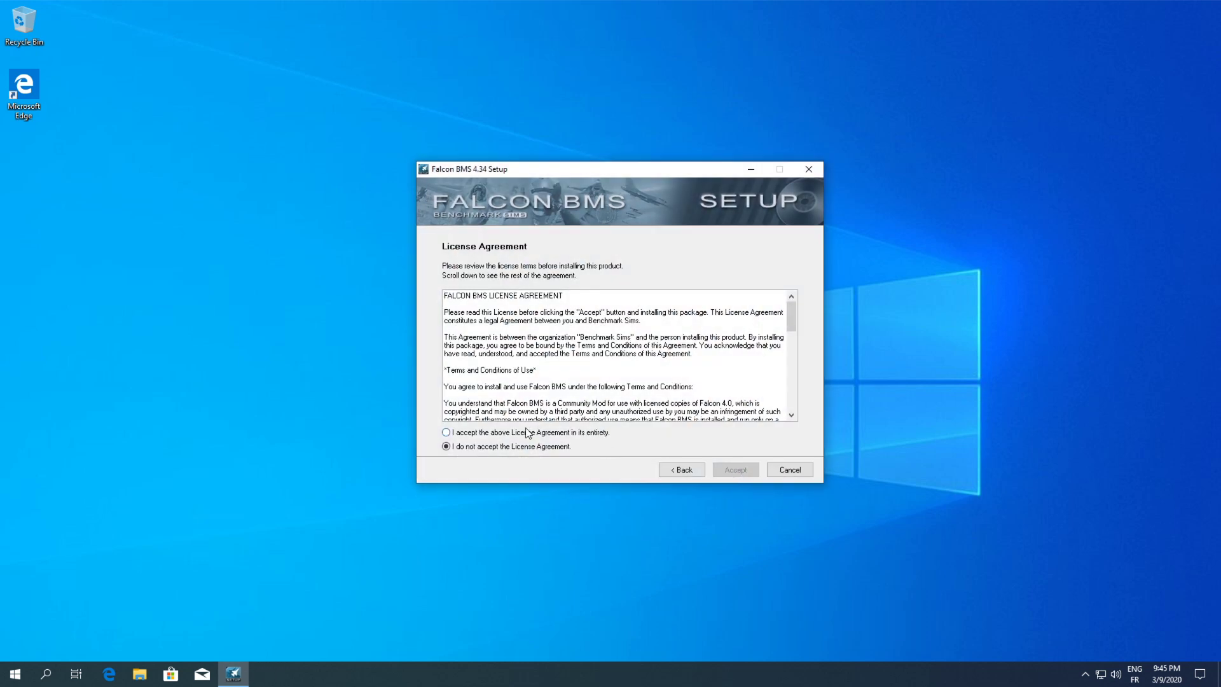
left_click(446, 433)
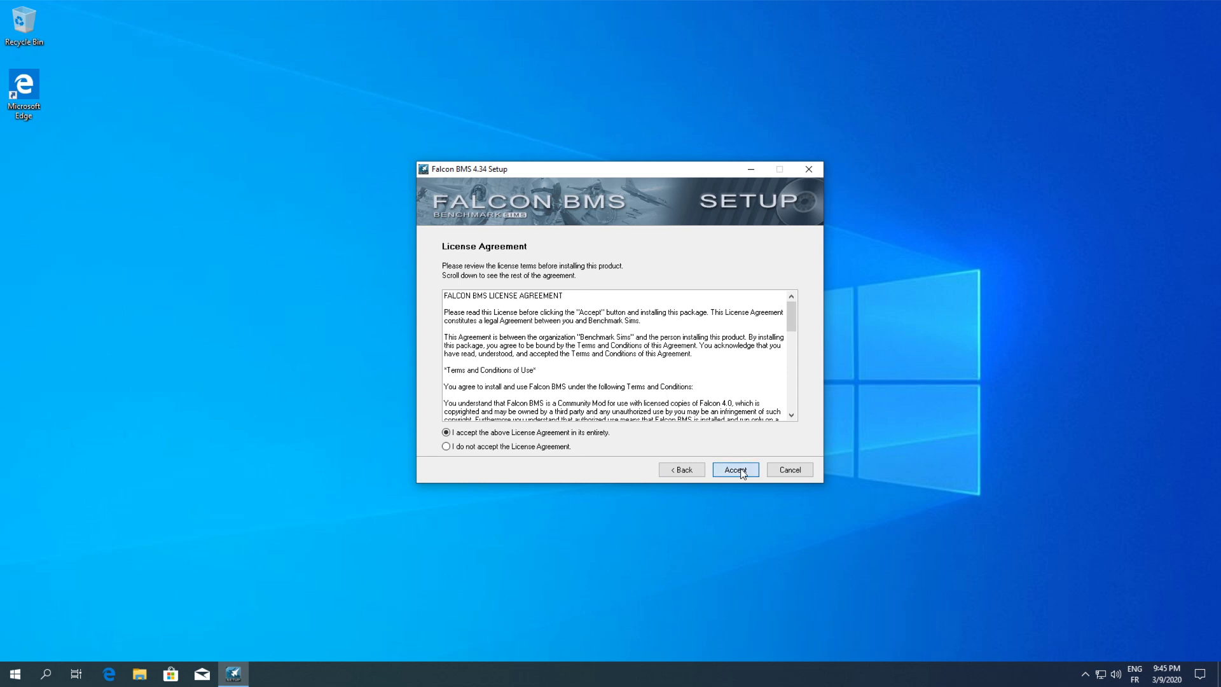
left_click(734, 469)
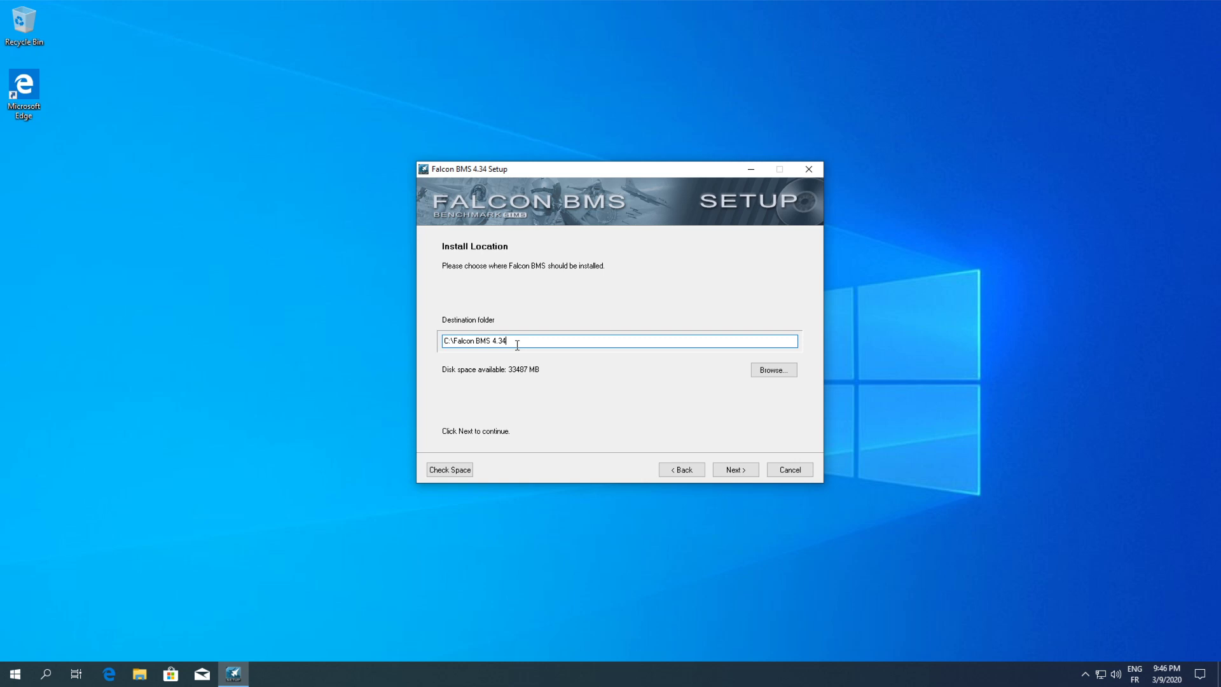
mouse_move(459, 336)
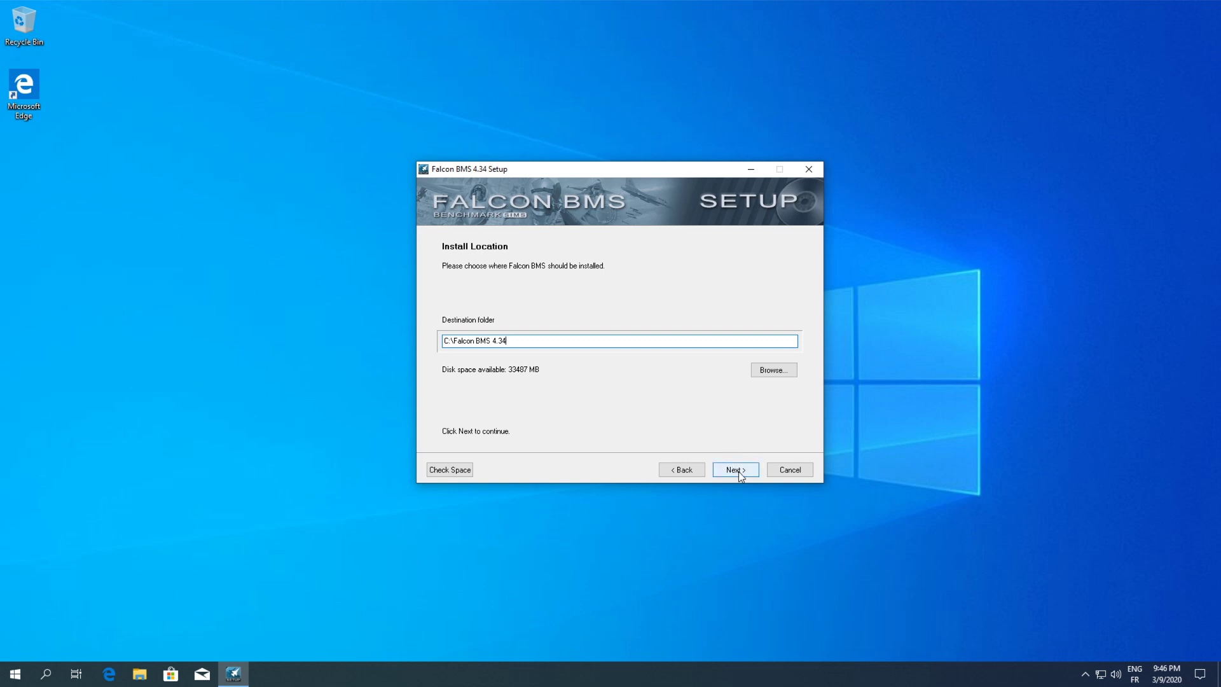
Confirm the C:\Falcon BMS 4.34 install location to reach the Product Updates page.
left_click(734, 469)
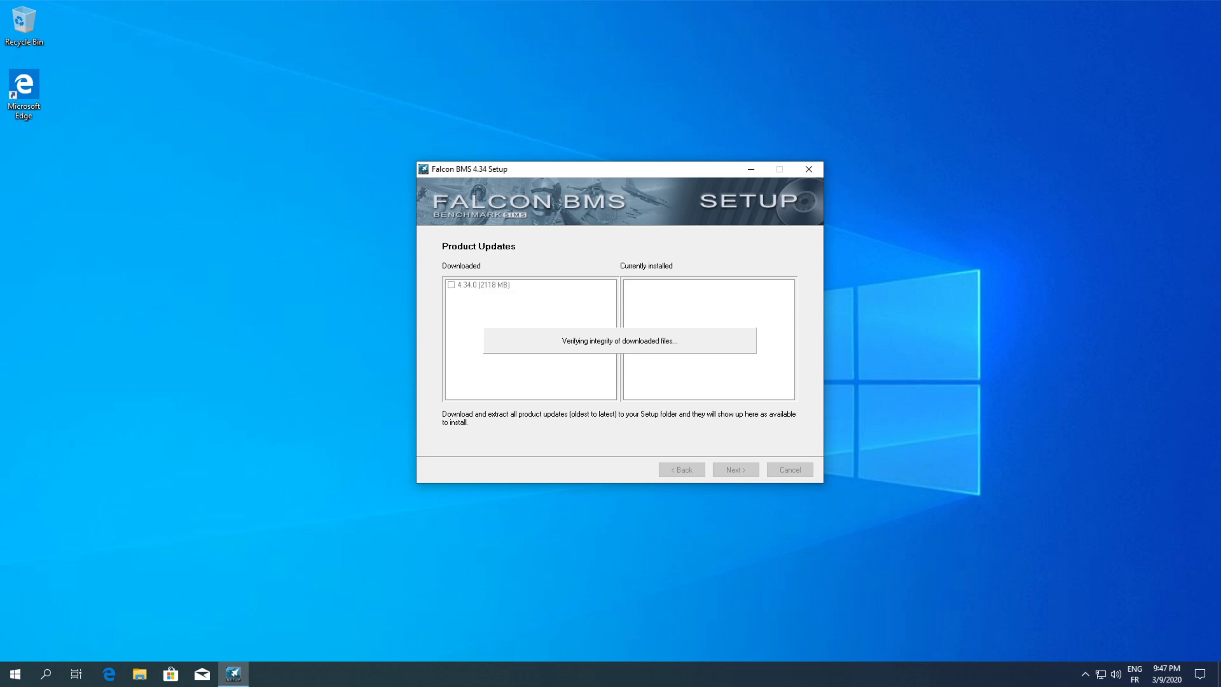
mouse_move(445, 250)
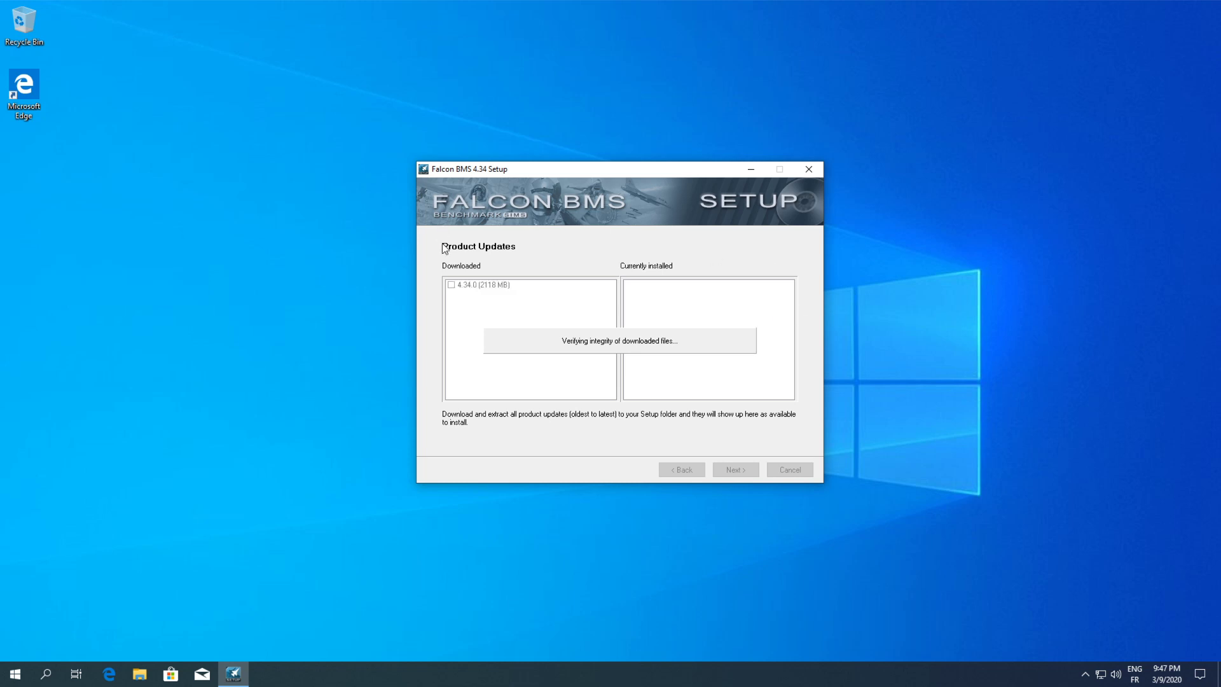
mouse_move(482, 294)
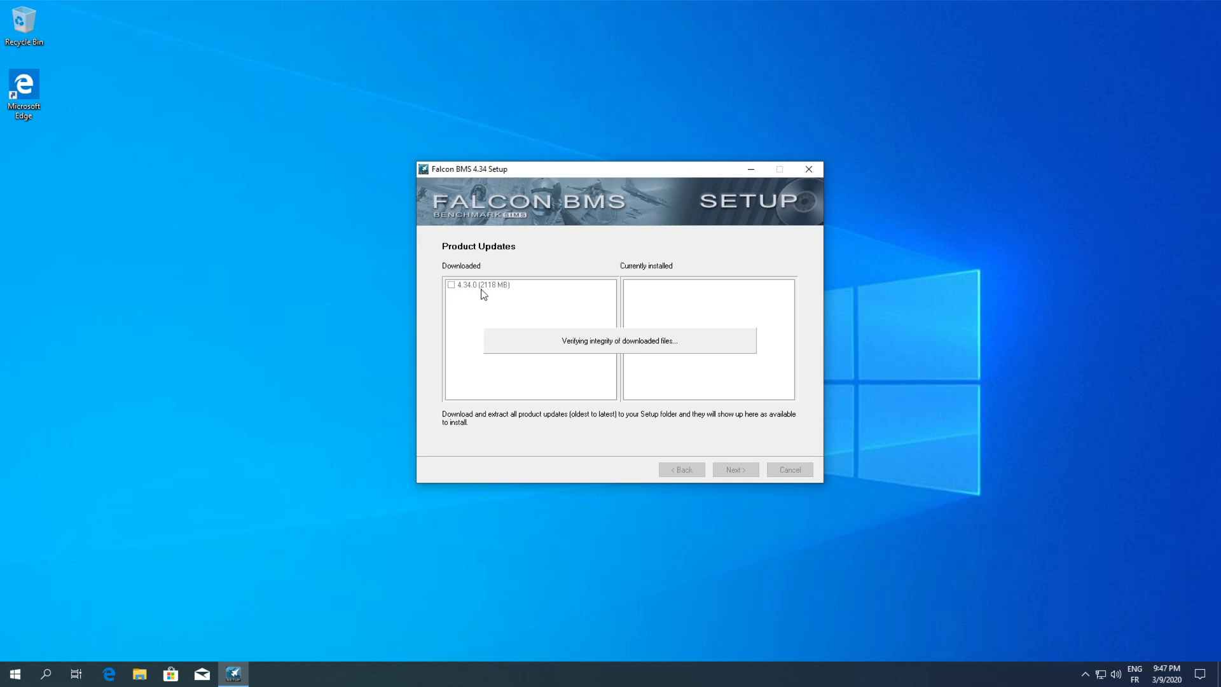
mouse_move(479, 303)
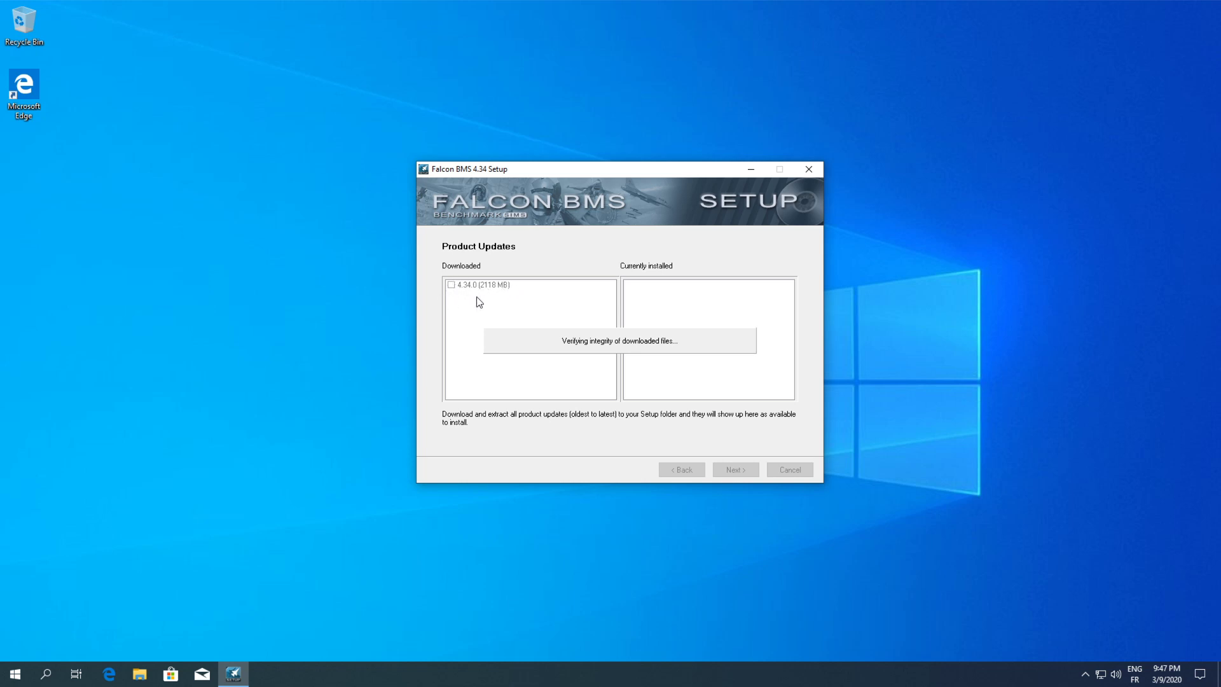
mouse_move(617, 226)
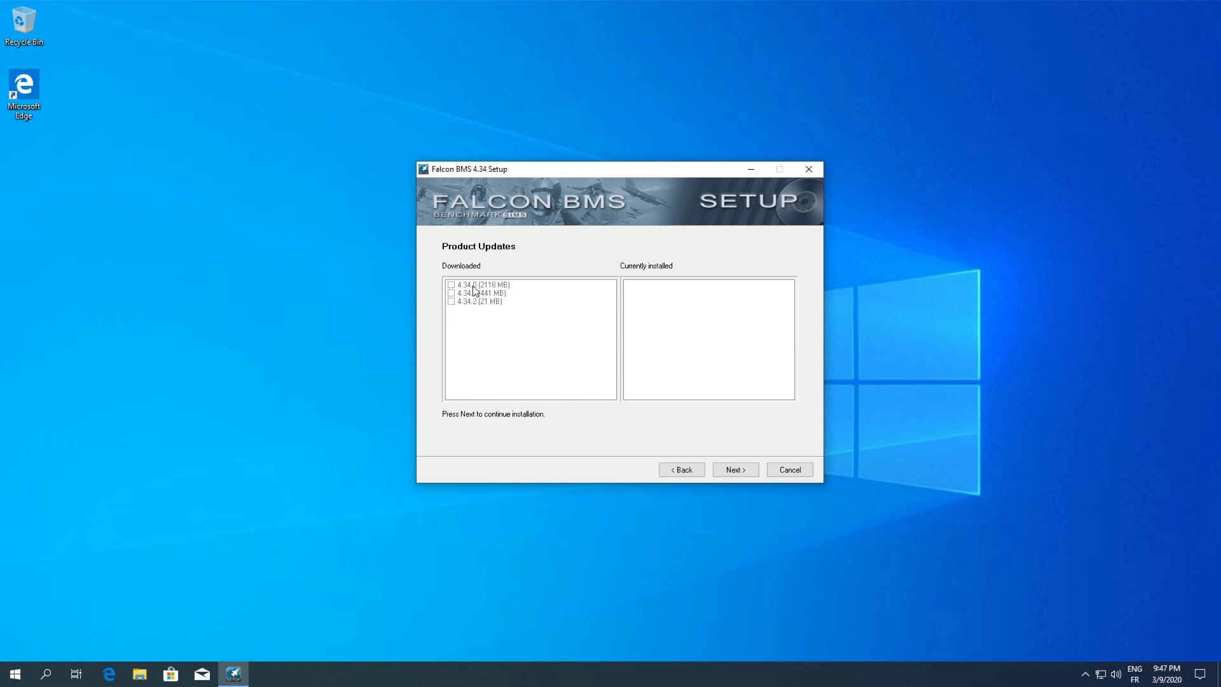
mouse_move(664, 360)
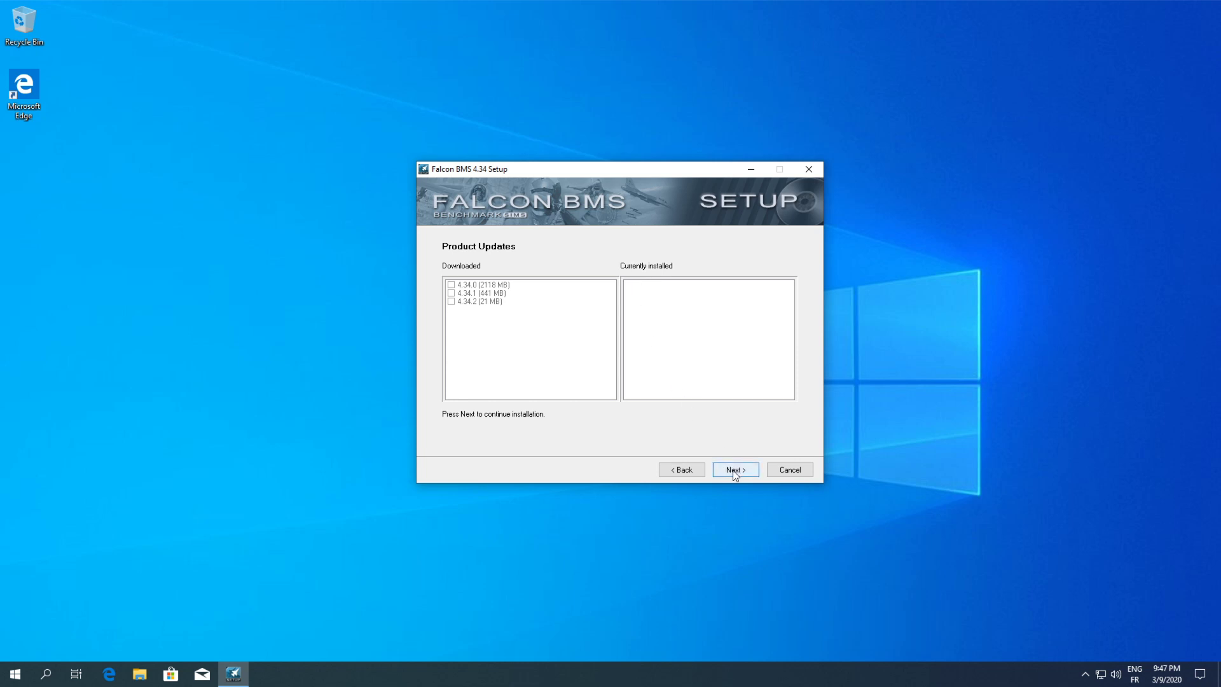
Install the base game with updates 4.34.1 and 4.34.2, keeping the desktop shortcut and start menu options.
left_click(732, 470)
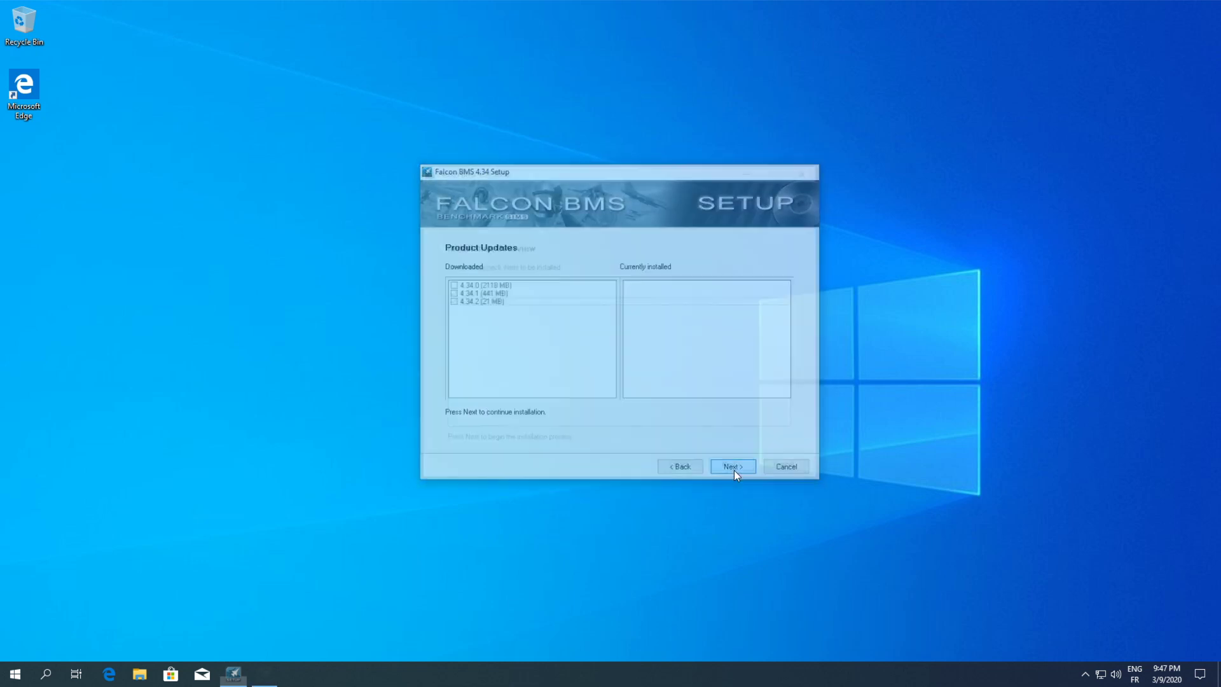
left_click(730, 466)
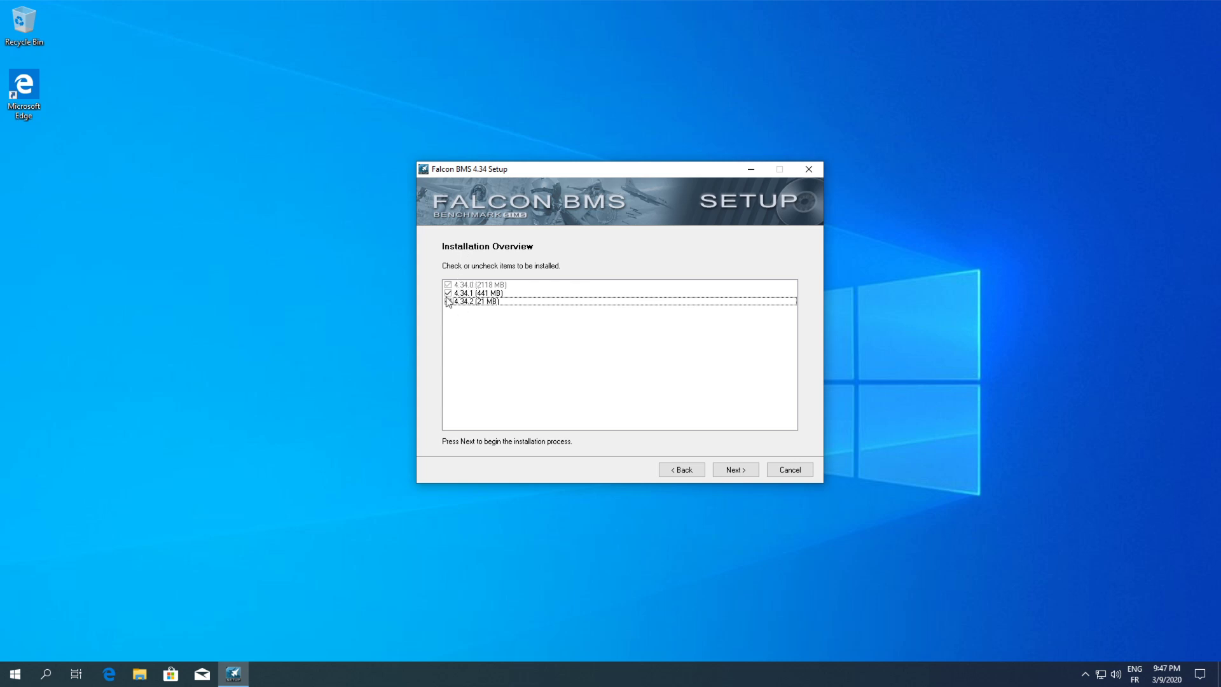
left_click(449, 303)
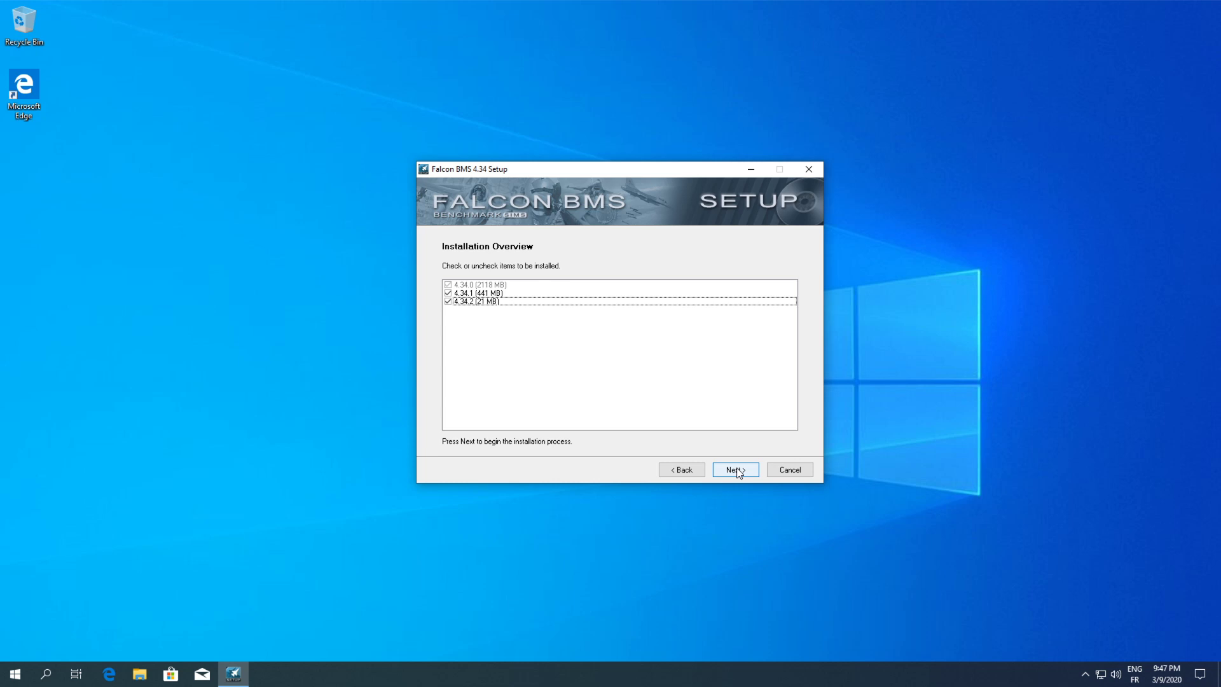
left_click(733, 469)
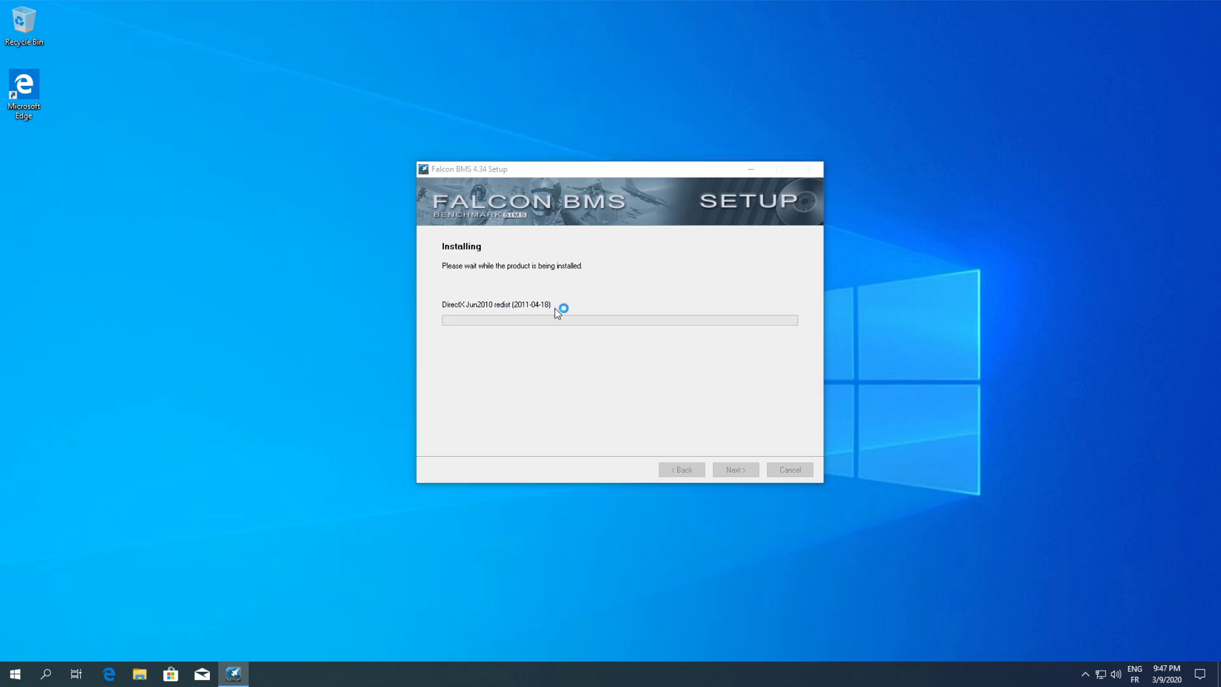
mouse_move(568, 310)
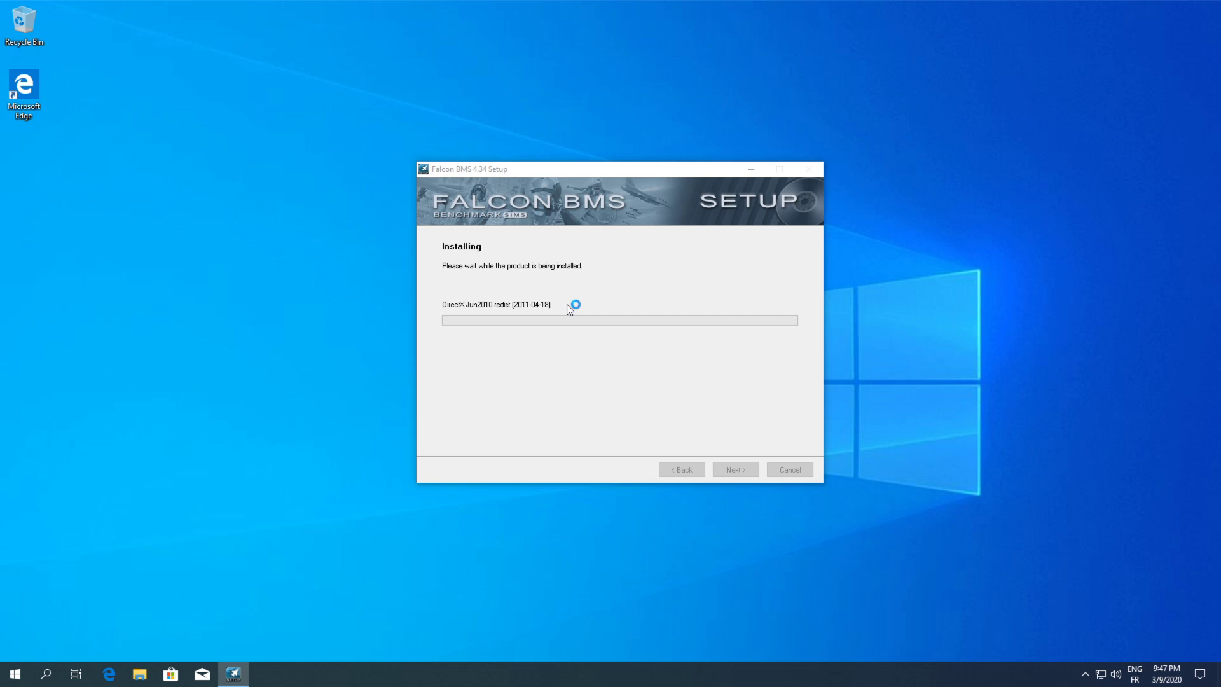
mouse_move(771, 389)
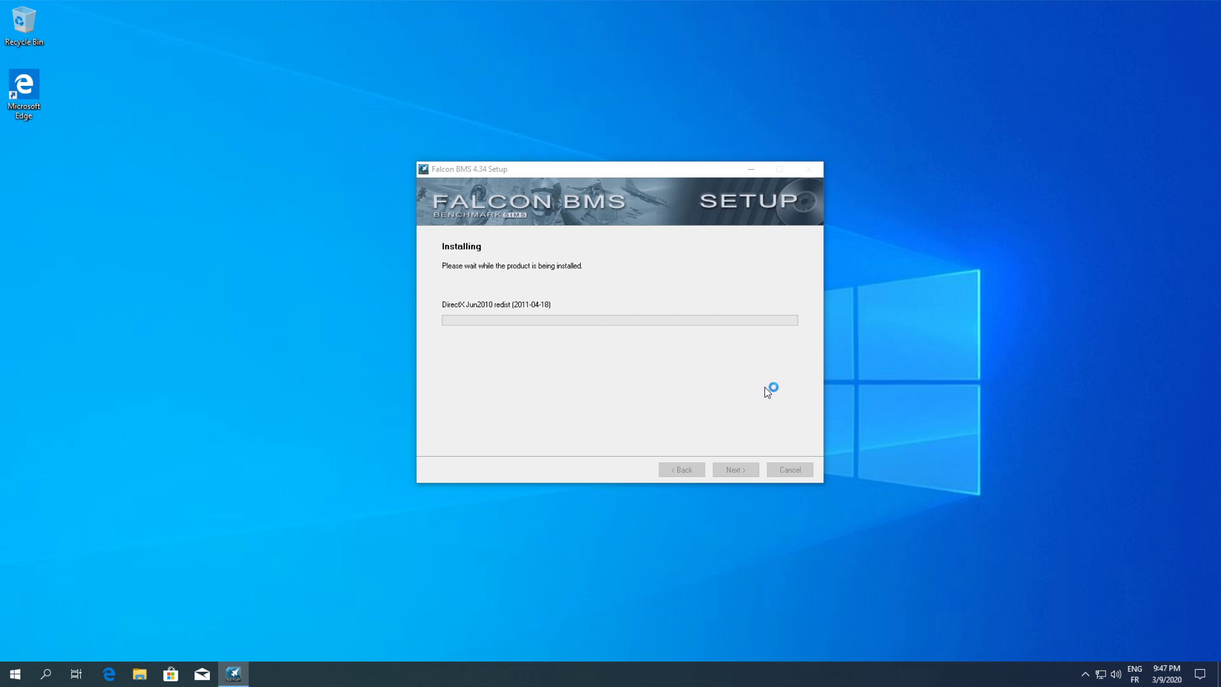
mouse_move(762, 385)
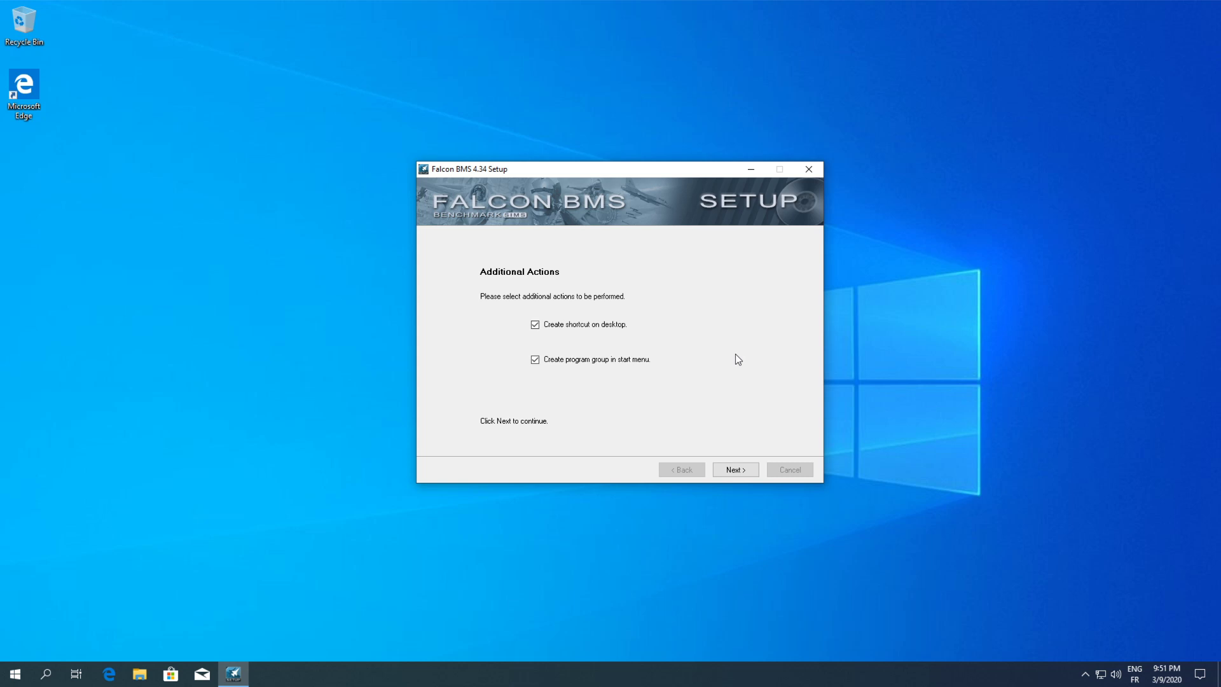
mouse_move(677, 362)
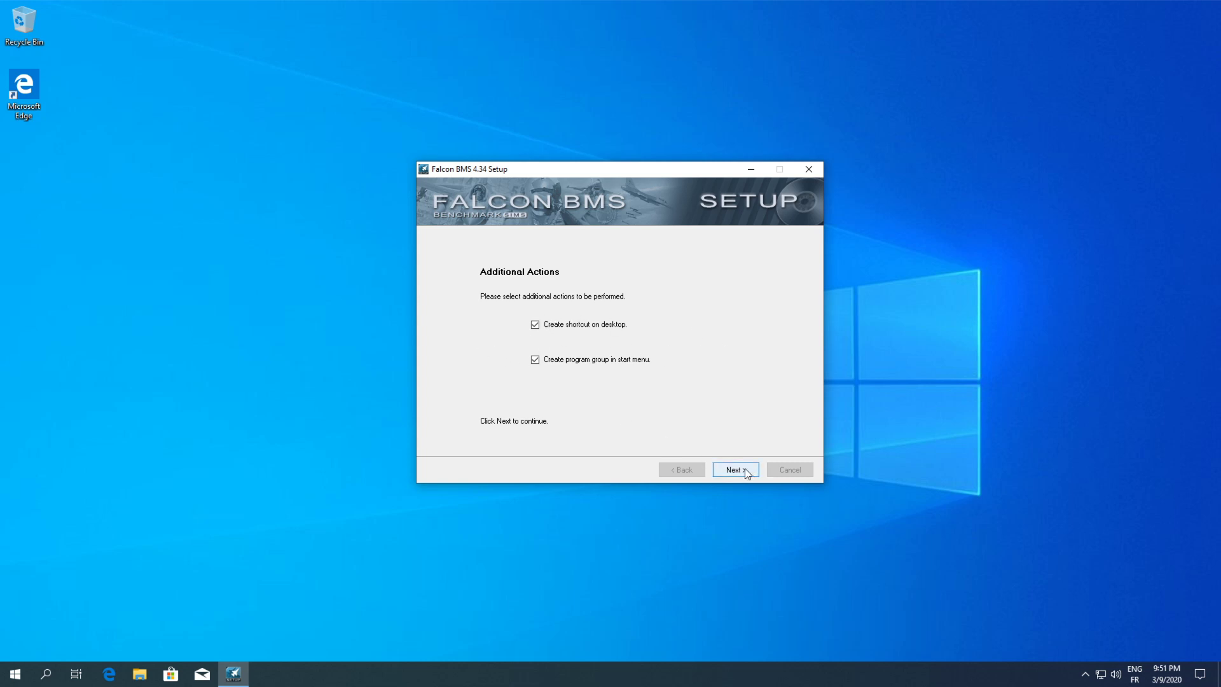
left_click(733, 470)
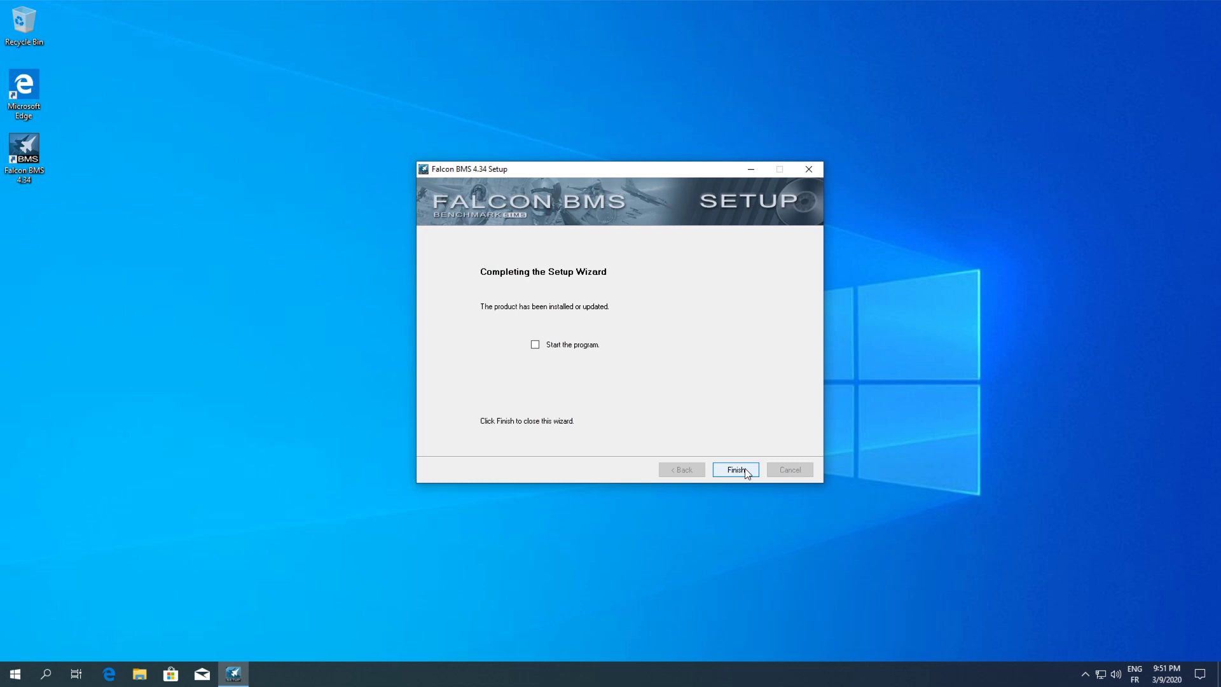
Finish the setup wizard, leaving the Falcon BMS 4.34 shortcut on the desktop.
left_click(734, 469)
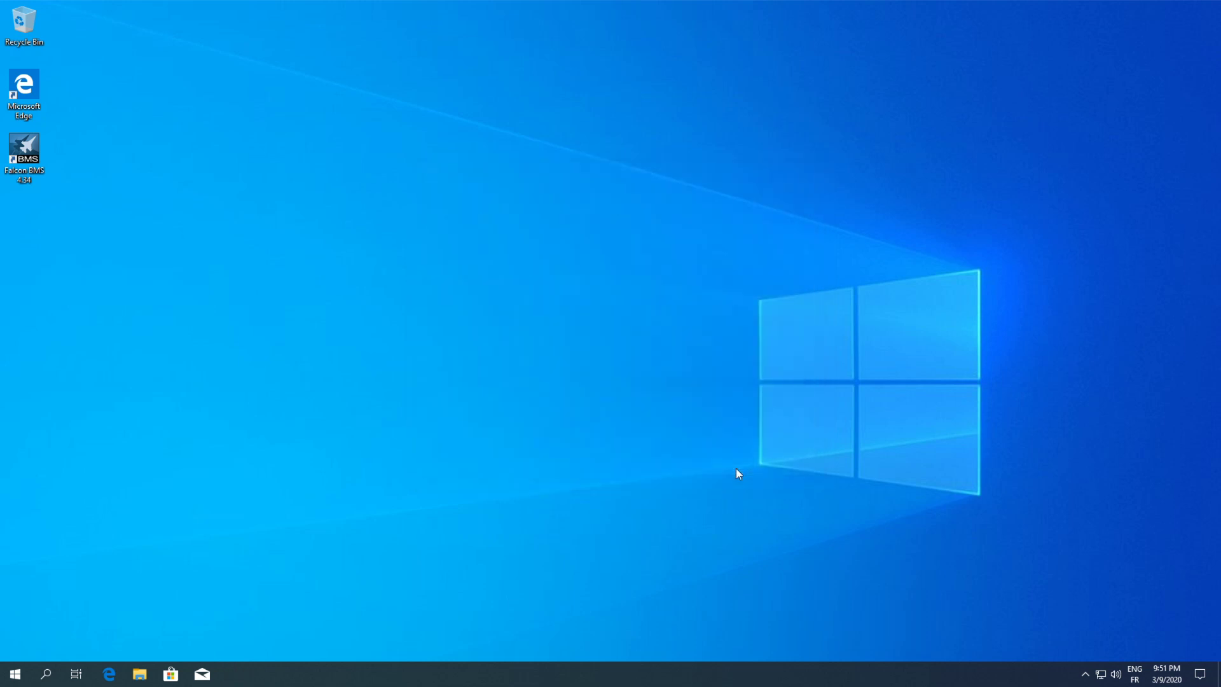
left_click(23, 151)
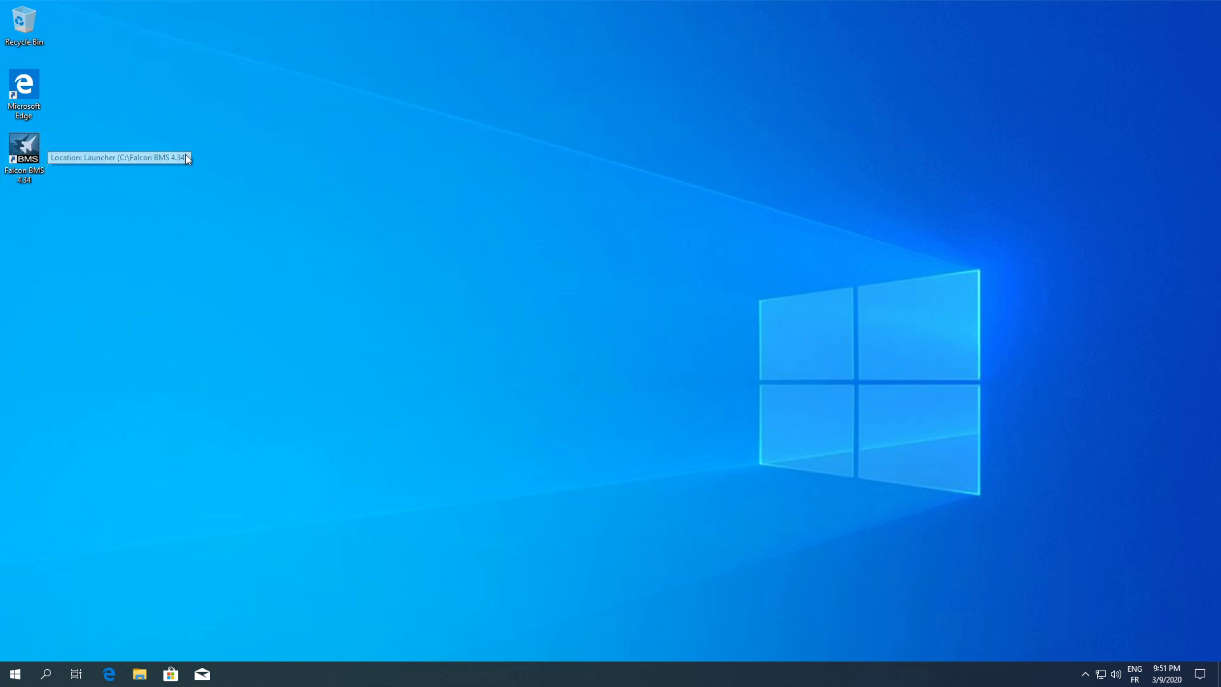
mouse_move(98, 166)
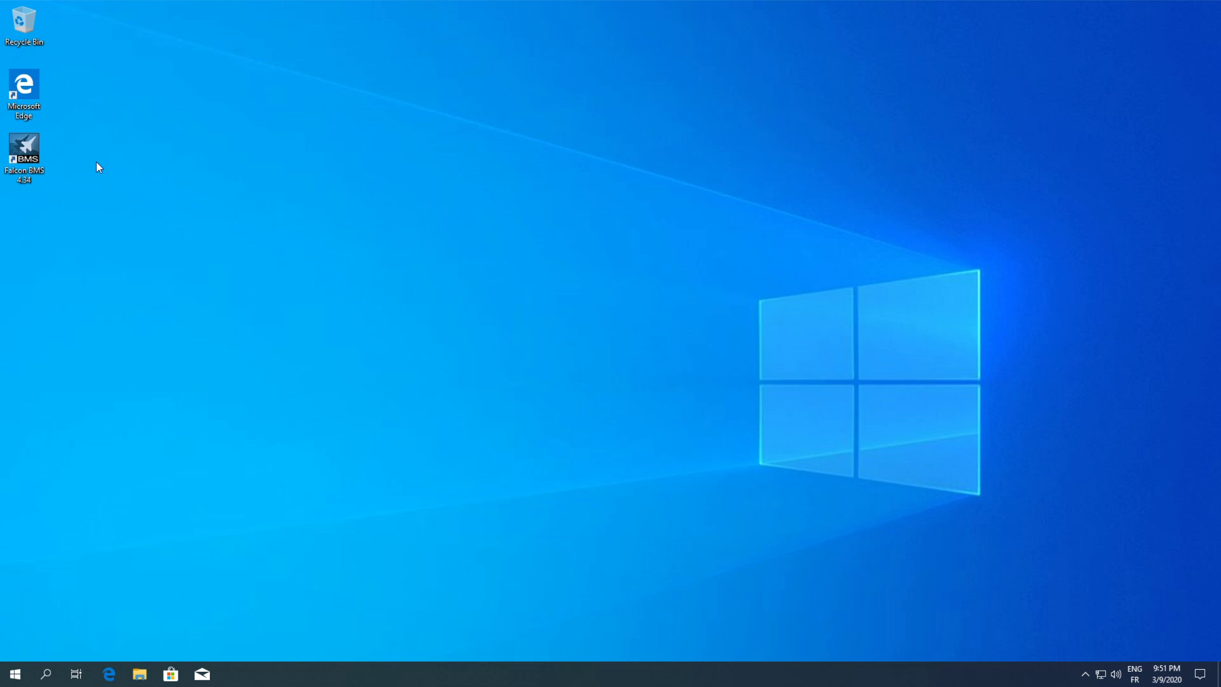
mouse_move(54, 165)
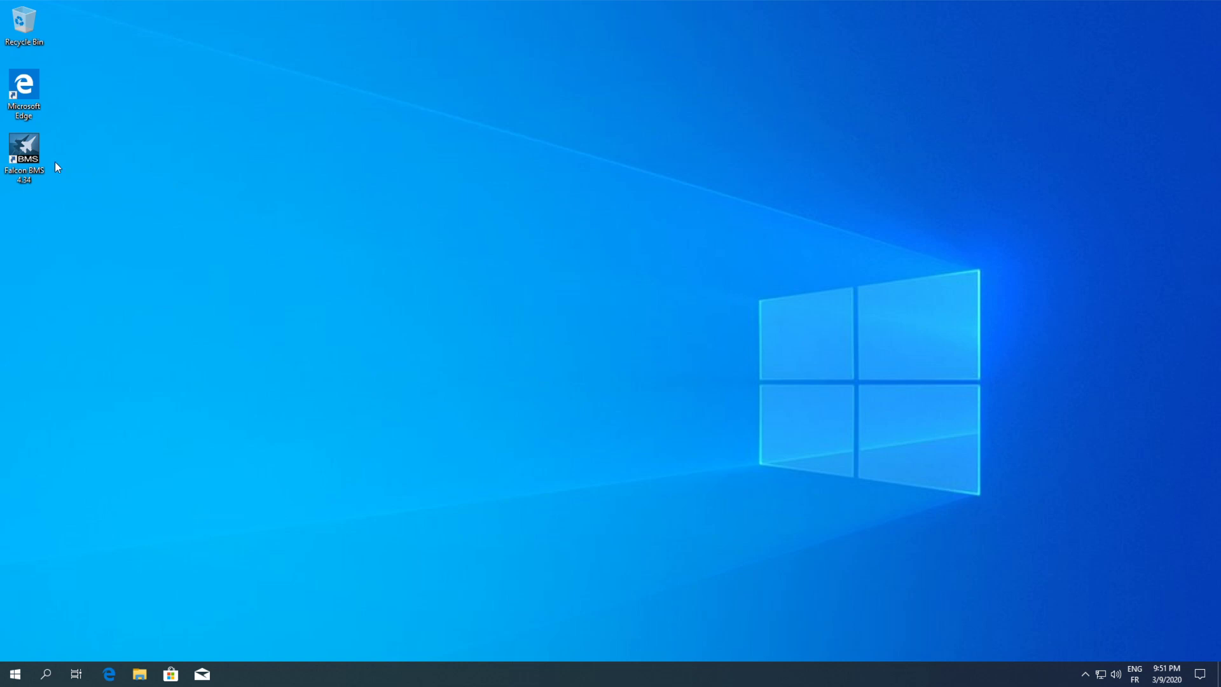
mouse_move(23, 151)
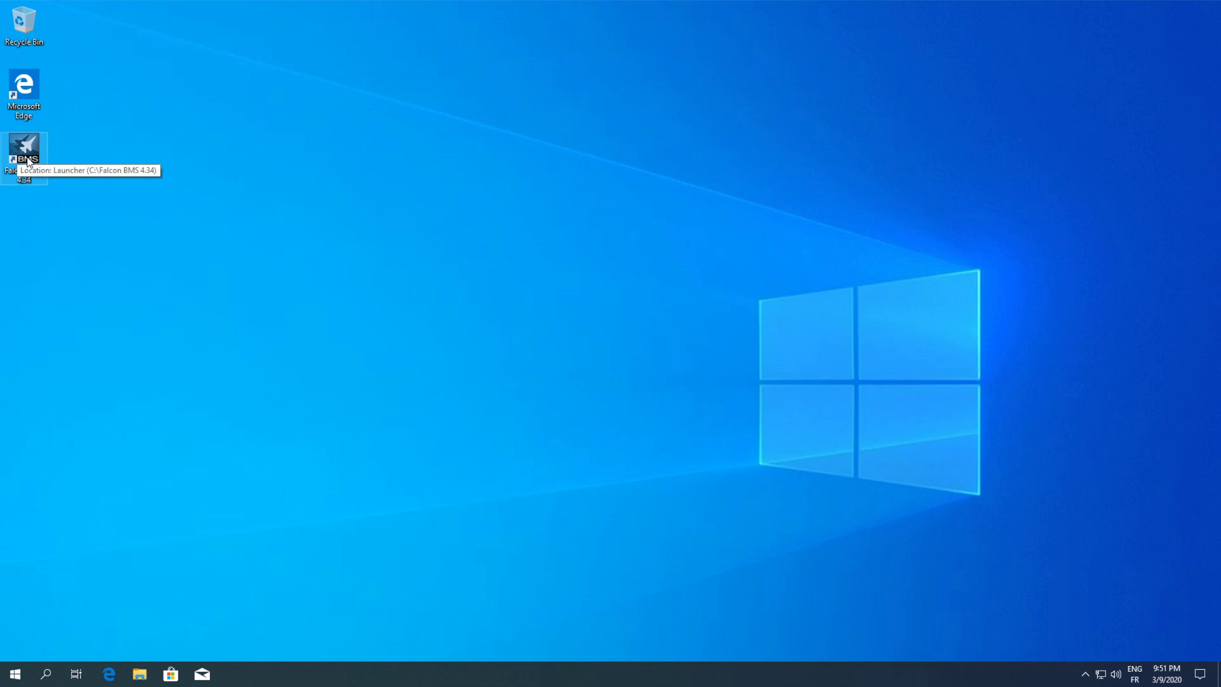
Append -window -nomovie to the Falcon BMS 4.34 shortcut's Target in Properties and save.
right_click(23, 152)
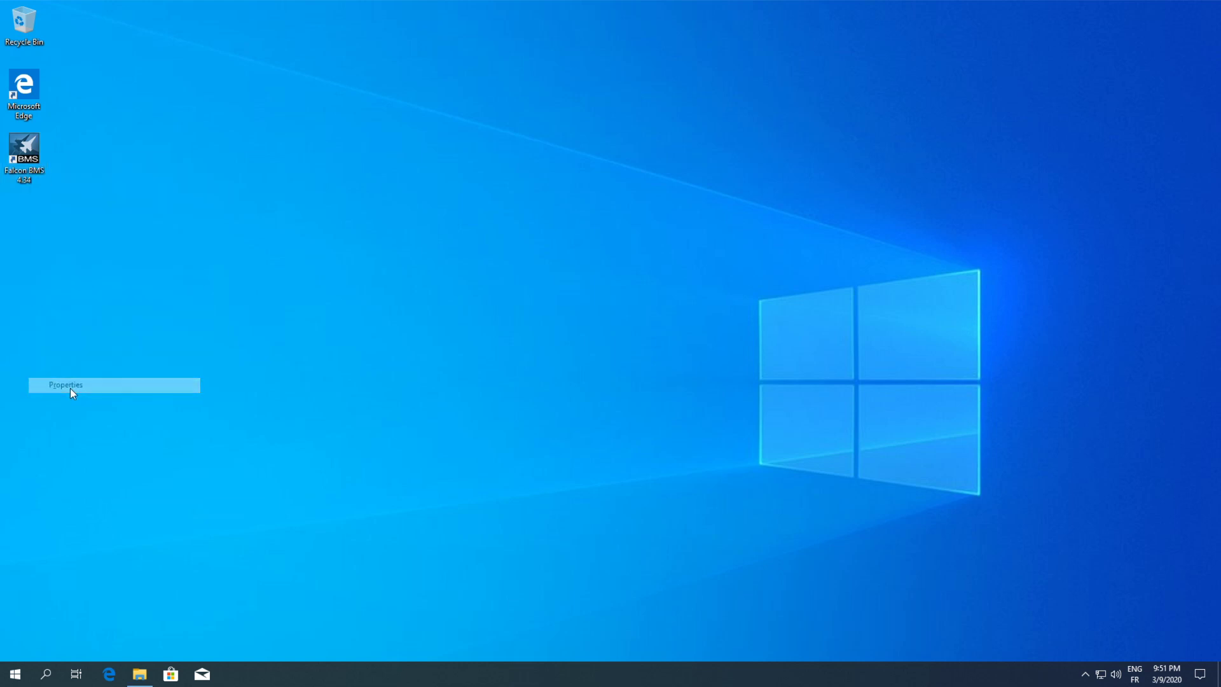
left_click(65, 384)
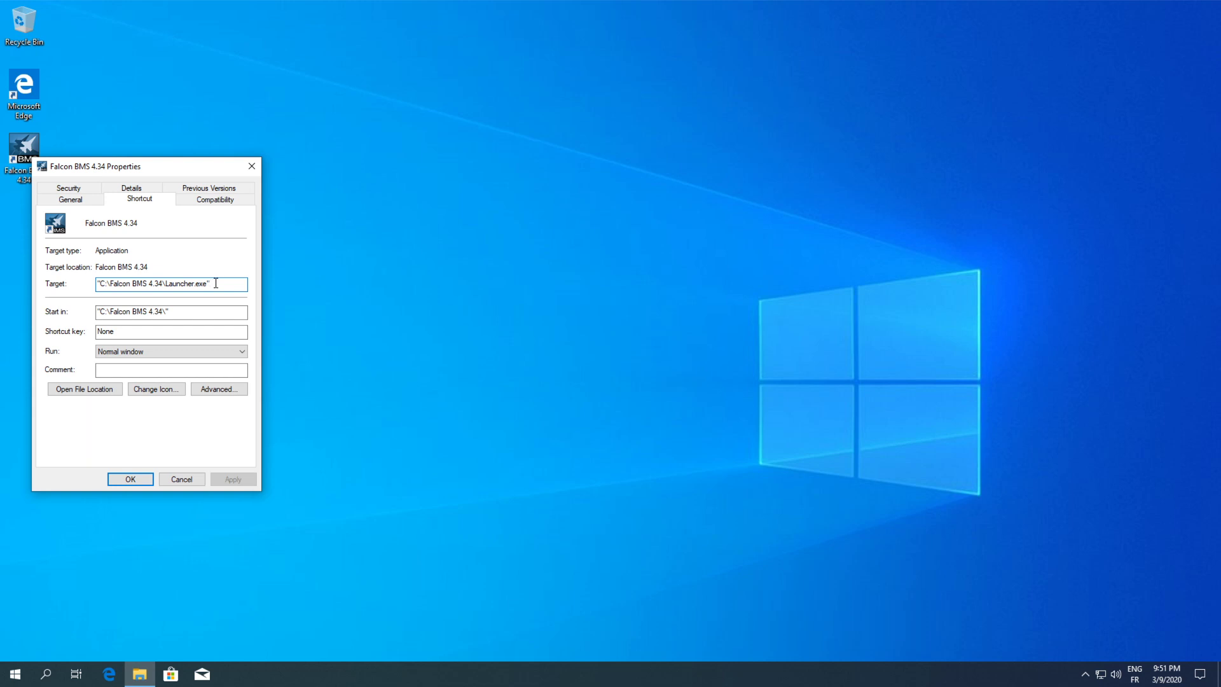
type("-window -mono -nomovie")
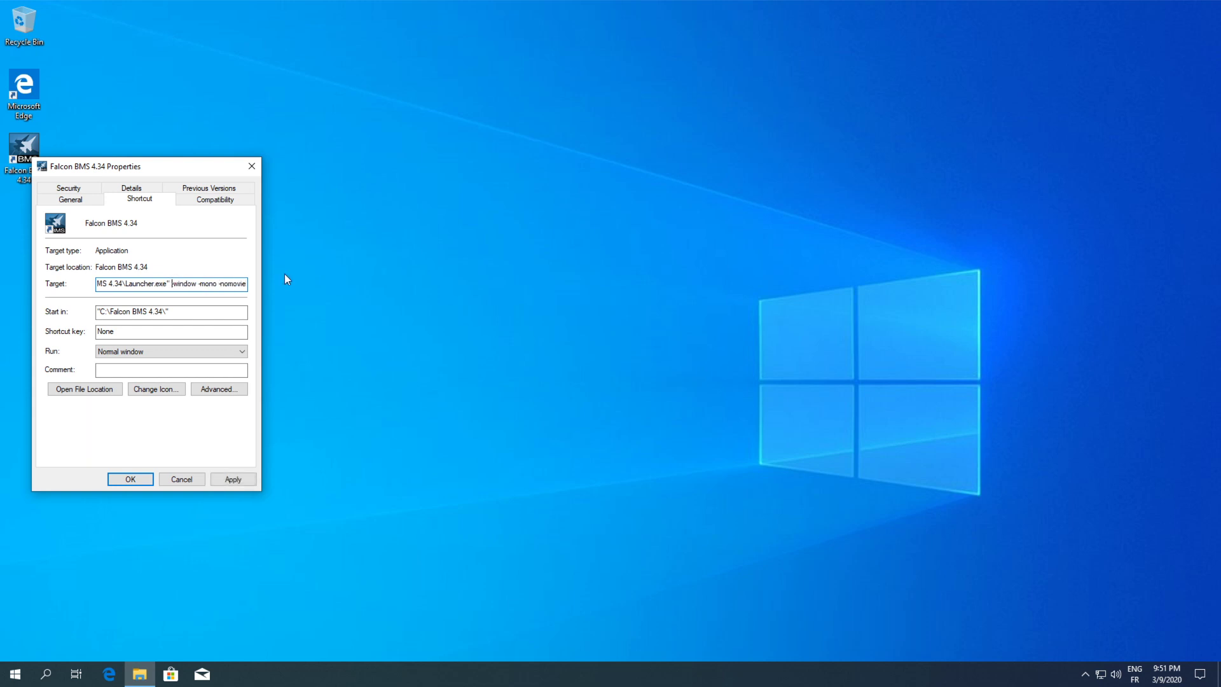
mouse_move(300, 264)
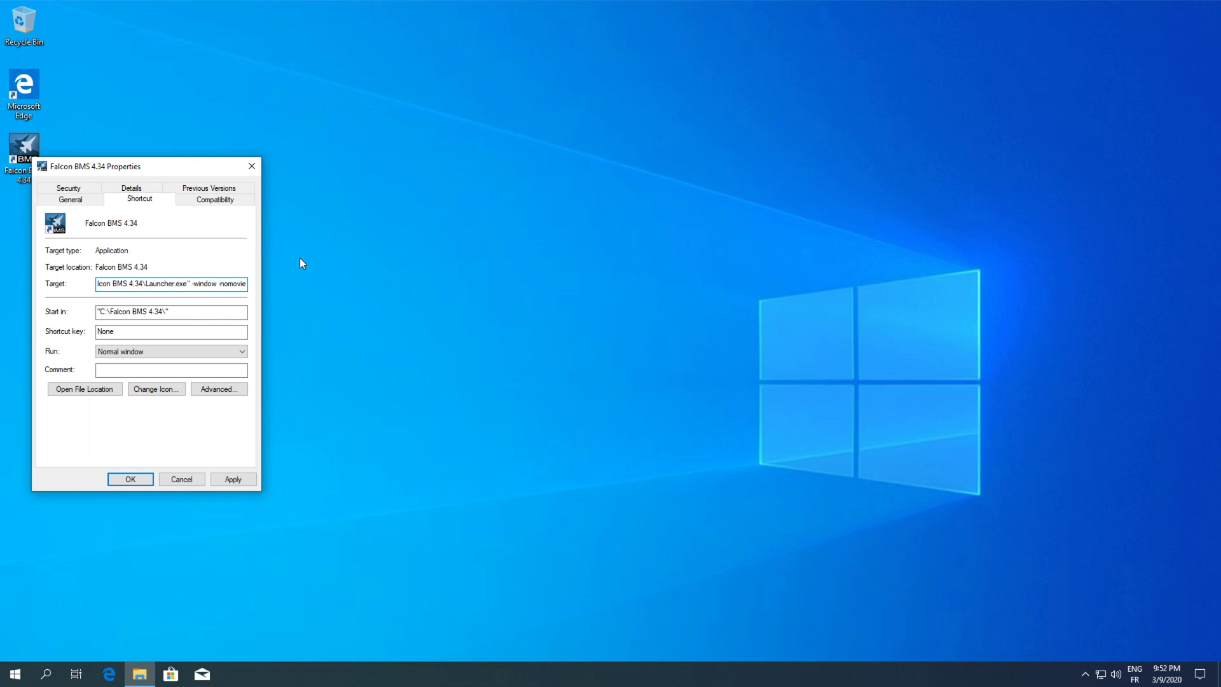
left_click(199, 284)
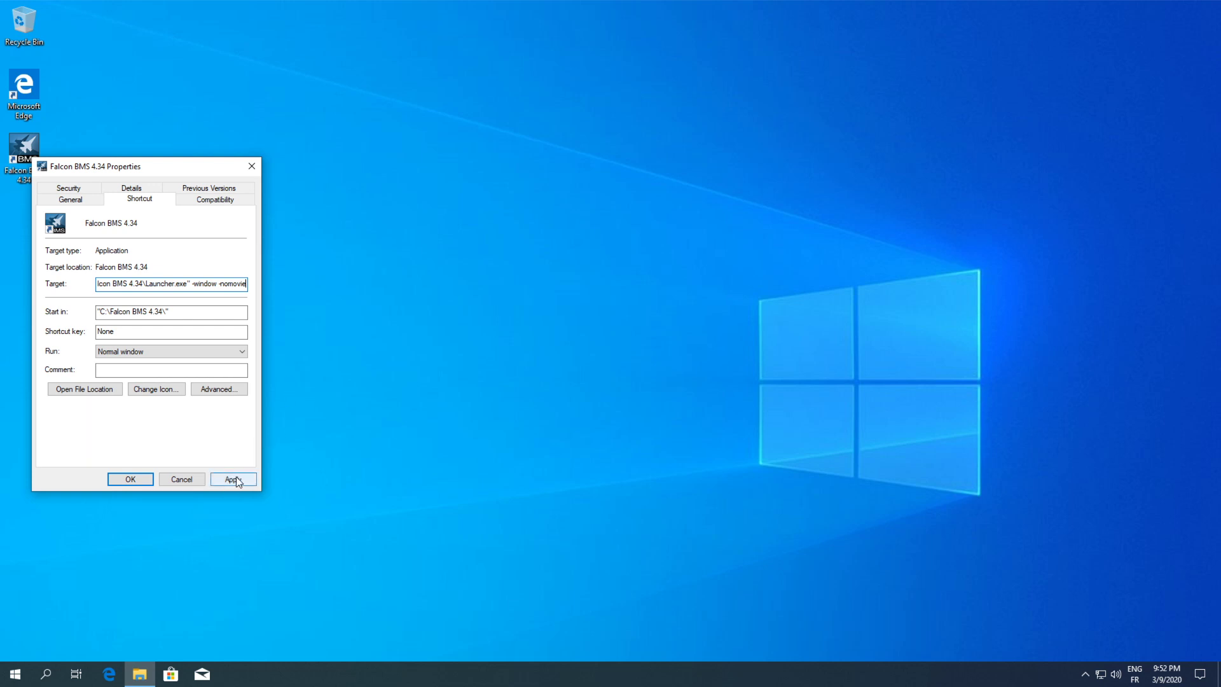
left_click(233, 479)
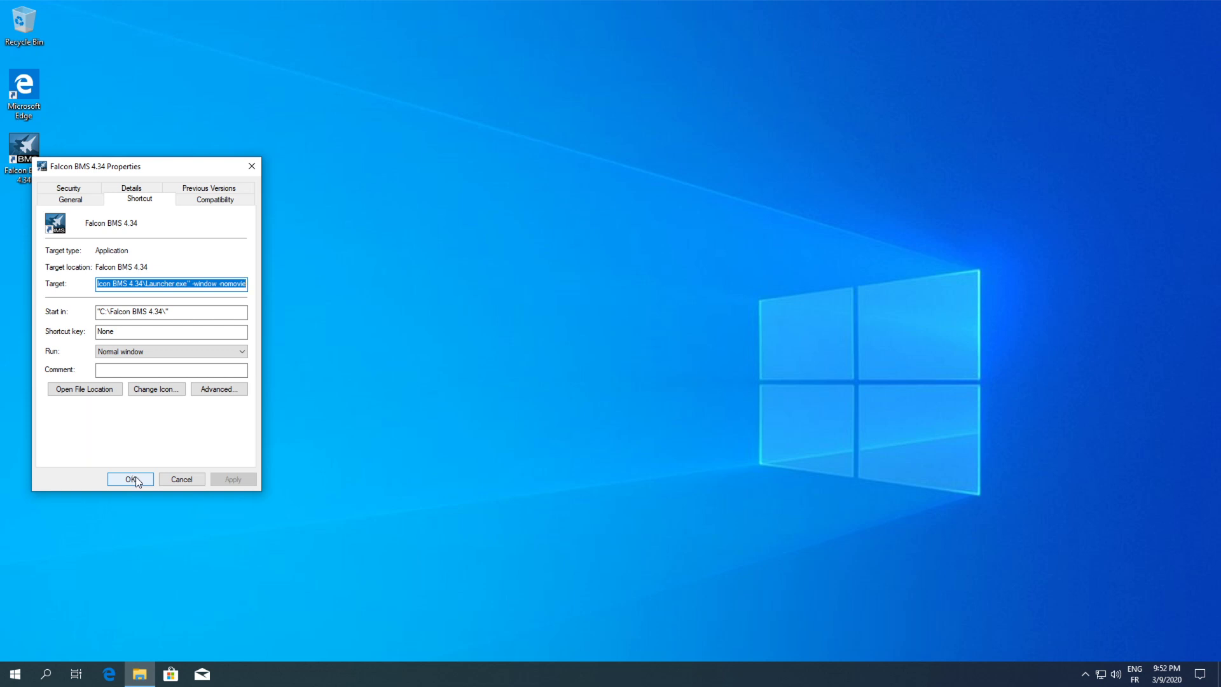
left_click(129, 480)
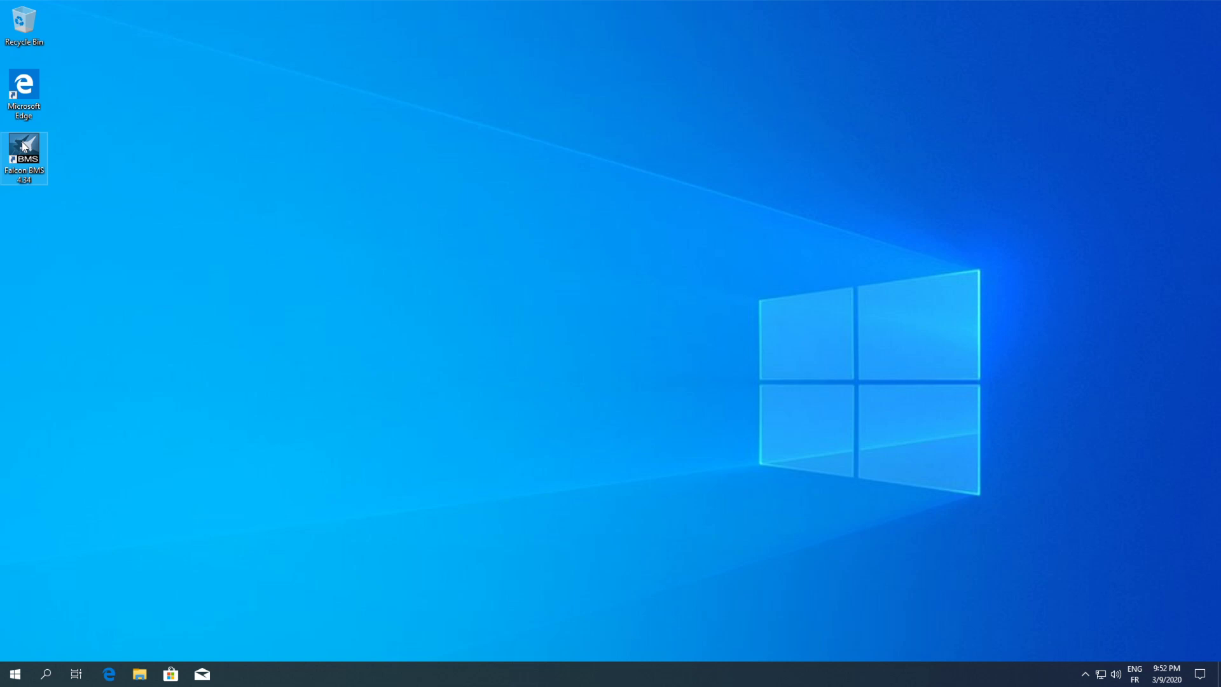
Start the Falcon BMS Launcher from the desktop shortcut, showing -window and -nomovie options.
double_click(23, 158)
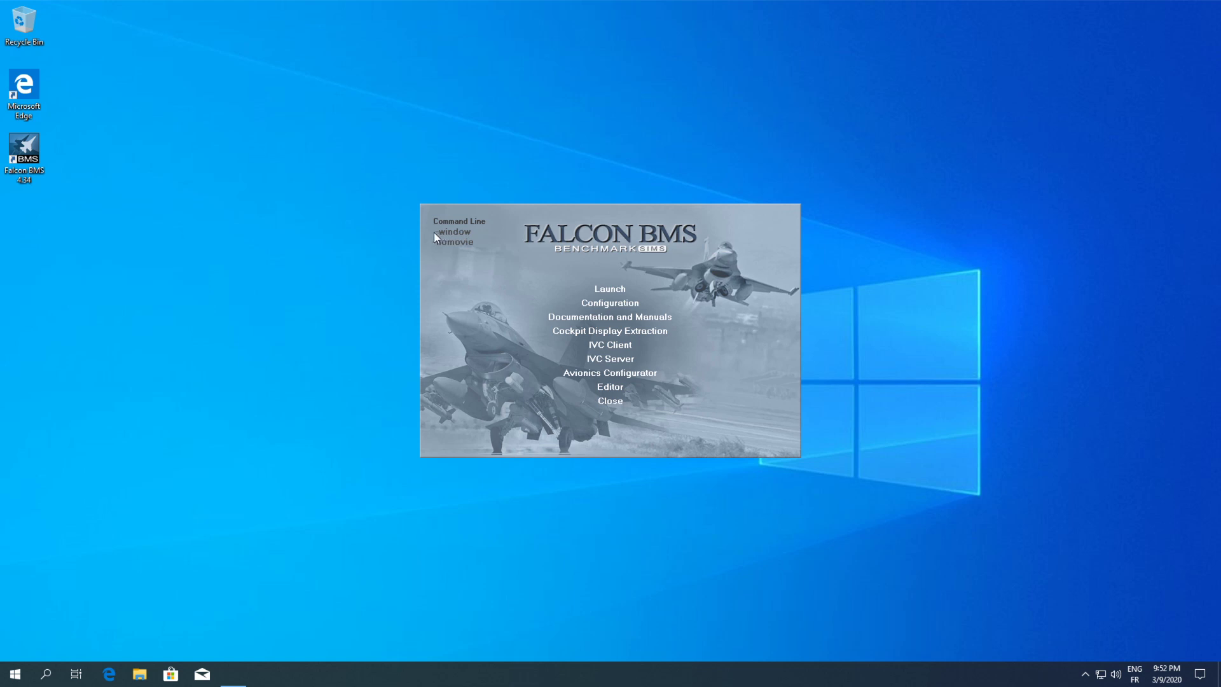
mouse_move(477, 252)
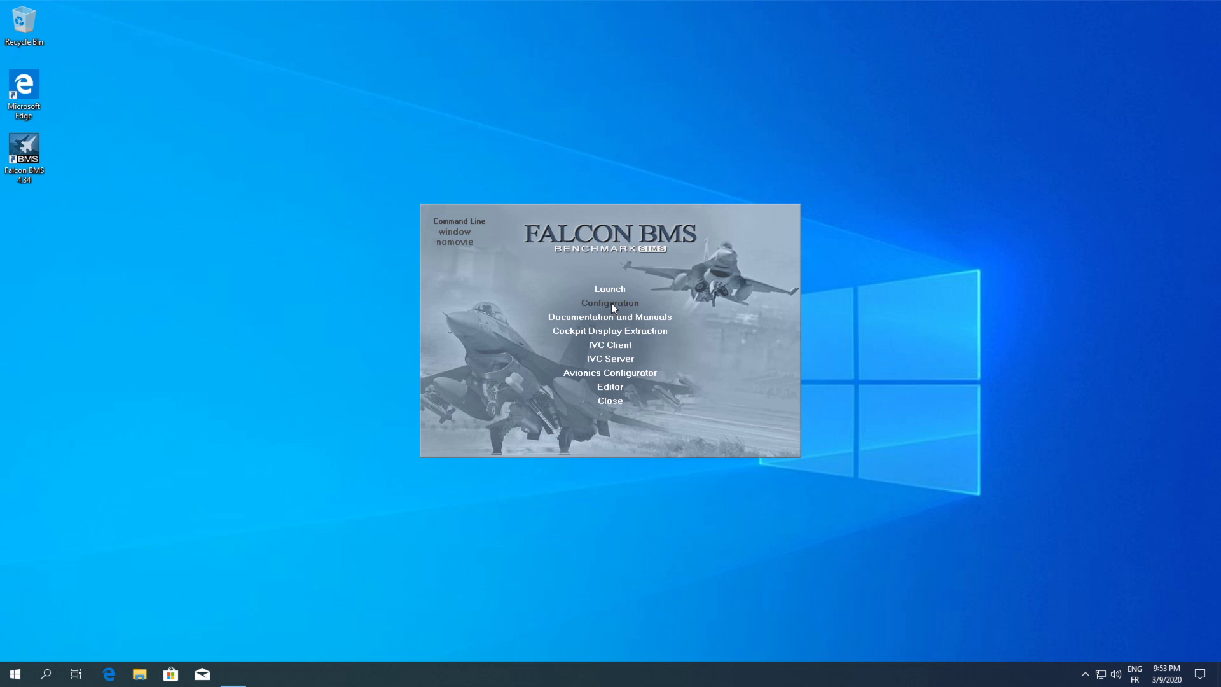
mouse_move(610, 322)
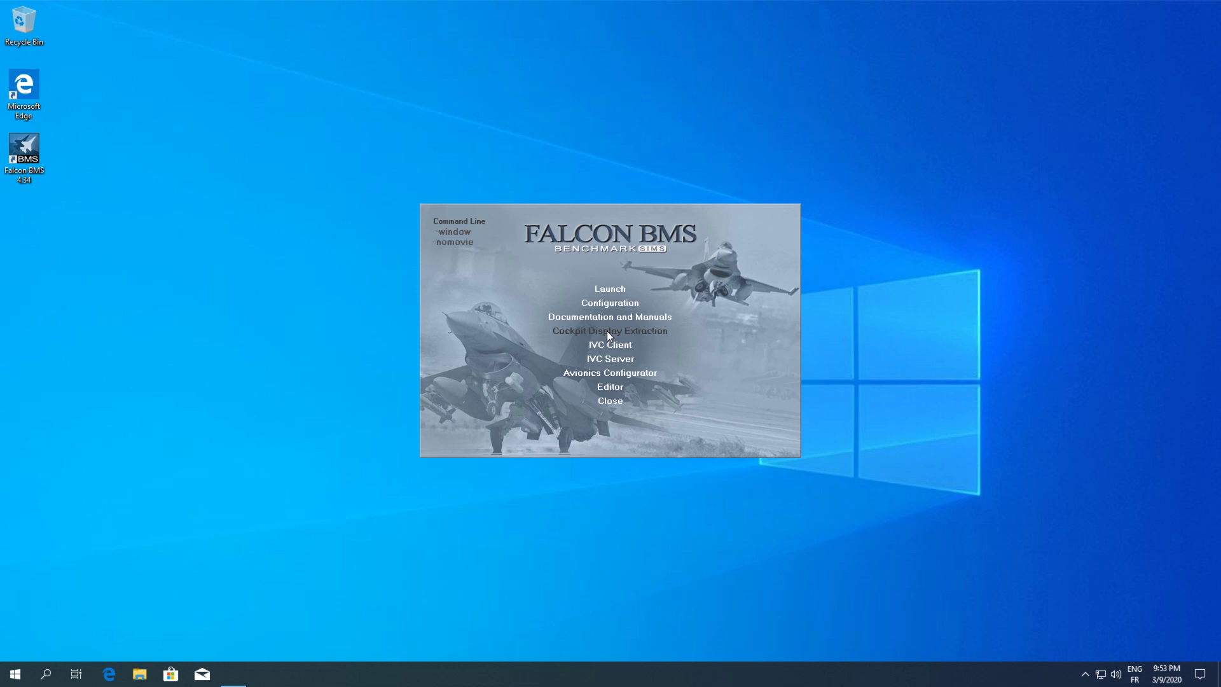
In Display Extraction, place the Main 2D window at Left 500, Top 350, then Save & Close.
left_click(609, 331)
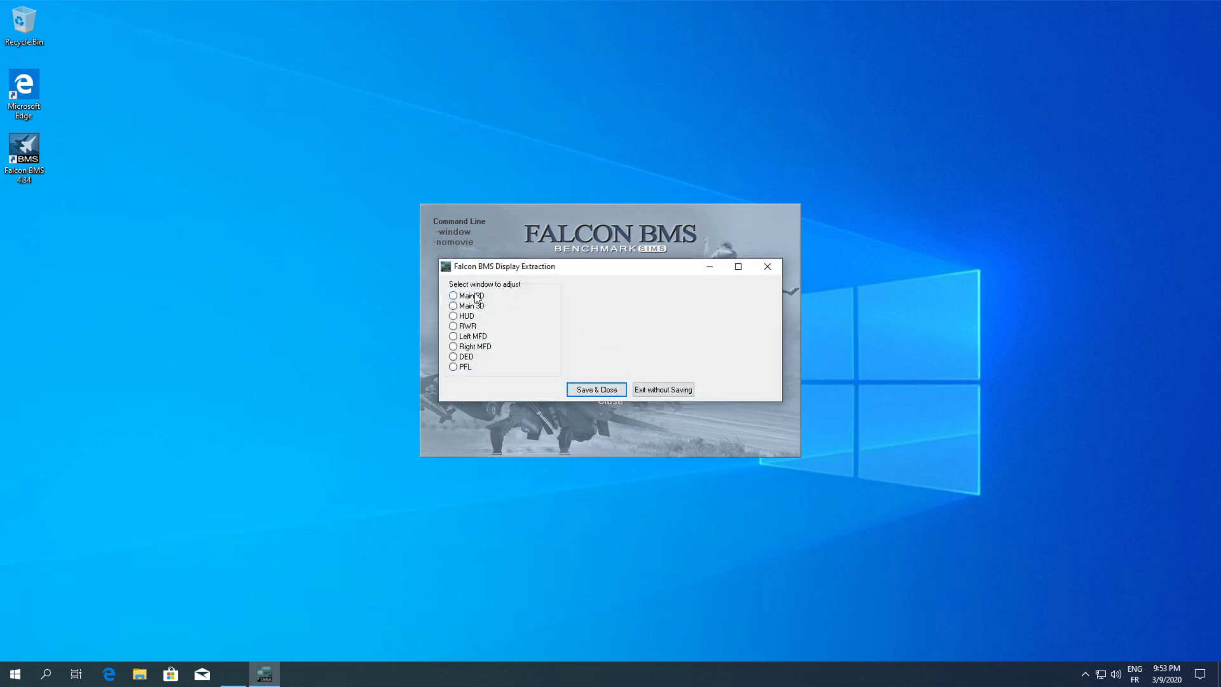
left_click(453, 295)
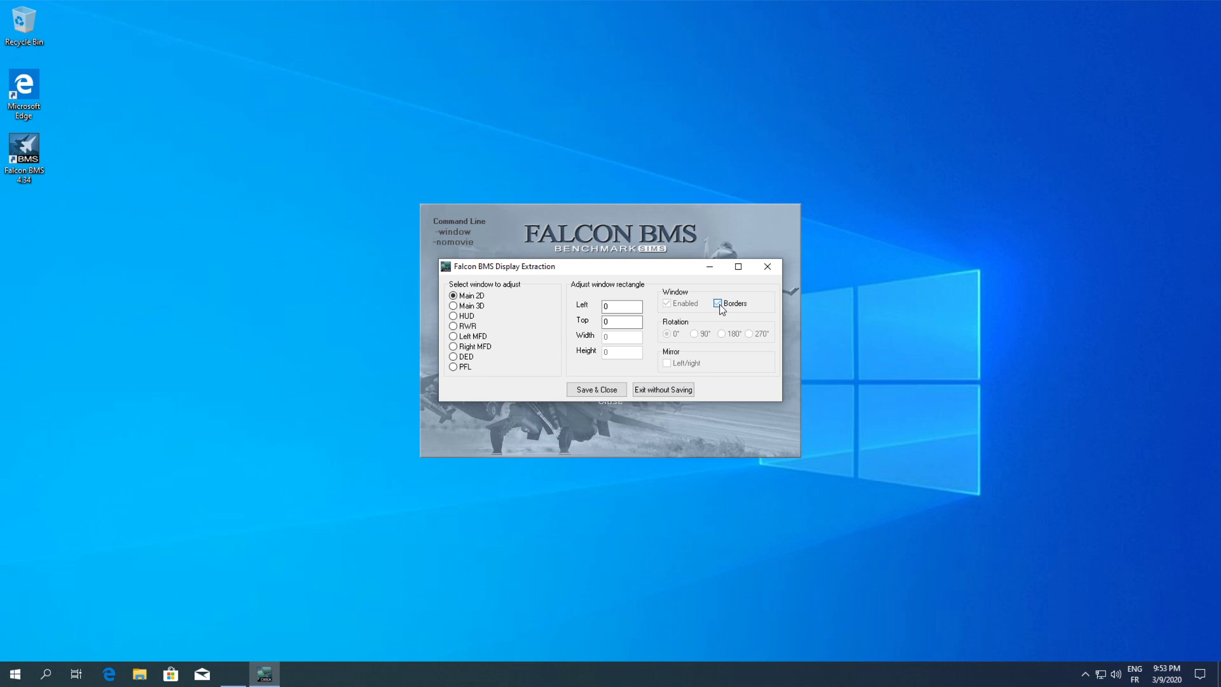
left_click(716, 303)
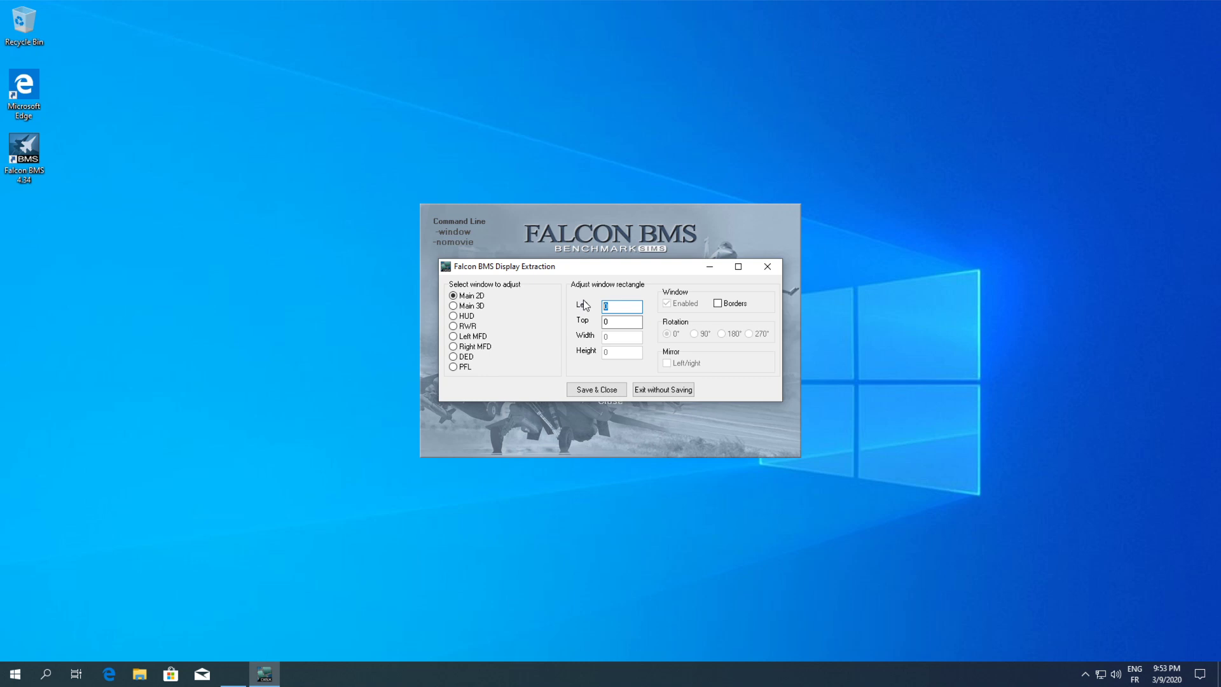
mouse_move(612, 275)
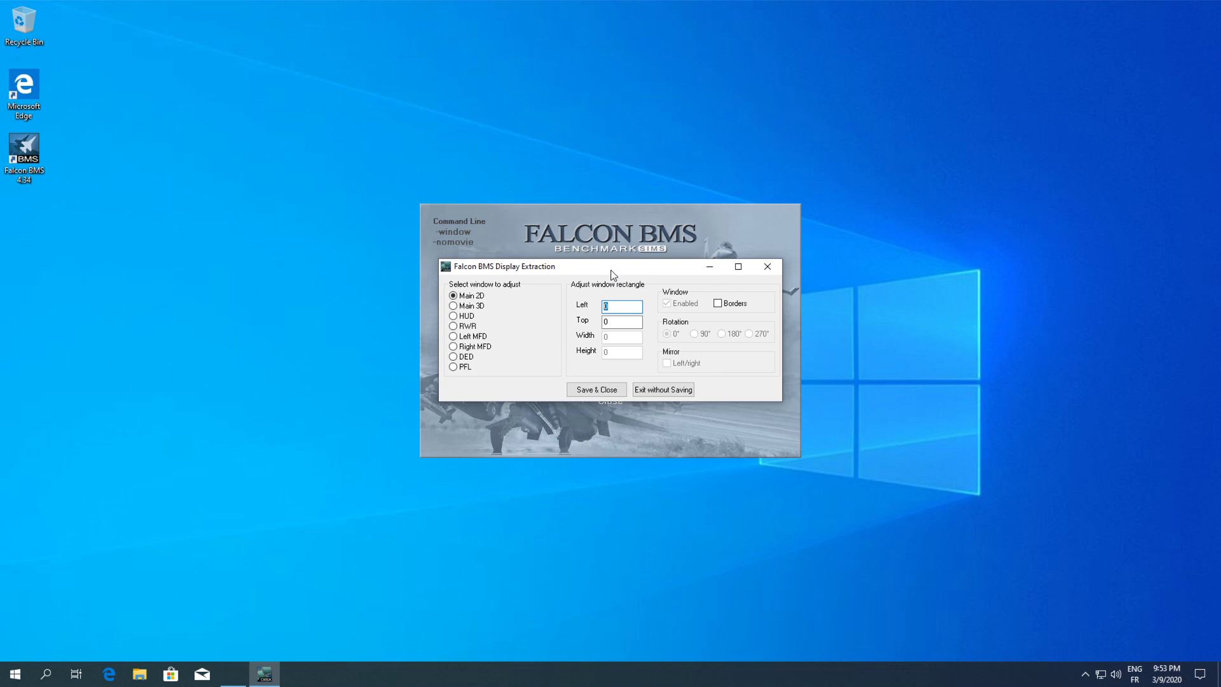
type("500")
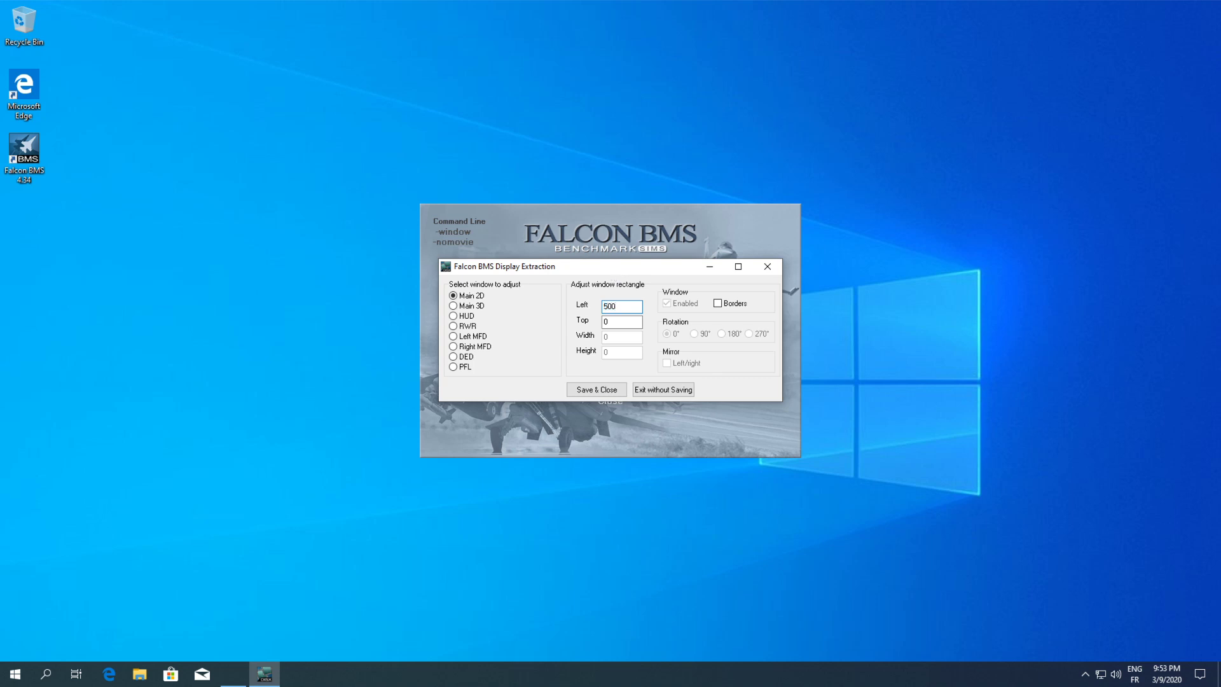
left_click(621, 321)
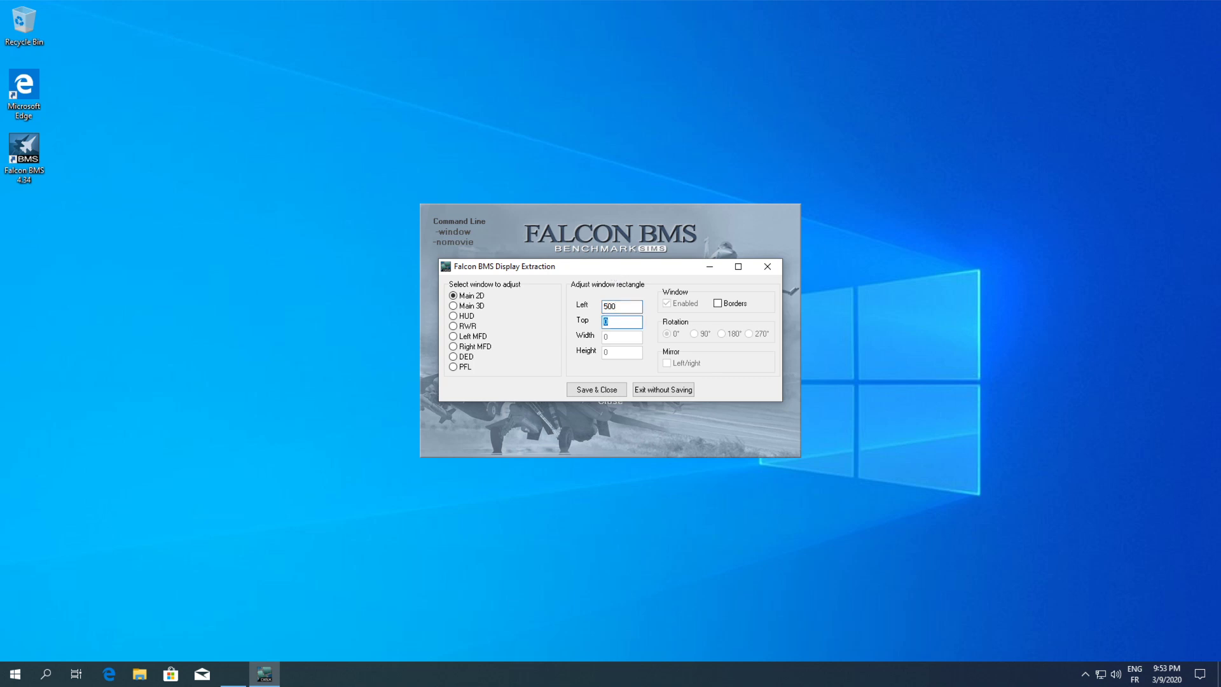
type("35")
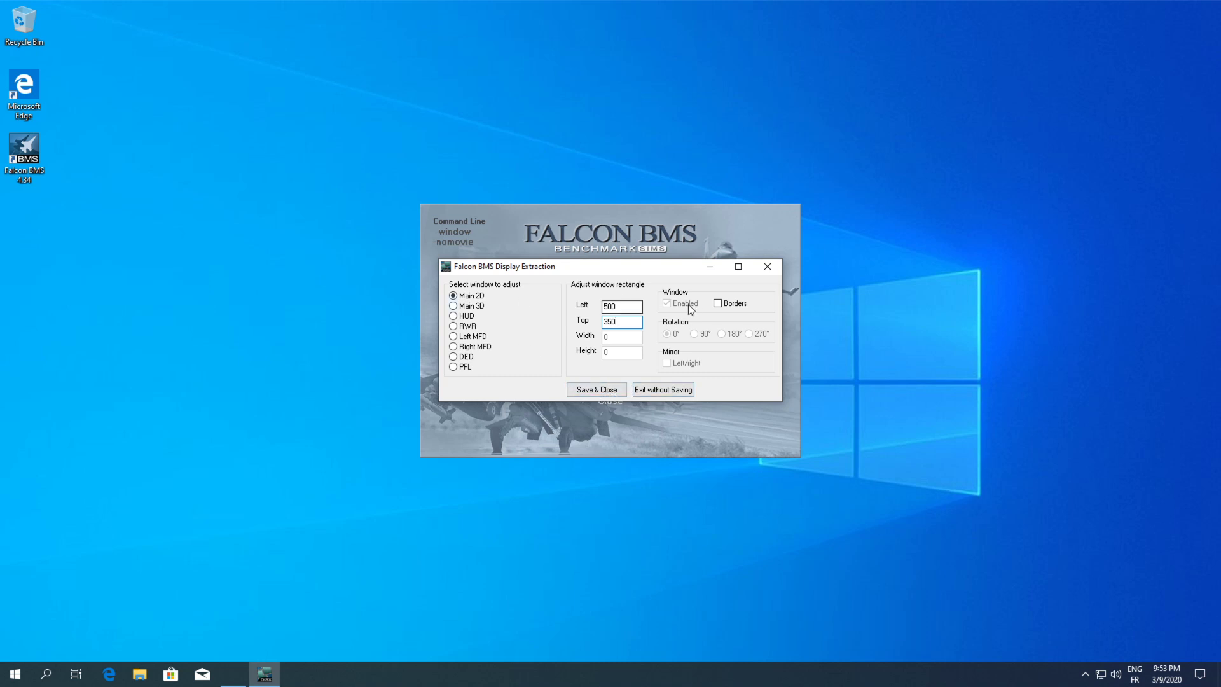
left_click(621, 321)
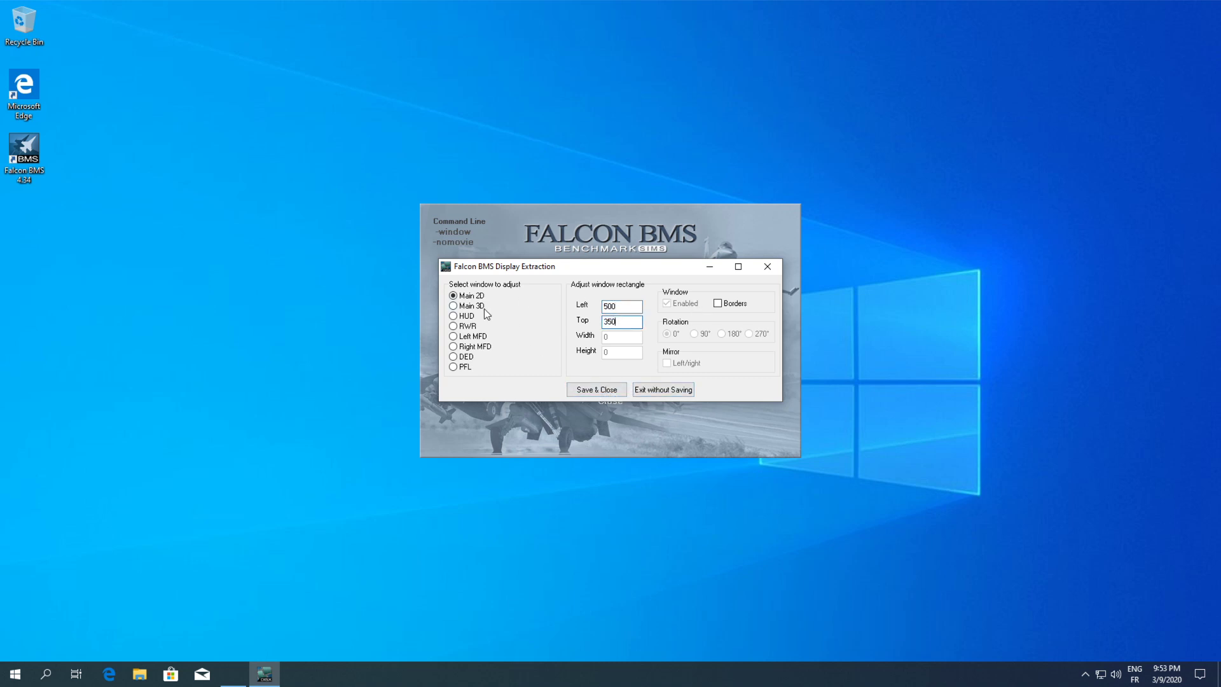
left_click(453, 305)
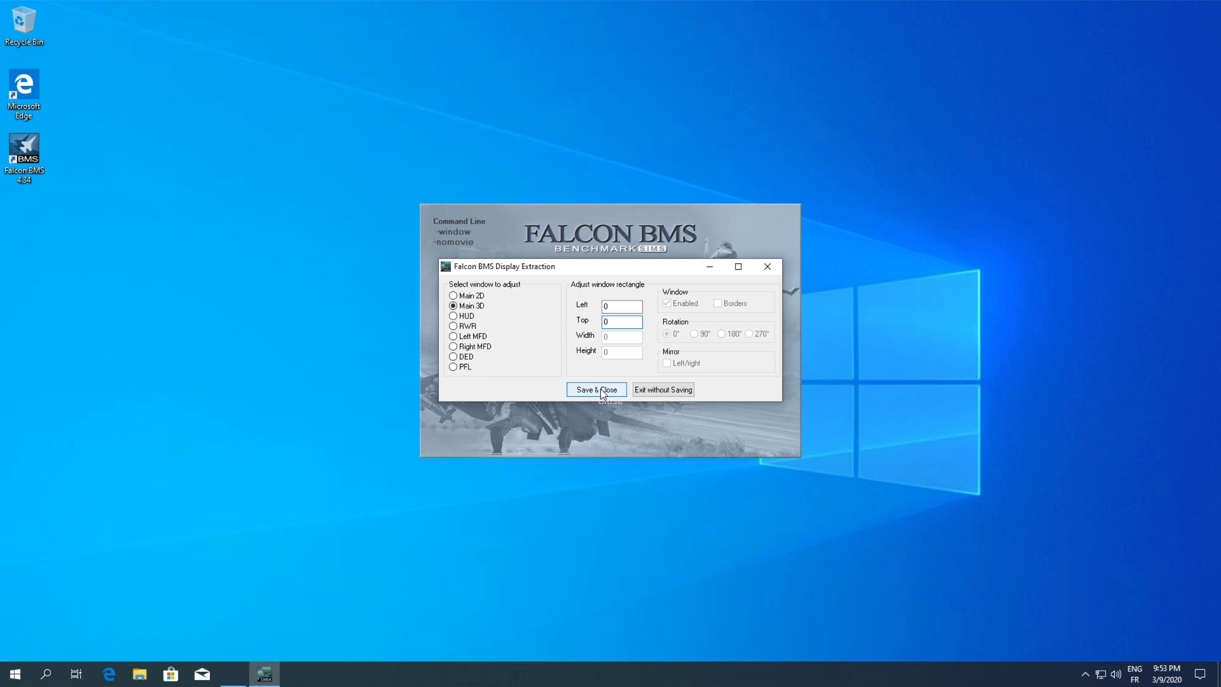
left_click(596, 389)
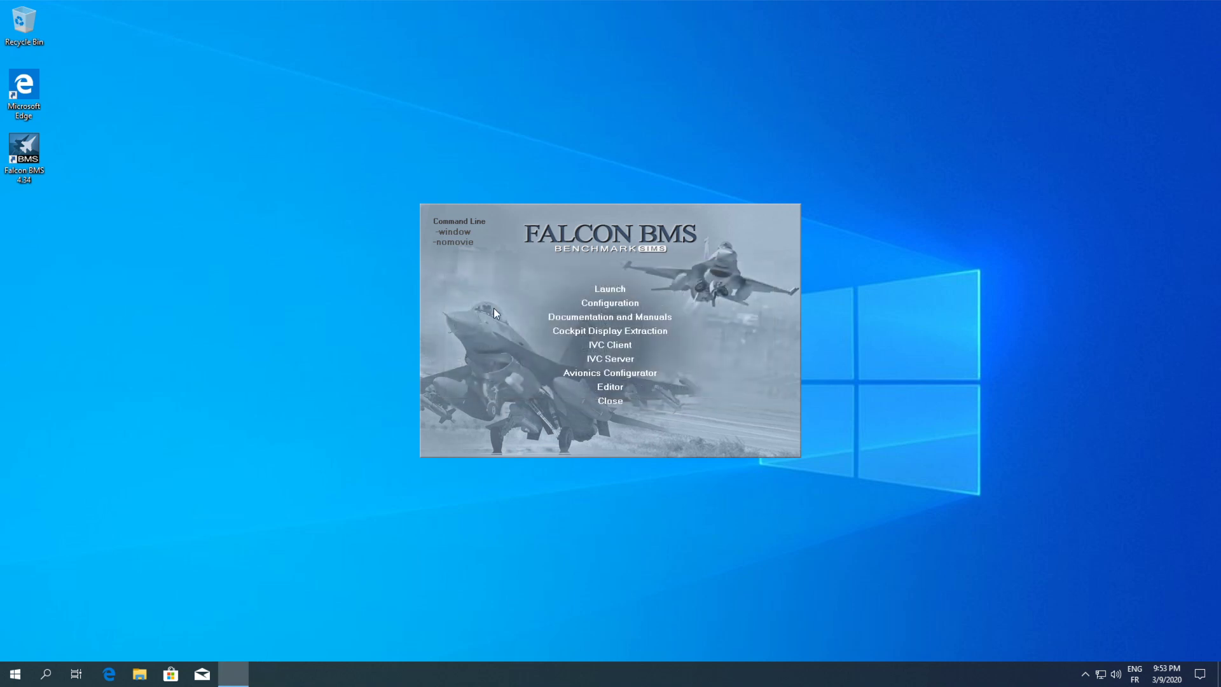
In the F4Patch Editor, uncheck Play Intro Movie on Start Up under General and apply the change.
left_click(609, 289)
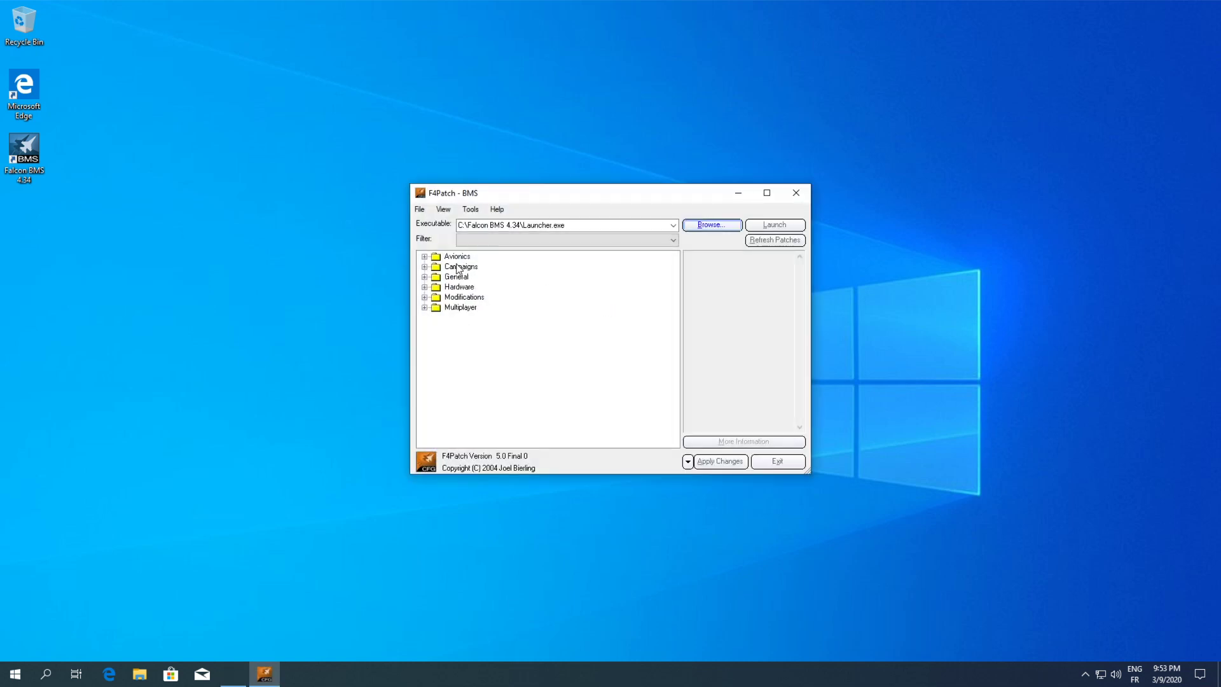
mouse_move(428, 316)
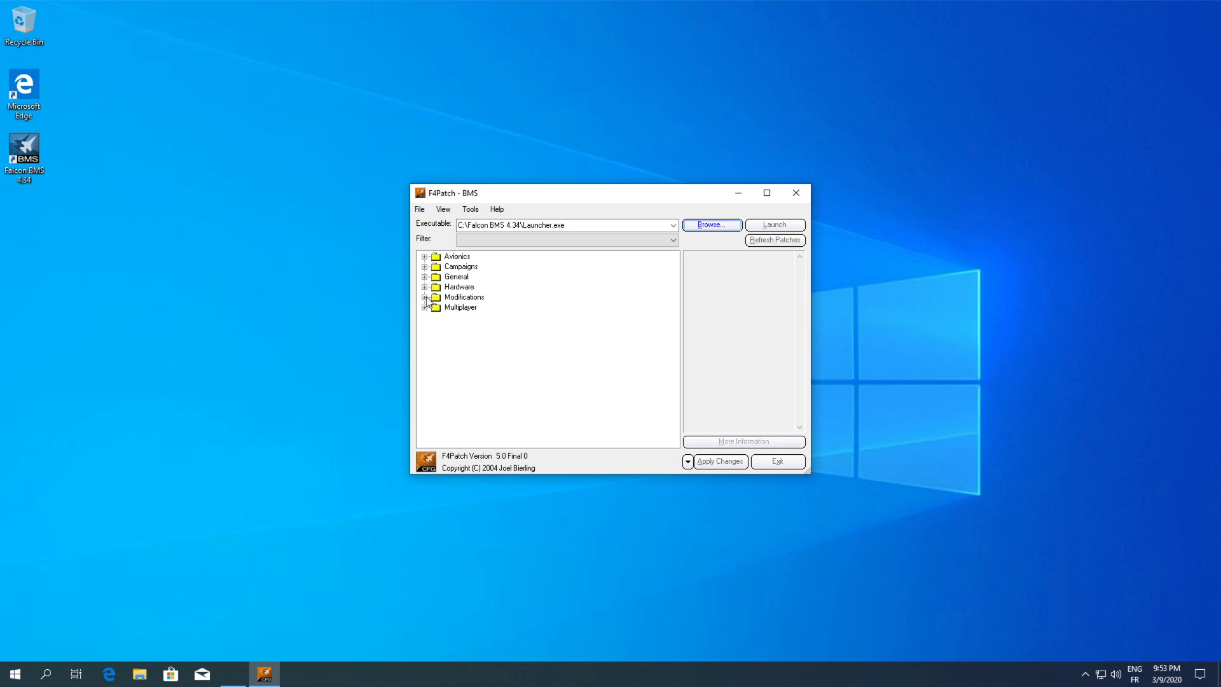
left_click(425, 276)
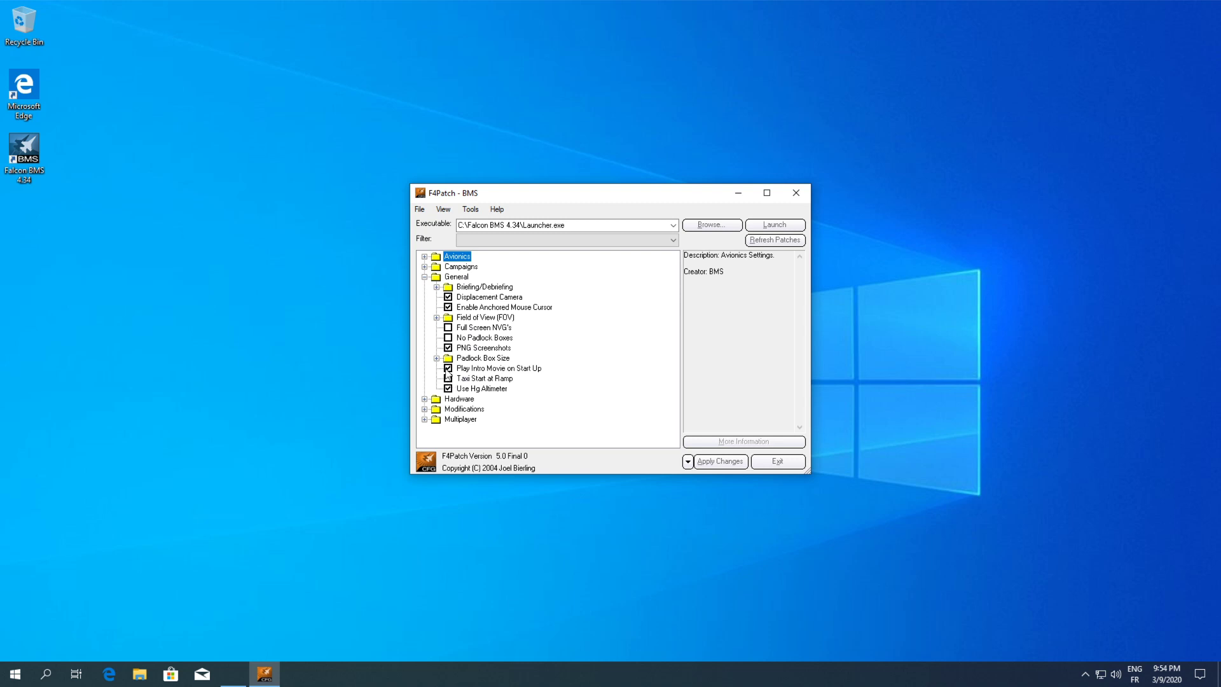
left_click(498, 368)
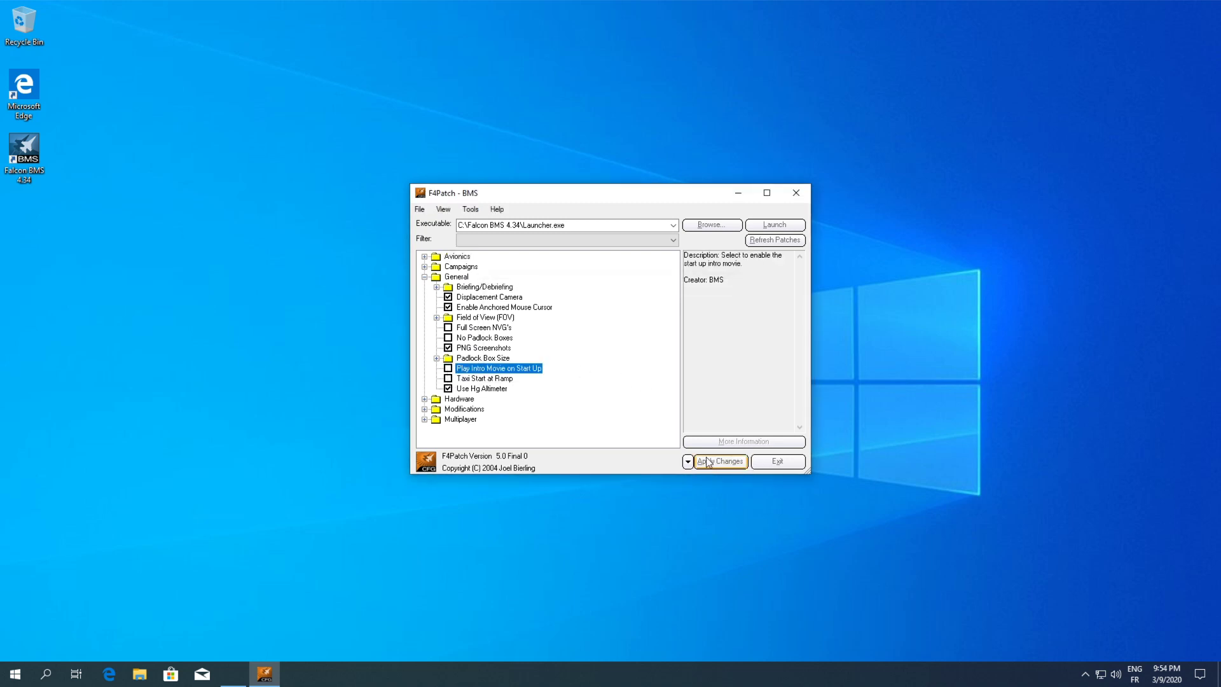
left_click(717, 460)
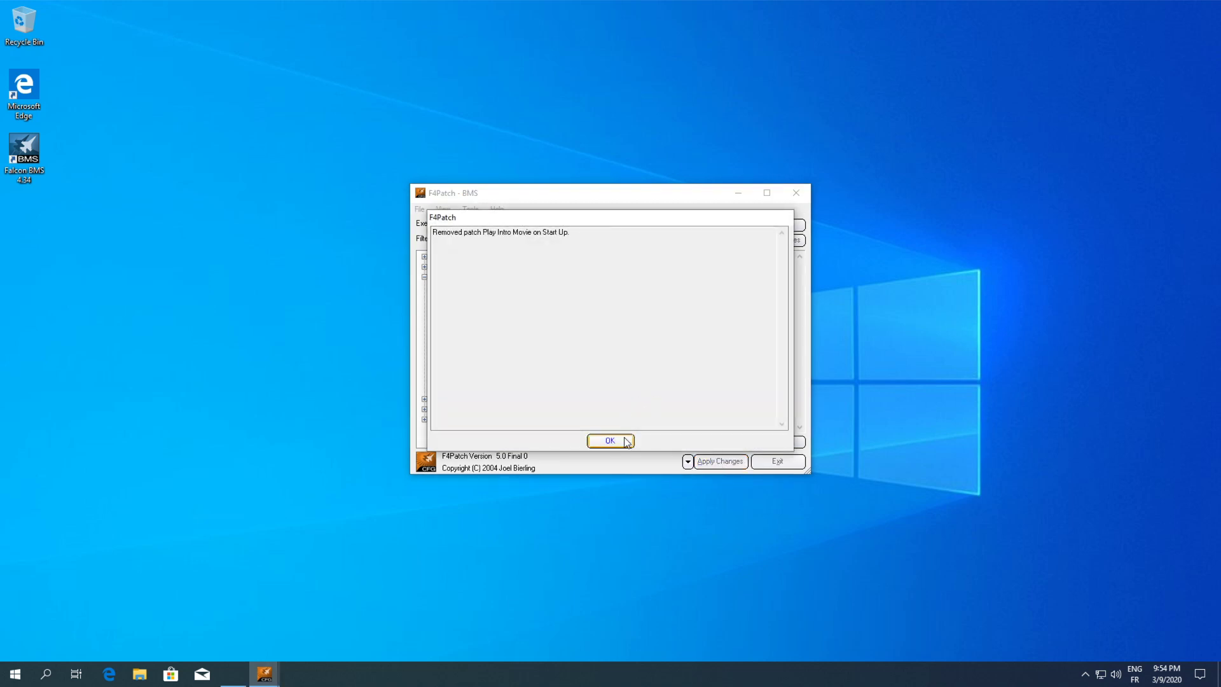
left_click(610, 440)
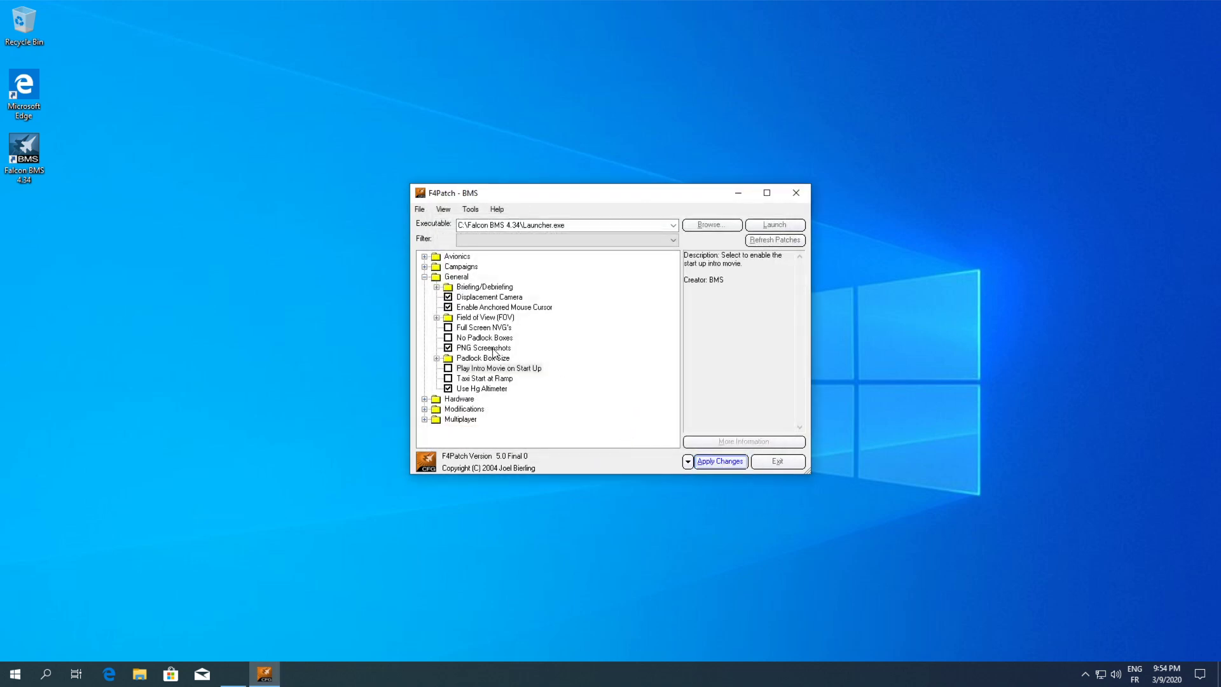
left_click(449, 296)
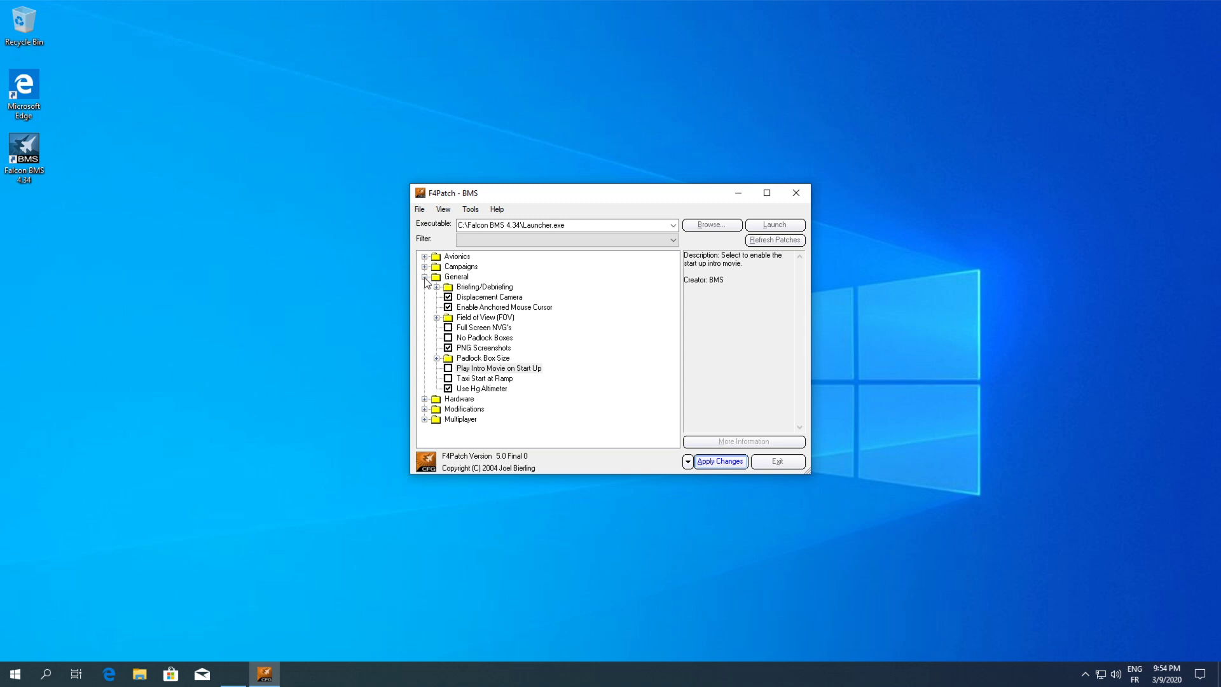
mouse_move(486, 393)
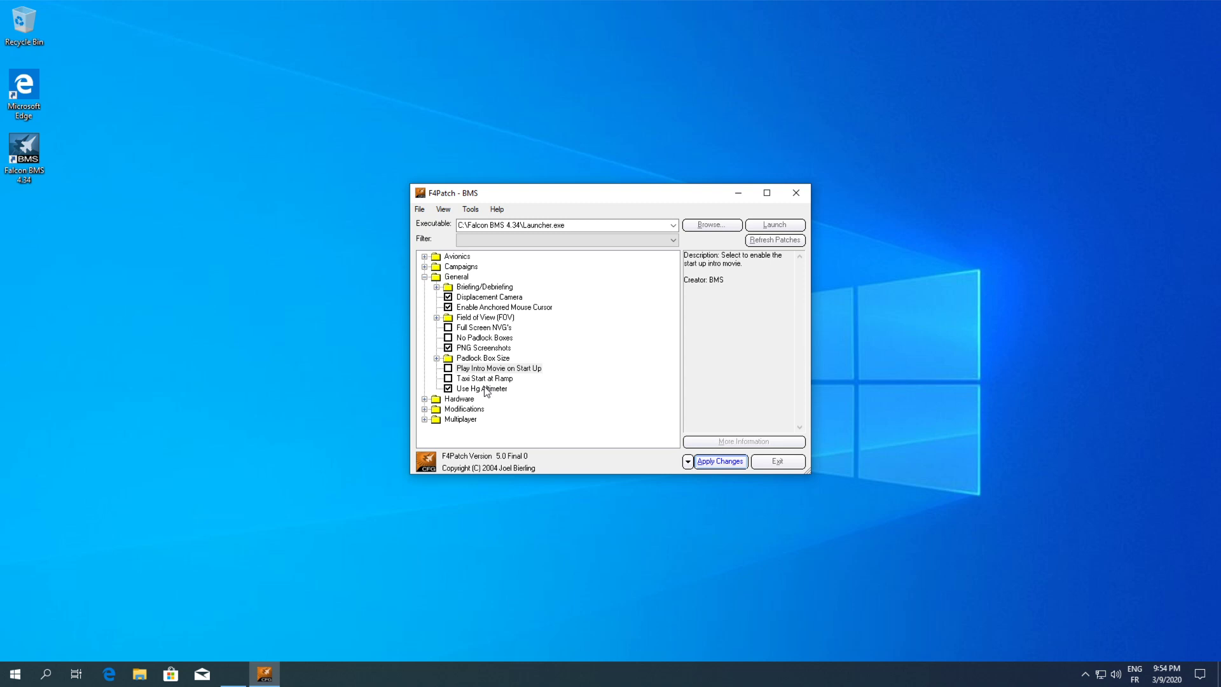
Read the Use Hg Altimeter patch description, then collapse the General category.
left_click(481, 388)
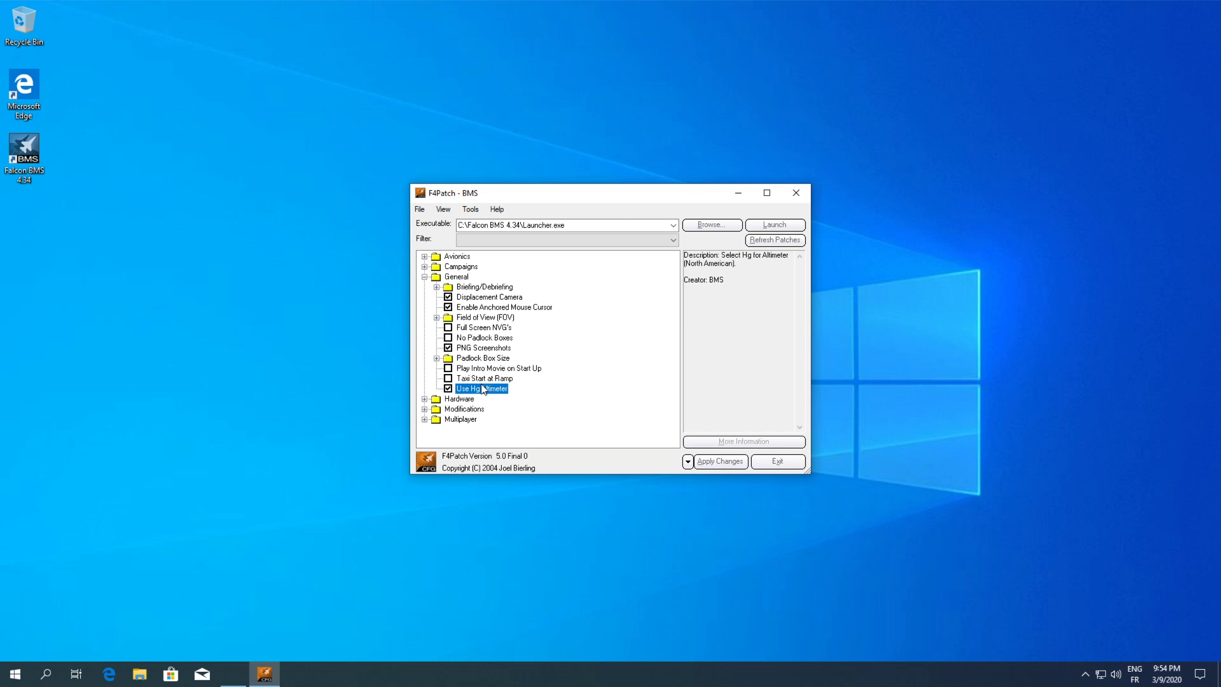
mouse_move(484, 397)
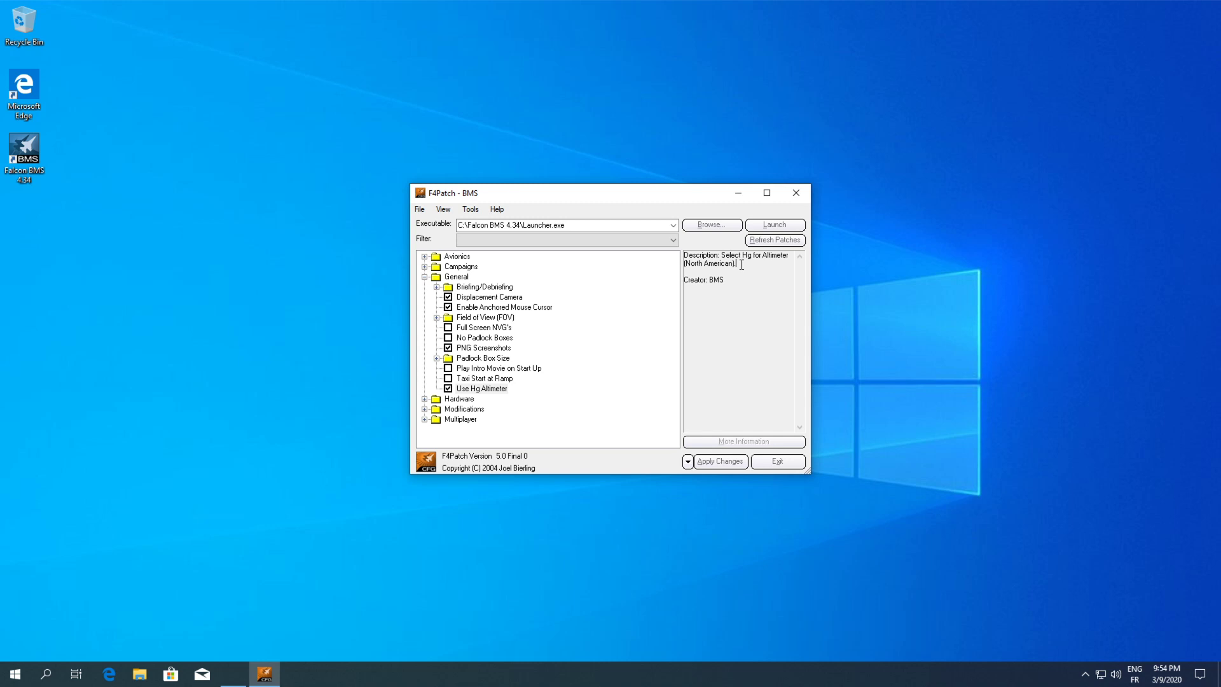
left_click(483, 390)
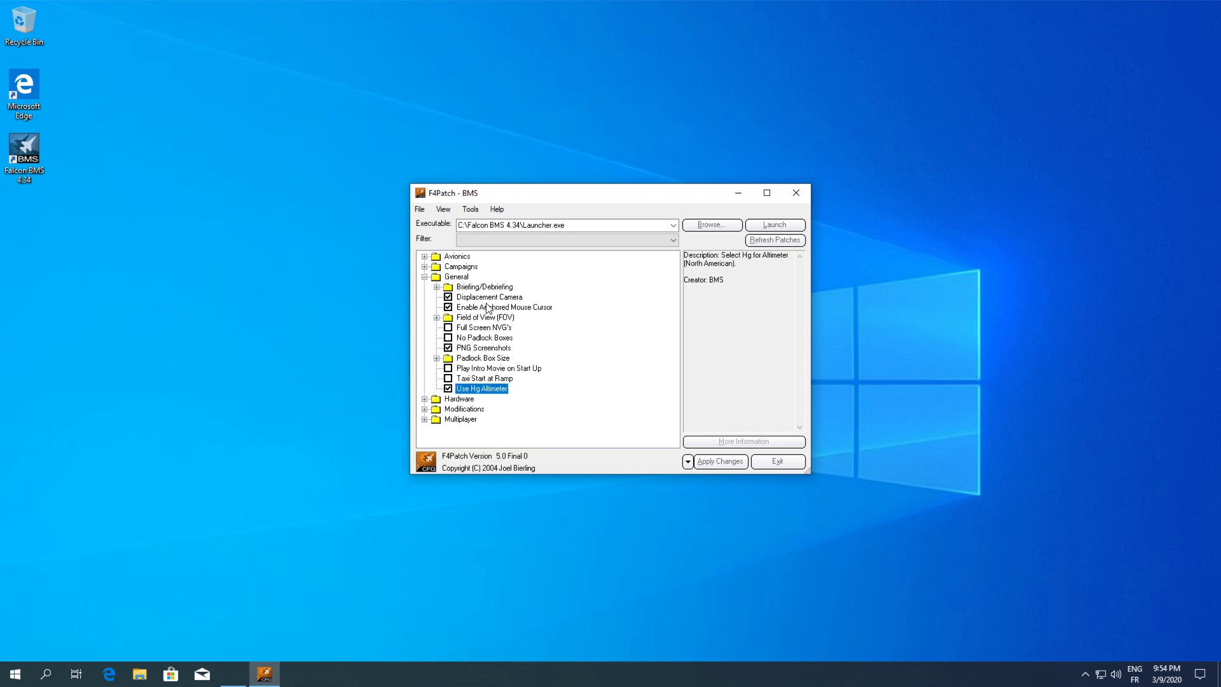
left_click(488, 296)
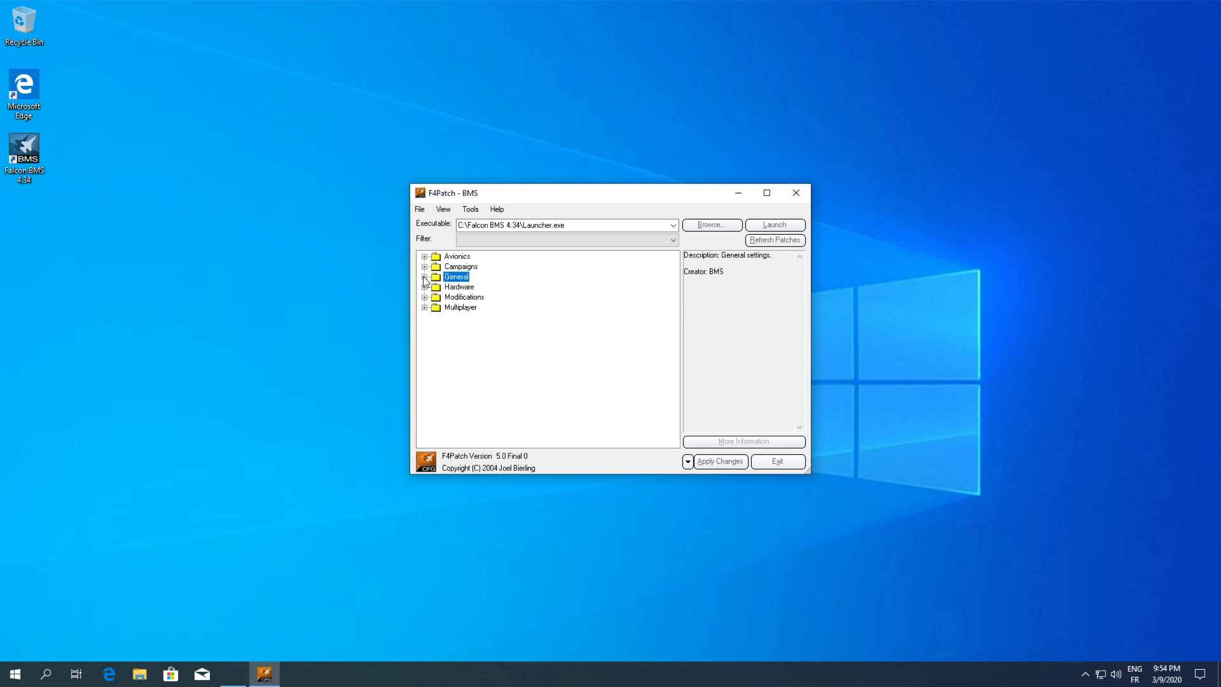
Expand Hardware and browse its Clouds Density, External Displays and Shaders groups.
left_click(425, 286)
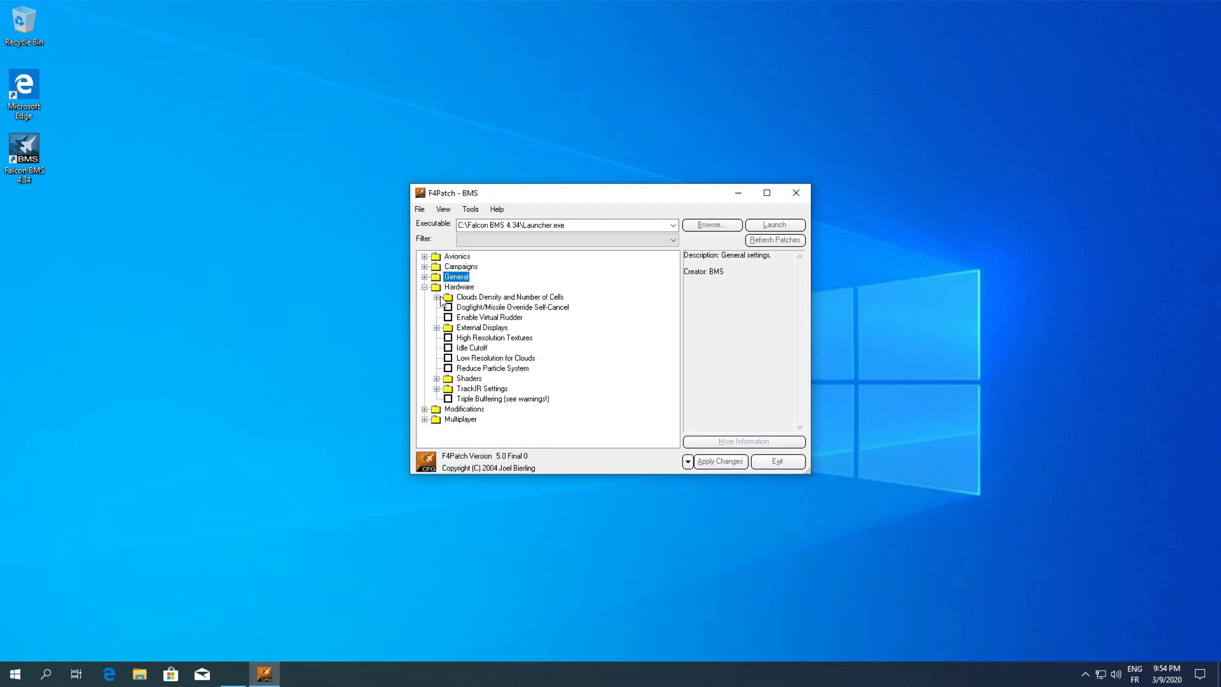
left_click(437, 296)
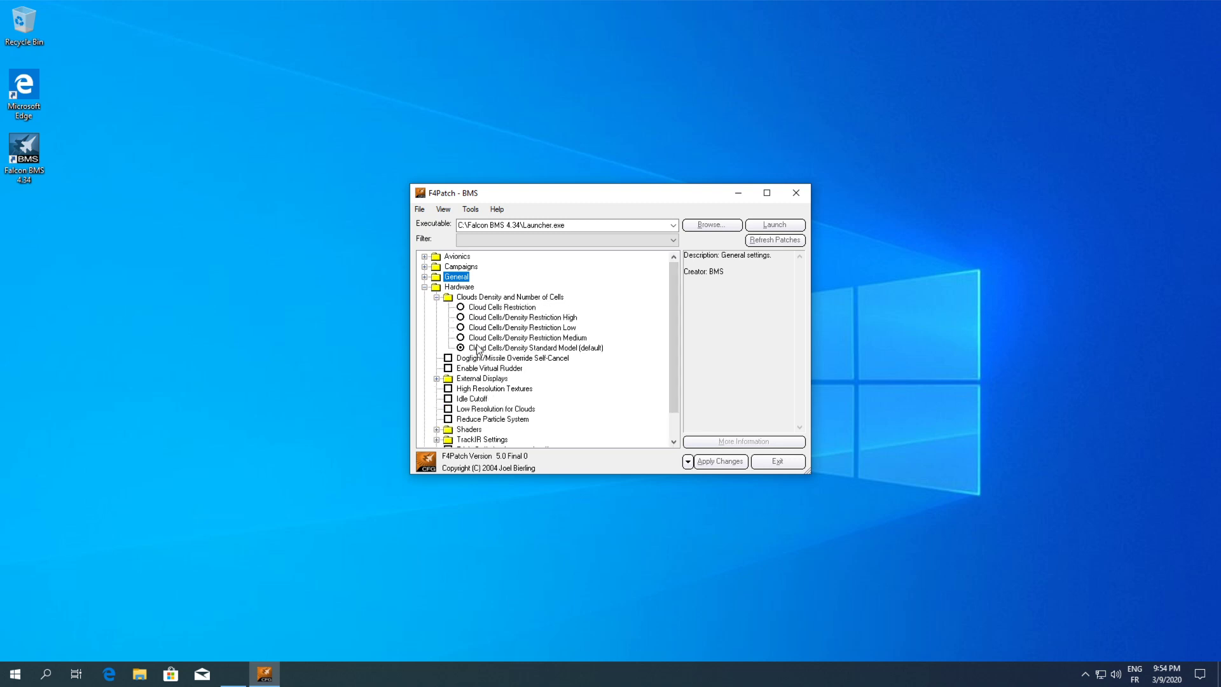
left_click(438, 296)
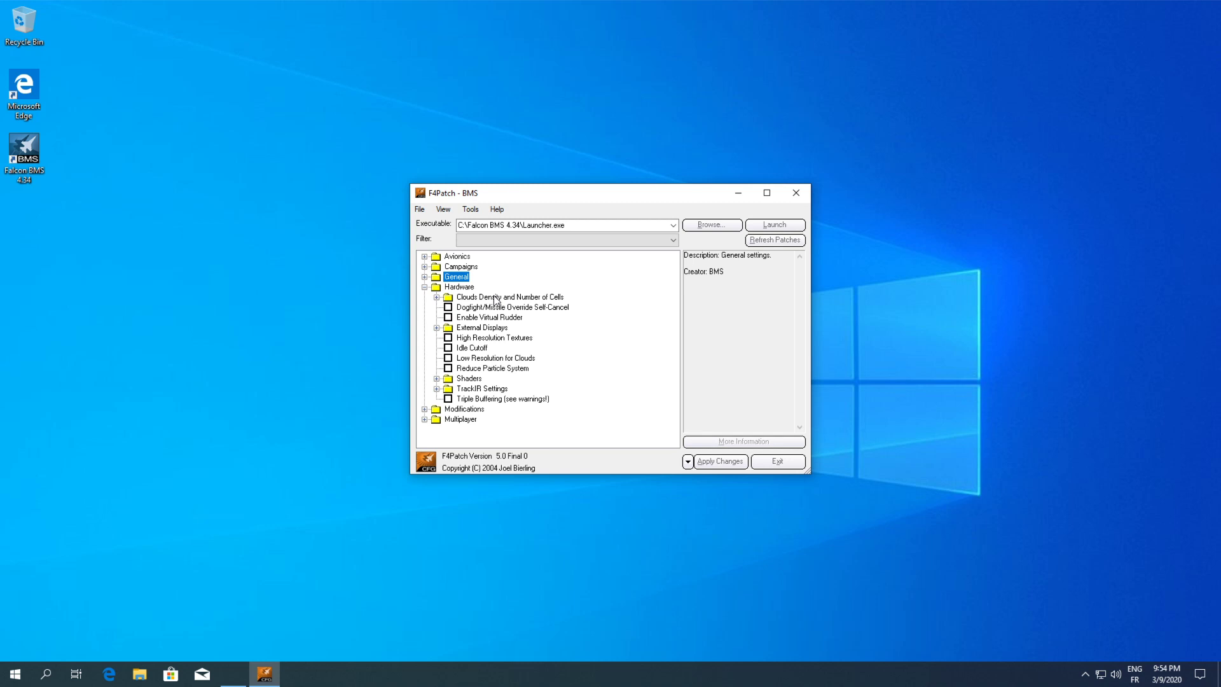
left_click(508, 296)
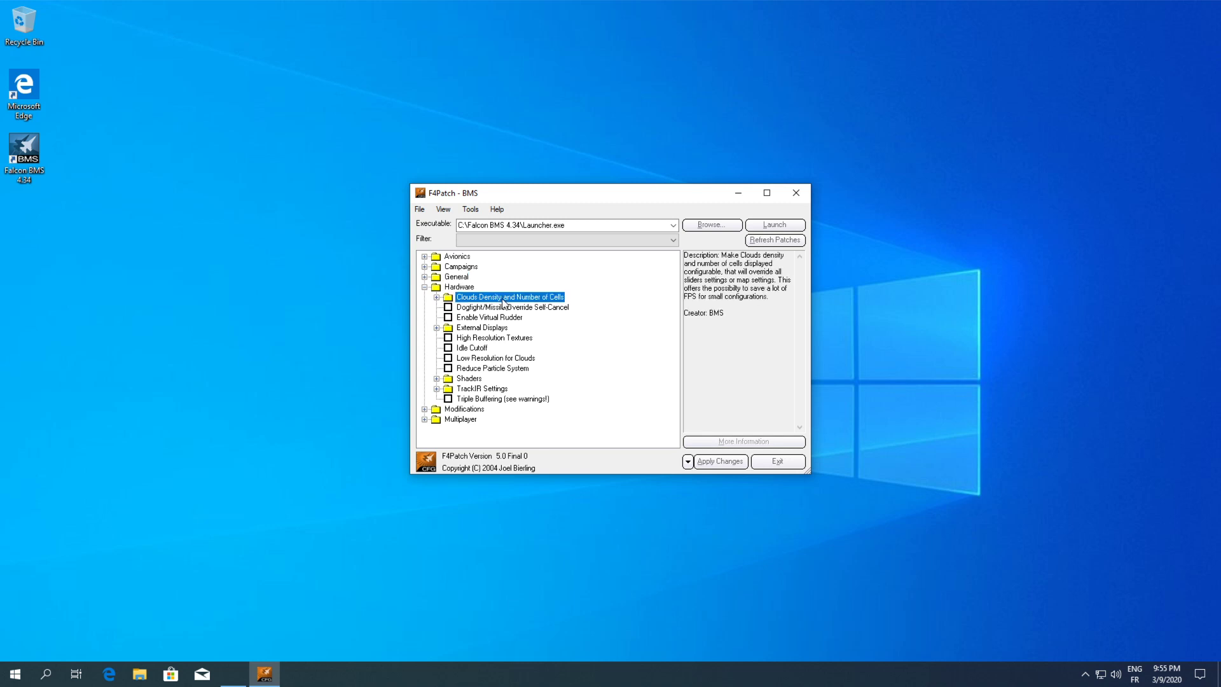
left_click(437, 296)
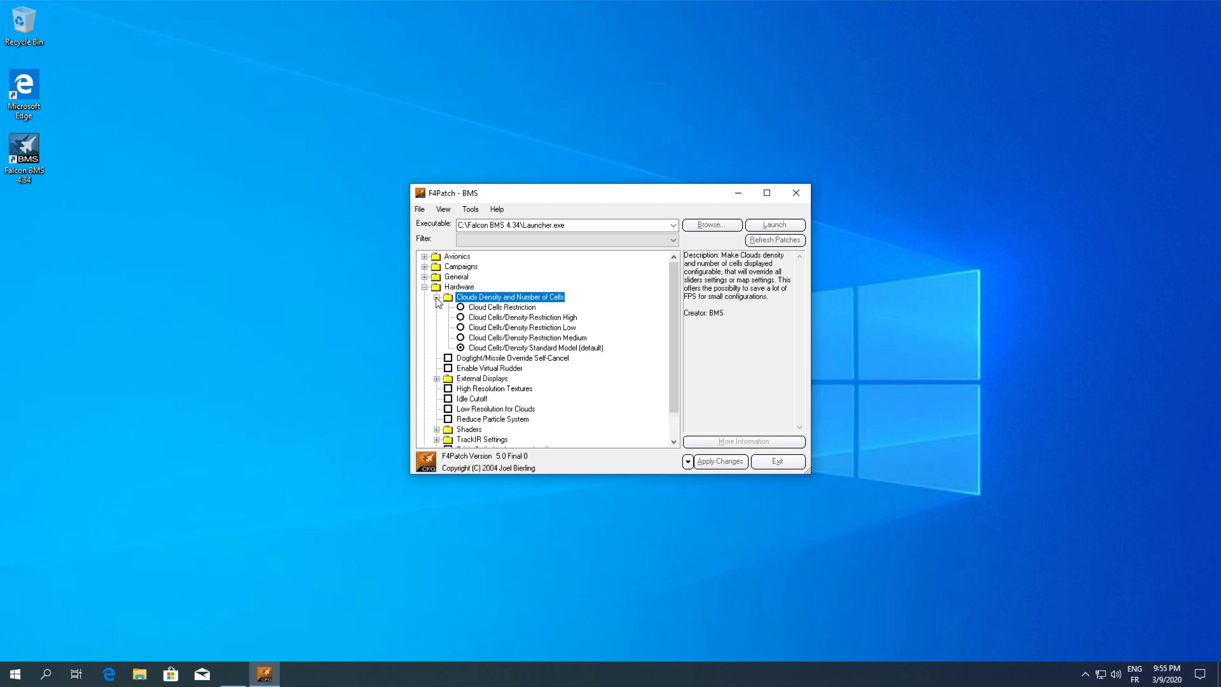
left_click(438, 296)
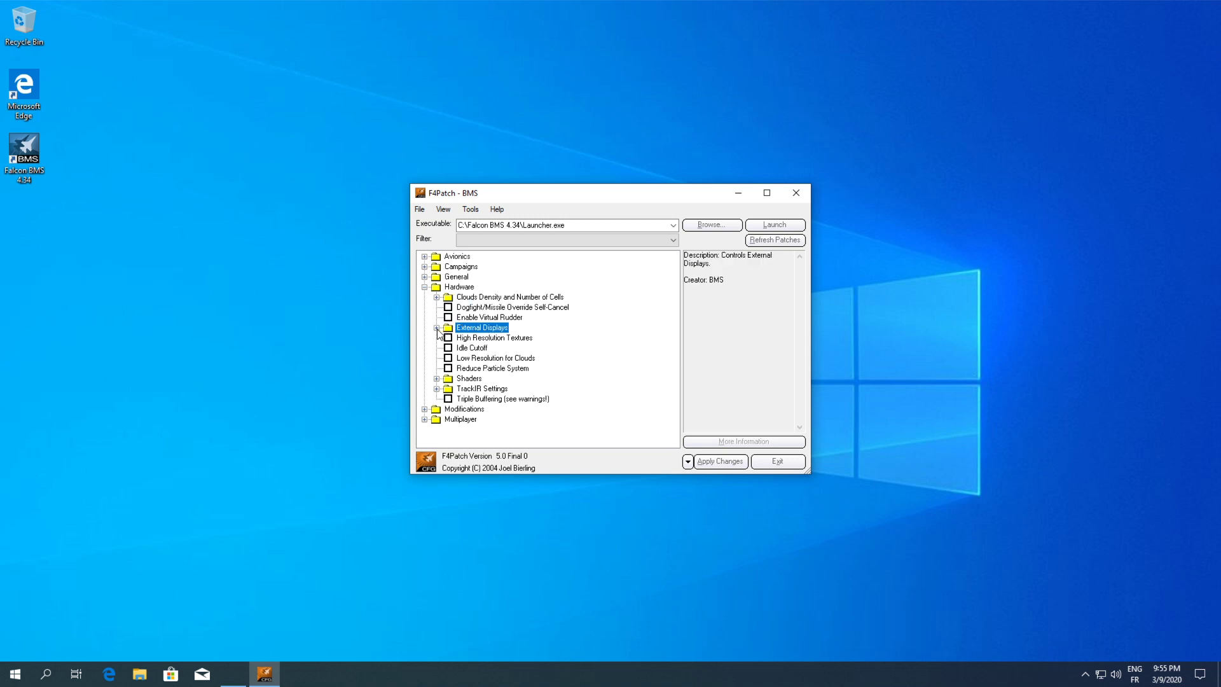
left_click(437, 328)
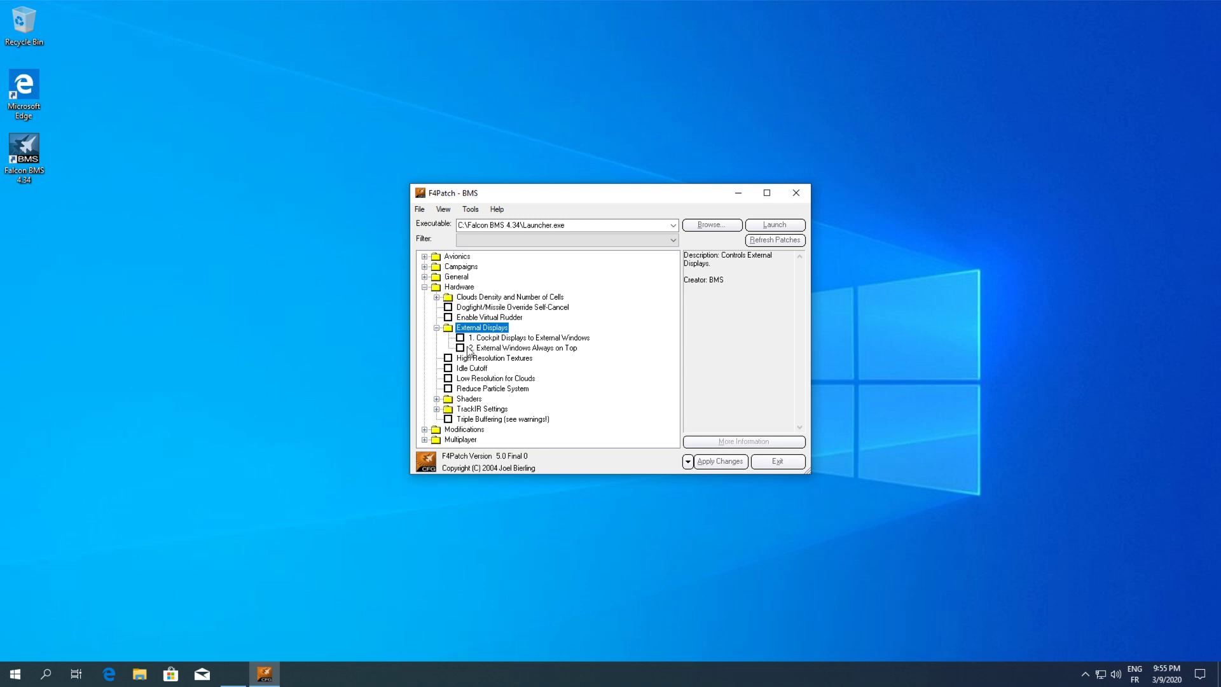
left_click(436, 327)
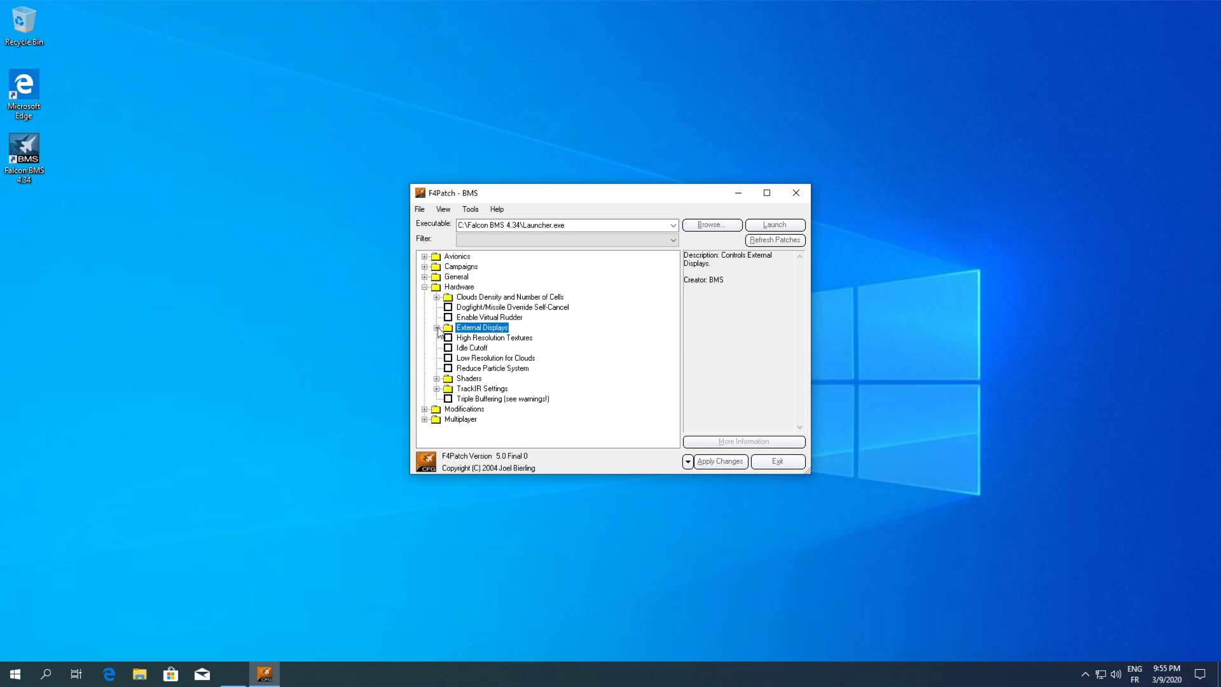
left_click(494, 337)
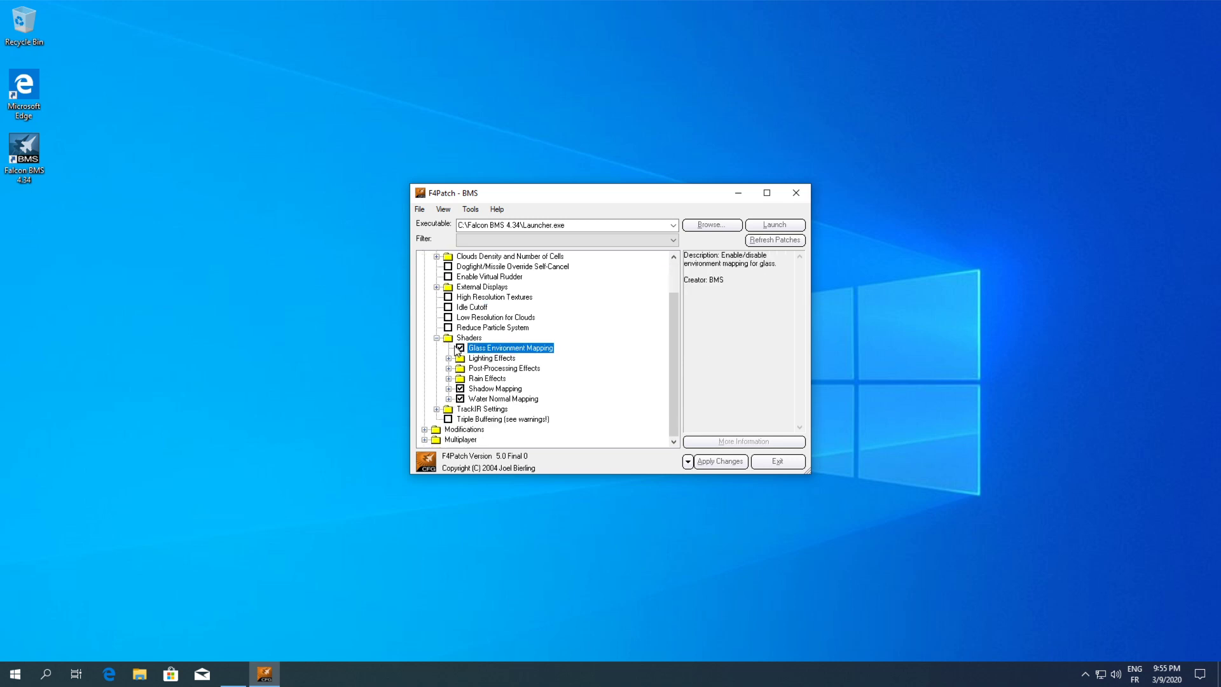
Turn off Glass Environment Mapping, pick Cloud Cells/Density Restriction High, and collapse Hardware.
left_click(449, 357)
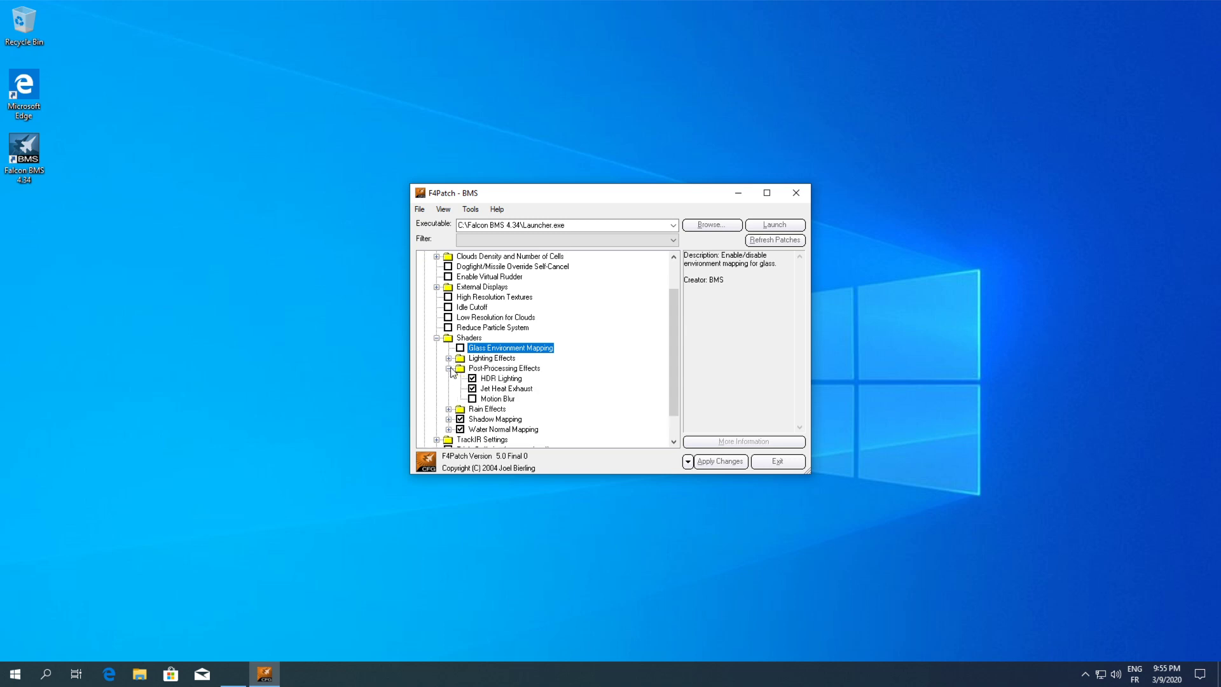
left_click(507, 388)
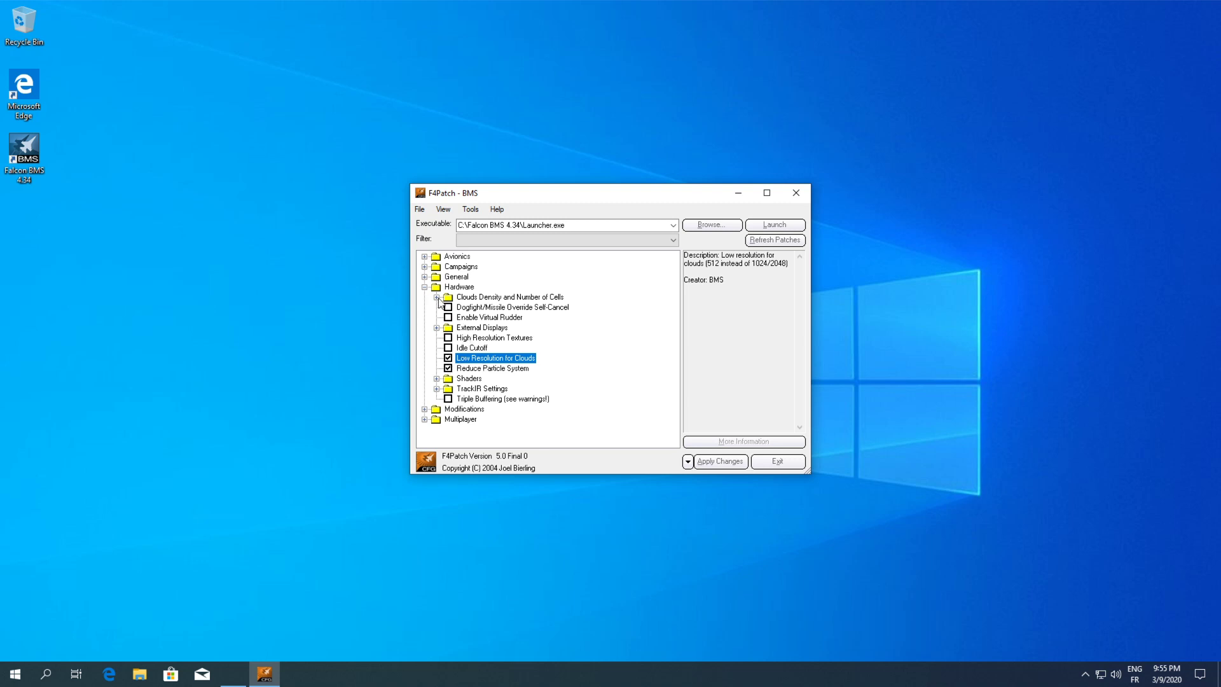
left_click(436, 297)
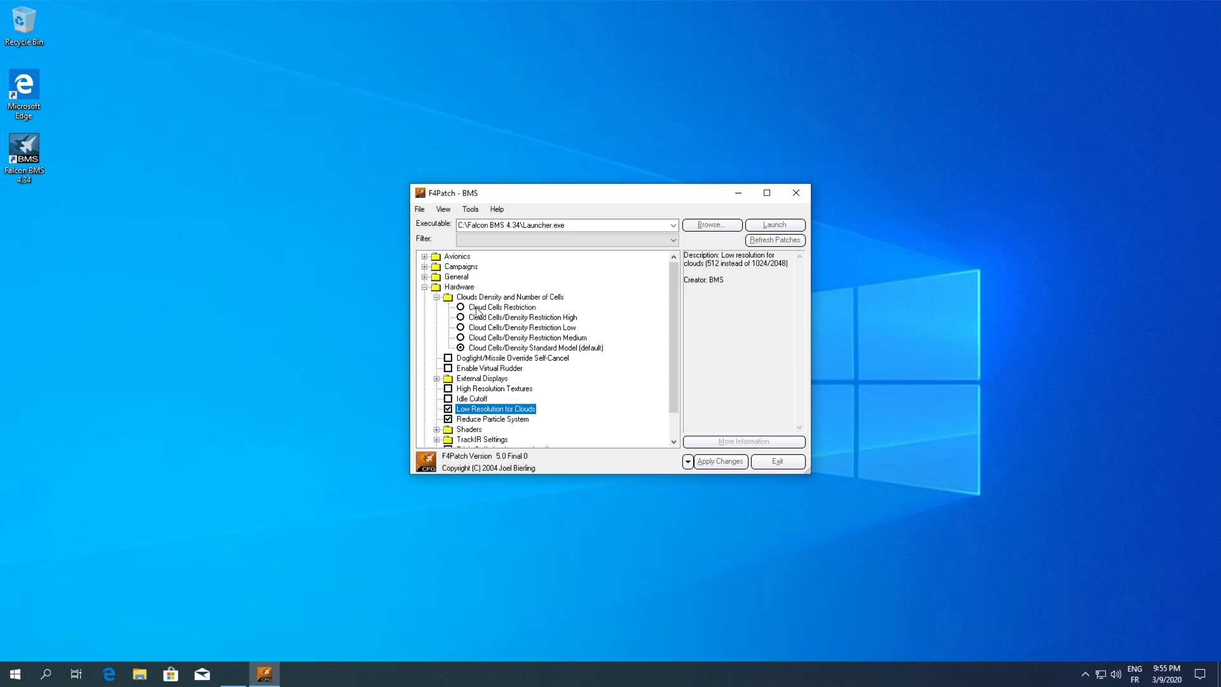
mouse_move(486, 329)
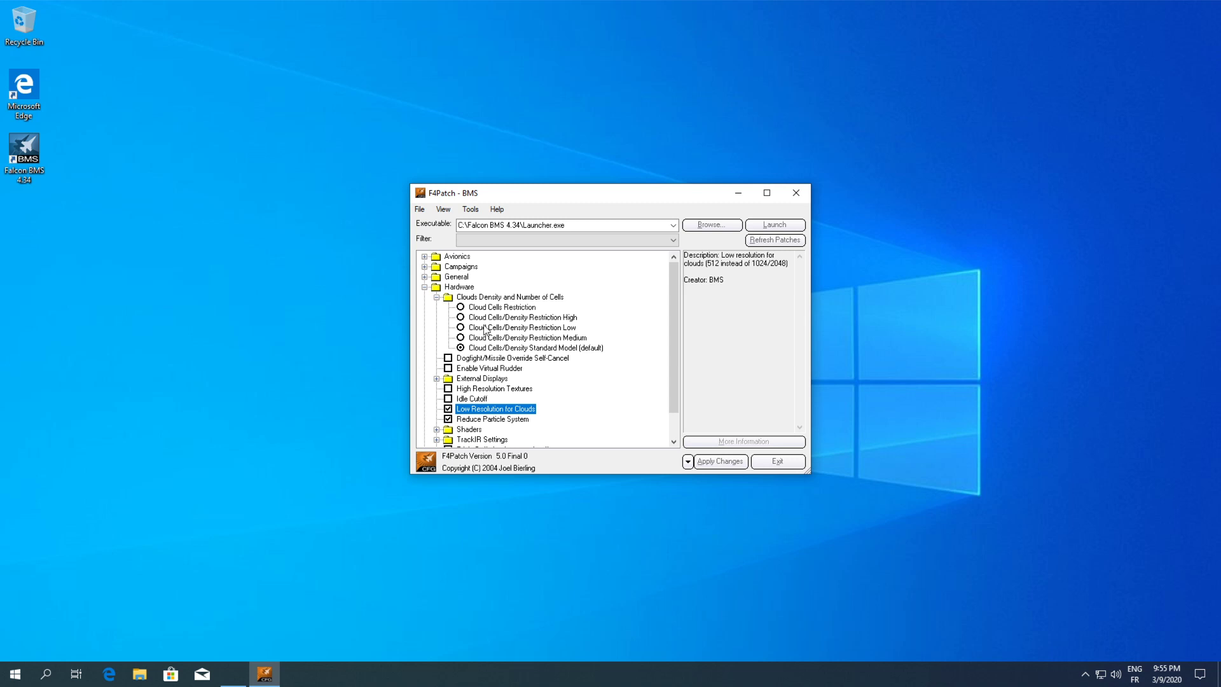
left_click(461, 316)
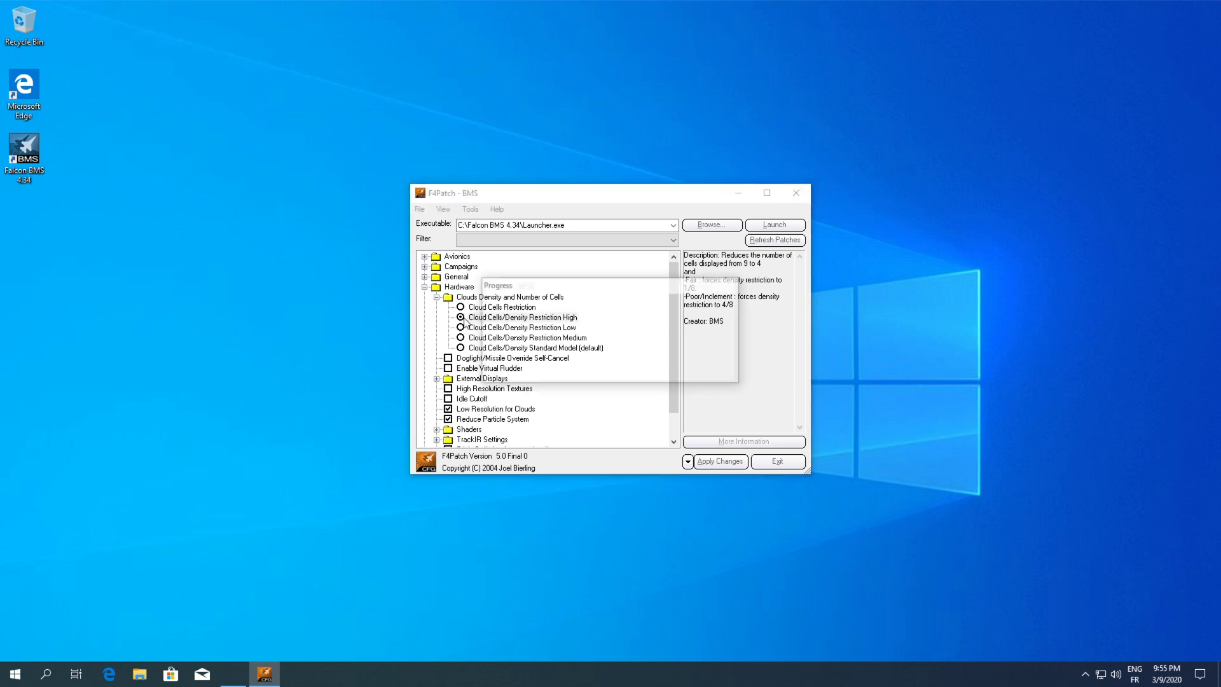
left_click(522, 317)
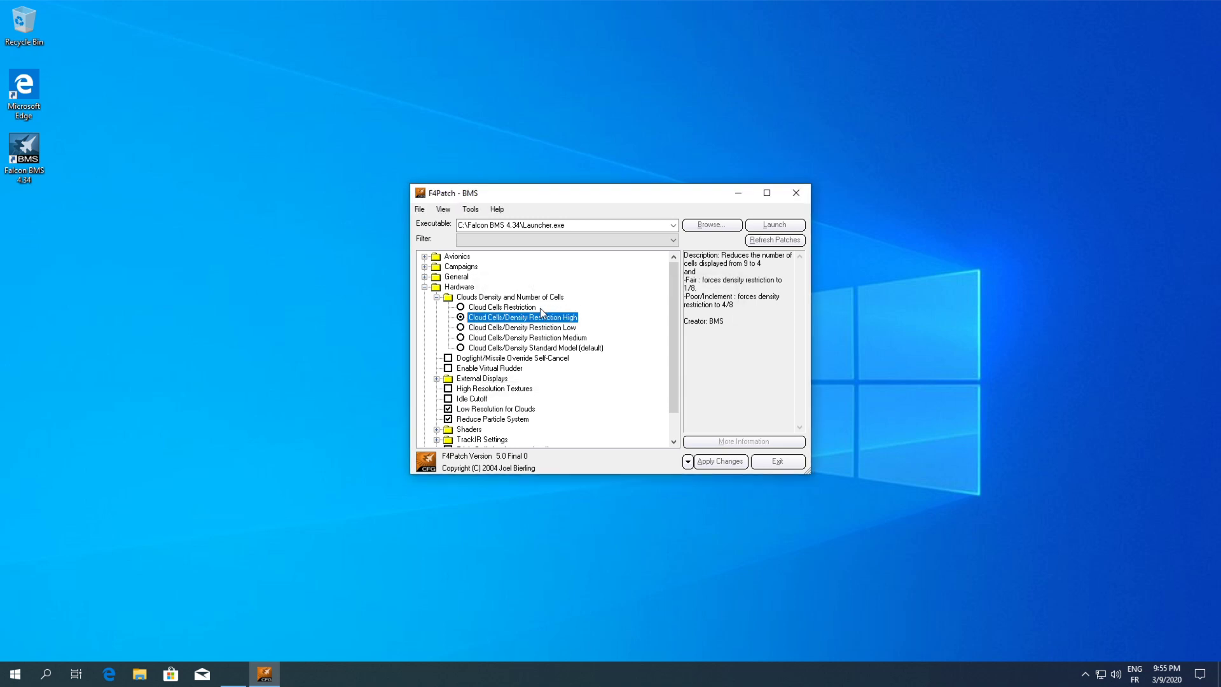
left_click(436, 296)
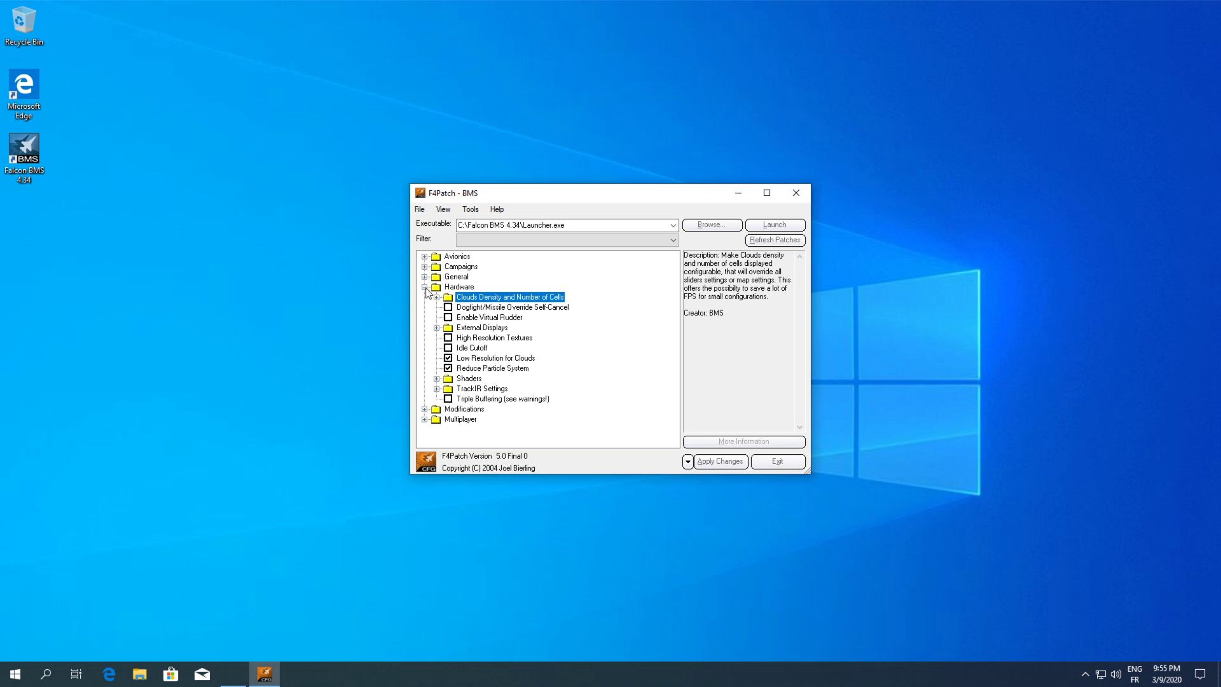
left_click(425, 286)
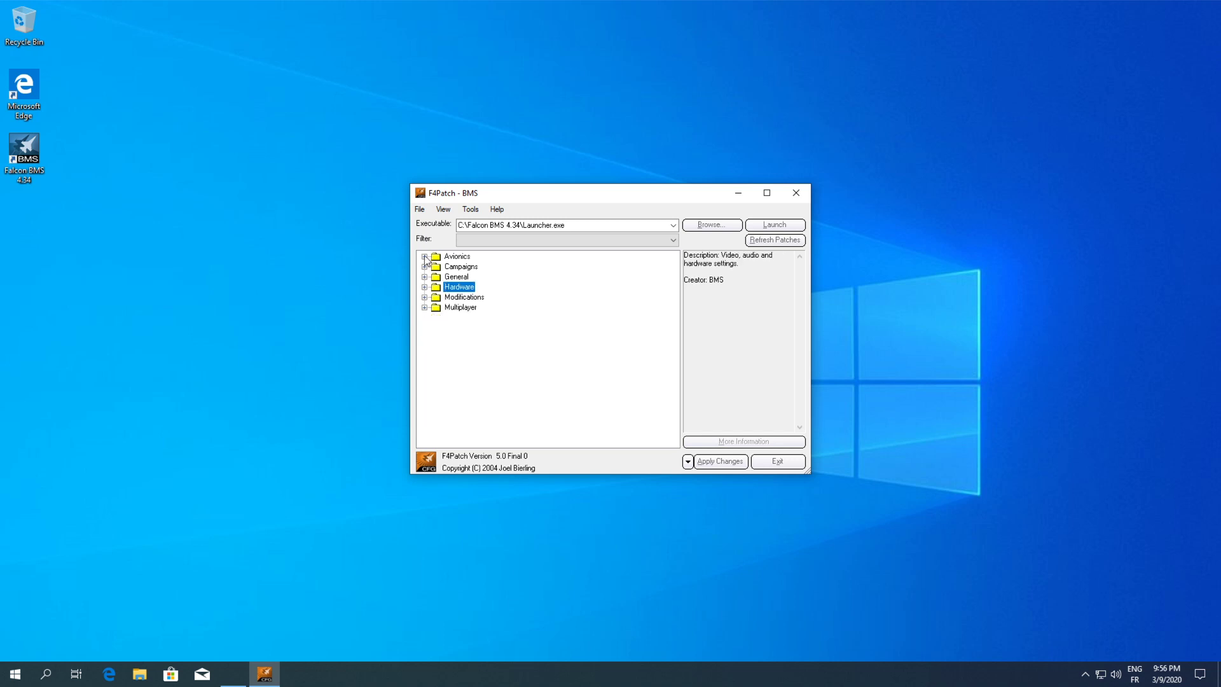
Glance at Avionics' High Contrast MFDs, then Apply Changes and dismiss the results report.
left_click(425, 255)
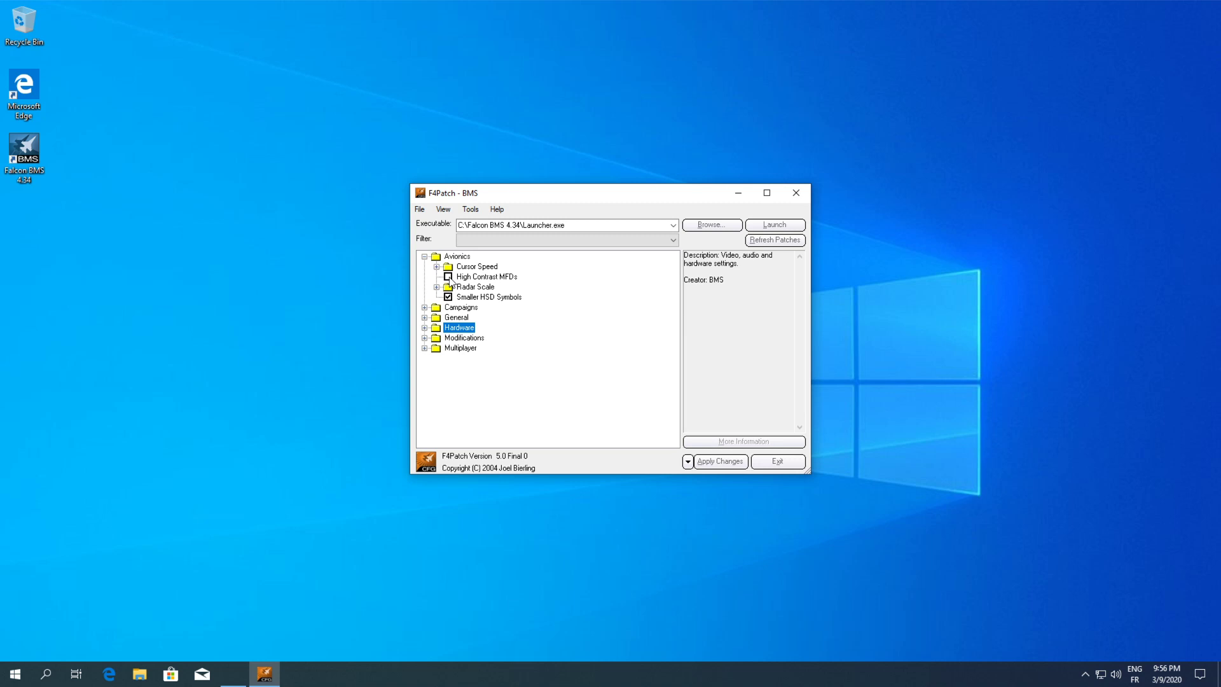
left_click(485, 276)
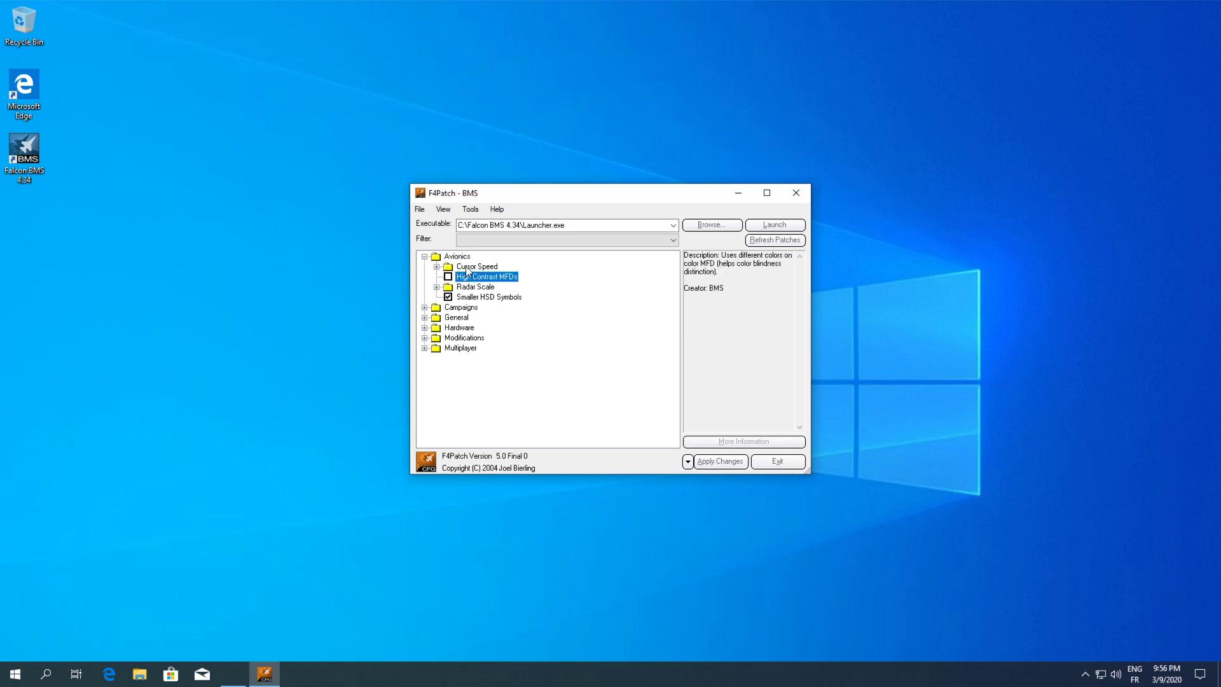
left_click(425, 256)
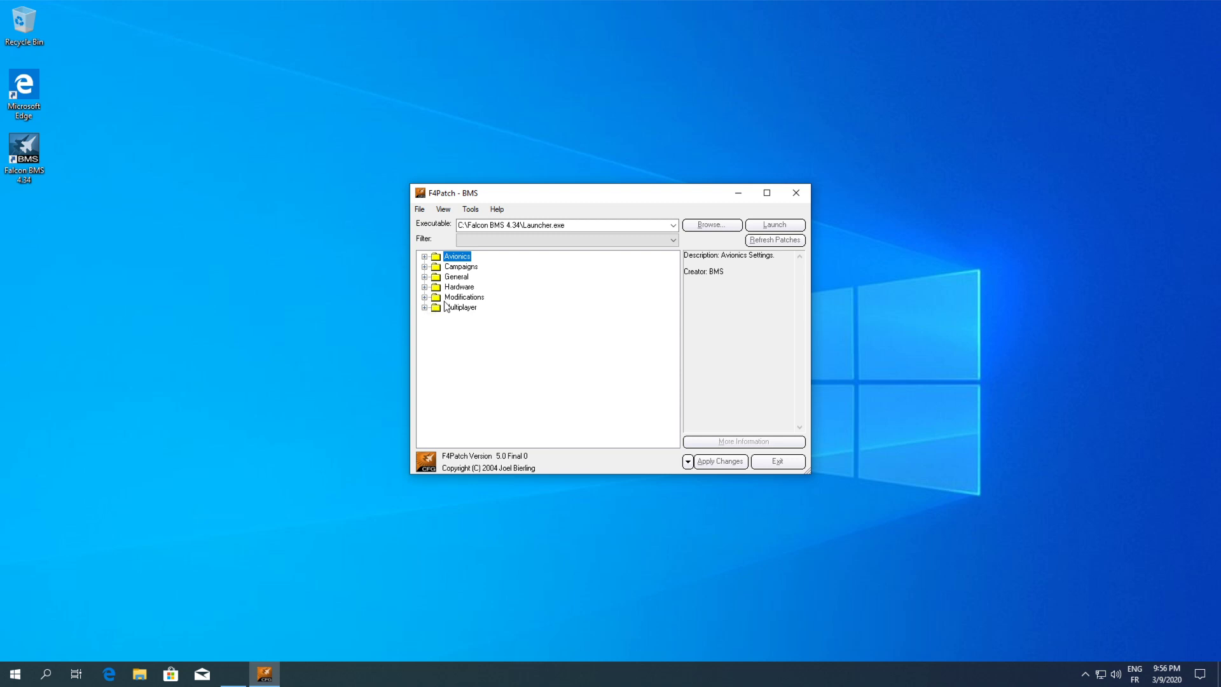
mouse_move(620, 355)
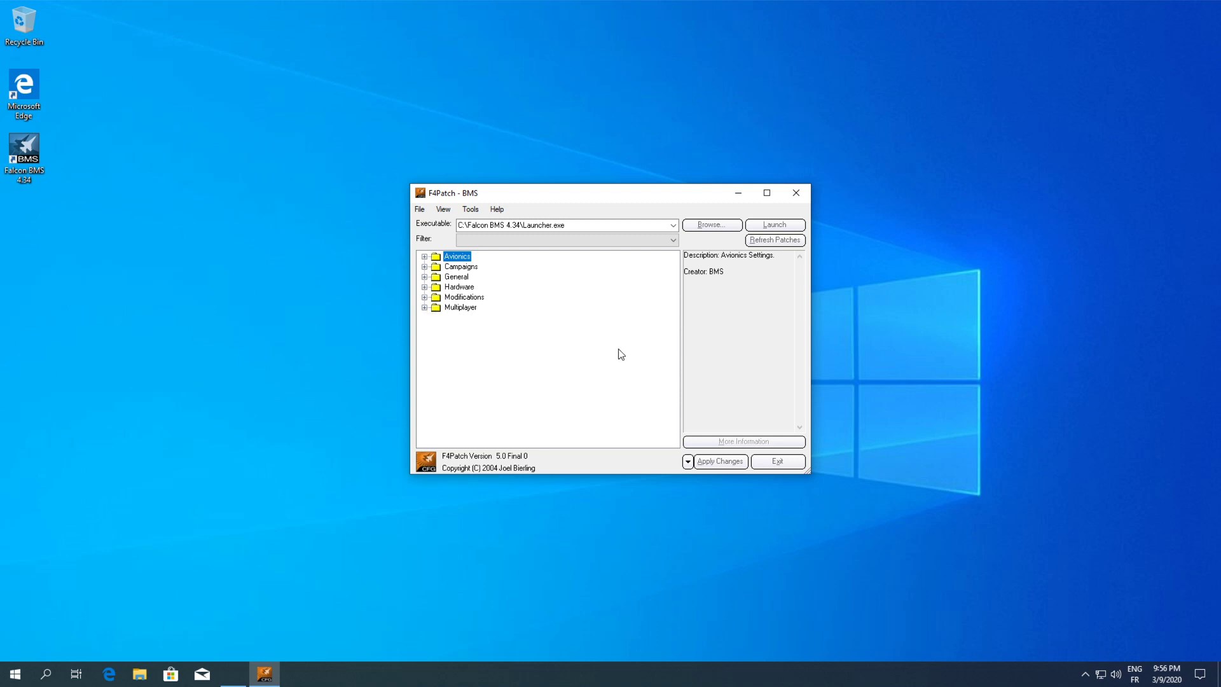
mouse_move(725, 442)
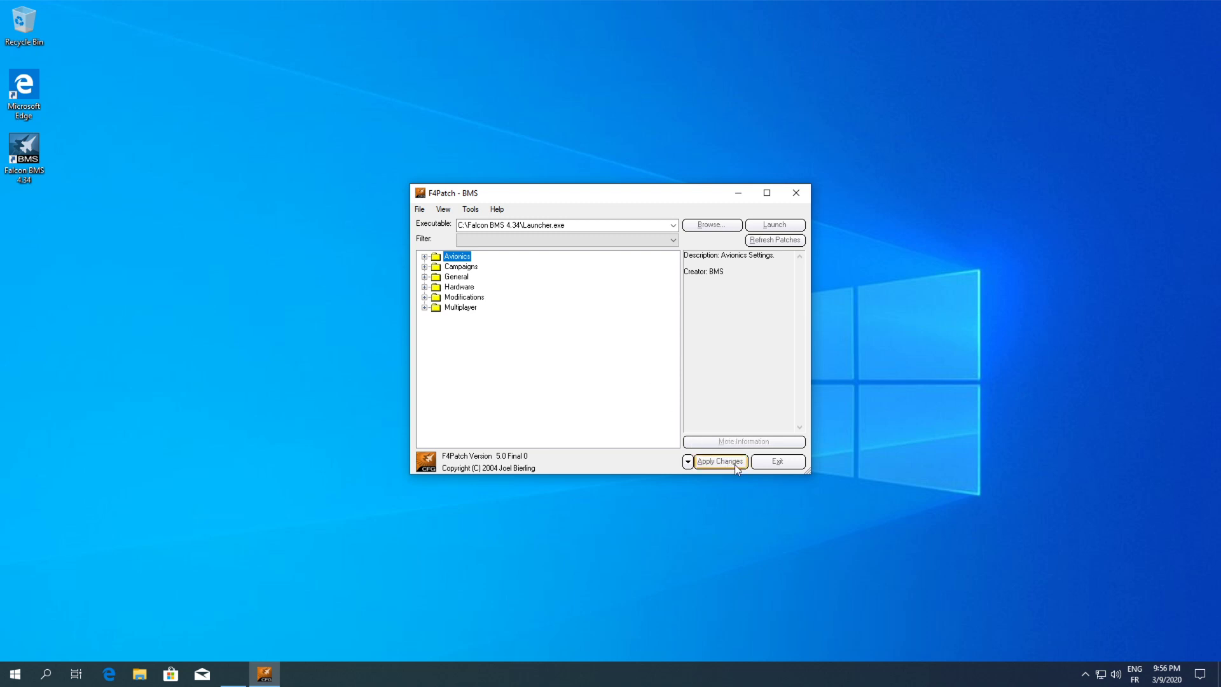
left_click(719, 460)
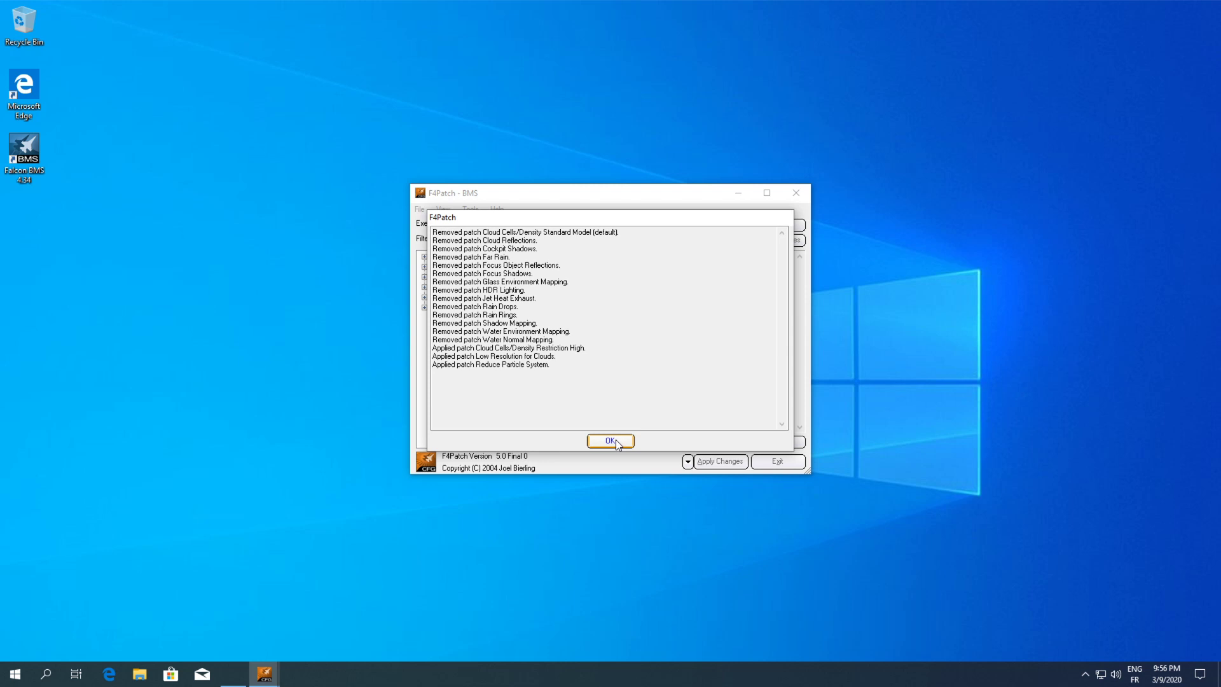
left_click(610, 441)
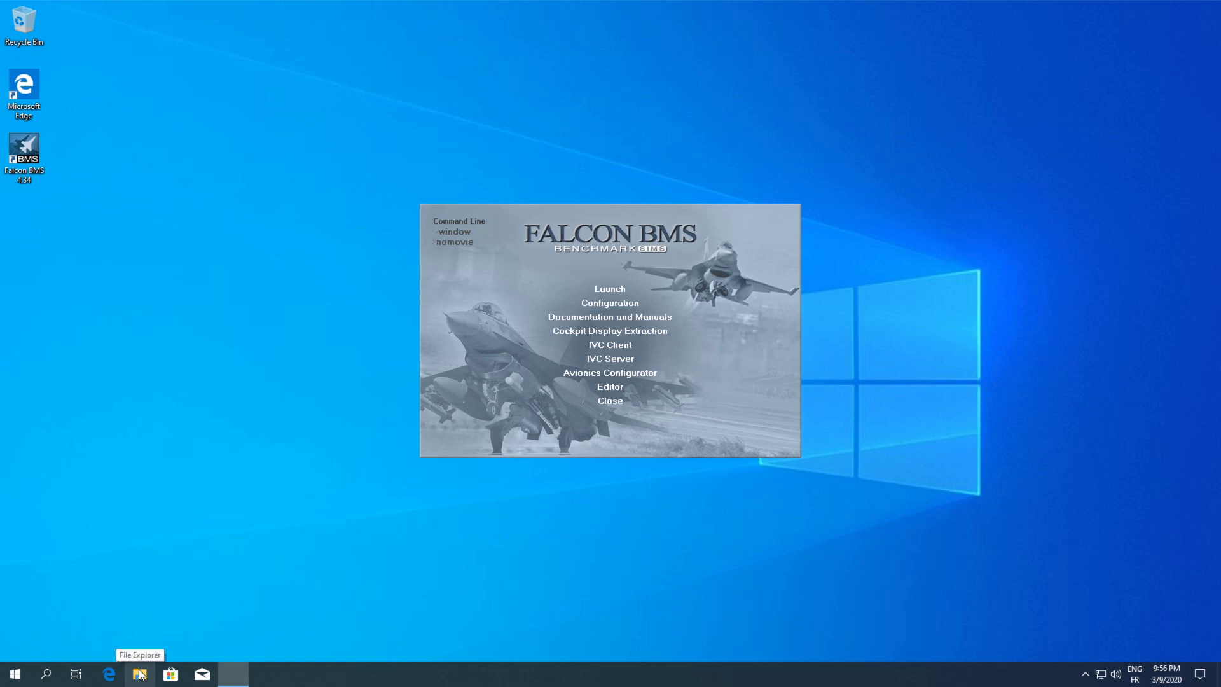
Browse File Explorer to C:\Falcon BMS 4.34 and select the Bin folder.
left_click(138, 675)
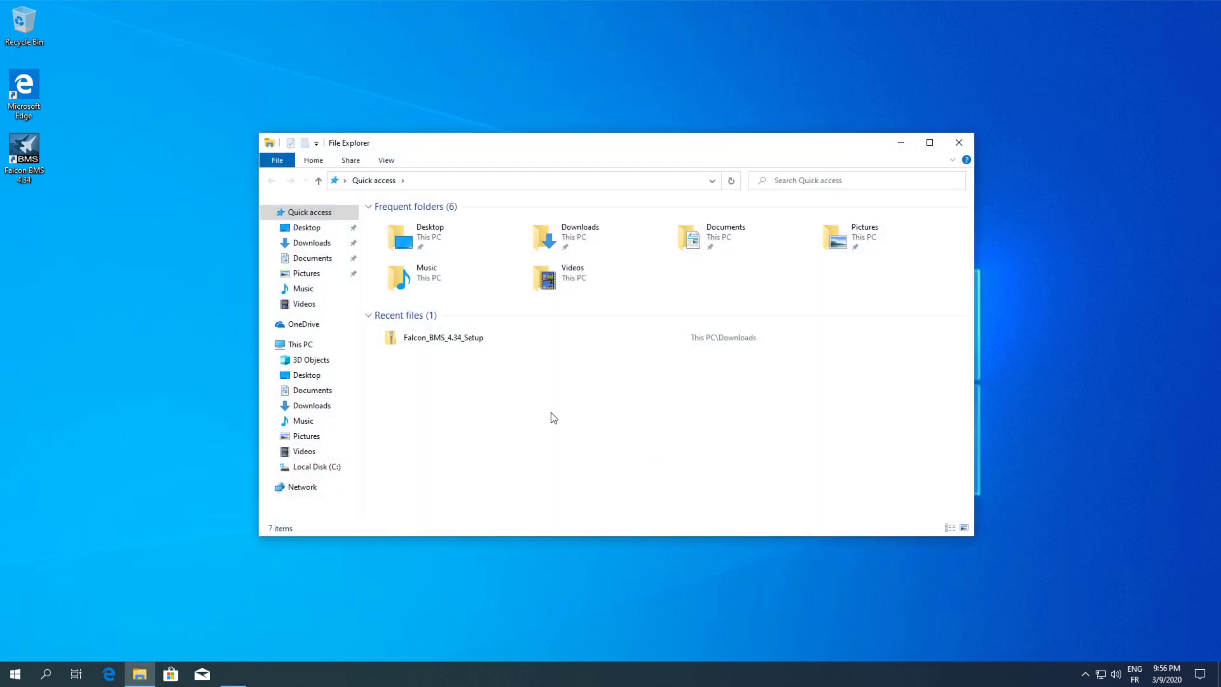
left_click(318, 467)
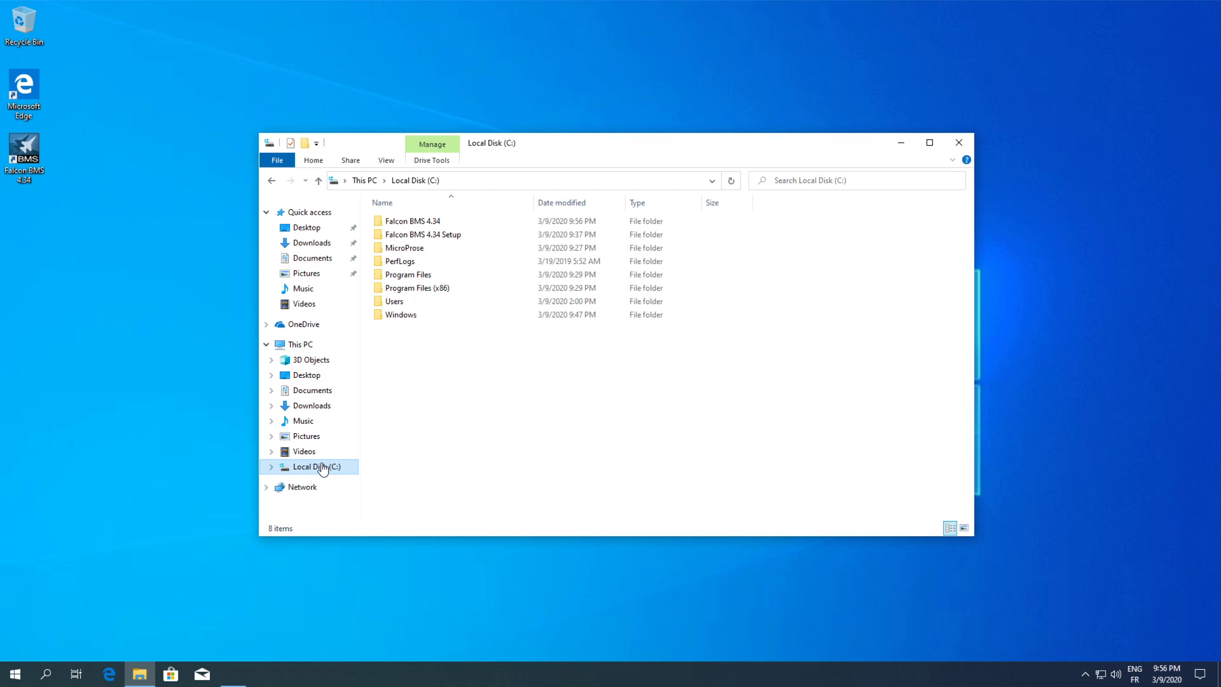
left_click(411, 220)
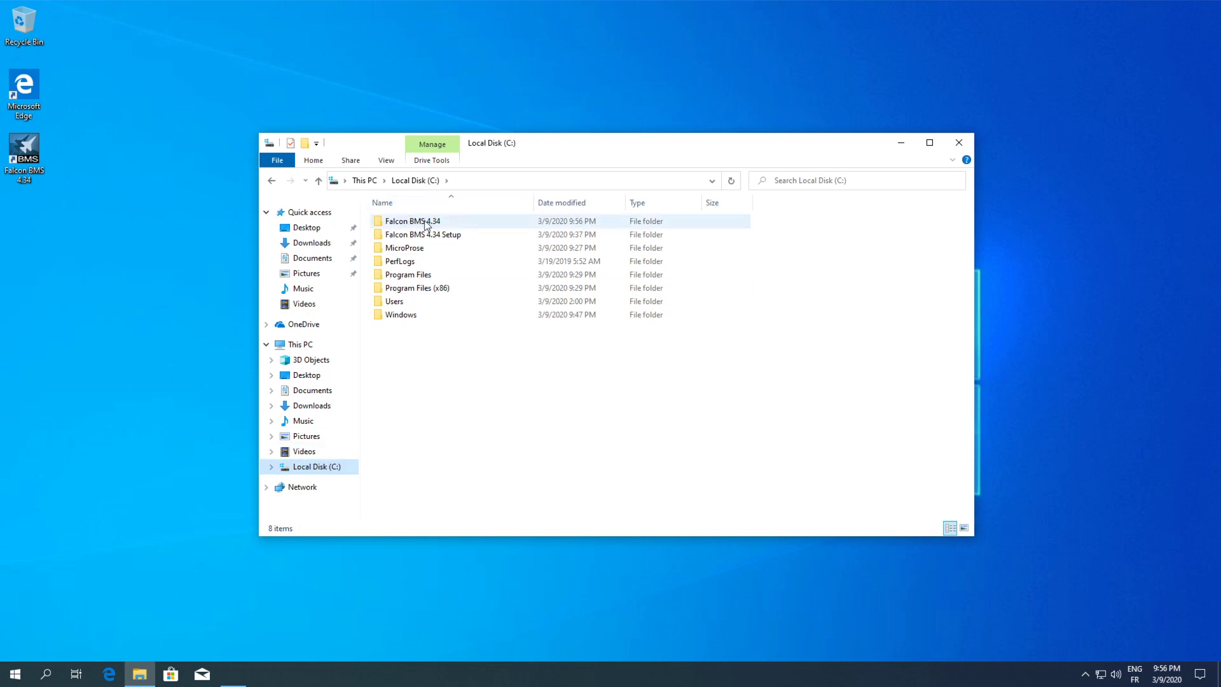
left_click(411, 220)
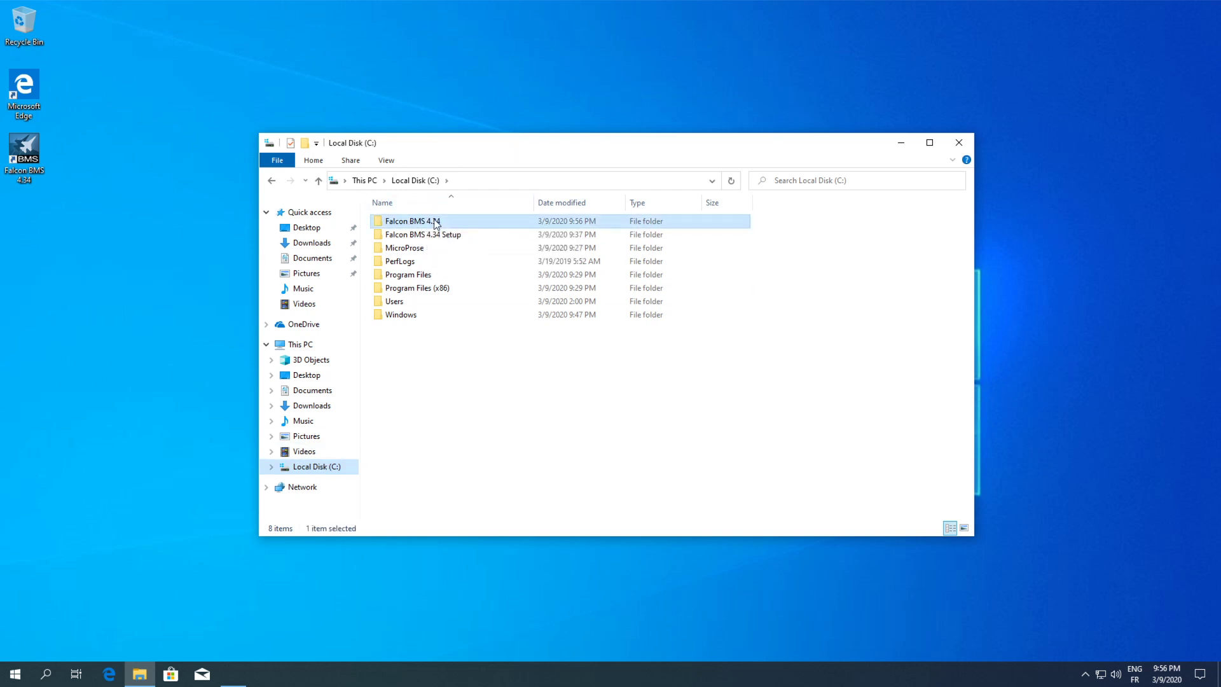
left_click(415, 179)
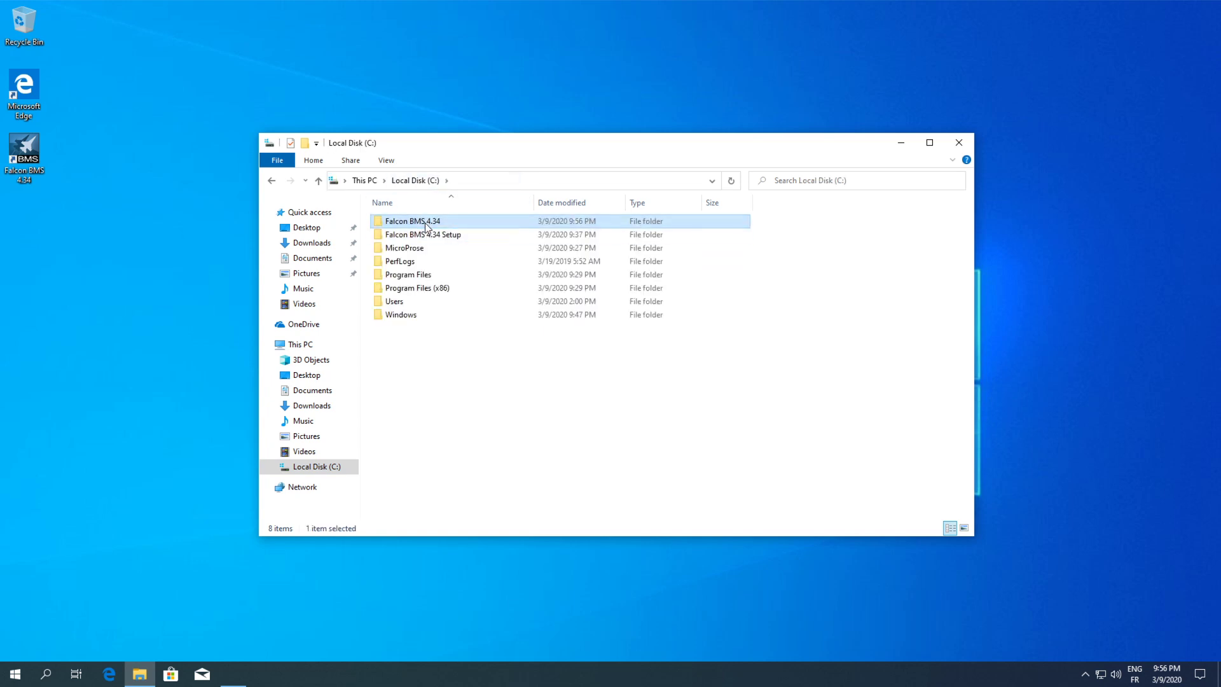
double_click(412, 220)
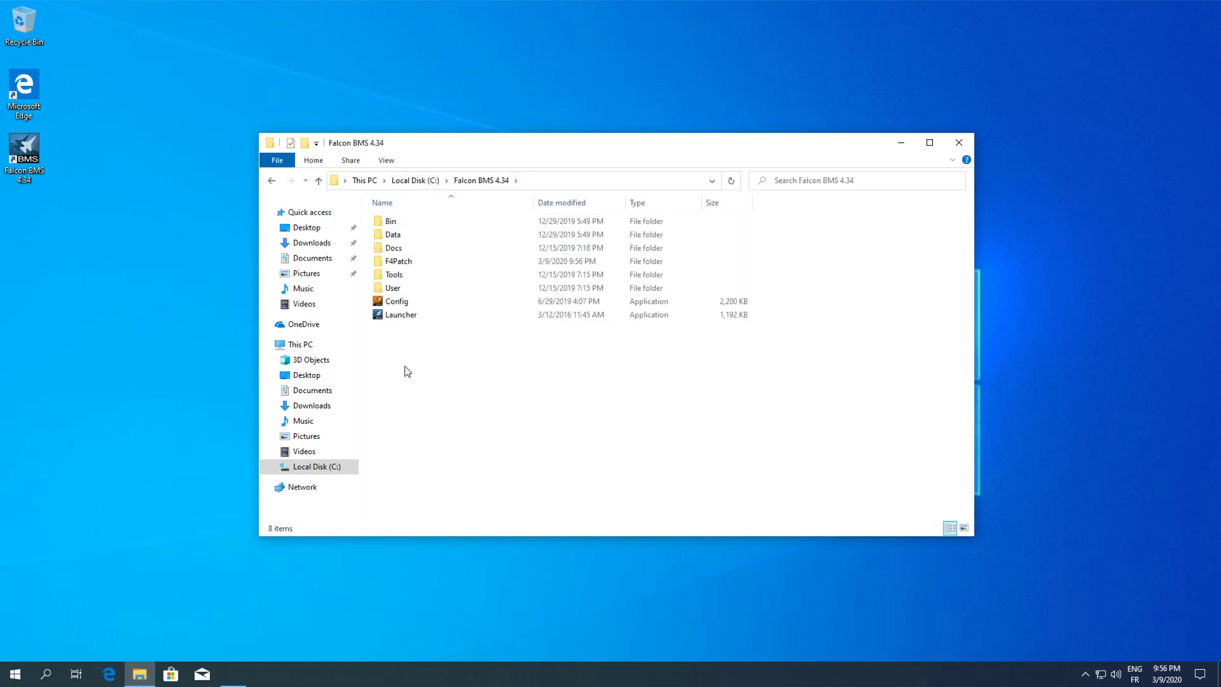
left_click(390, 221)
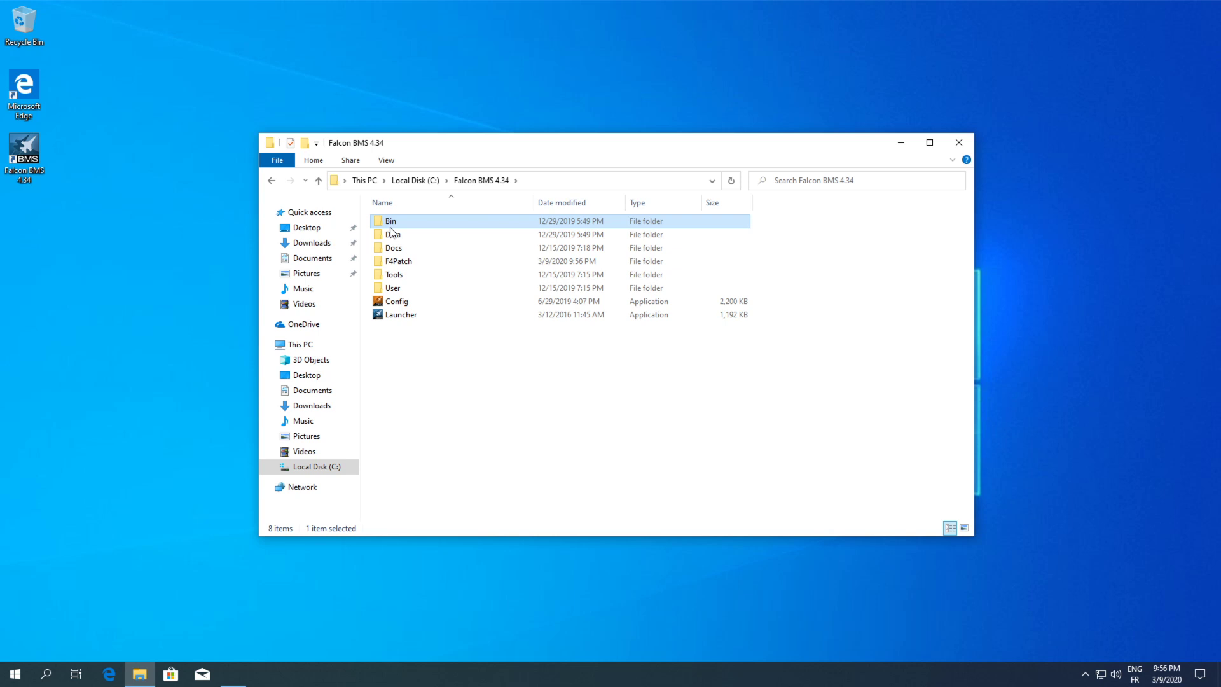
mouse_move(393, 218)
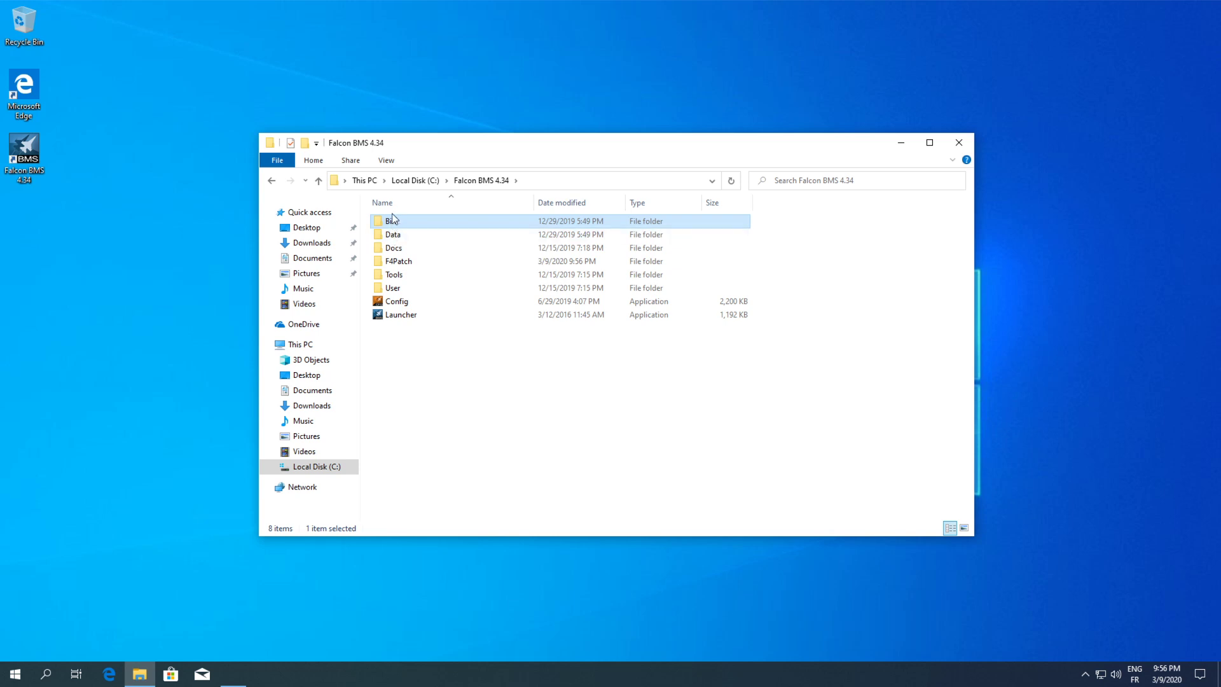
double_click(391, 220)
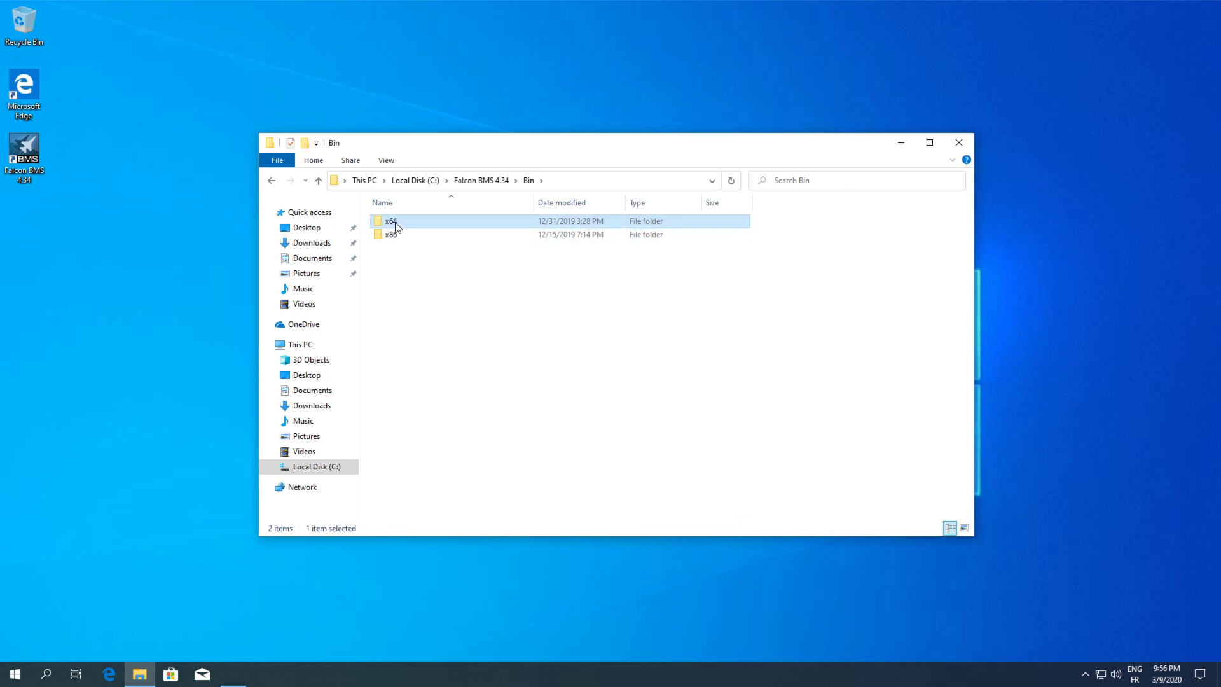
double_click(390, 220)
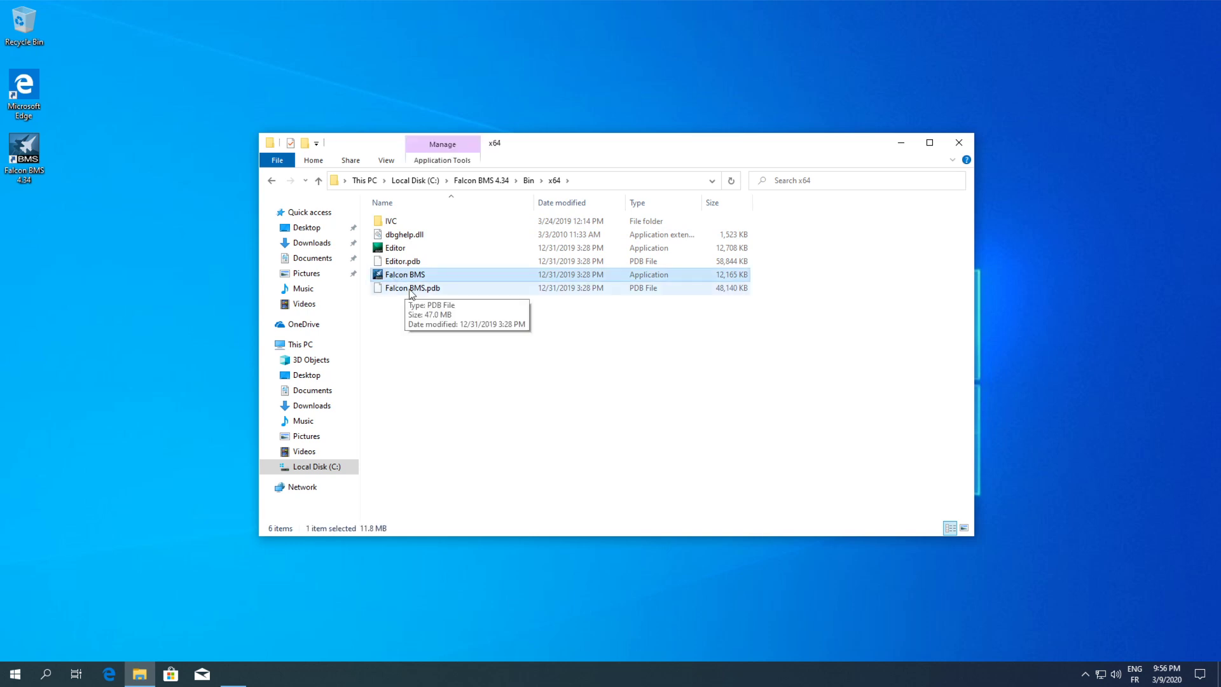
left_click(318, 180)
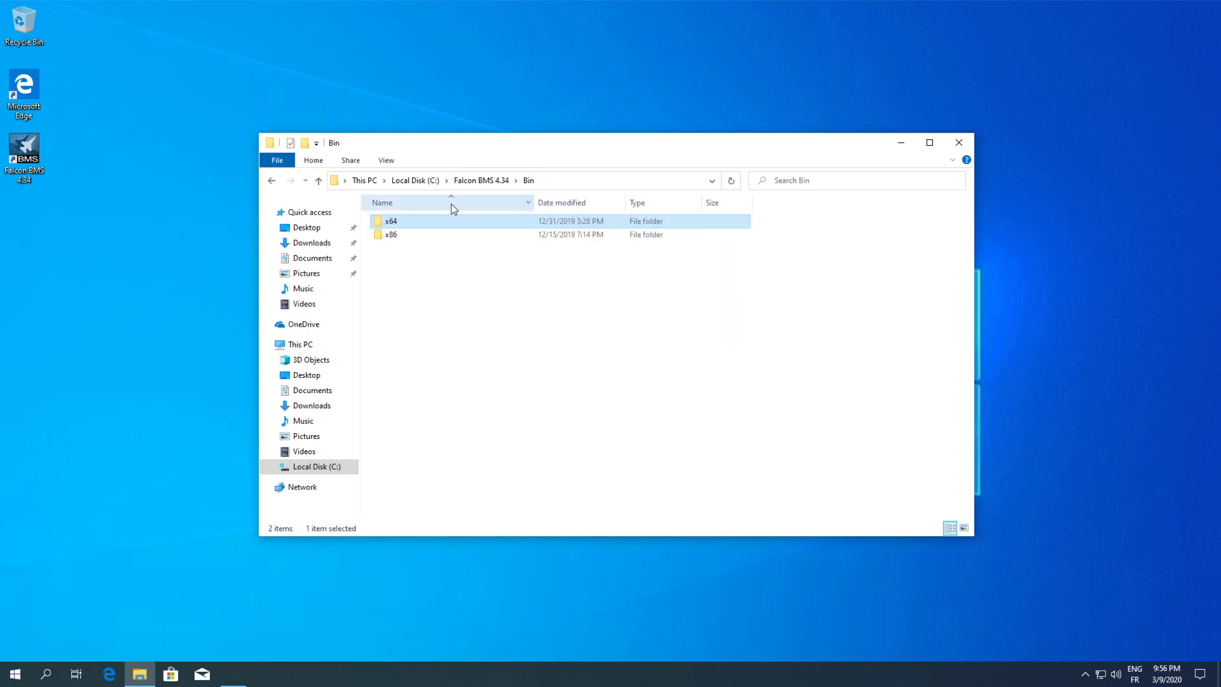
double_click(390, 234)
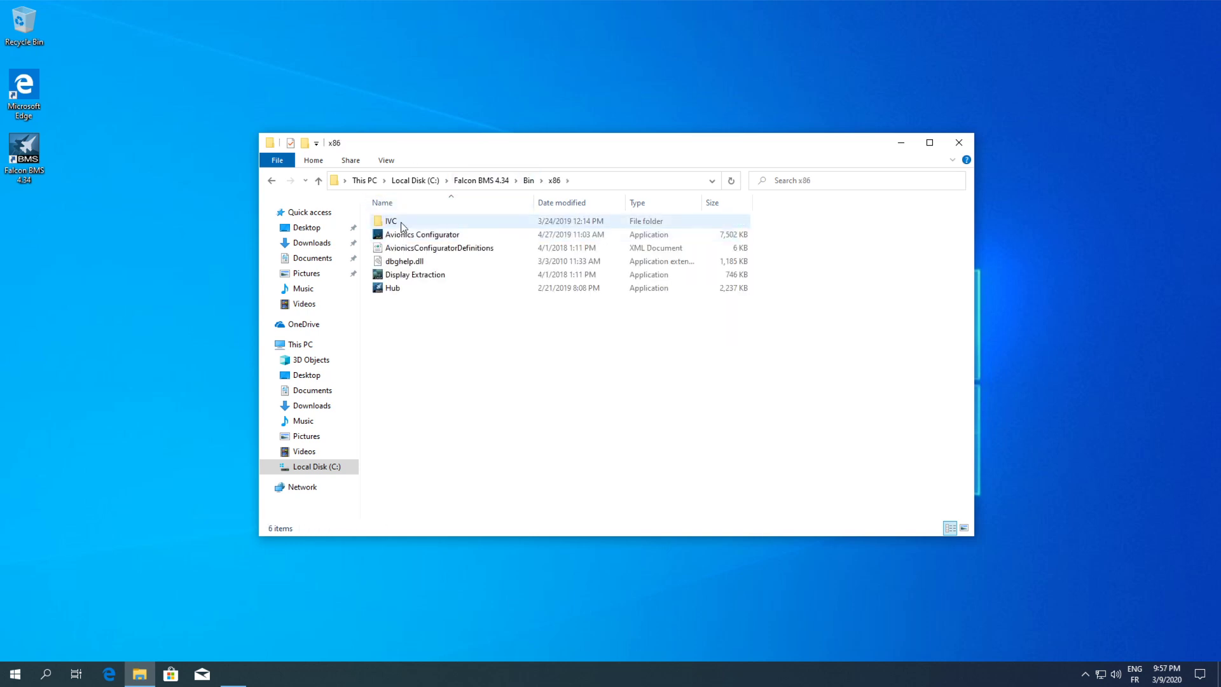
left_click(421, 234)
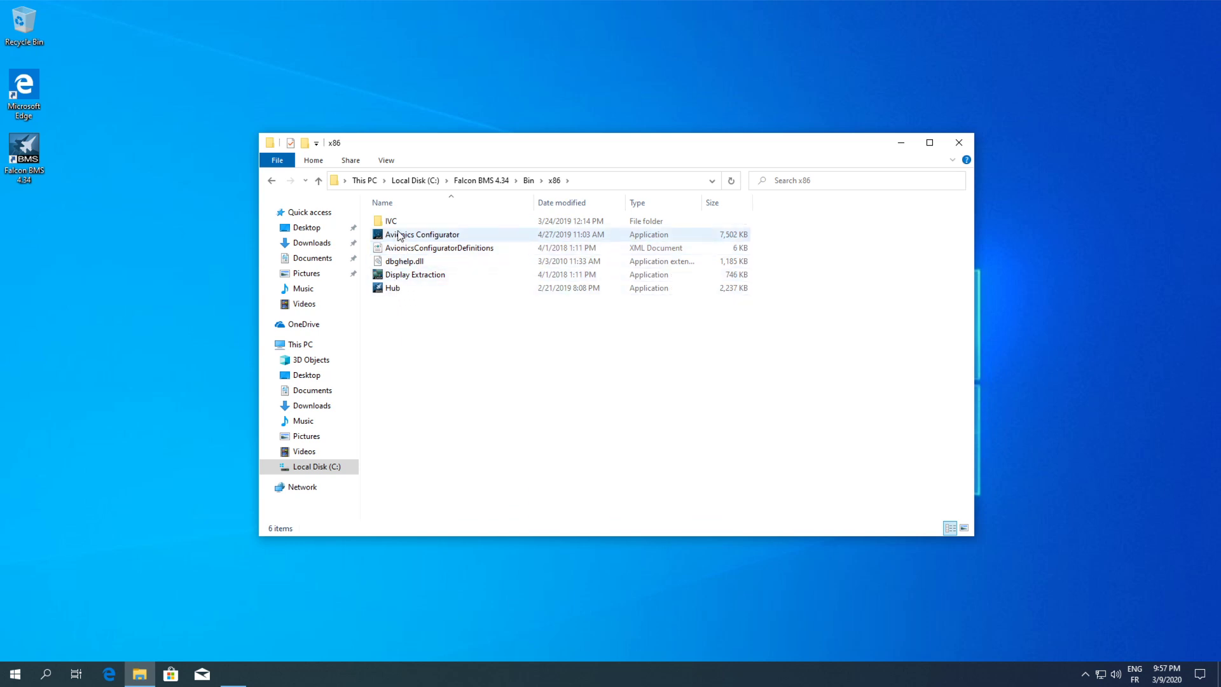
left_click(391, 220)
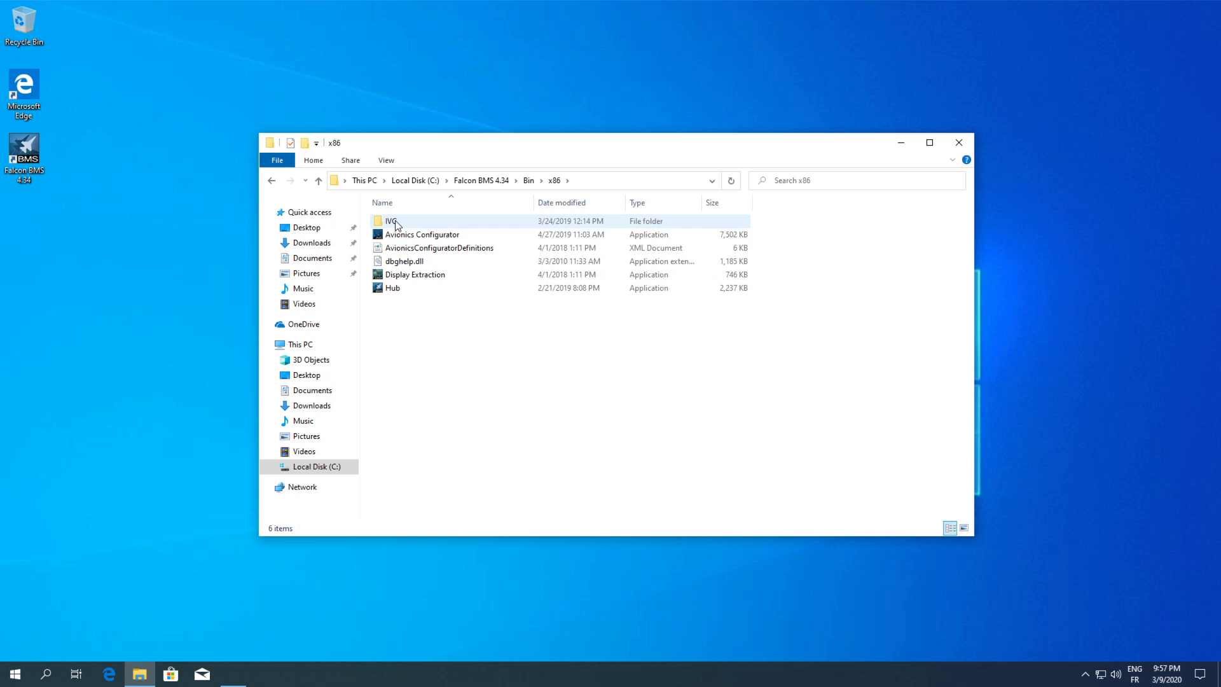
double_click(390, 220)
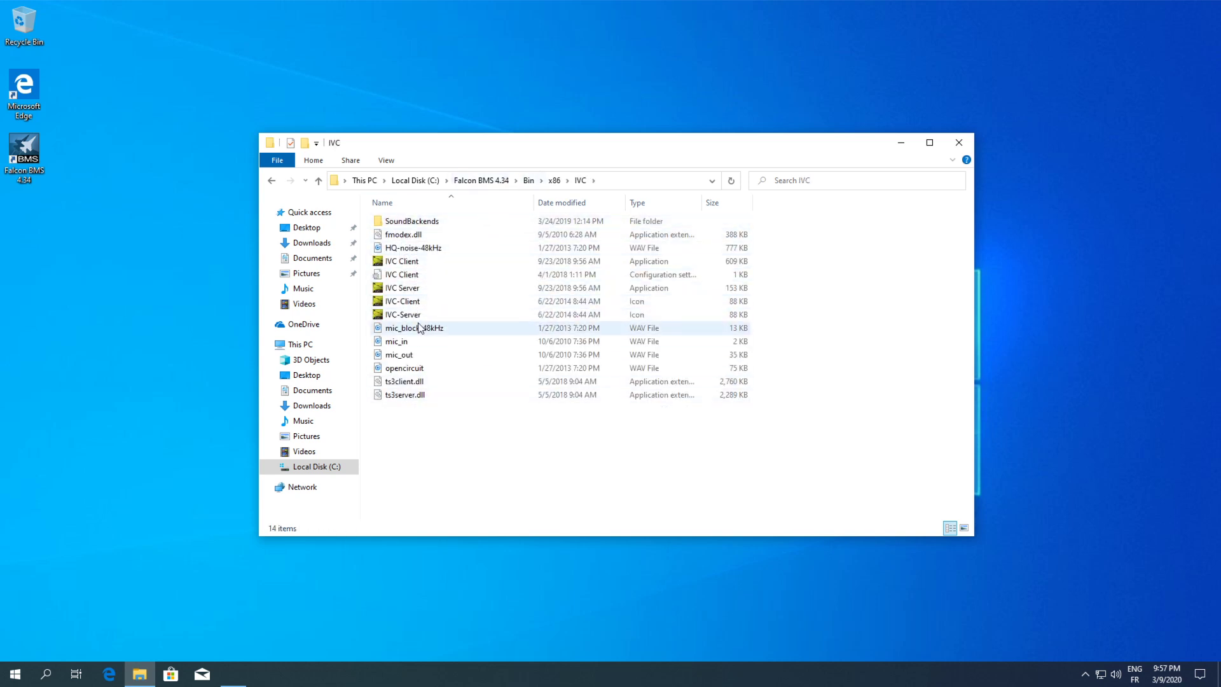
left_click(402, 275)
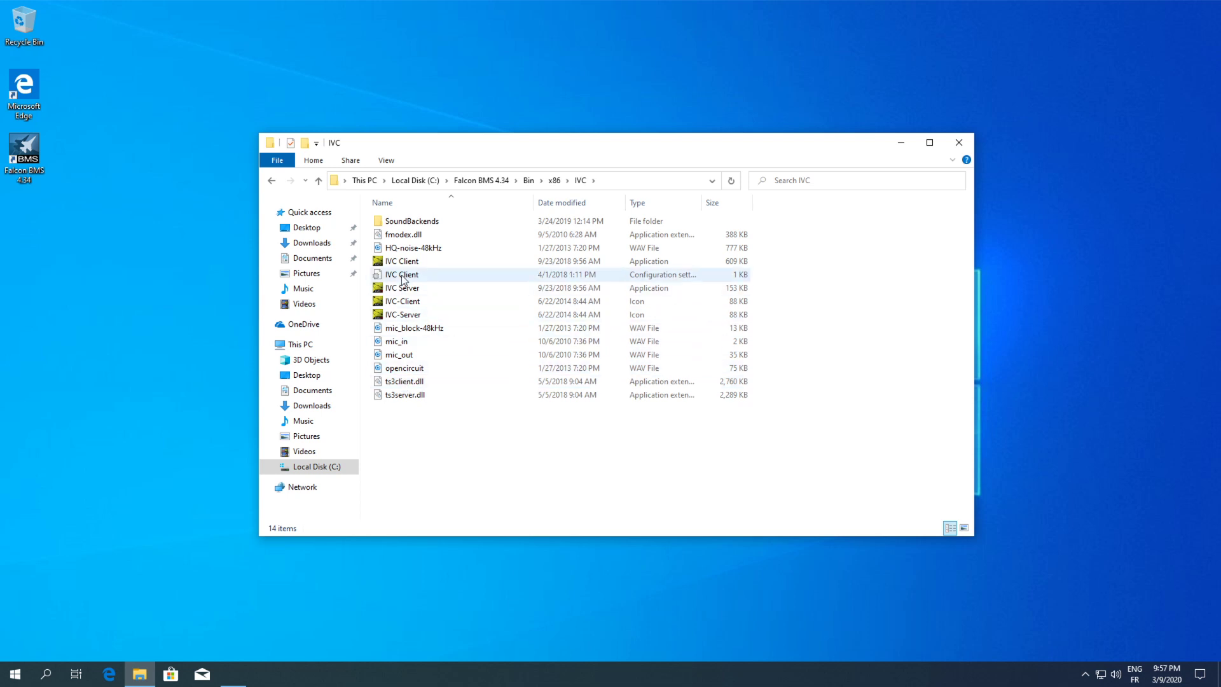
left_click(401, 275)
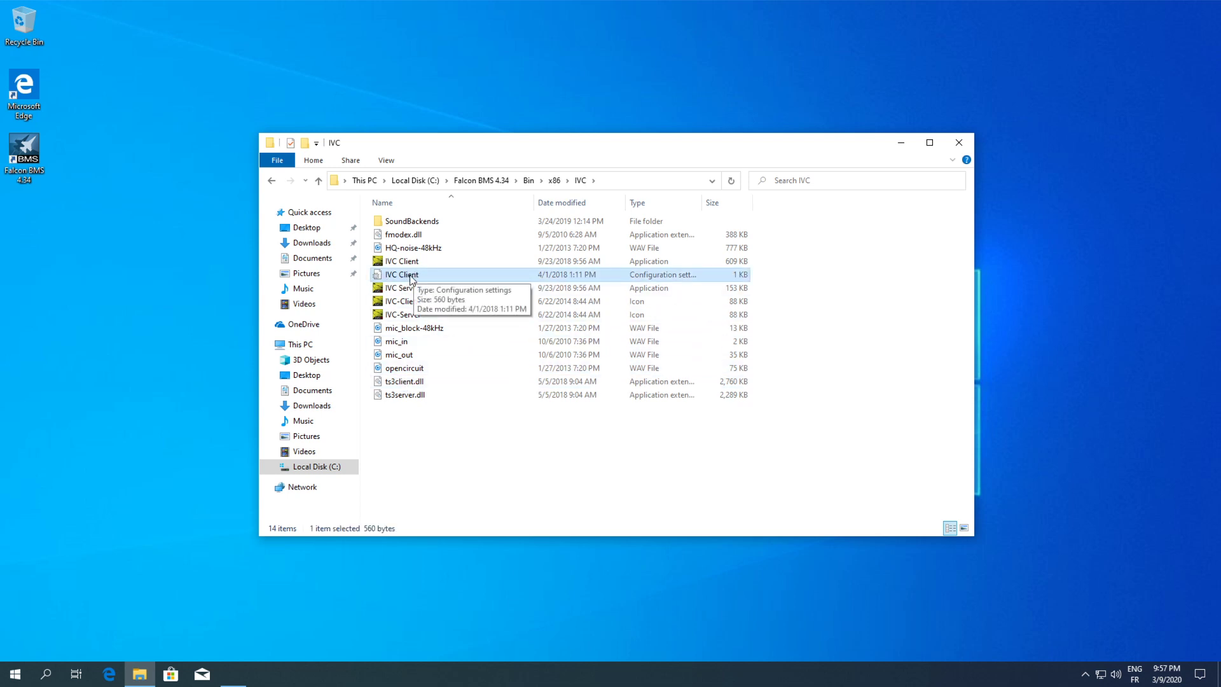
mouse_move(496, 179)
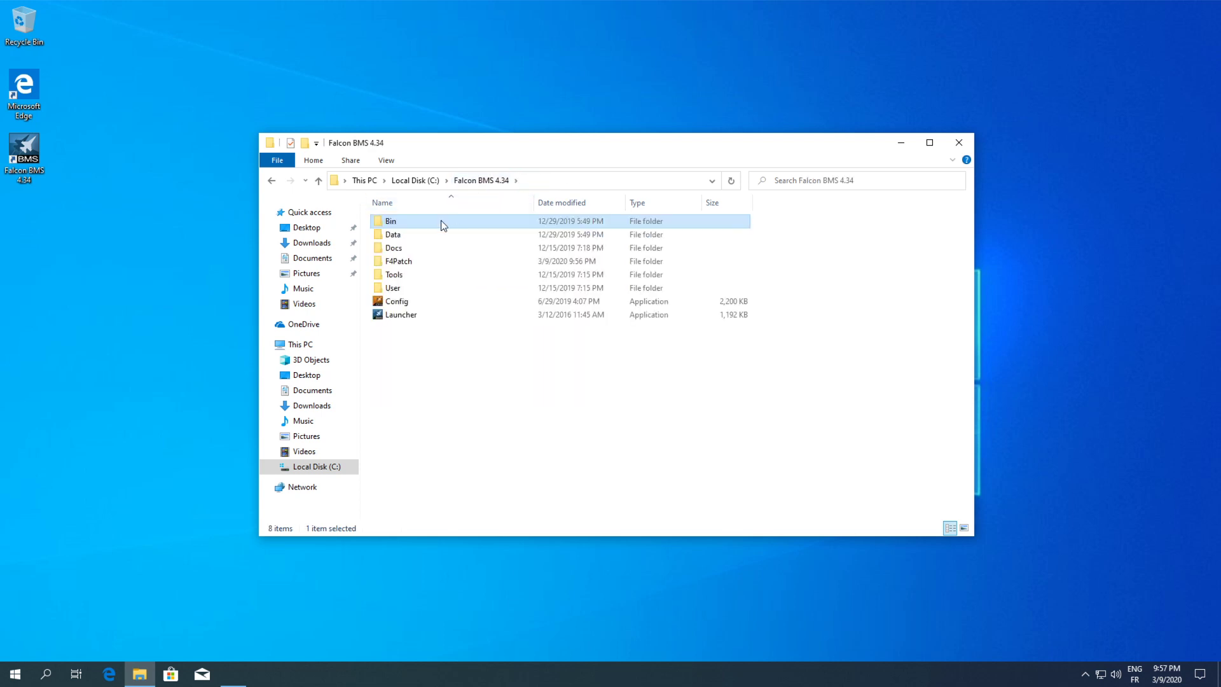
double_click(393, 234)
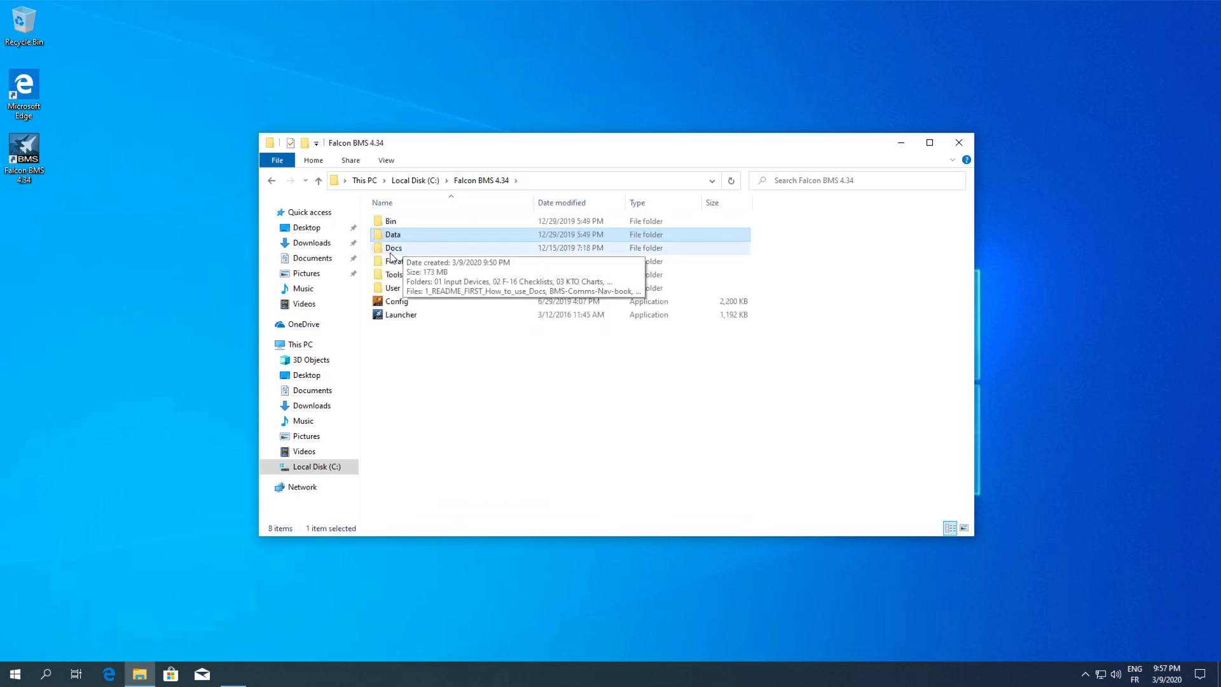
double_click(393, 248)
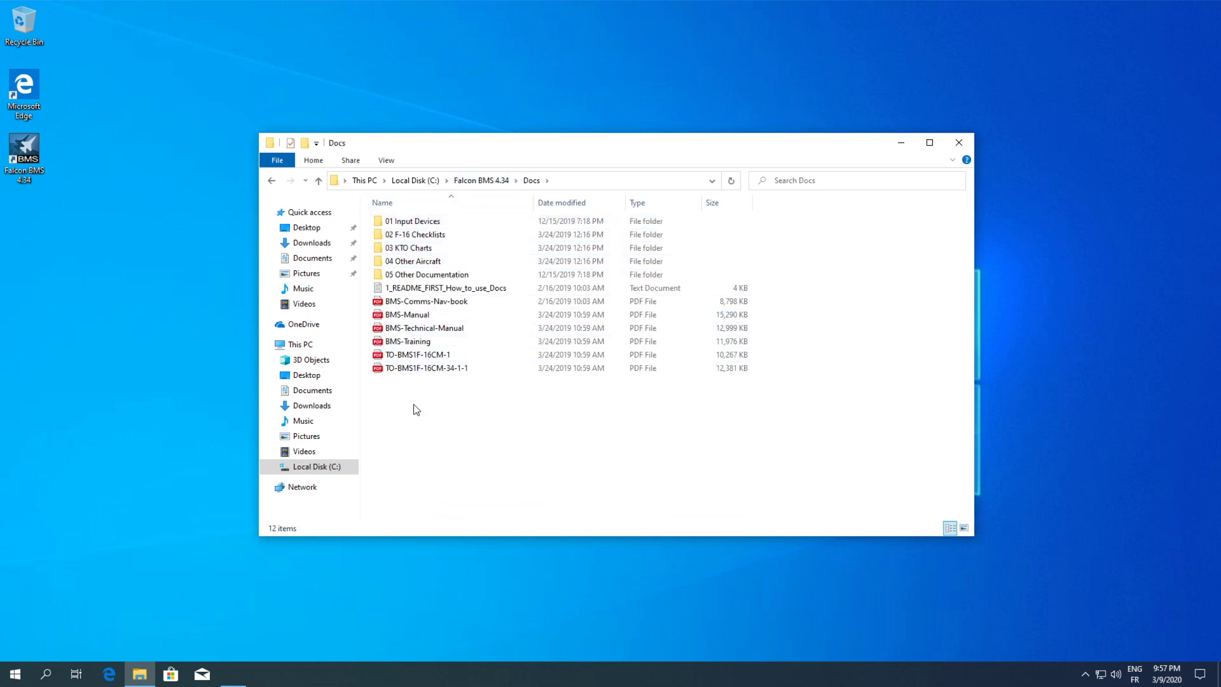
key("ctrl+a")
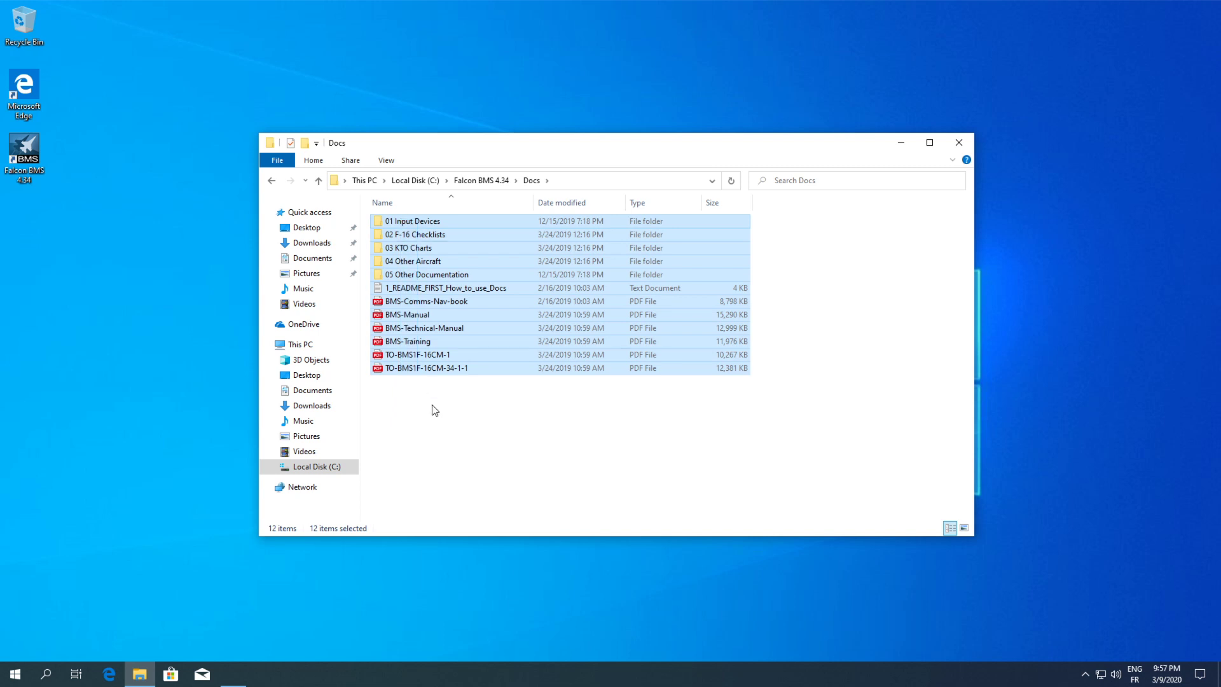
left_click(426, 300)
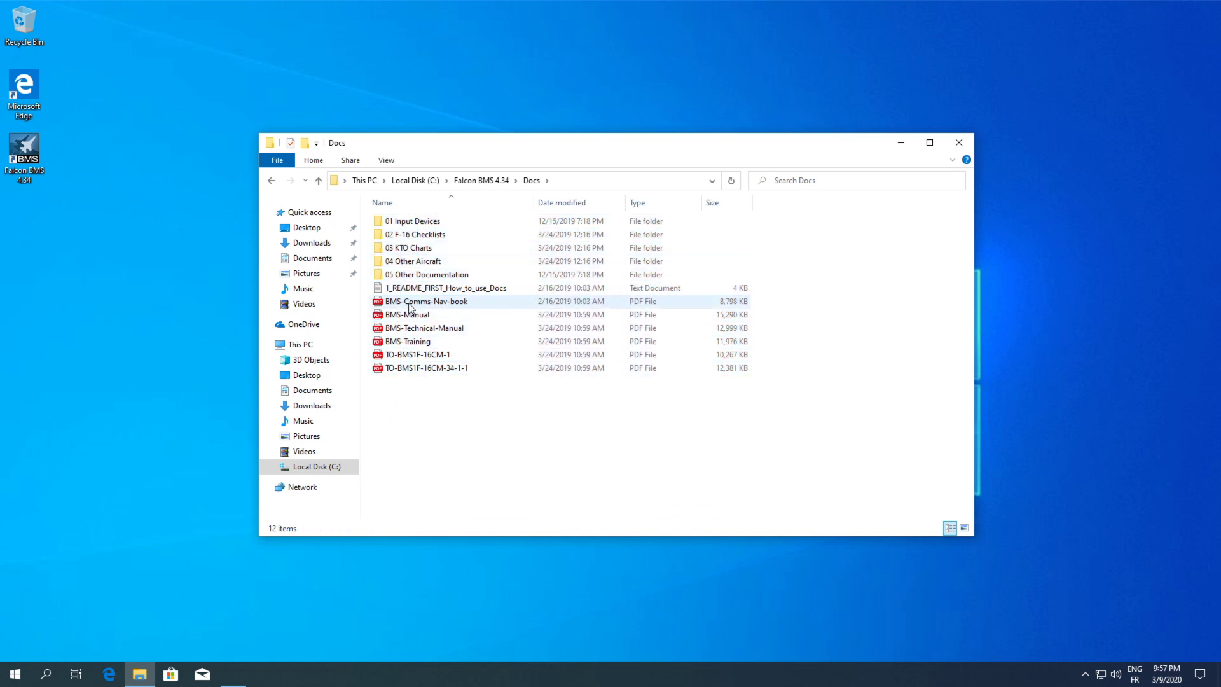
left_click(427, 367)
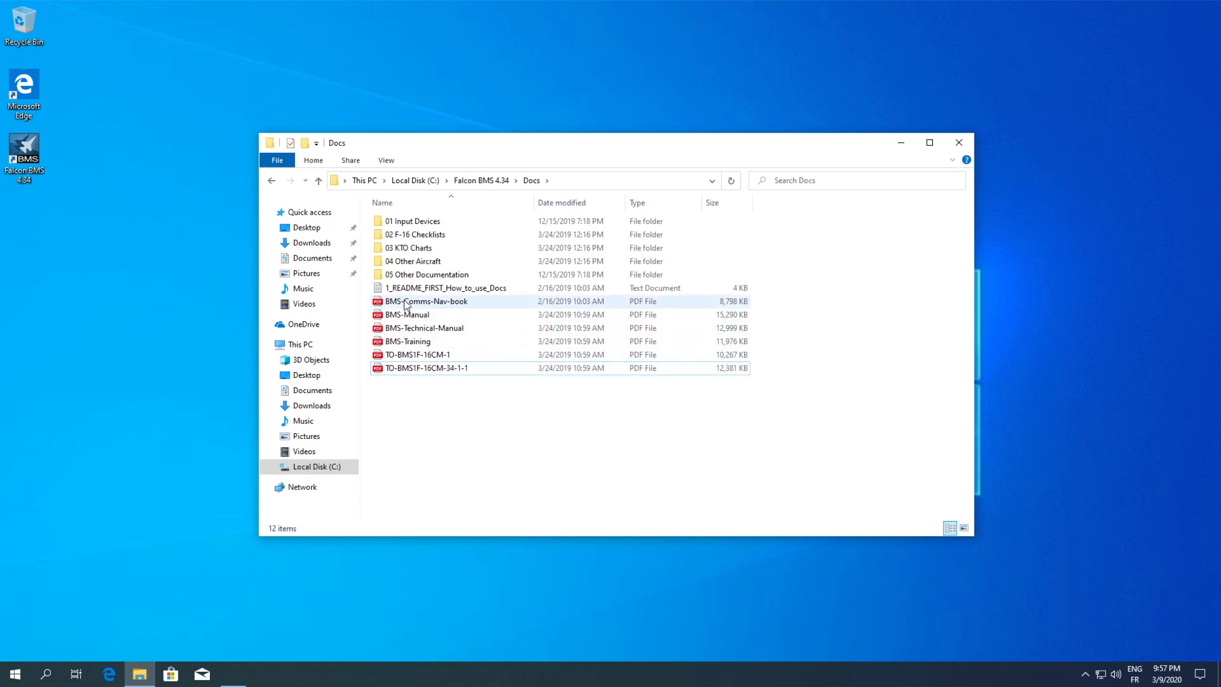
left_click(412, 220)
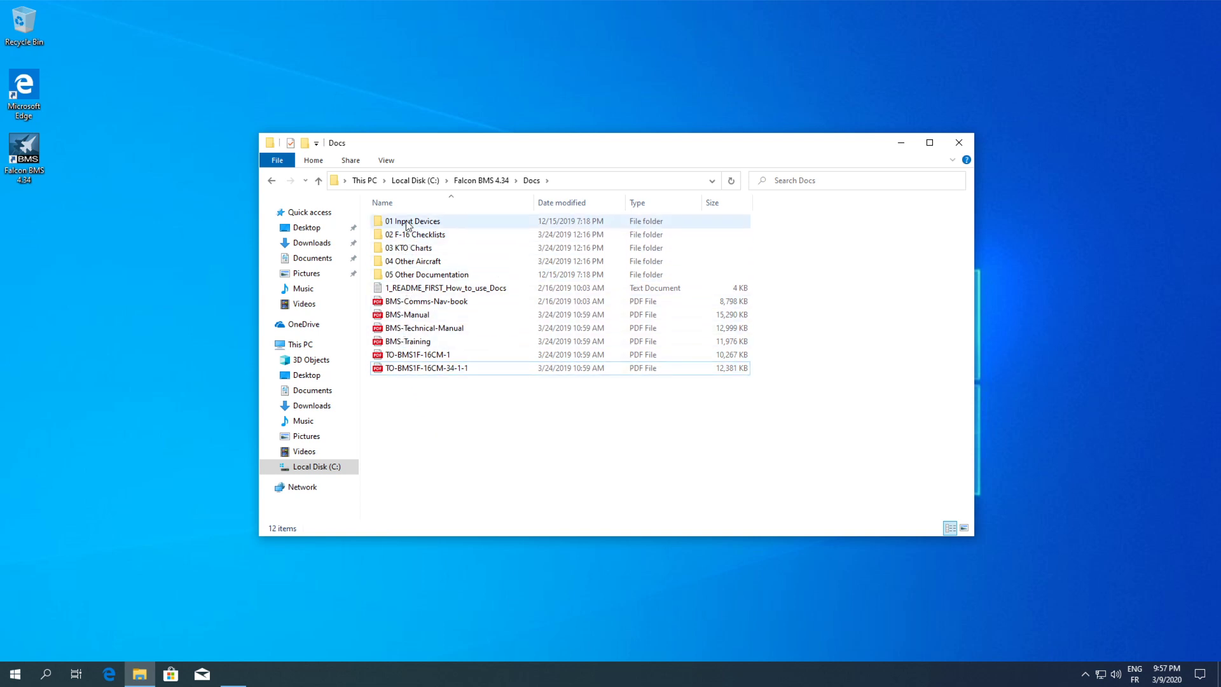
mouse_move(412, 222)
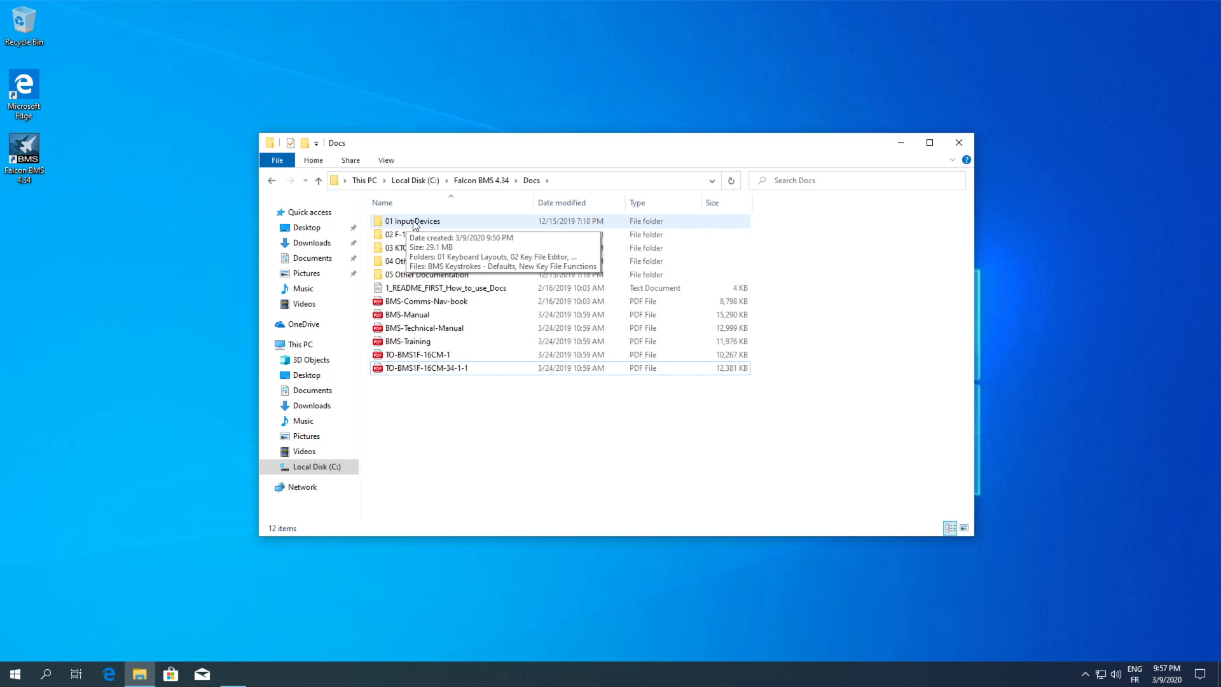
double_click(413, 220)
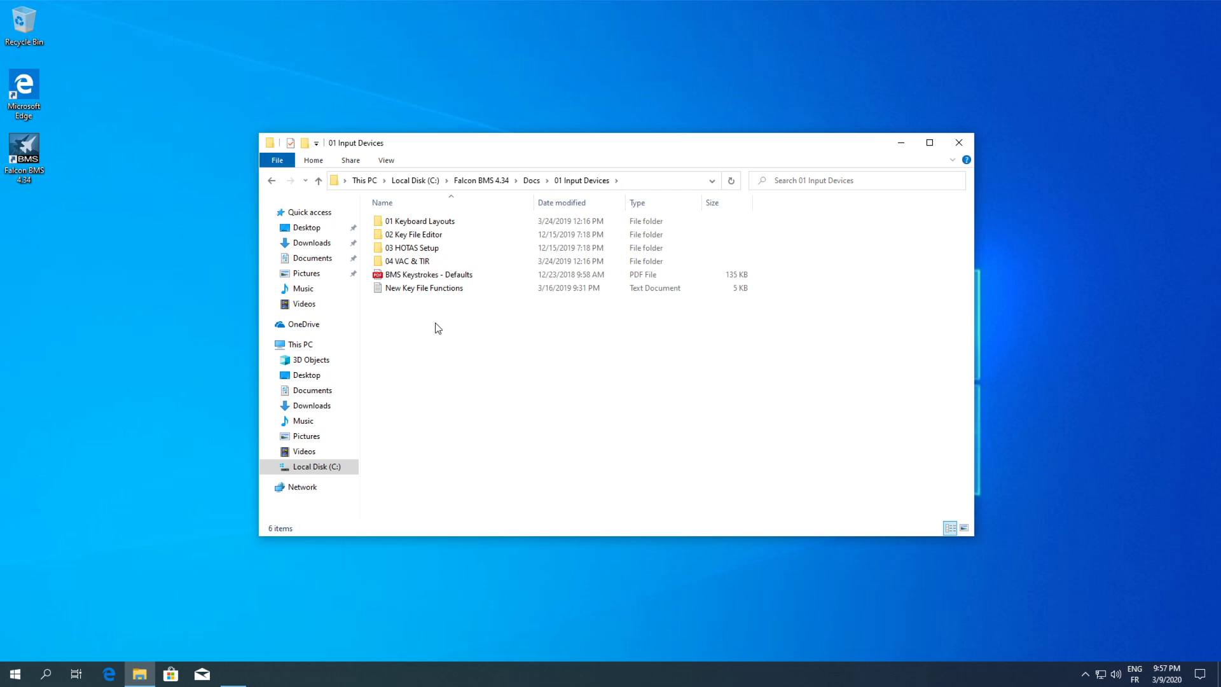
mouse_move(532, 179)
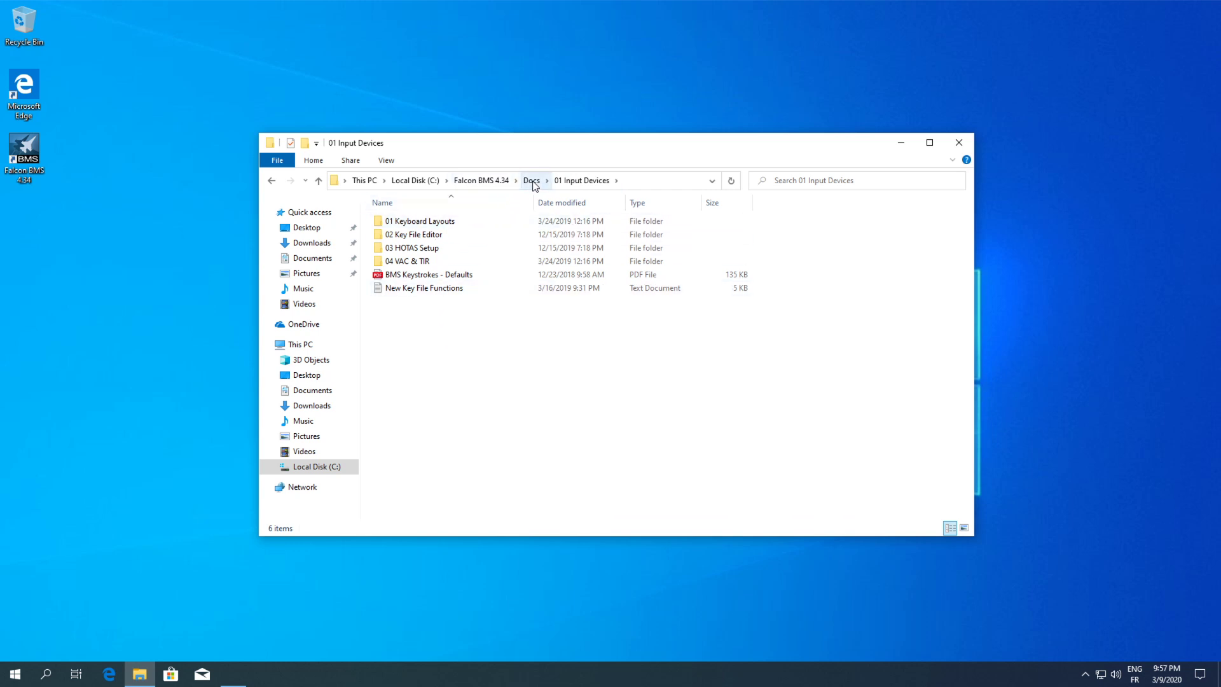
mouse_move(426, 217)
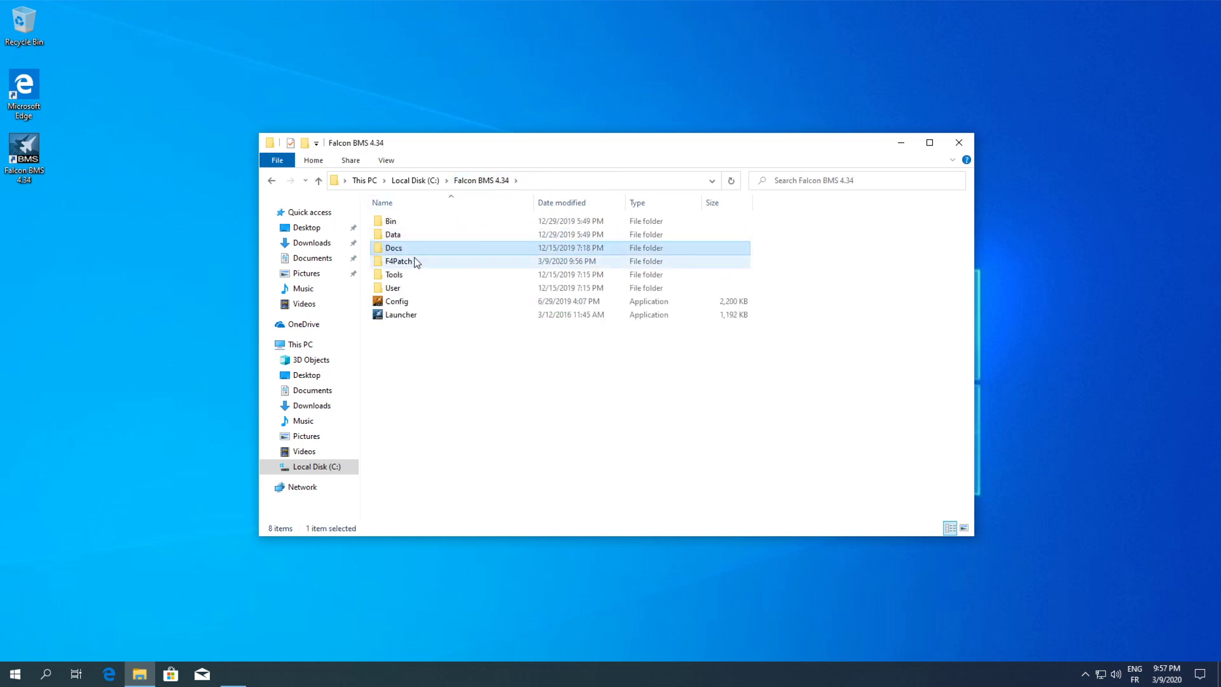
left_click(398, 261)
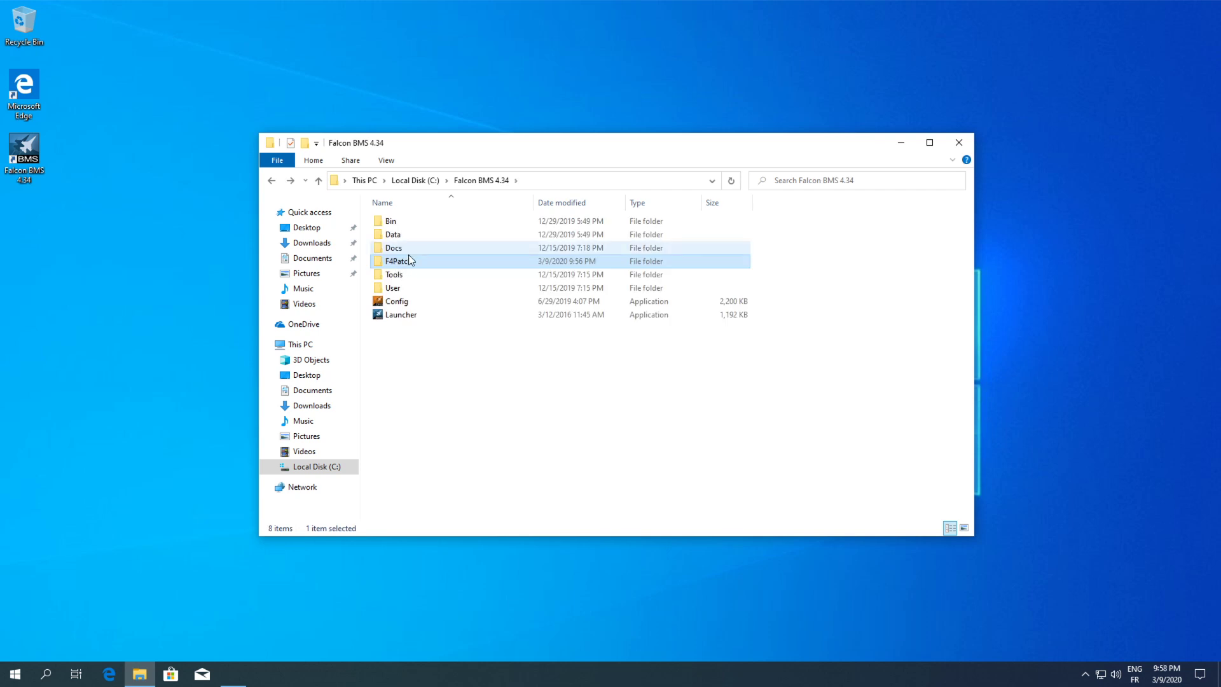
mouse_move(404, 275)
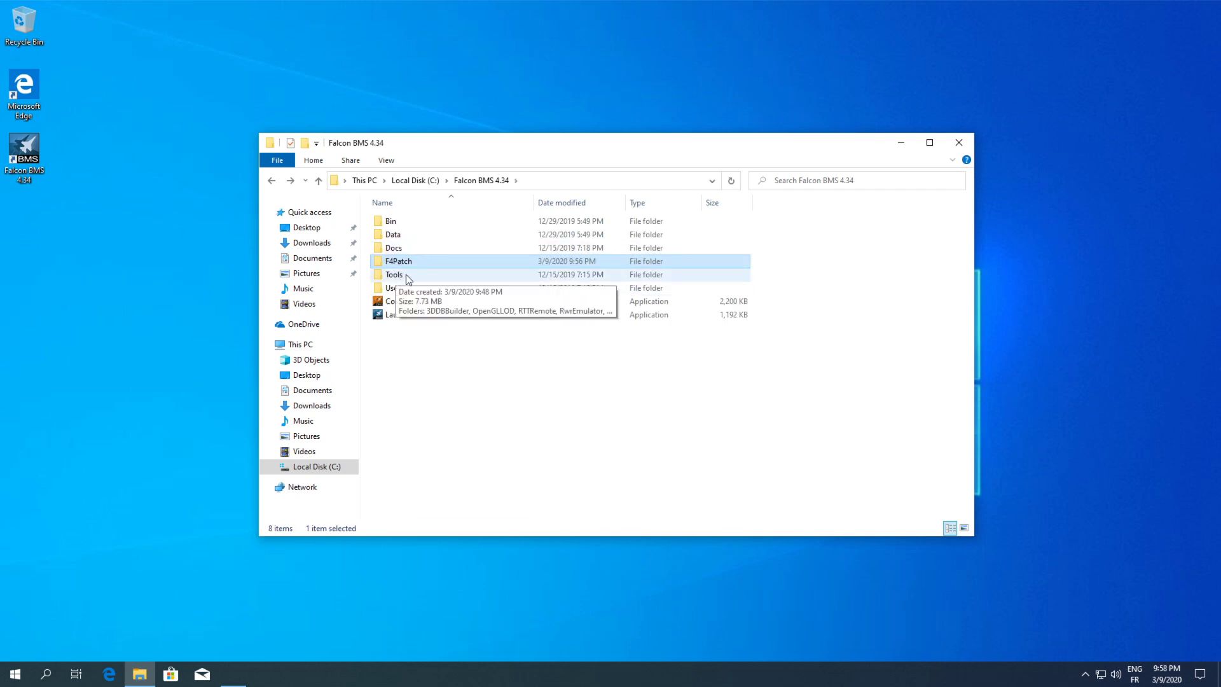
double_click(398, 261)
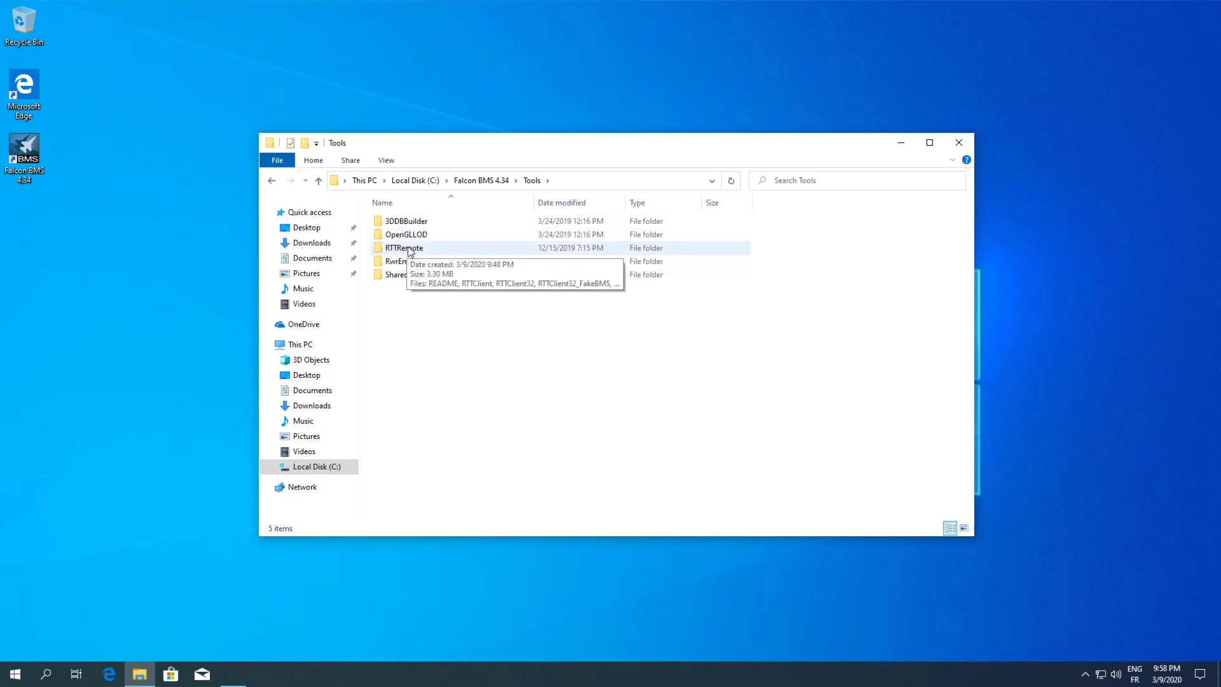
double_click(404, 248)
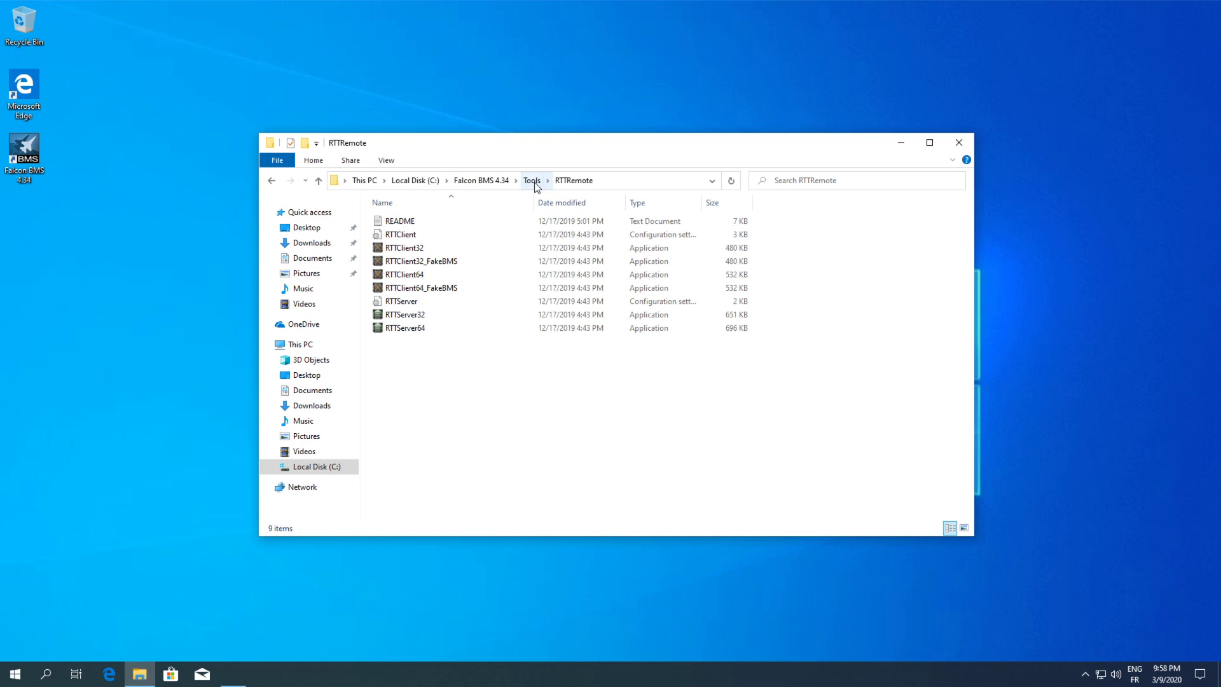
left_click(400, 234)
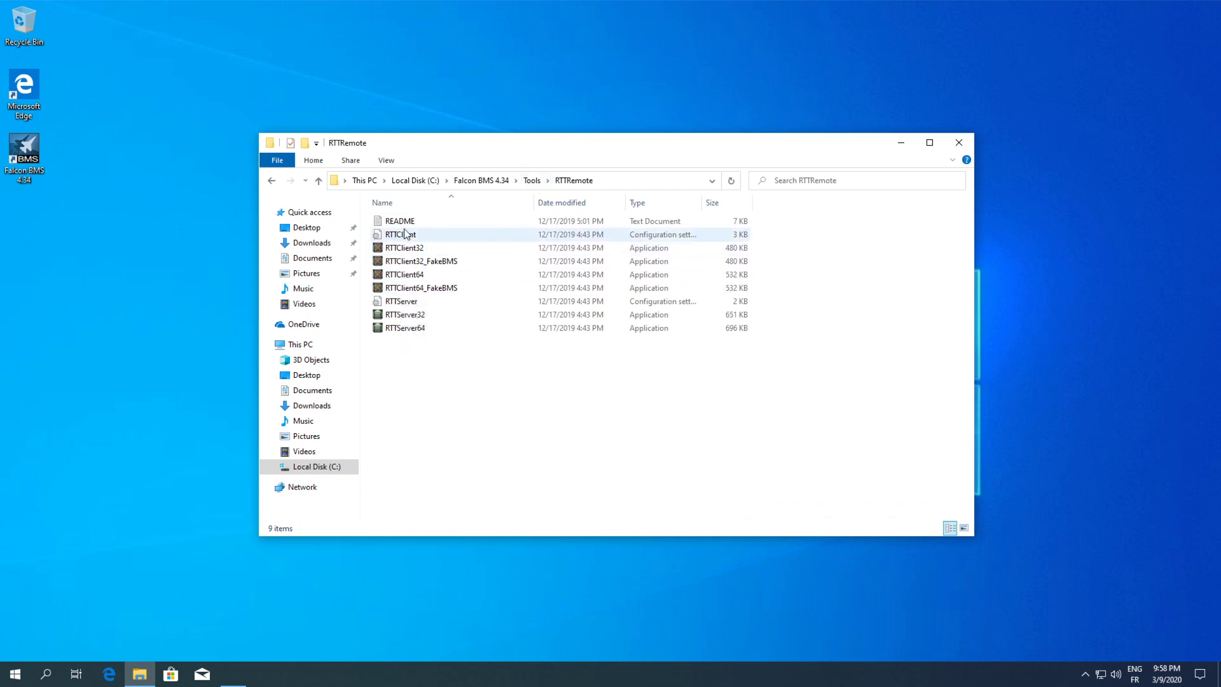
mouse_move(405, 234)
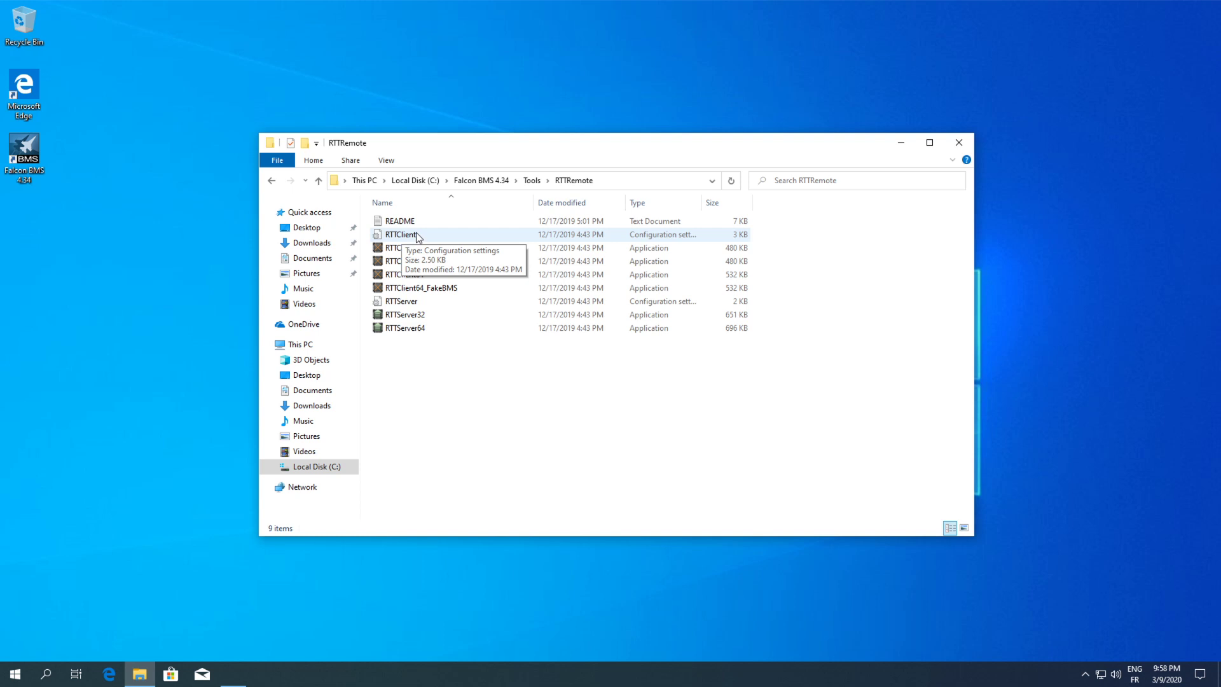
left_click(399, 234)
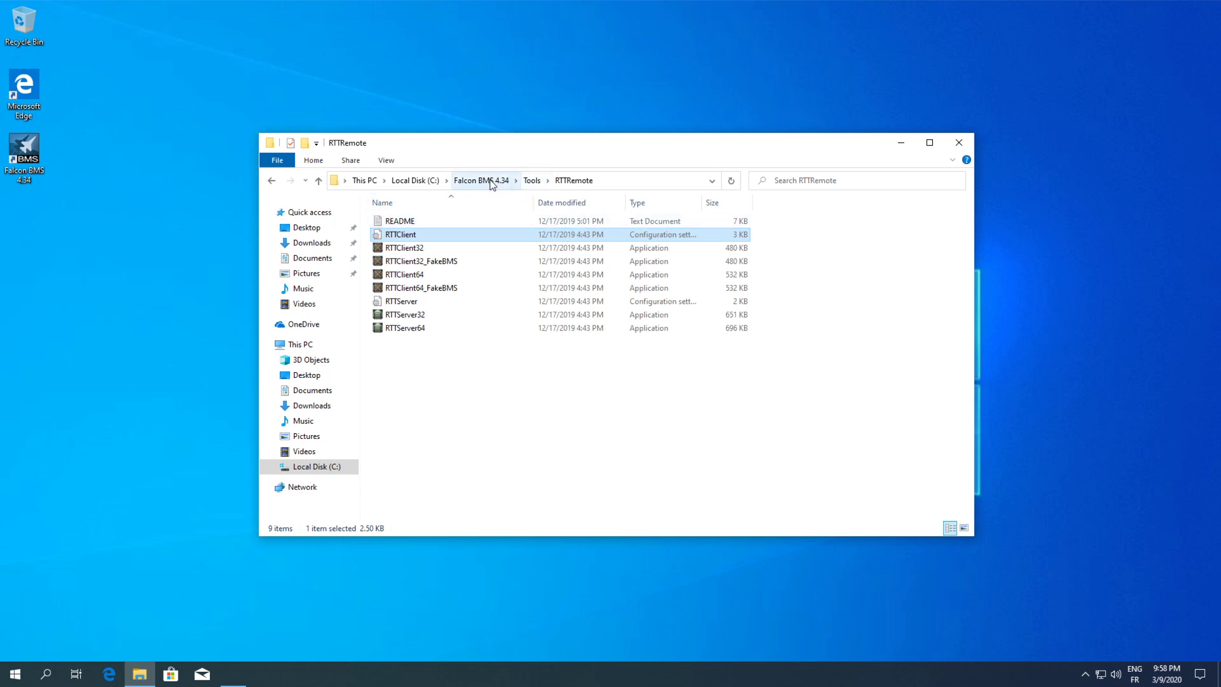
mouse_move(415, 238)
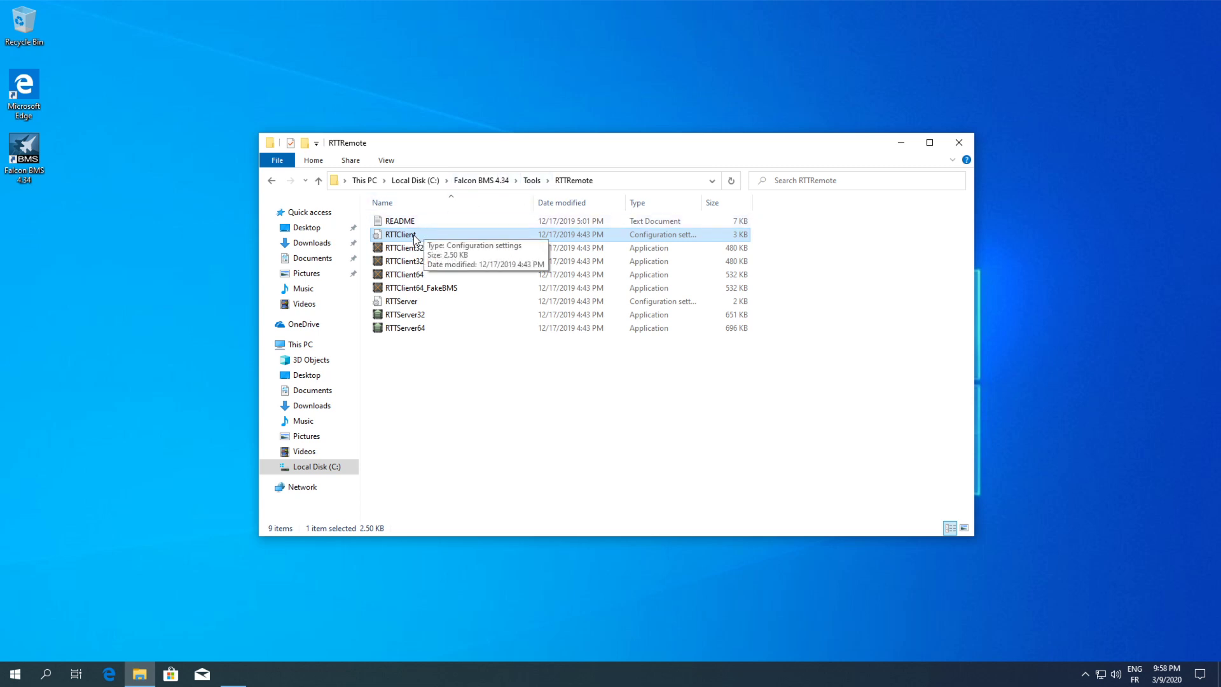
left_click(405, 248)
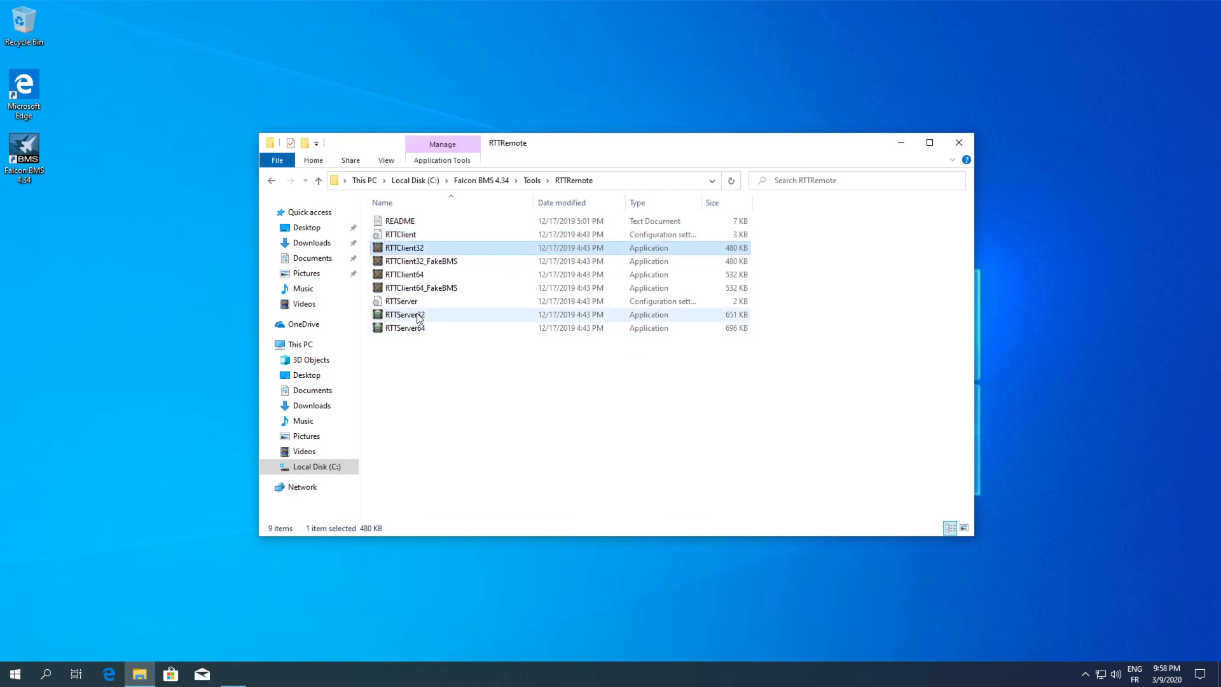
left_click(404, 327)
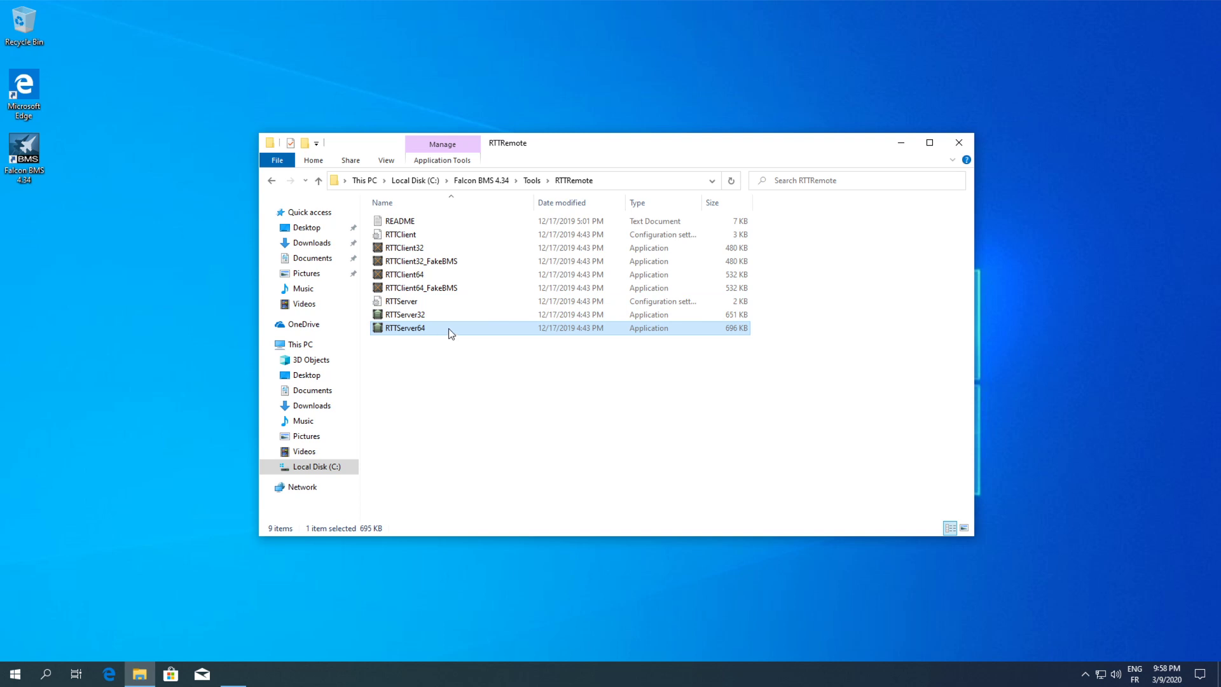
mouse_move(533, 180)
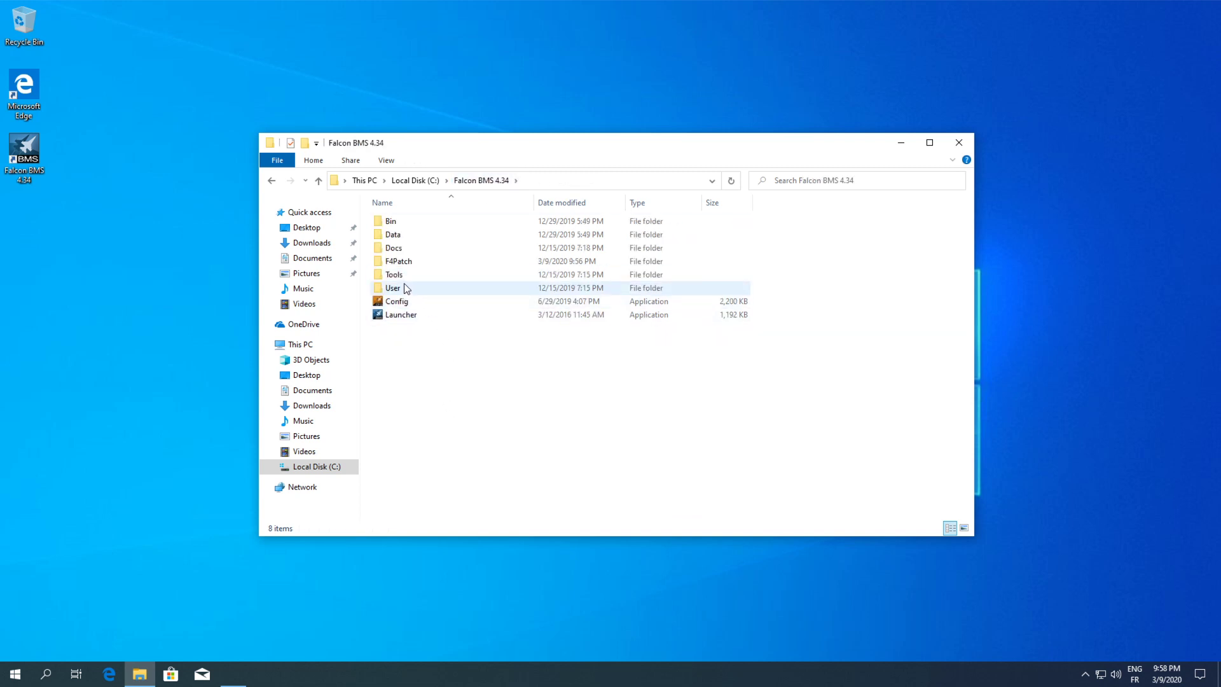
mouse_move(398, 288)
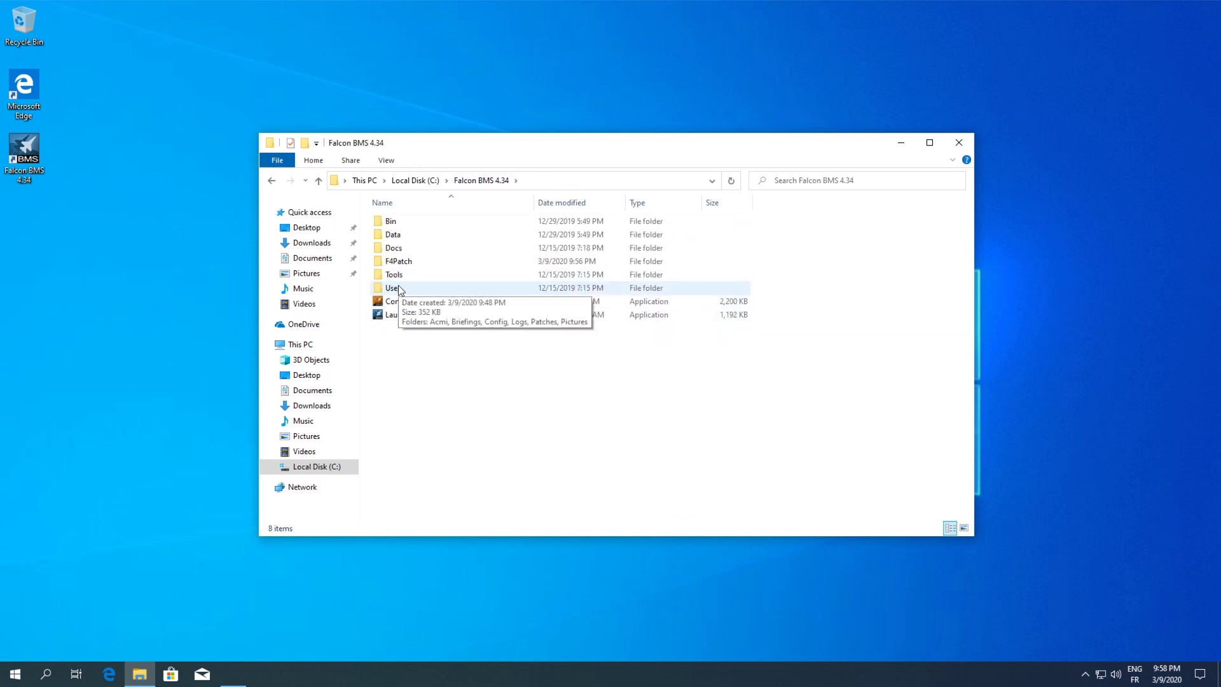
left_click(392, 289)
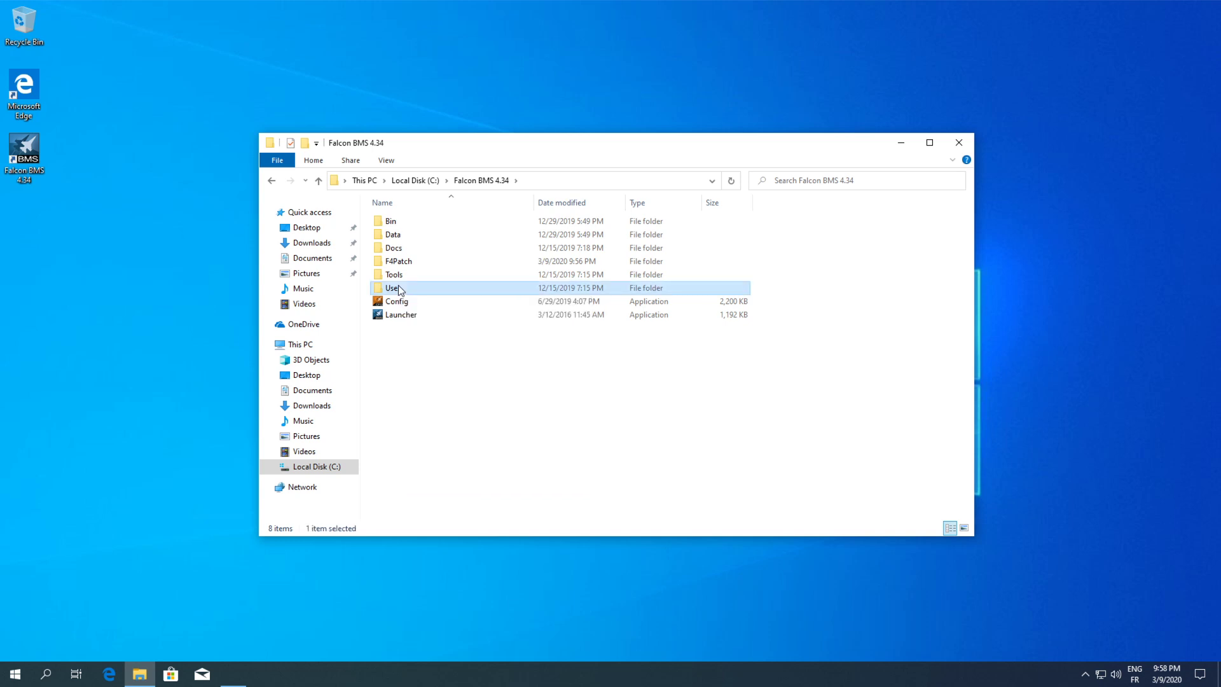
Browse into the User folder and then its Acmi subfolder, which is empty.
double_click(393, 287)
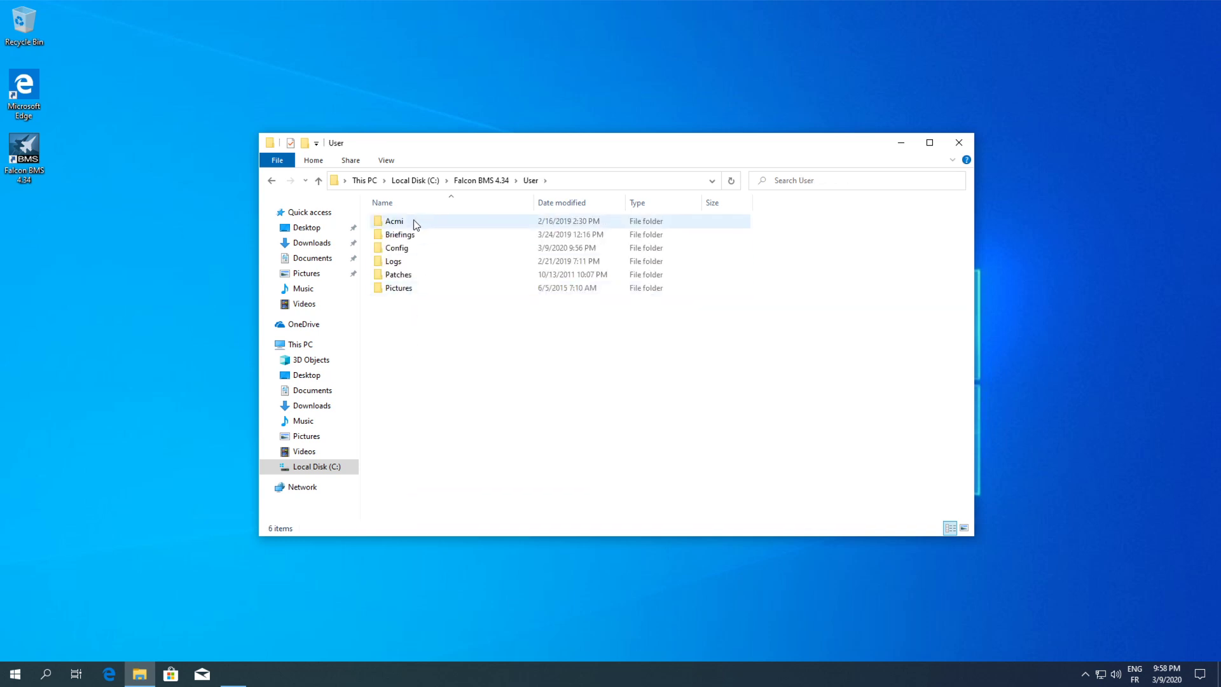
mouse_move(405, 221)
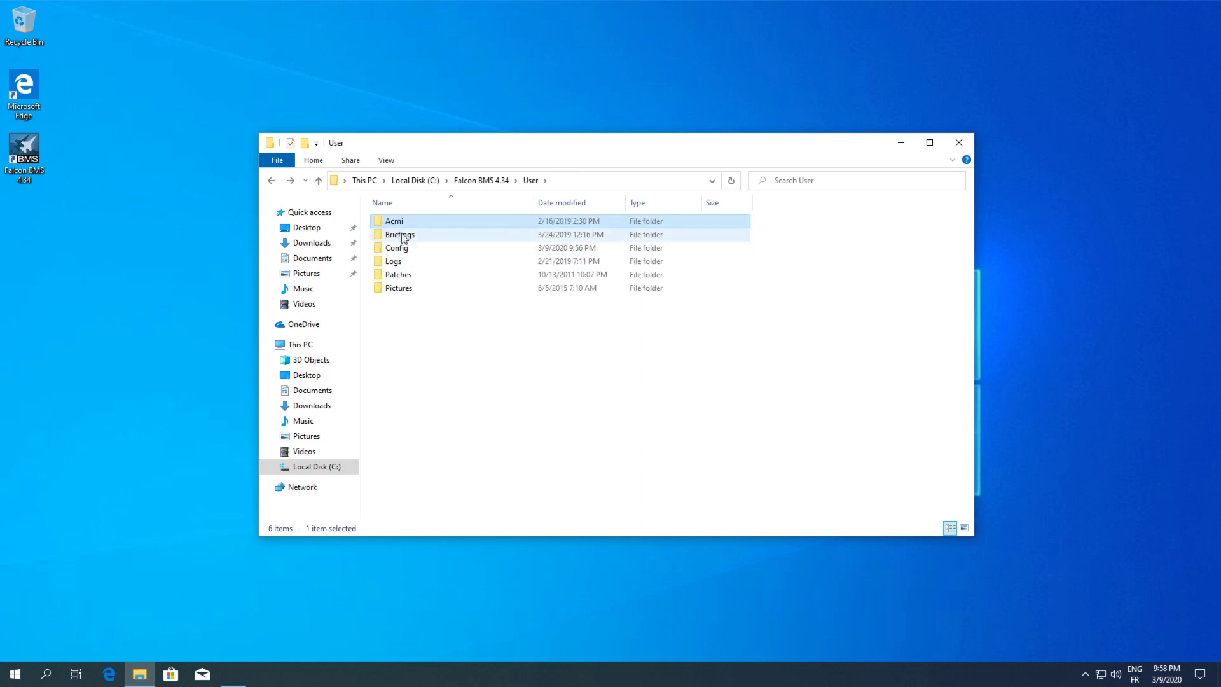
left_click(394, 221)
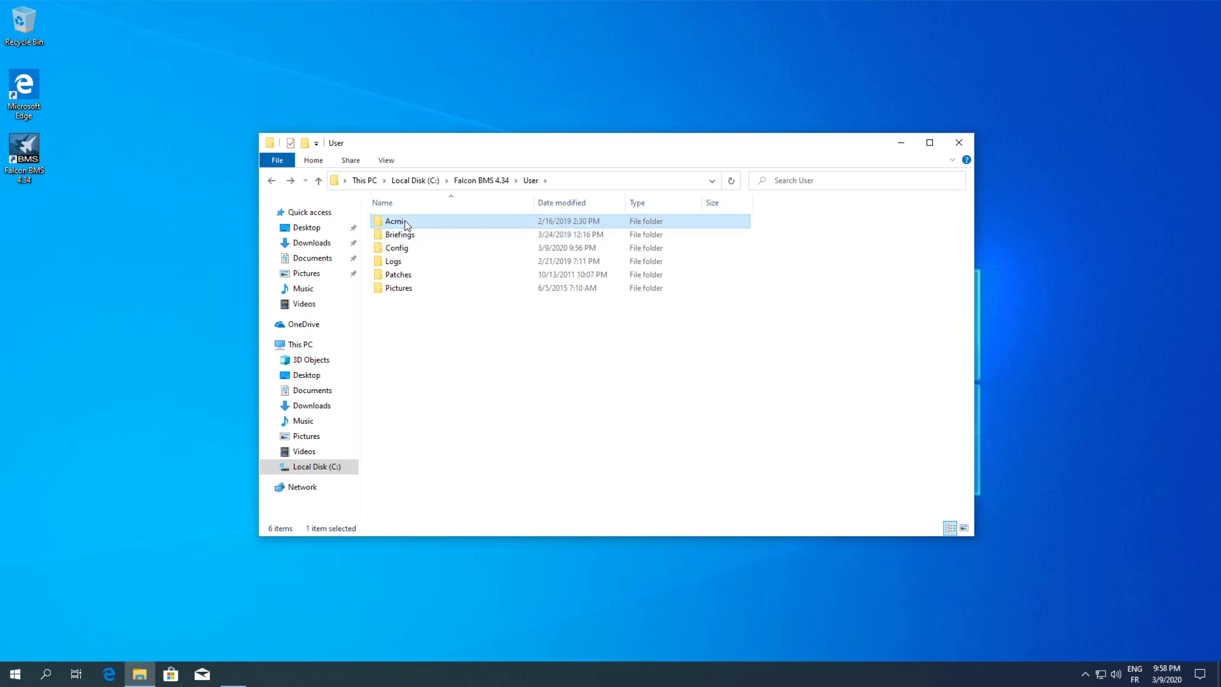
mouse_move(409, 223)
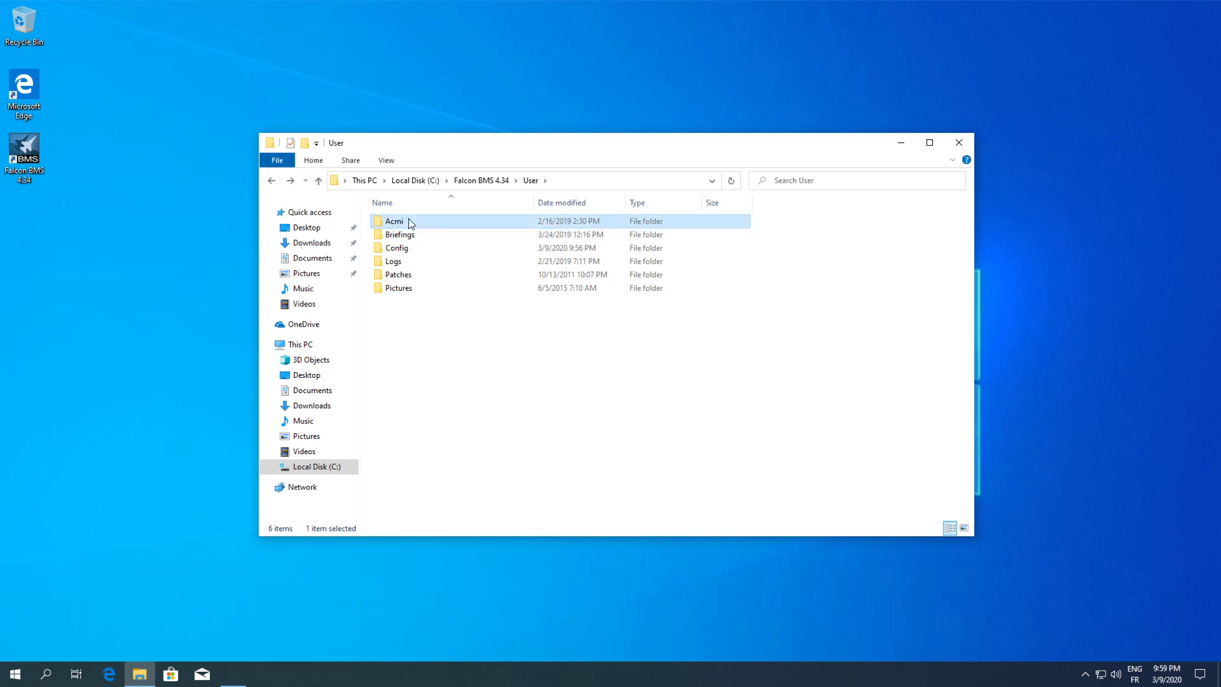
mouse_move(399, 234)
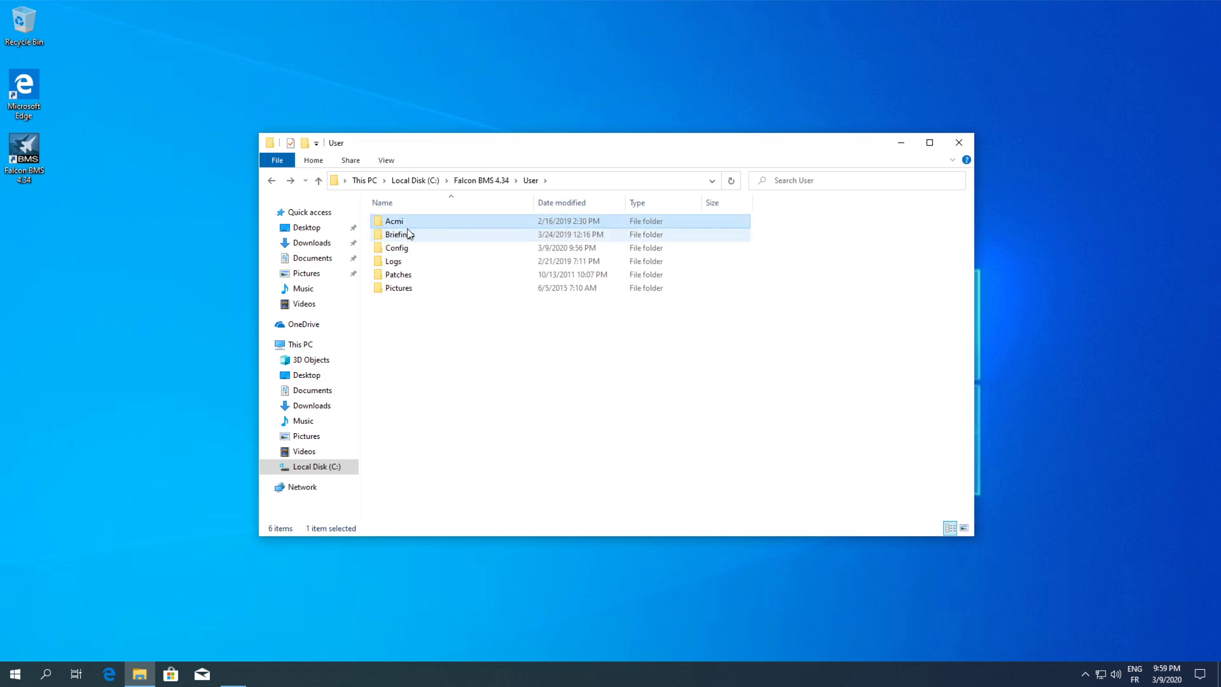
double_click(393, 220)
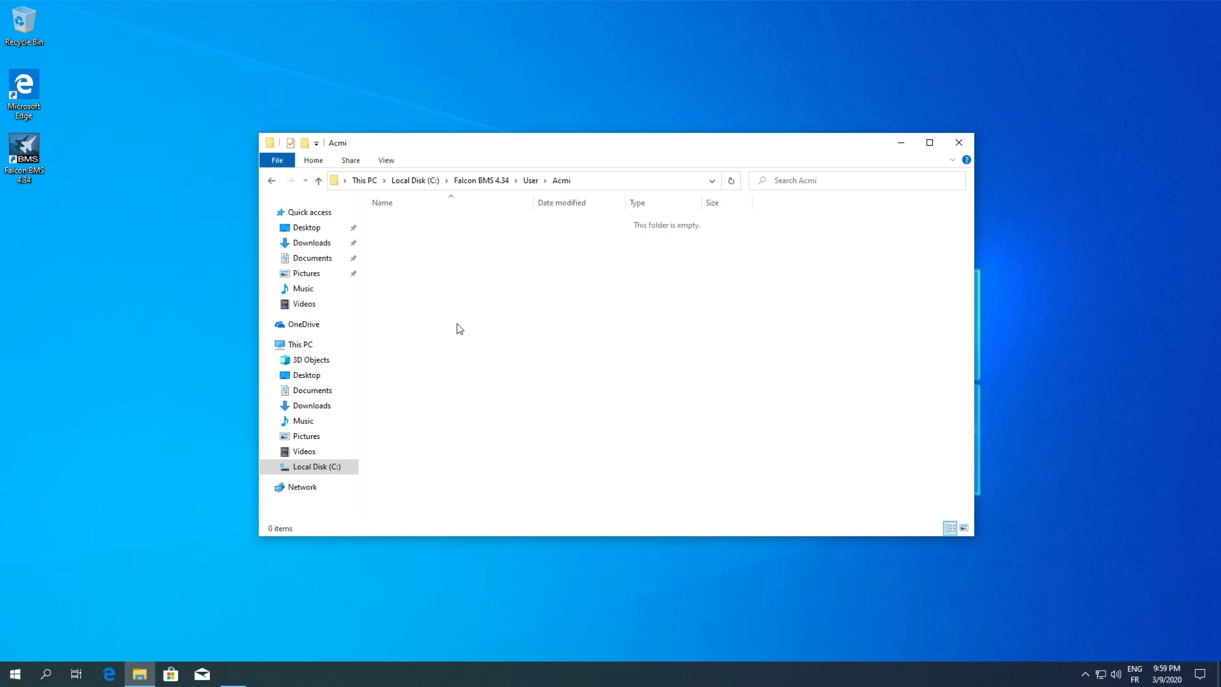
mouse_move(407, 276)
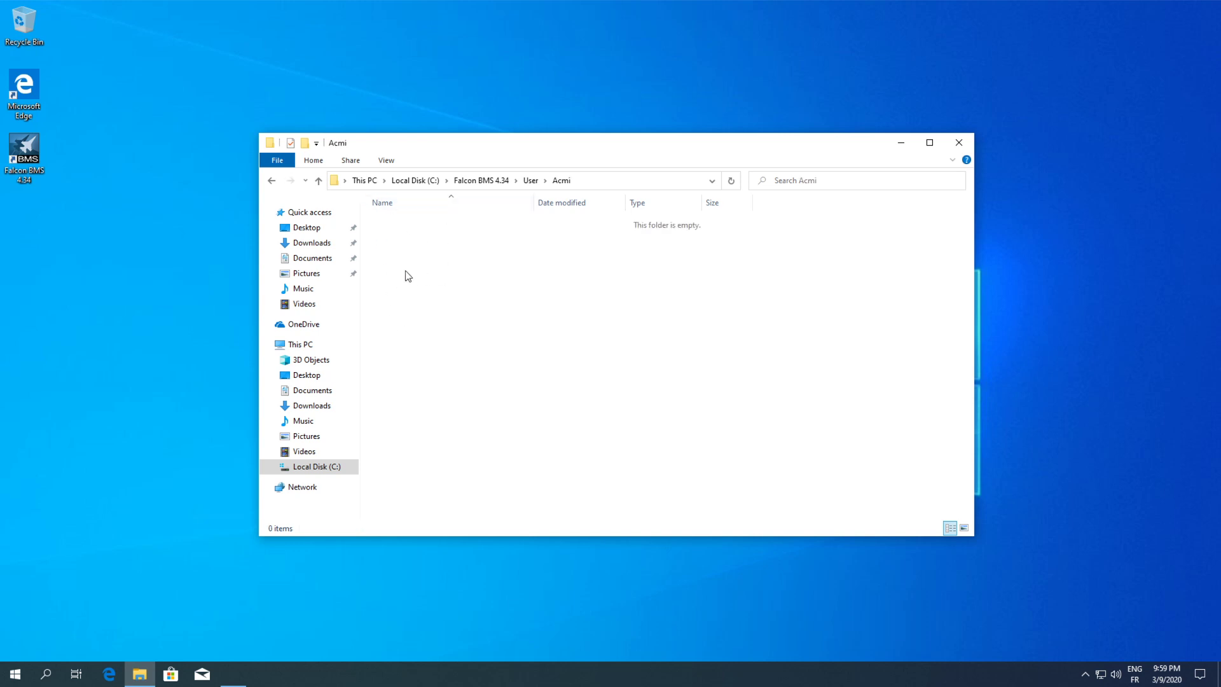
mouse_move(460, 284)
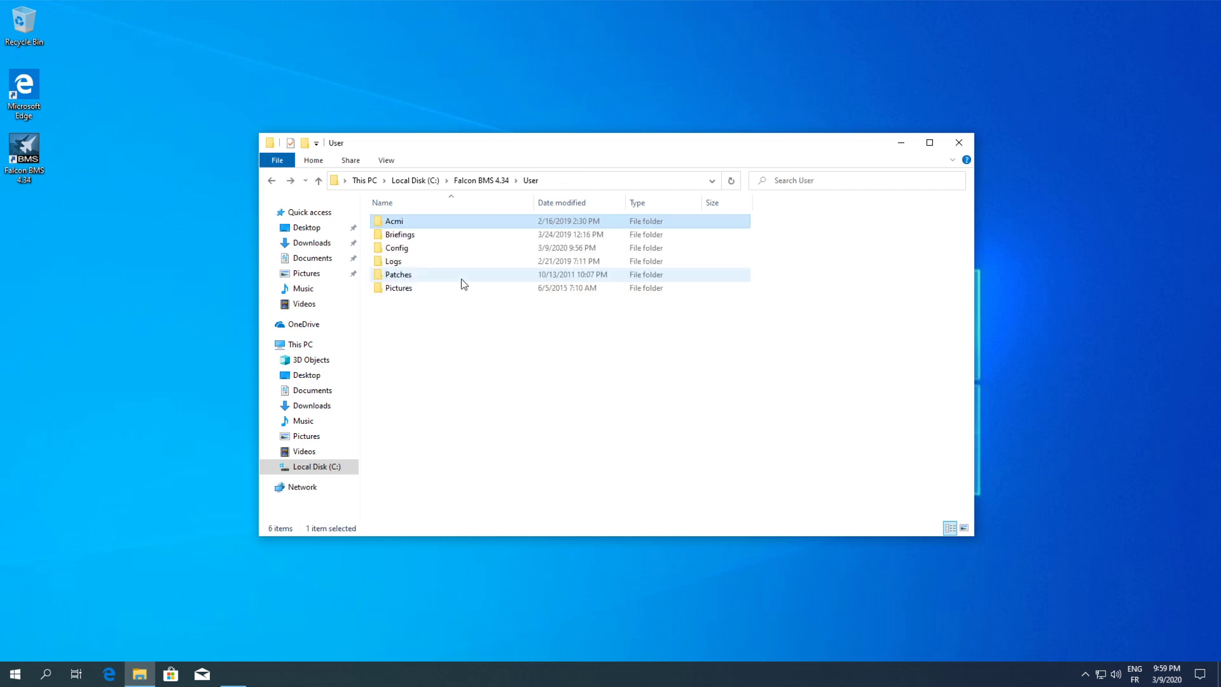
mouse_move(400, 248)
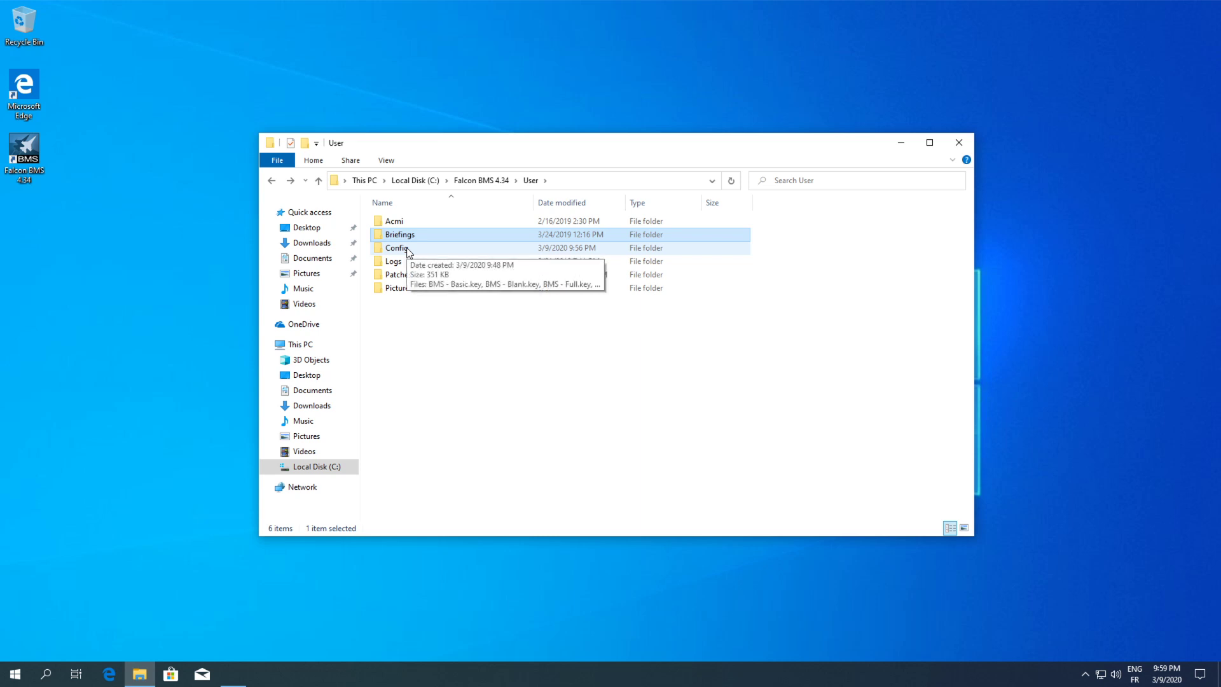
Browse into Config and review the BMS - Basic.key, DeviceDefaults and BMS - Pitbuilder.key files.
double_click(396, 248)
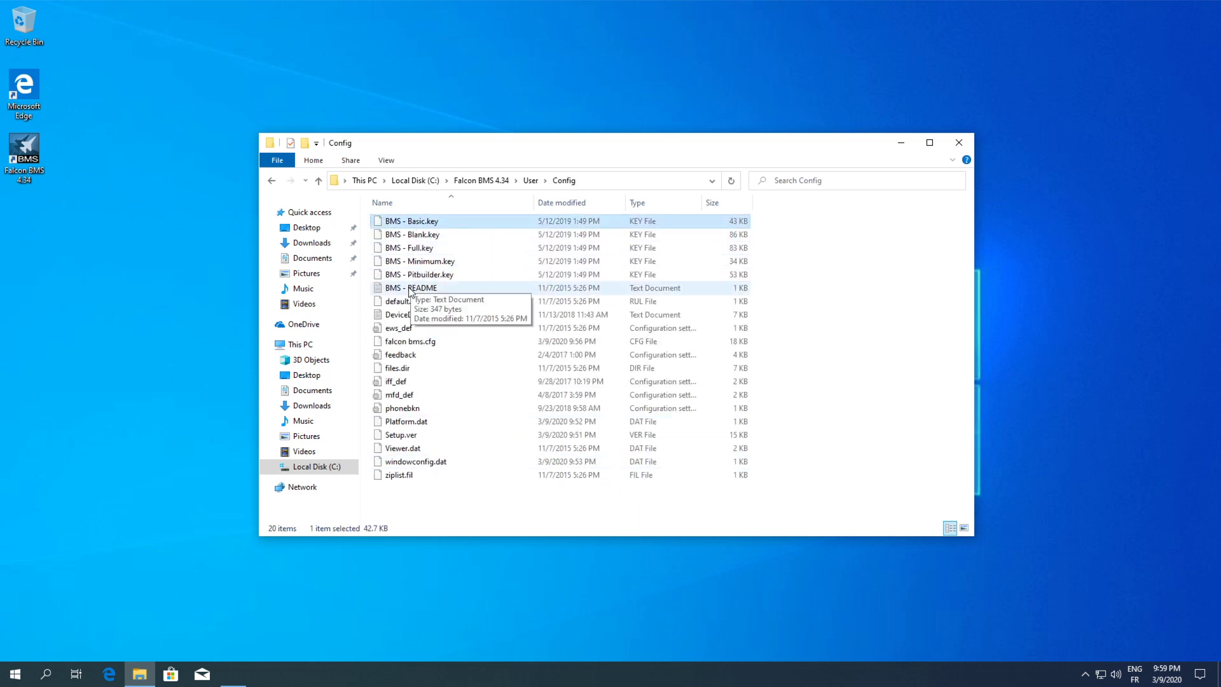
left_click(410, 314)
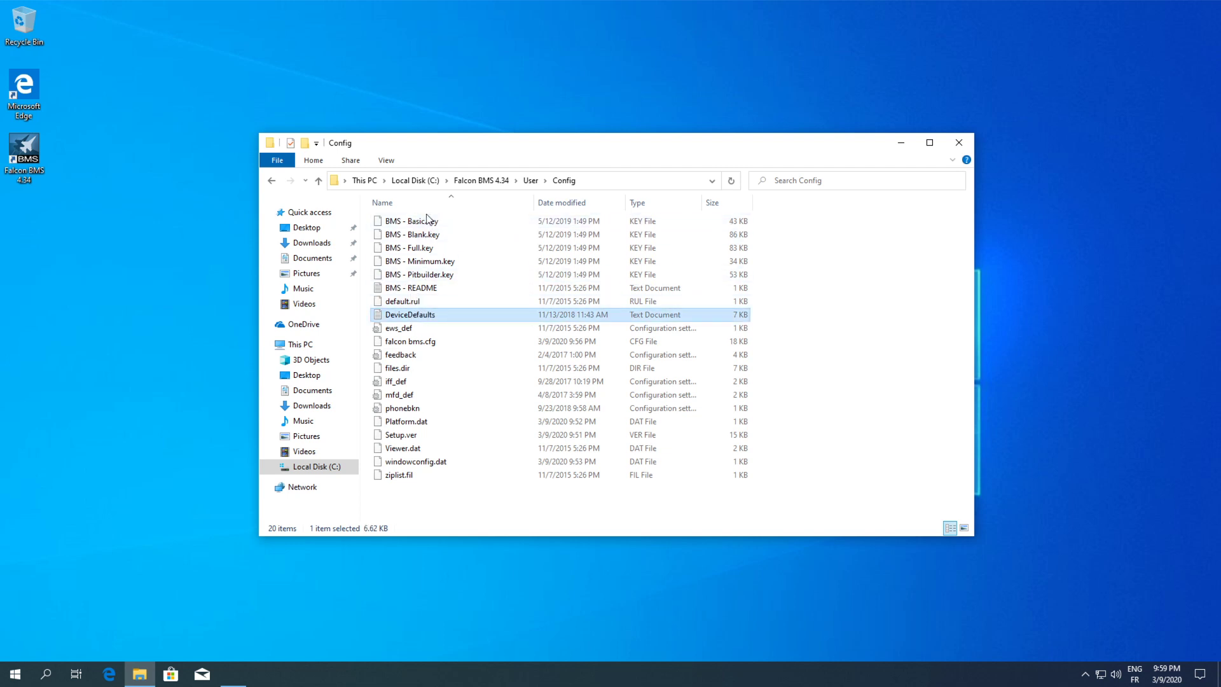
left_click(411, 220)
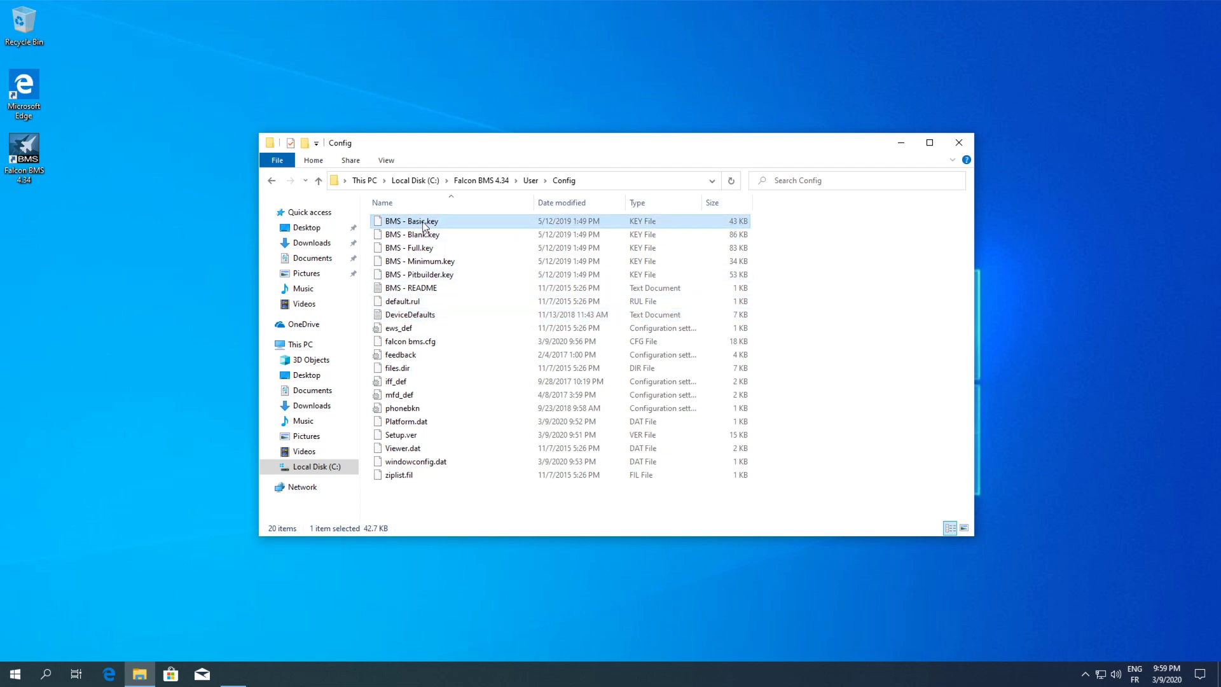
left_click(419, 275)
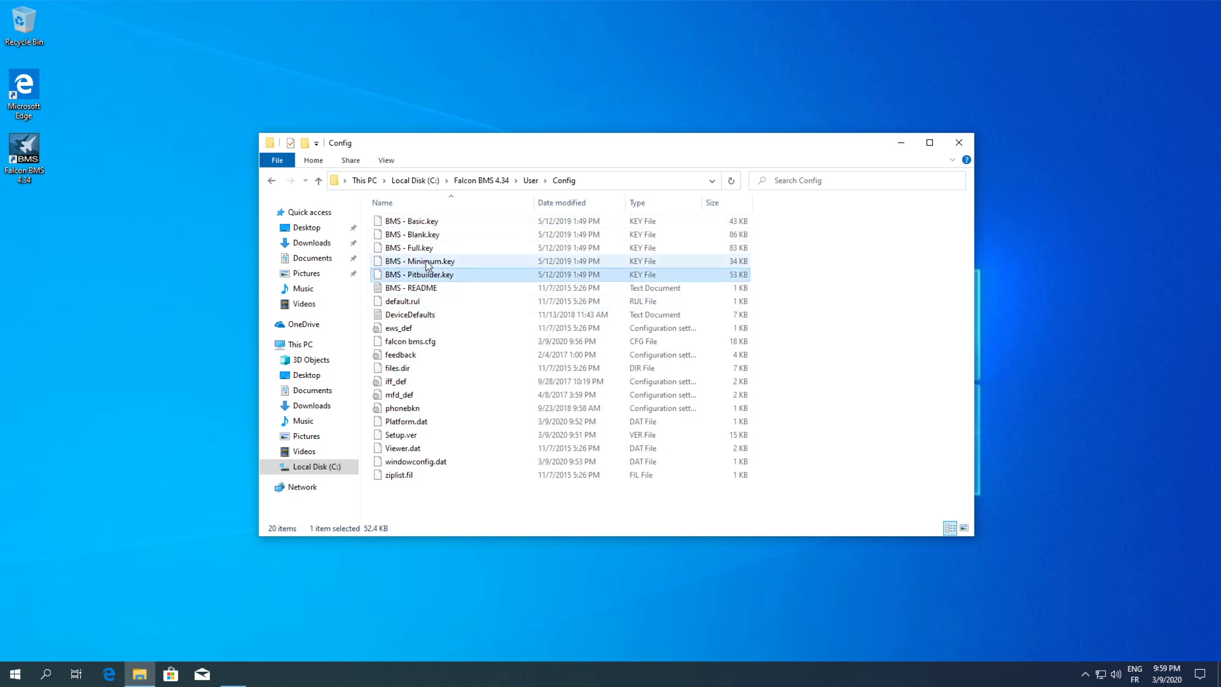
left_click(412, 234)
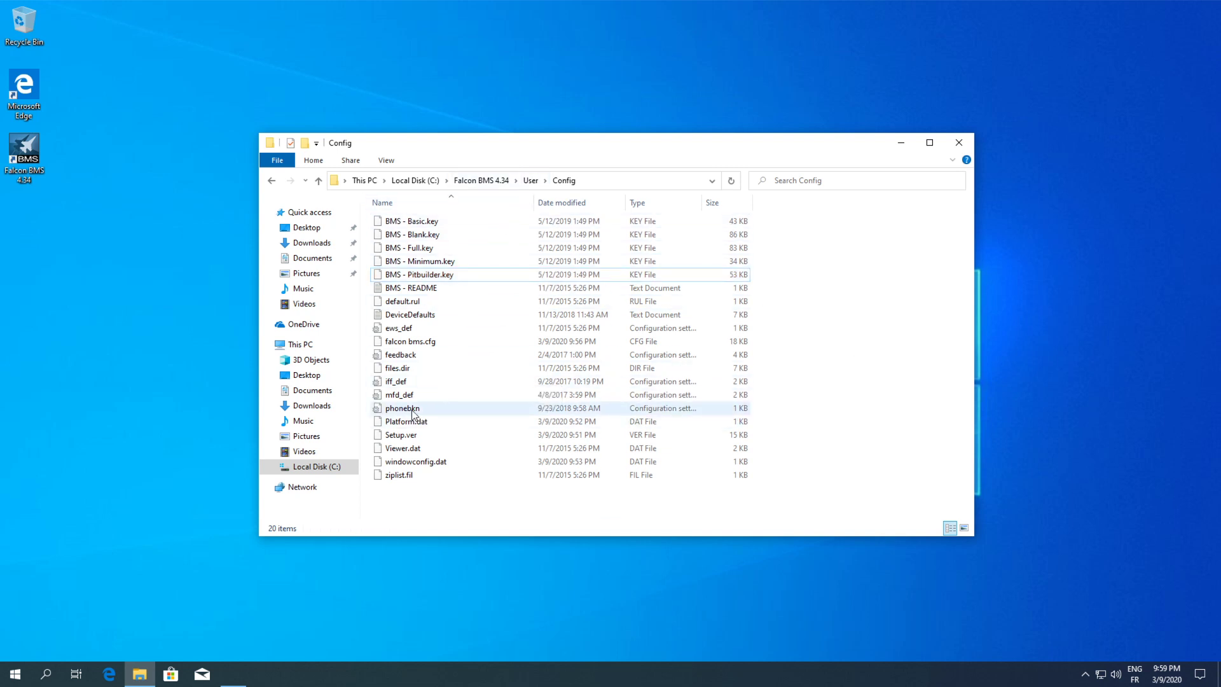
Review the remaining Config files, ending on the falcon bms.cfg settings file.
left_click(403, 409)
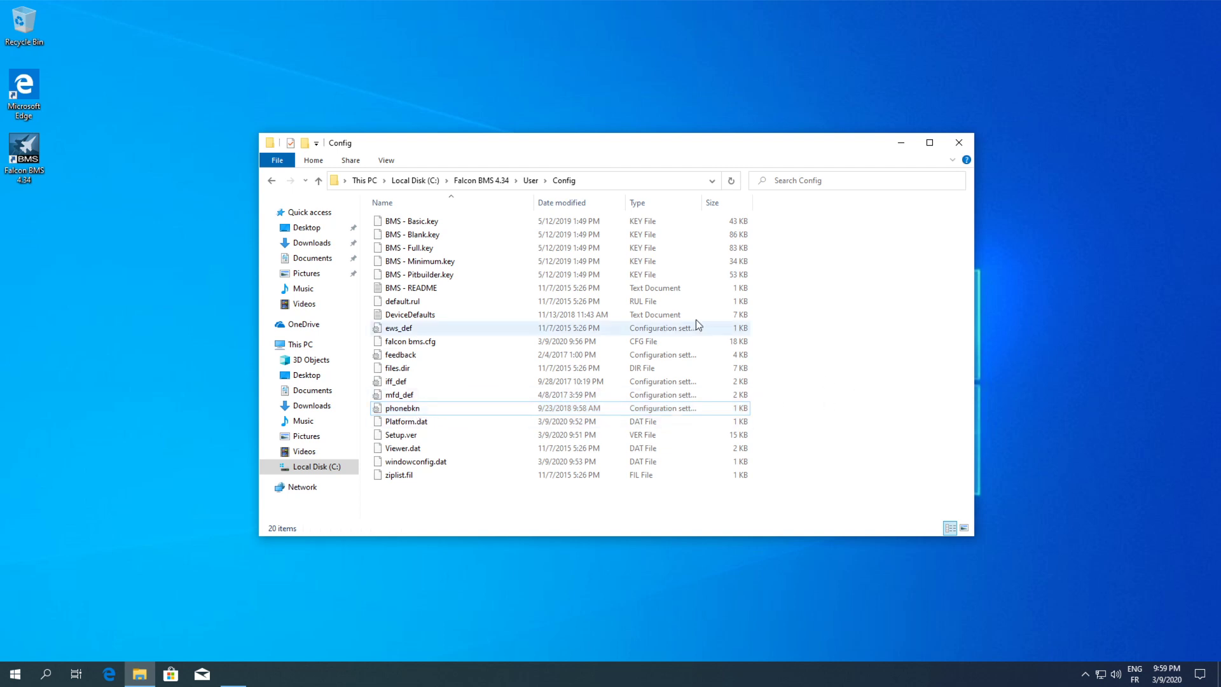
left_click(397, 368)
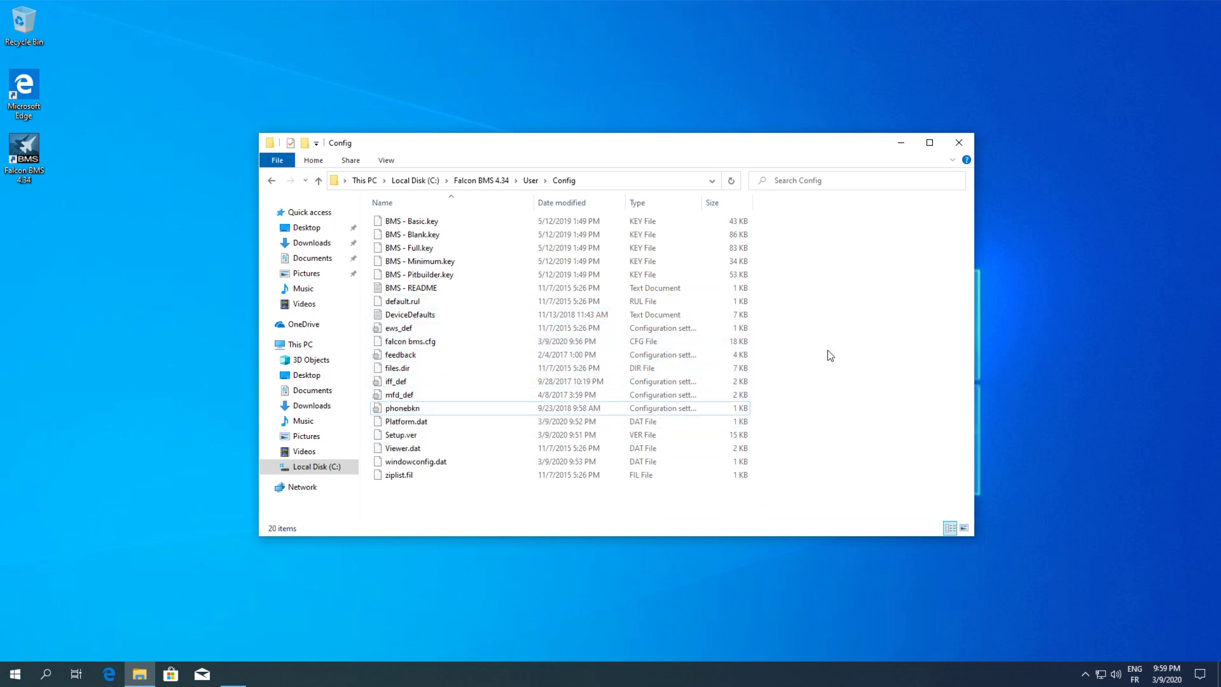
left_click(410, 341)
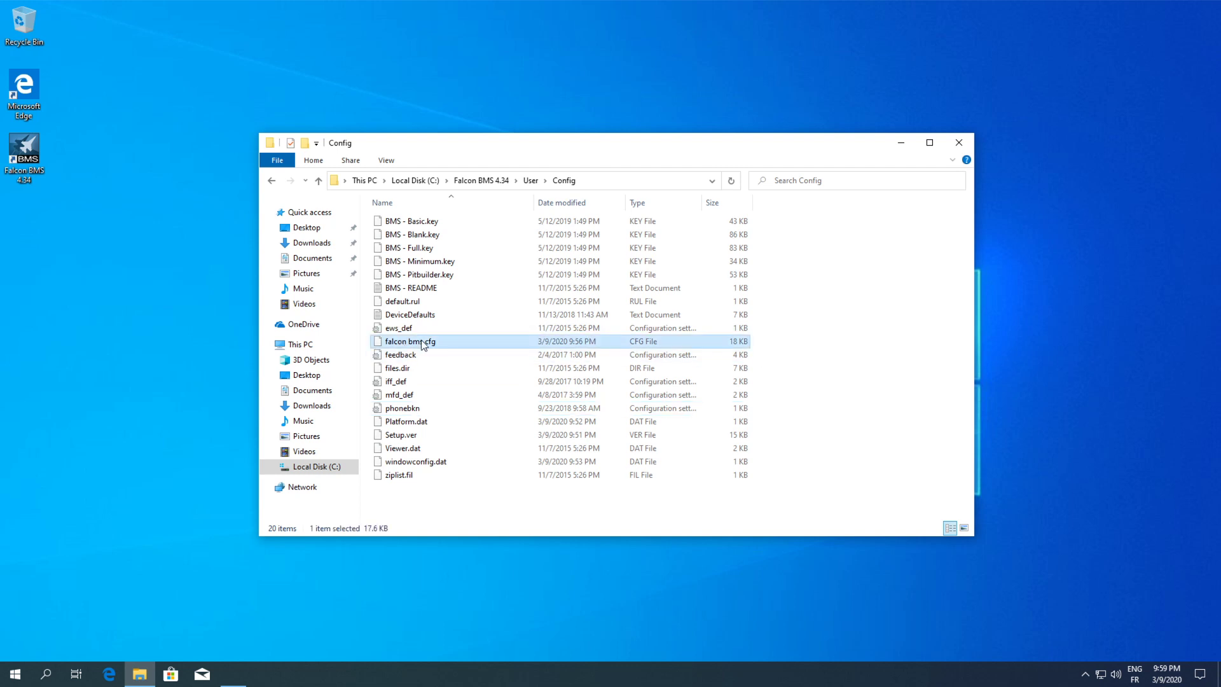
mouse_move(411, 341)
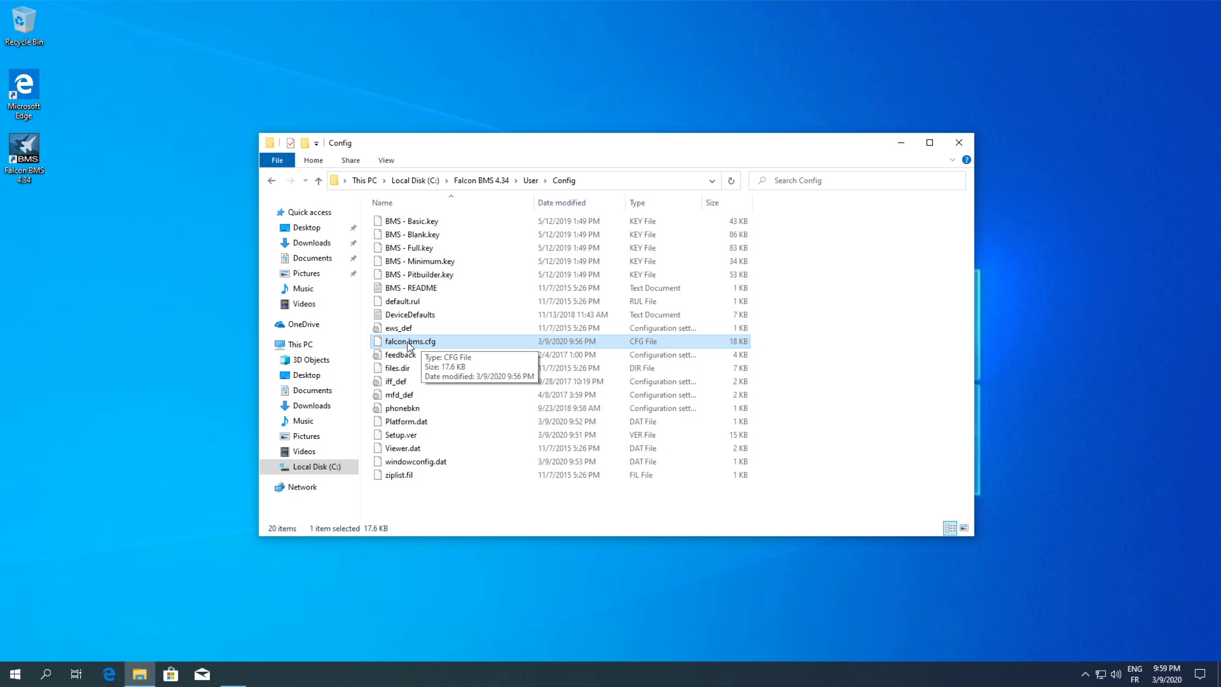
mouse_move(436, 348)
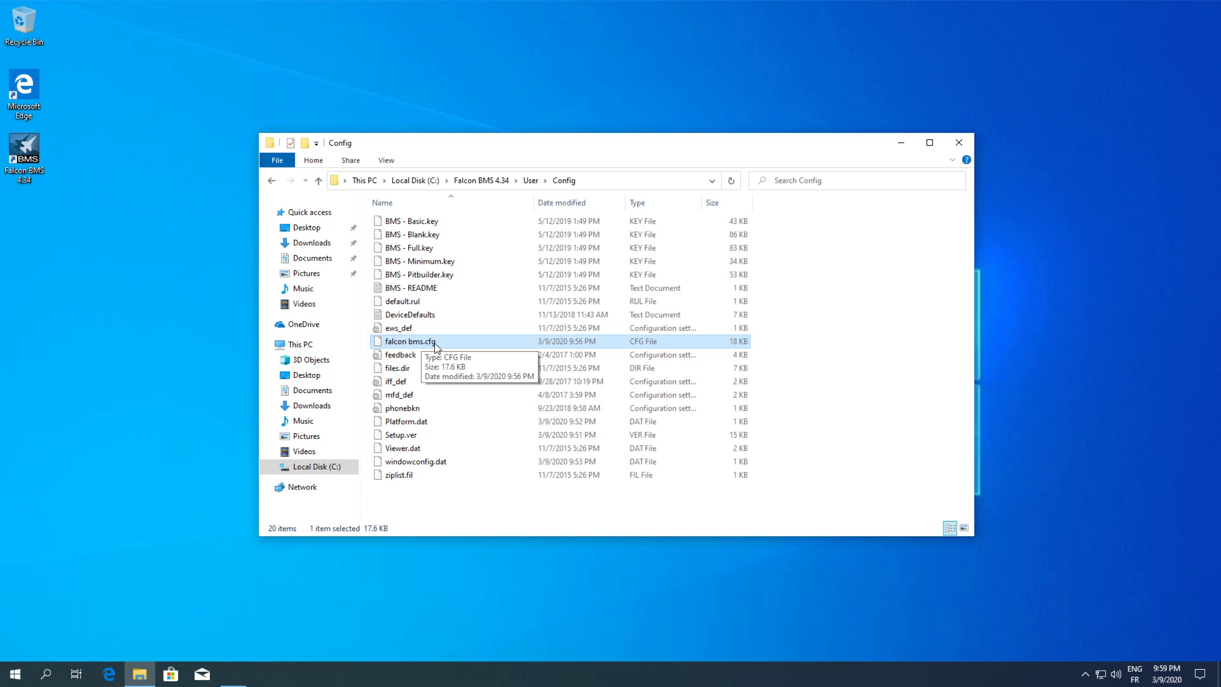
left_click(399, 355)
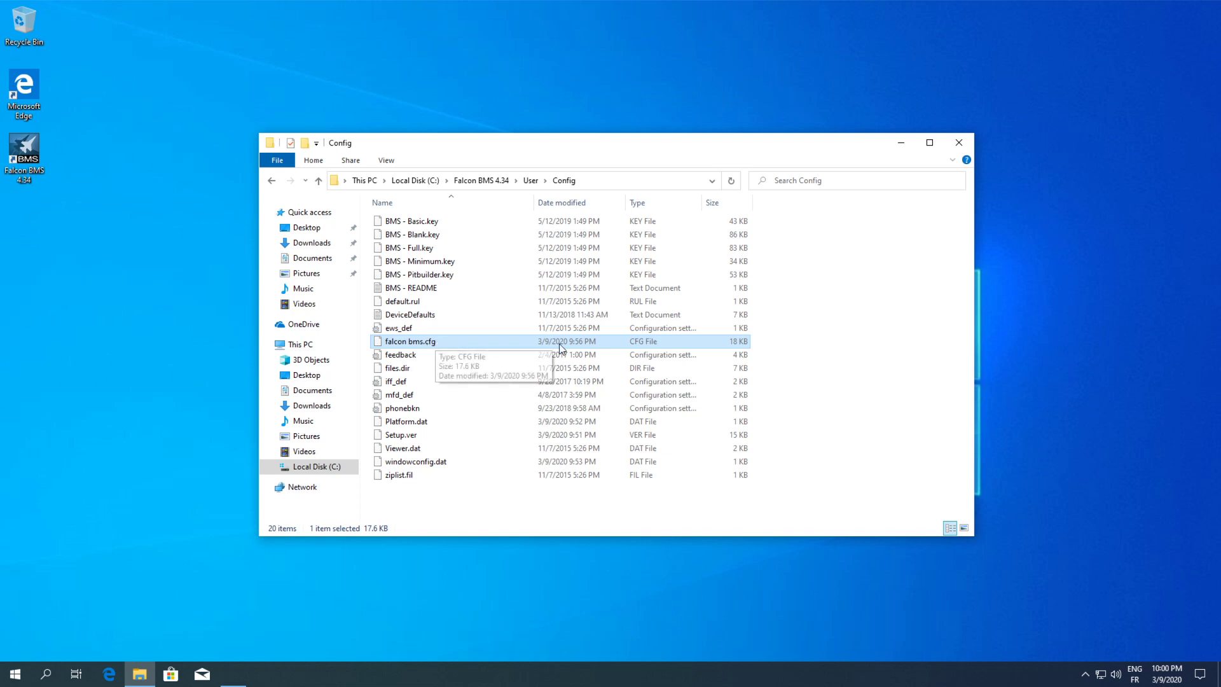
mouse_move(828, 351)
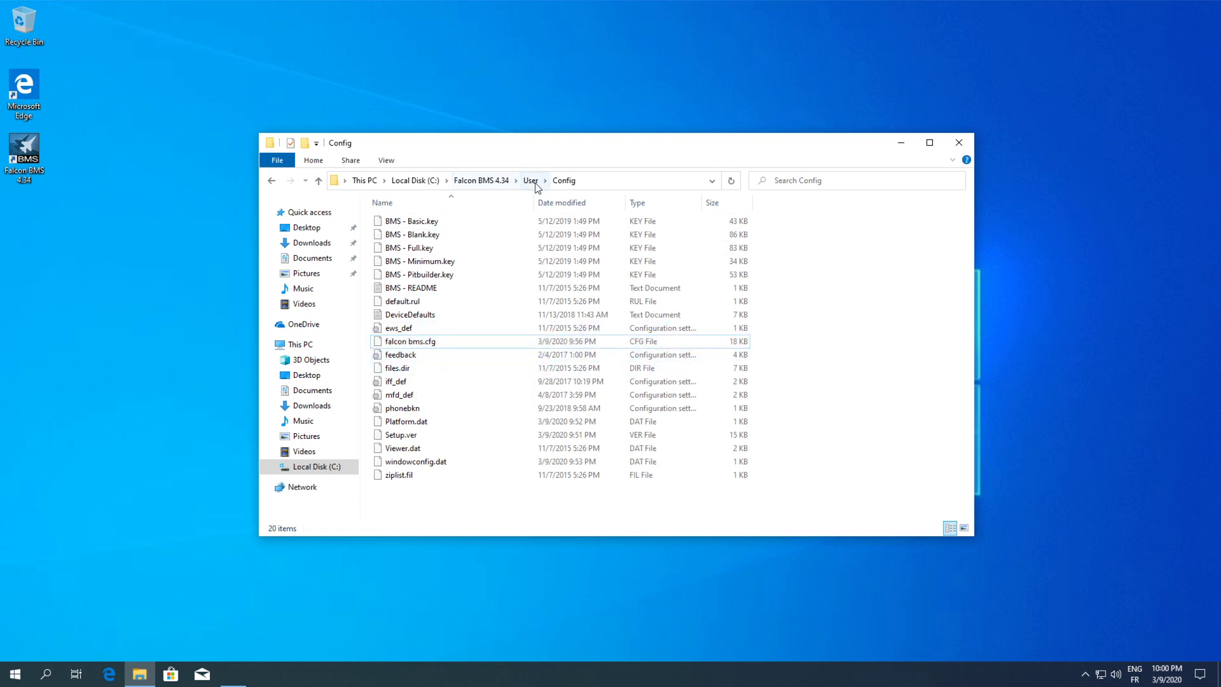
Check the Logs and Patches folders under User, both empty.
left_click(530, 179)
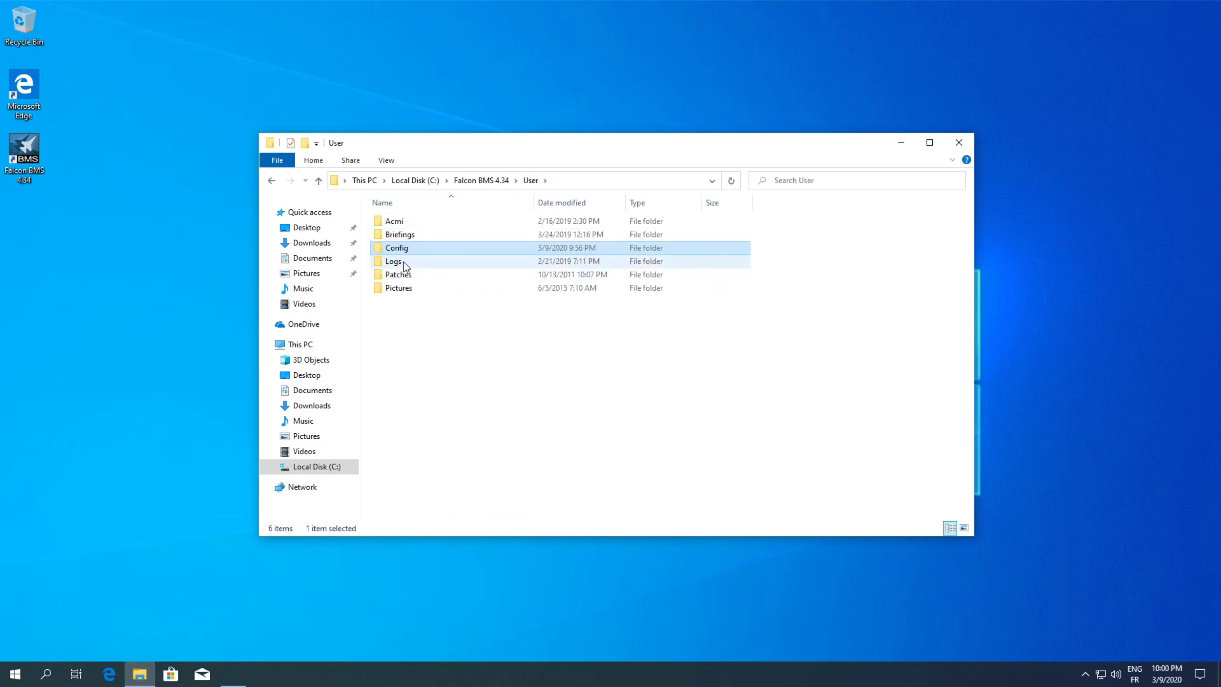
double_click(393, 260)
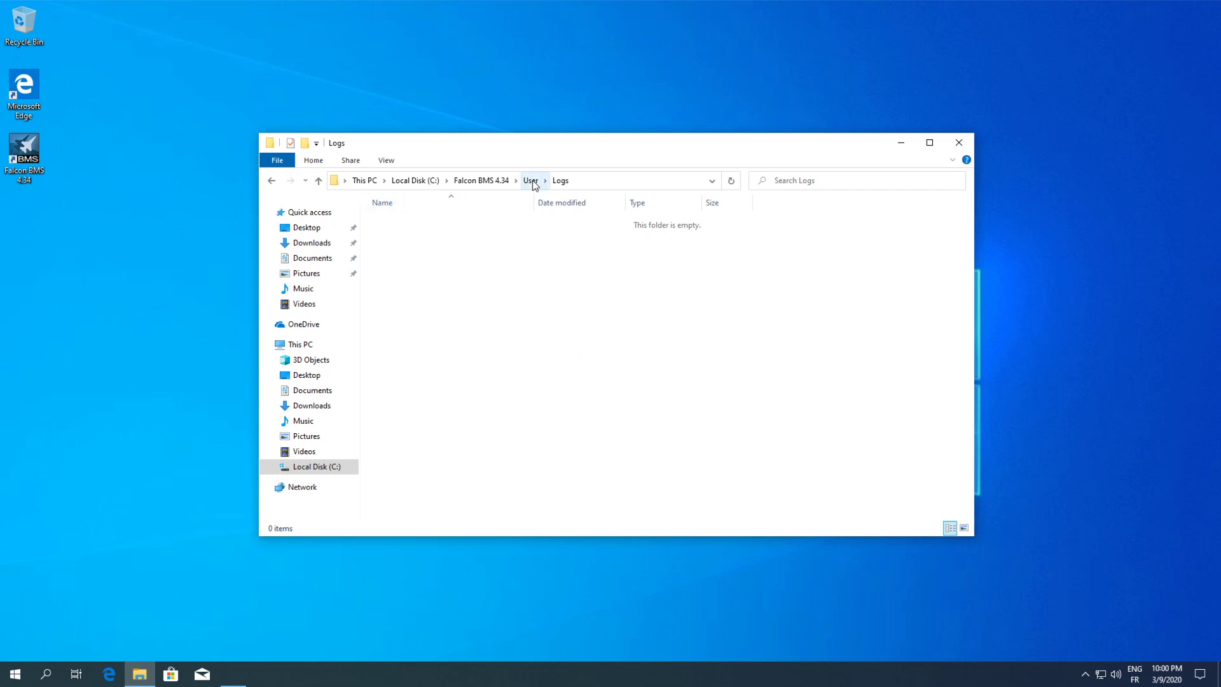
left_click(531, 179)
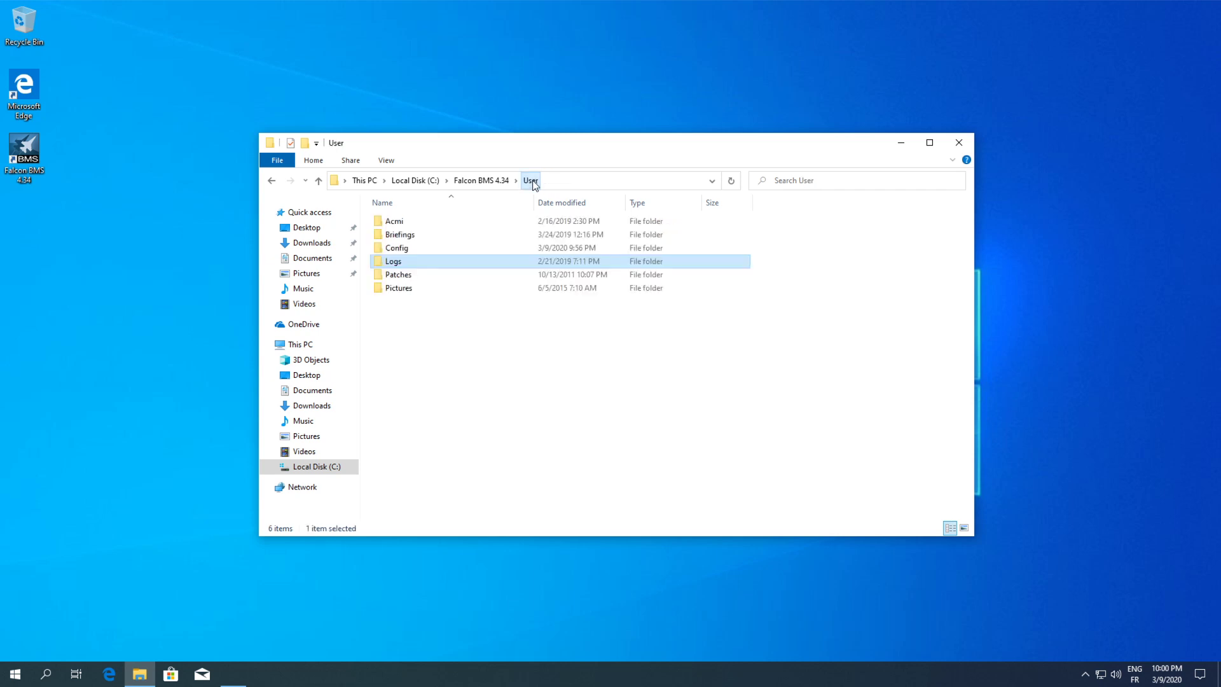
double_click(398, 275)
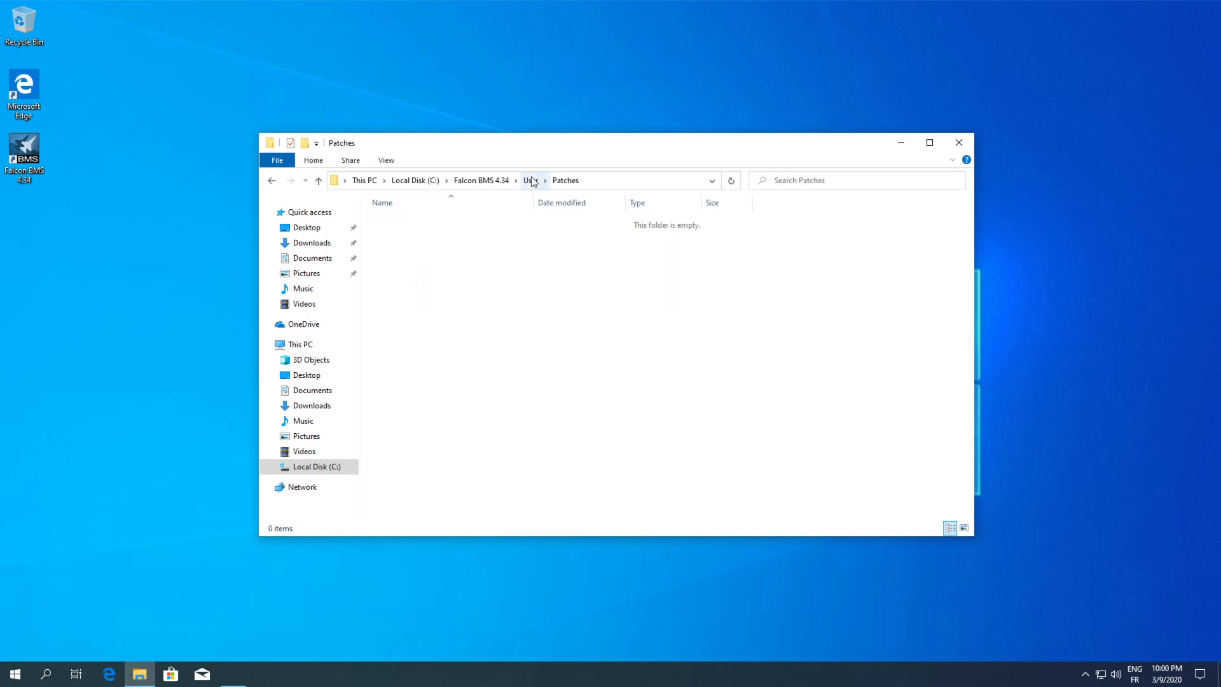
Check the empty Pictures folder, then return to the Falcon BMS 4.34 root.
left_click(531, 179)
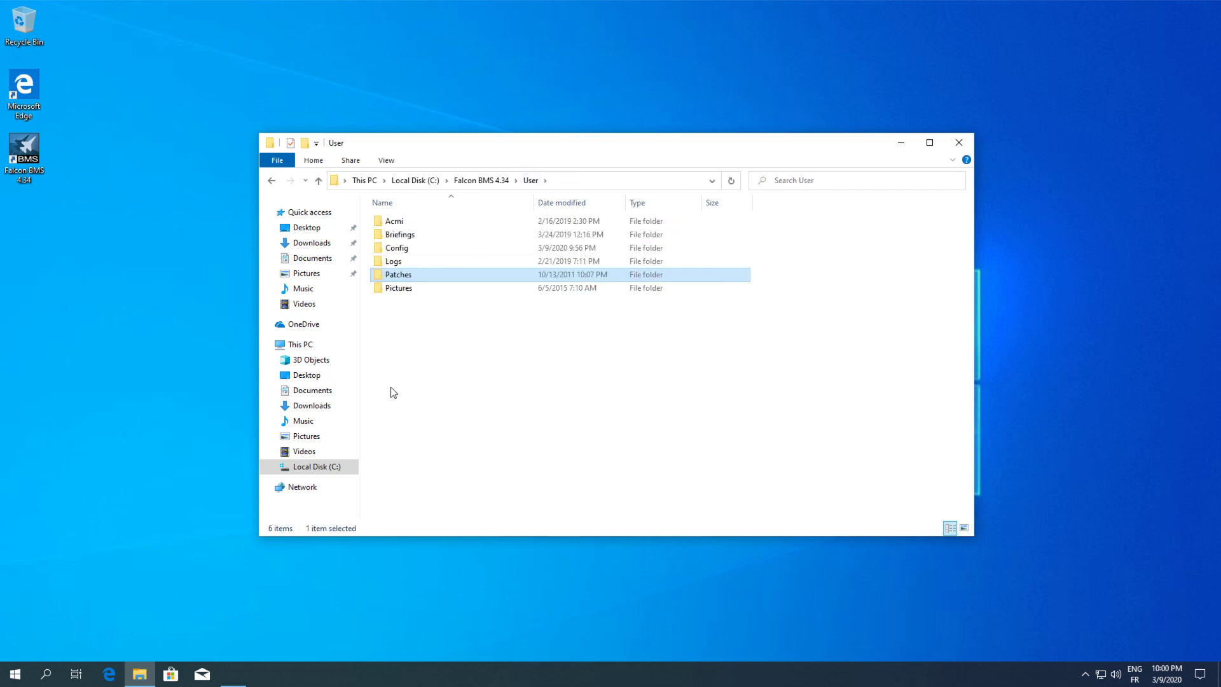
double_click(398, 288)
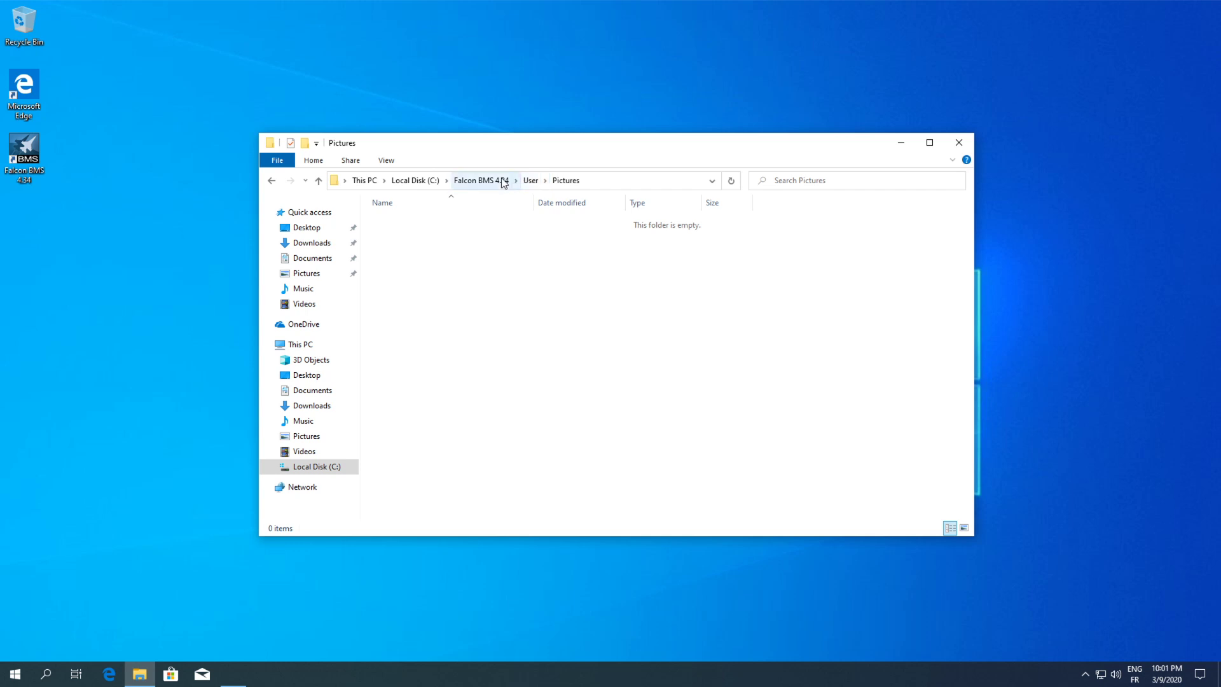
left_click(480, 179)
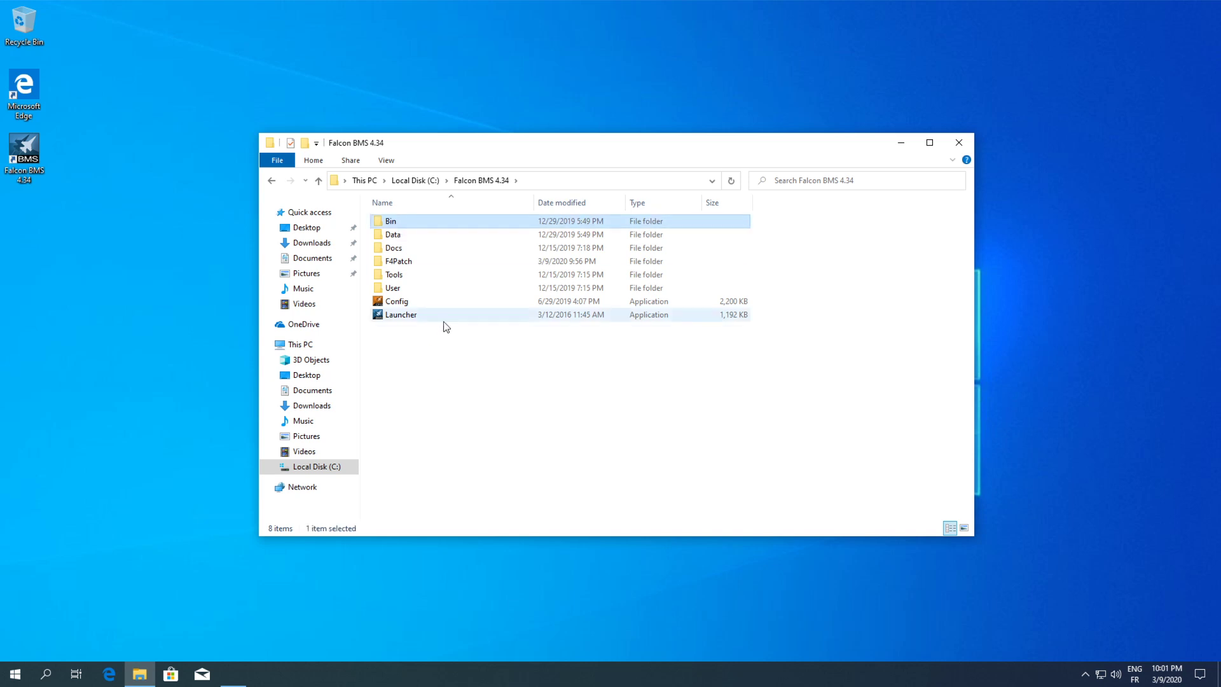
left_click(491, 400)
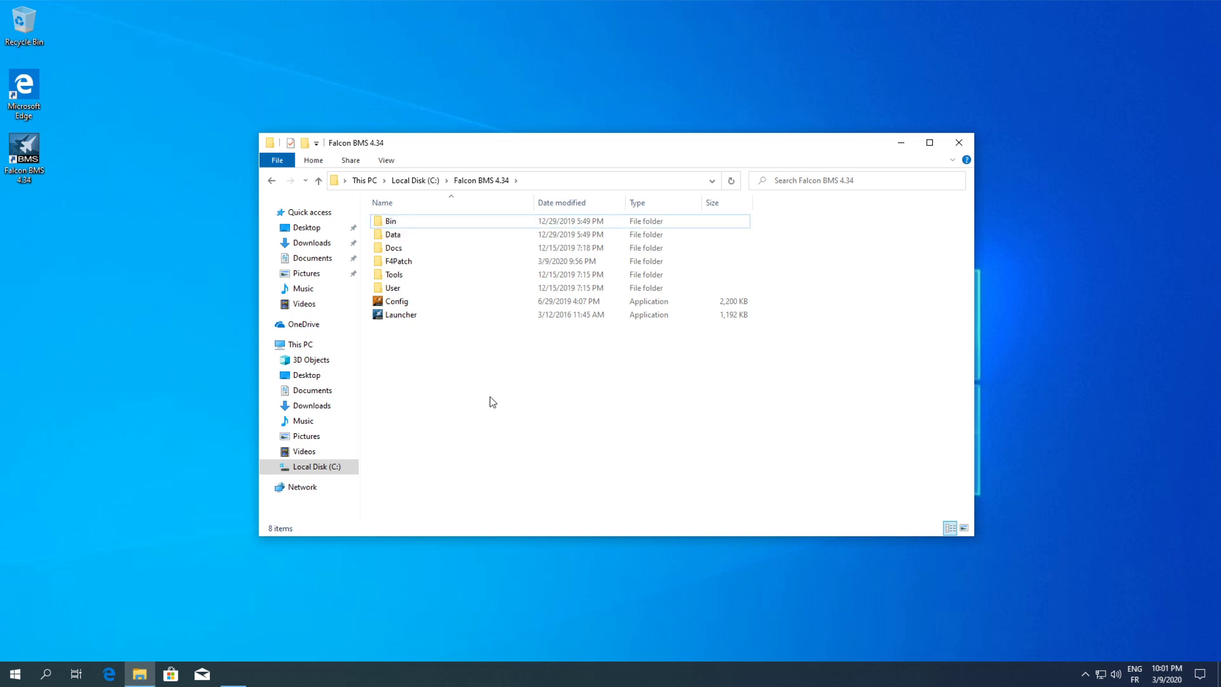
mouse_move(664, 425)
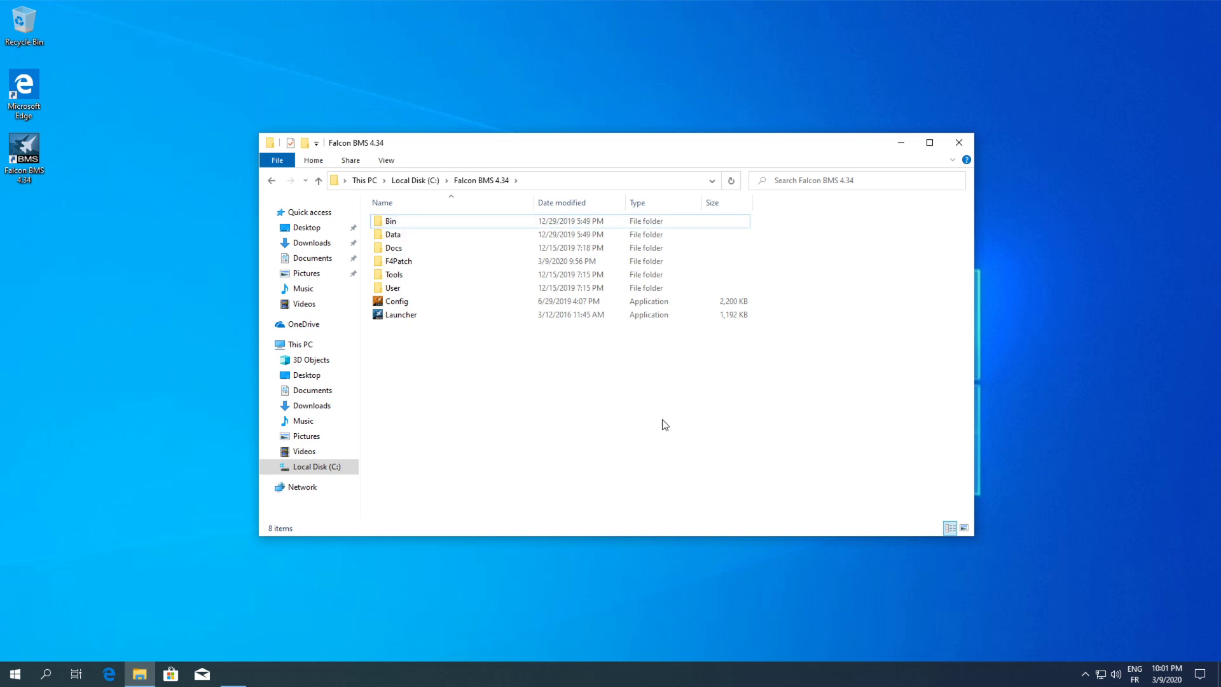
mouse_move(651, 434)
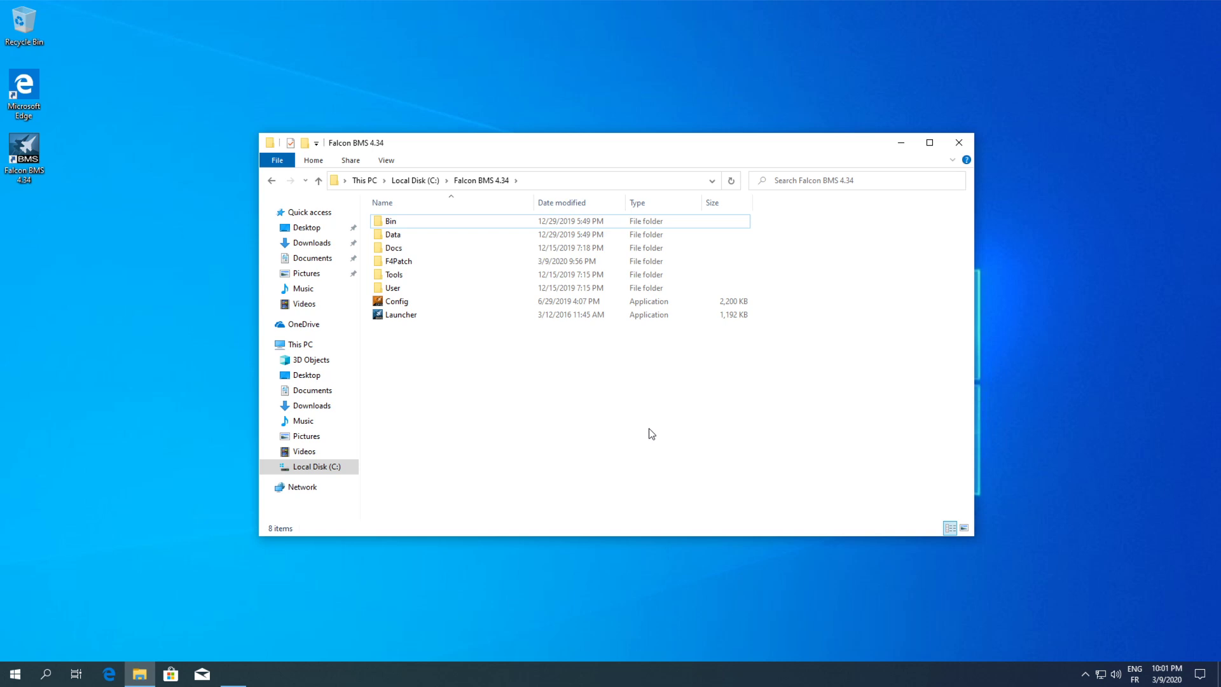
mouse_move(542, 415)
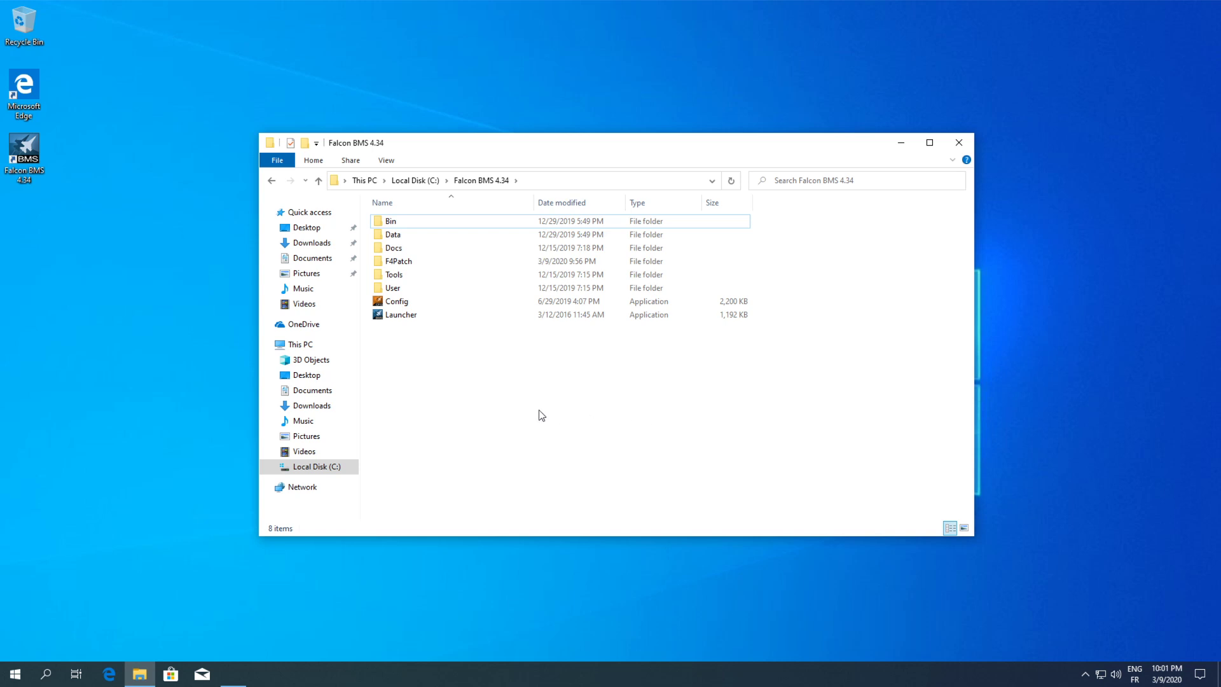
mouse_move(679, 425)
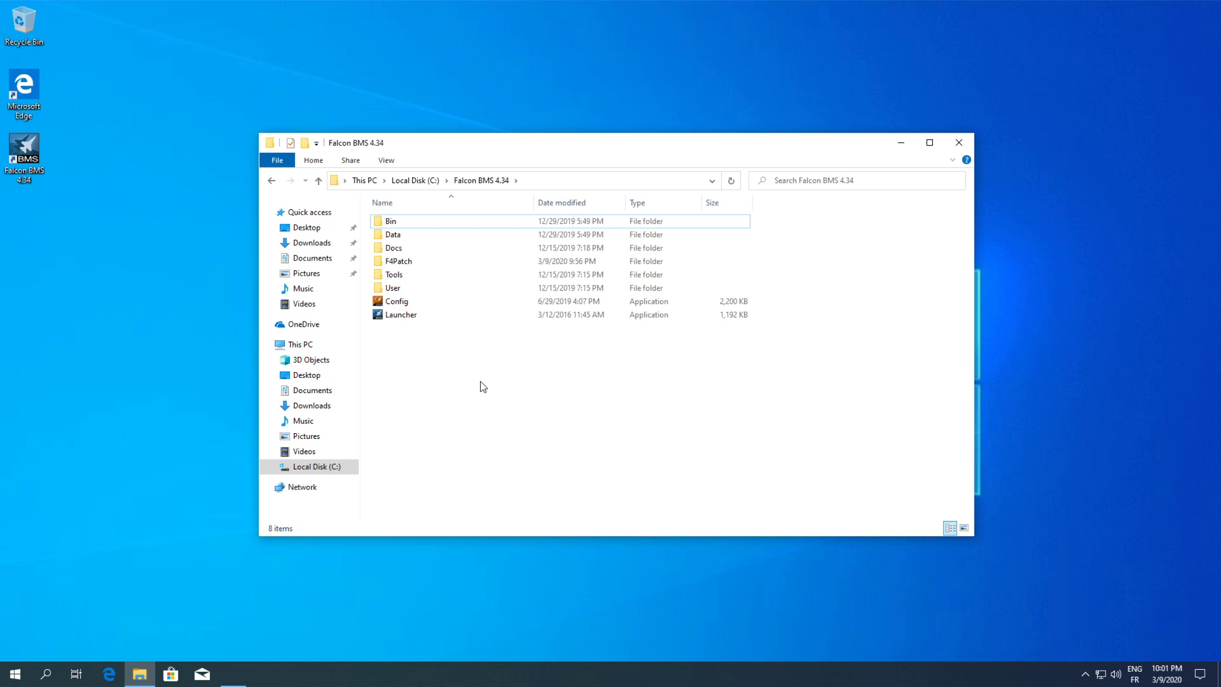
mouse_move(522, 399)
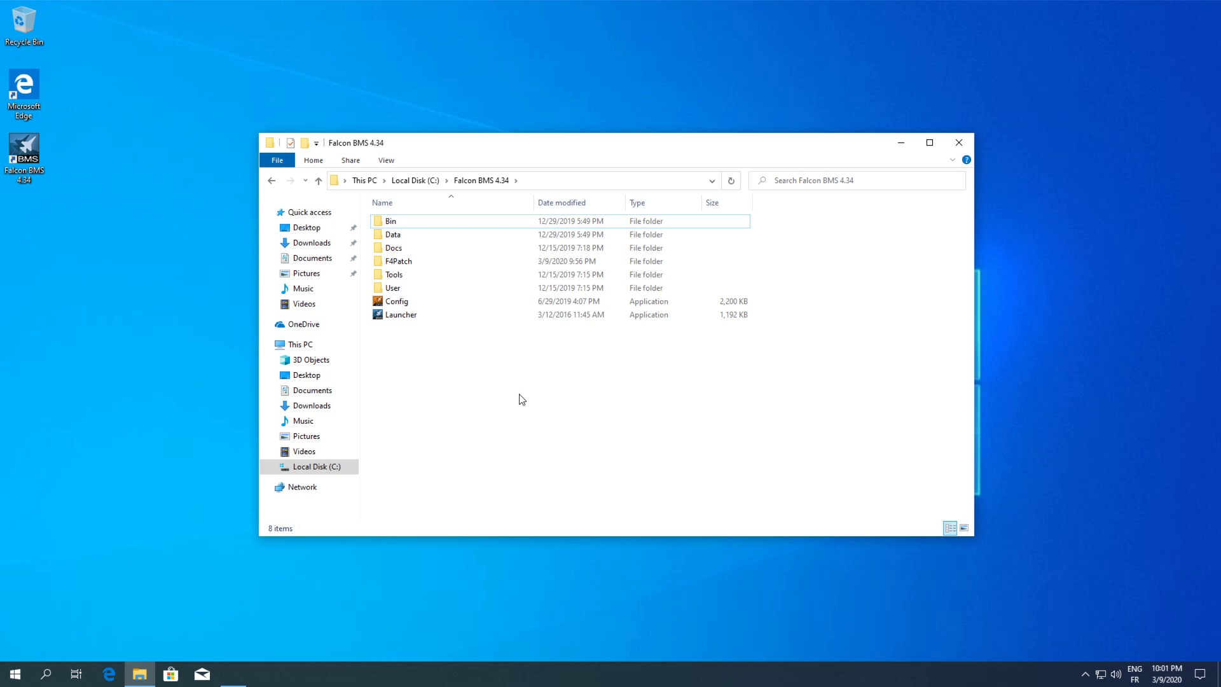